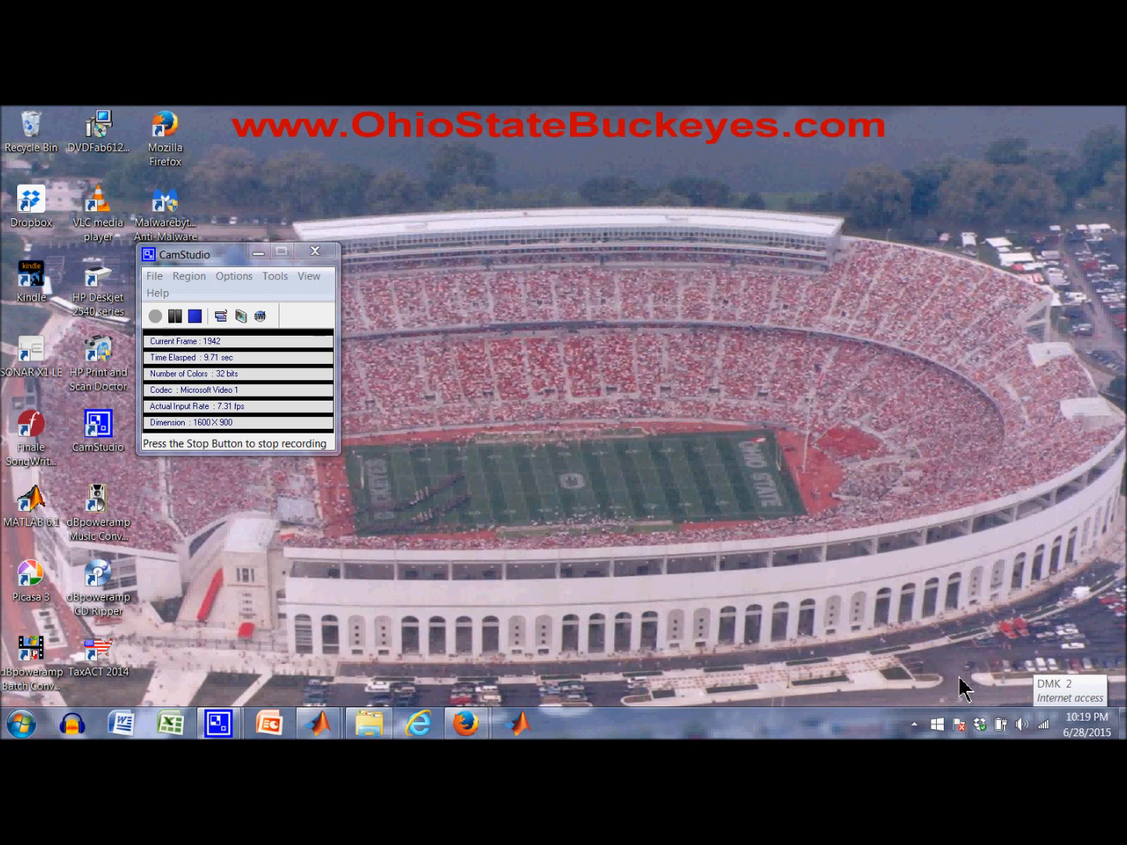
mouse_move(492, 643)
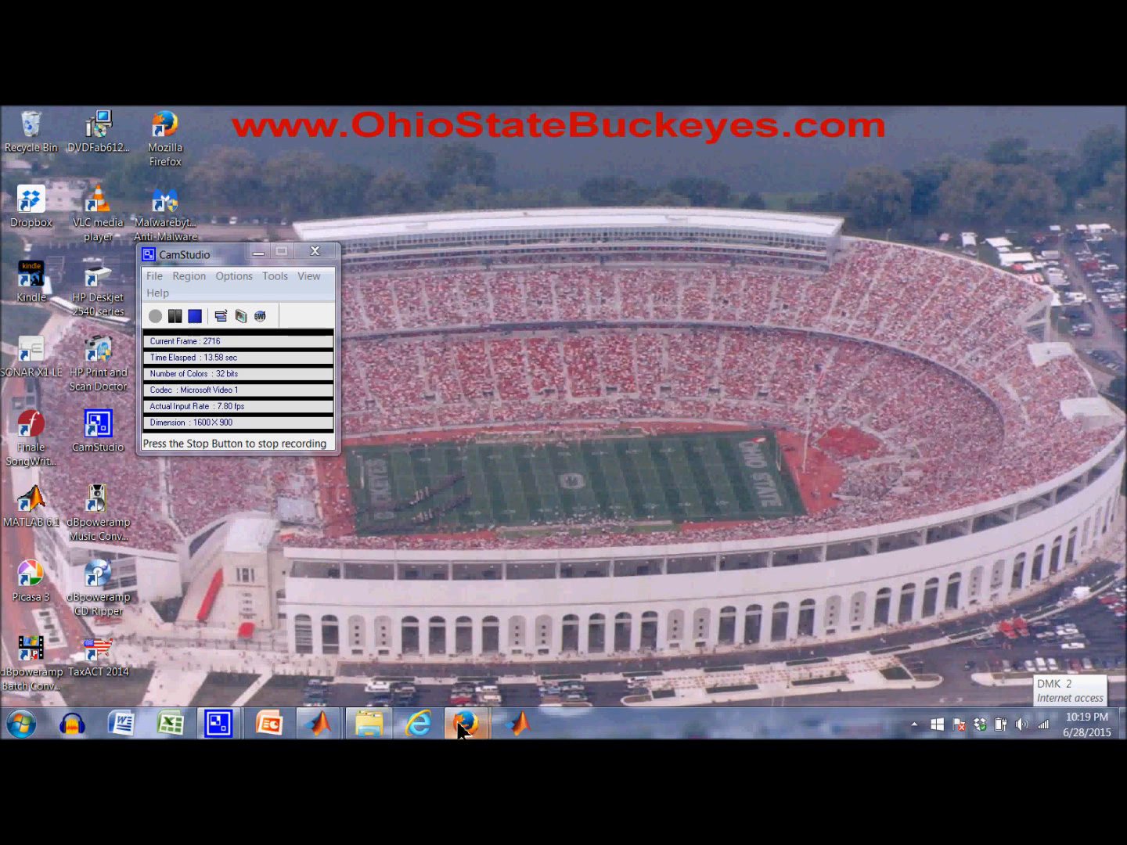
Bring the Facebook page forward and scroll to its first post linking the piano data Box folder
click(466, 723)
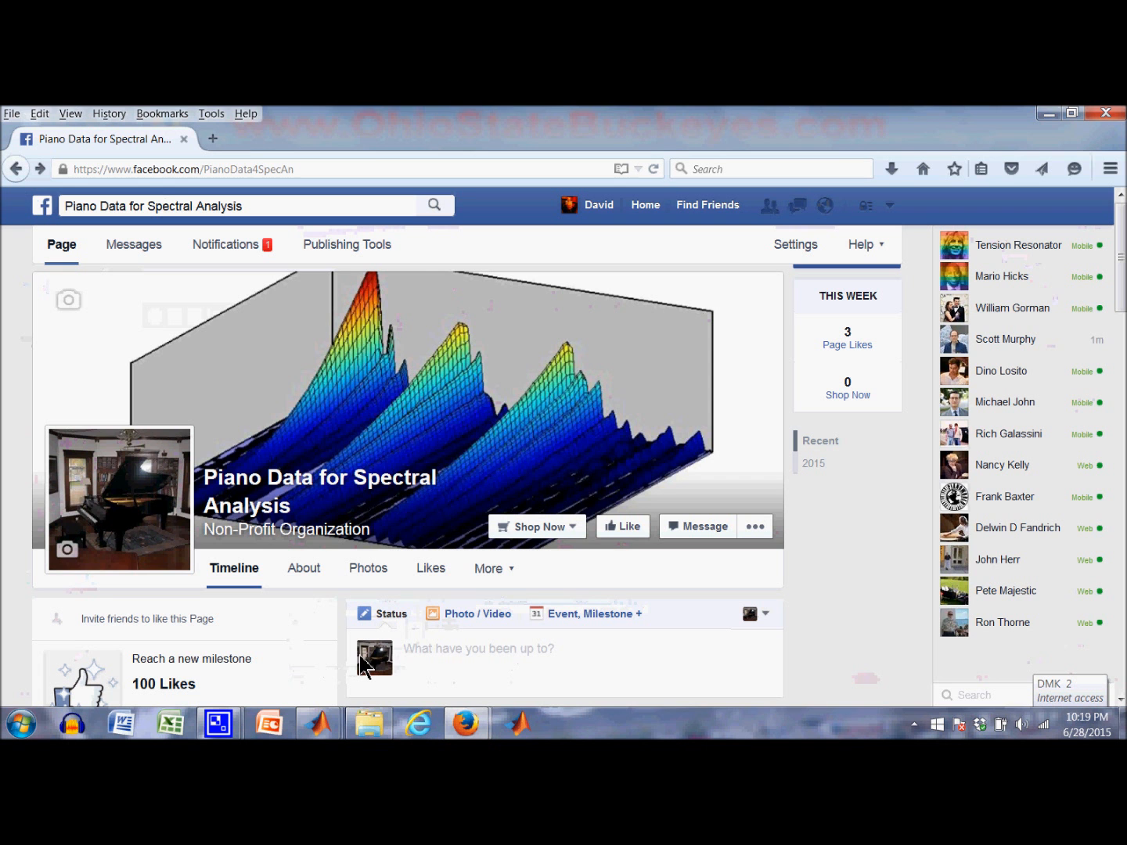
mouse_move(134, 244)
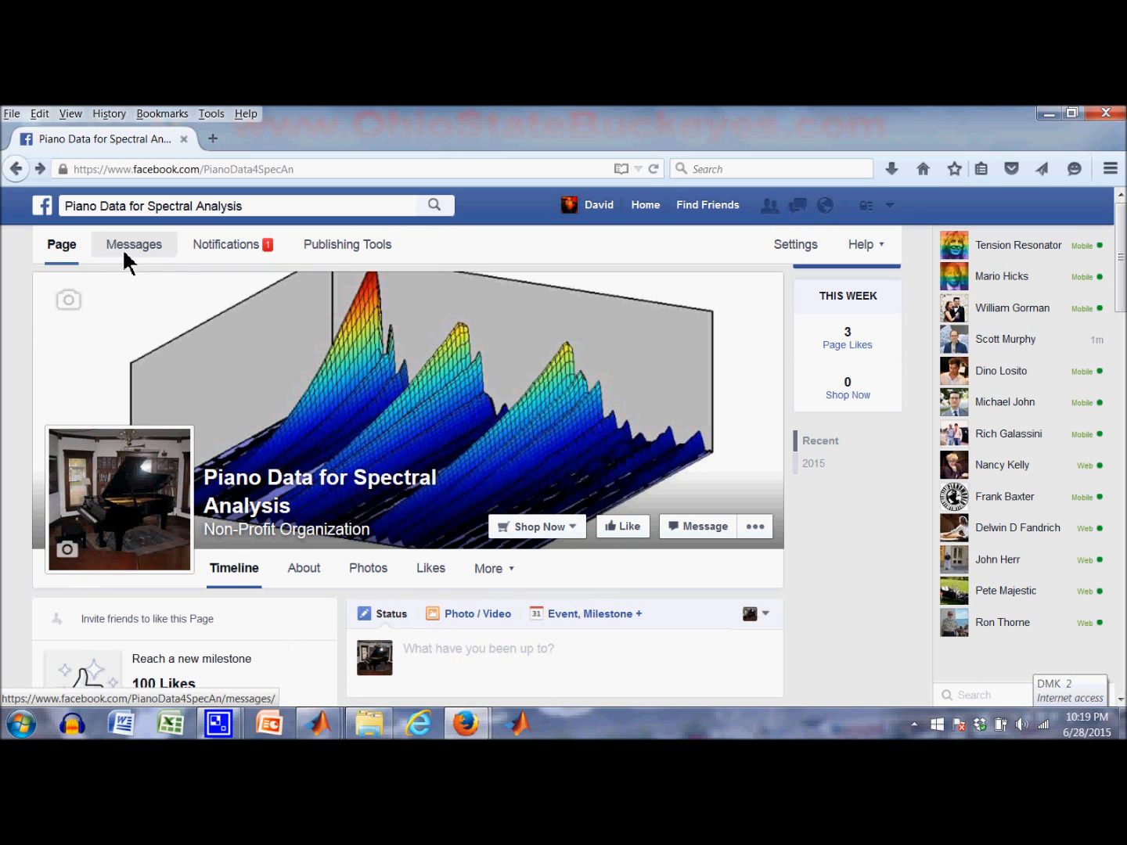
scroll(down, 3)
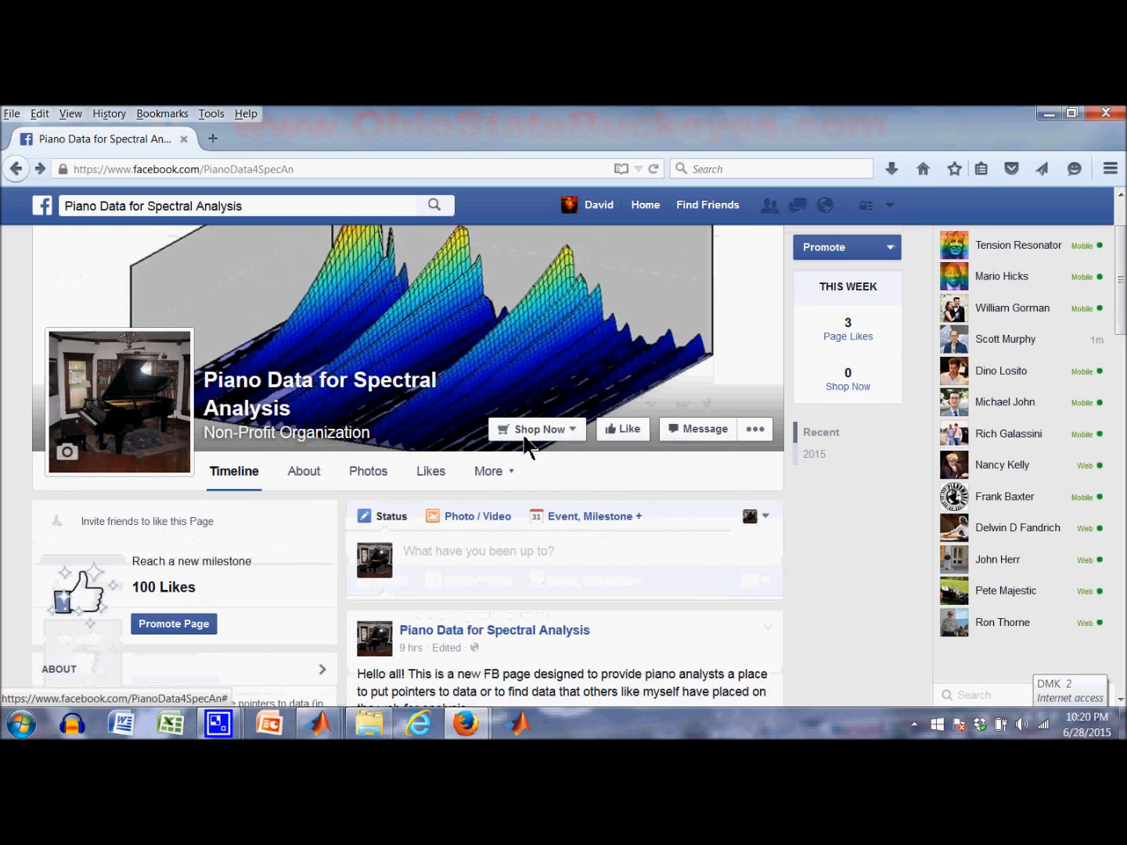
scroll(down, 3)
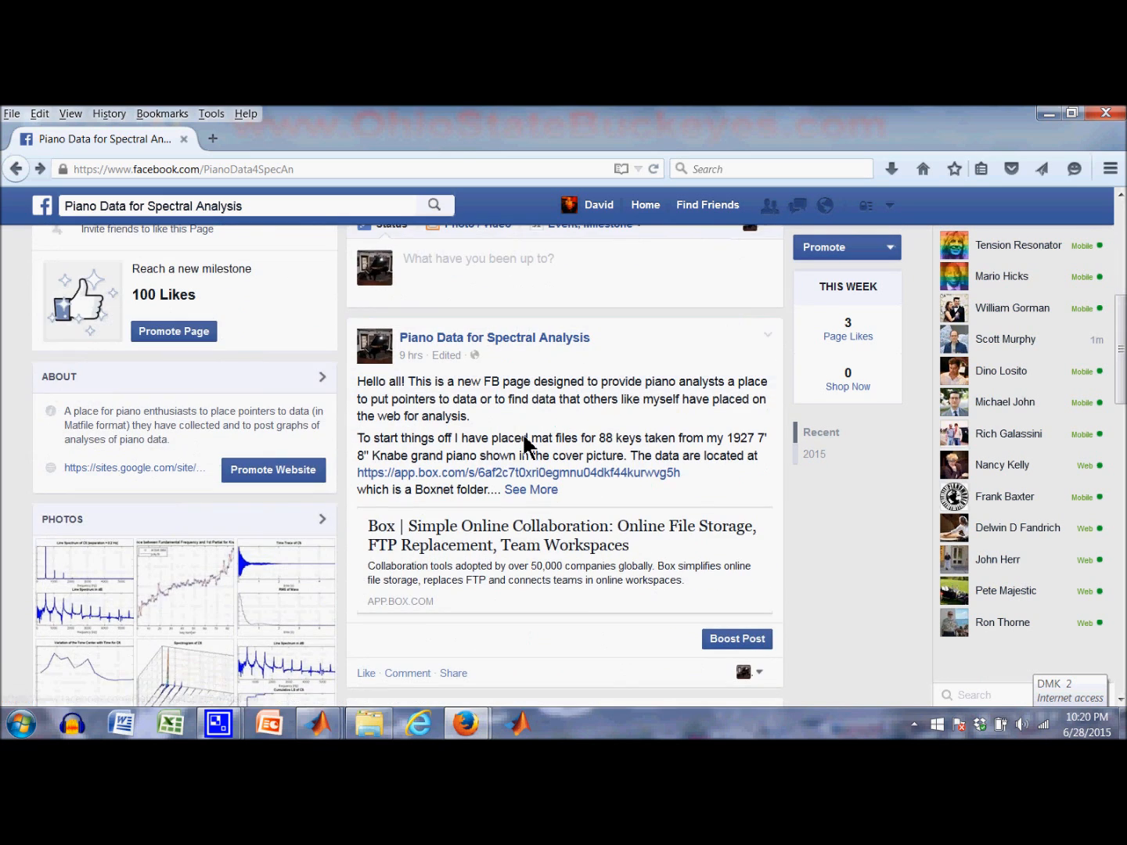
mouse_move(517, 443)
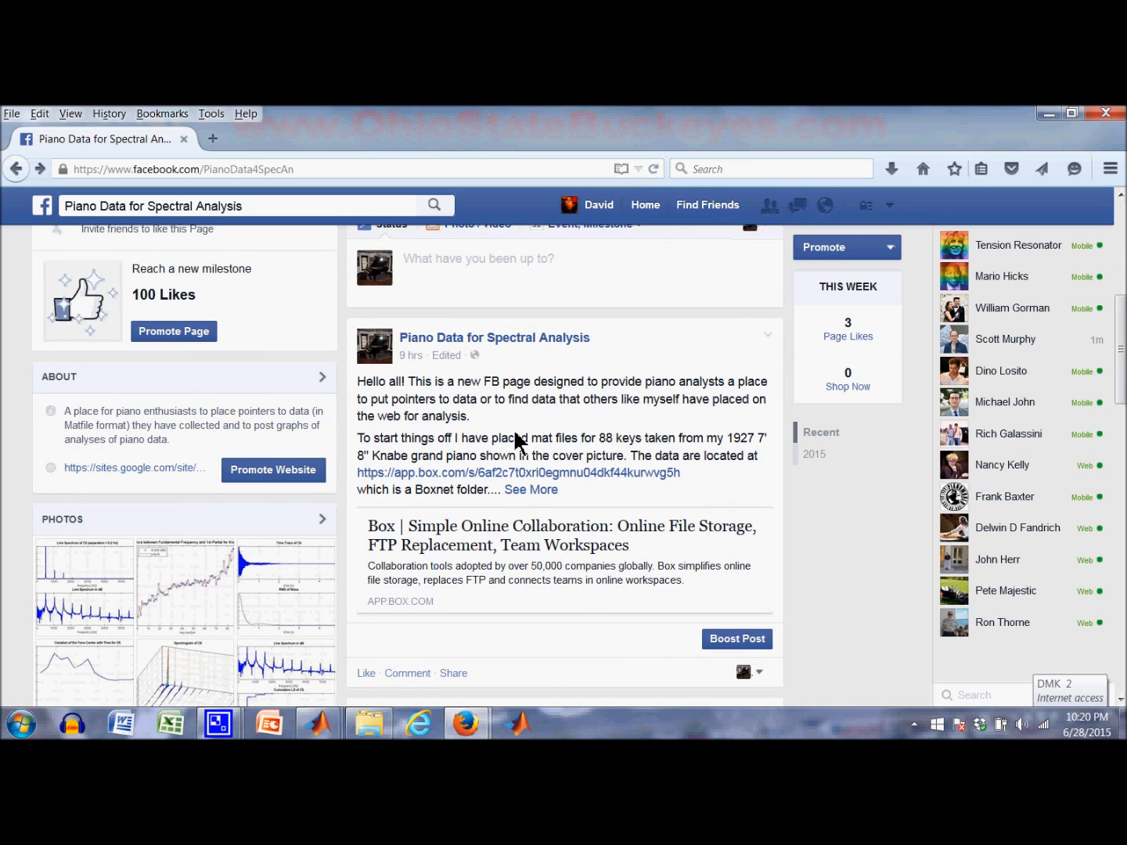
mouse_move(491, 453)
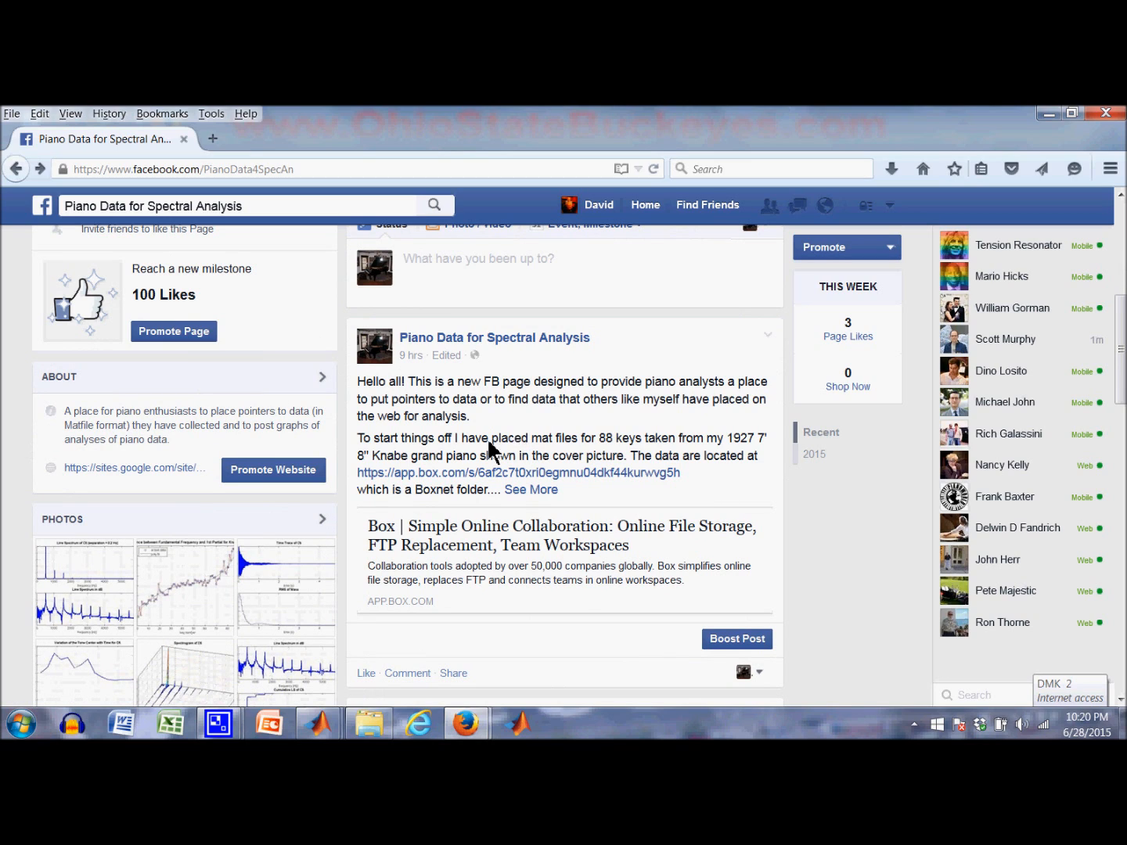
mouse_move(494, 451)
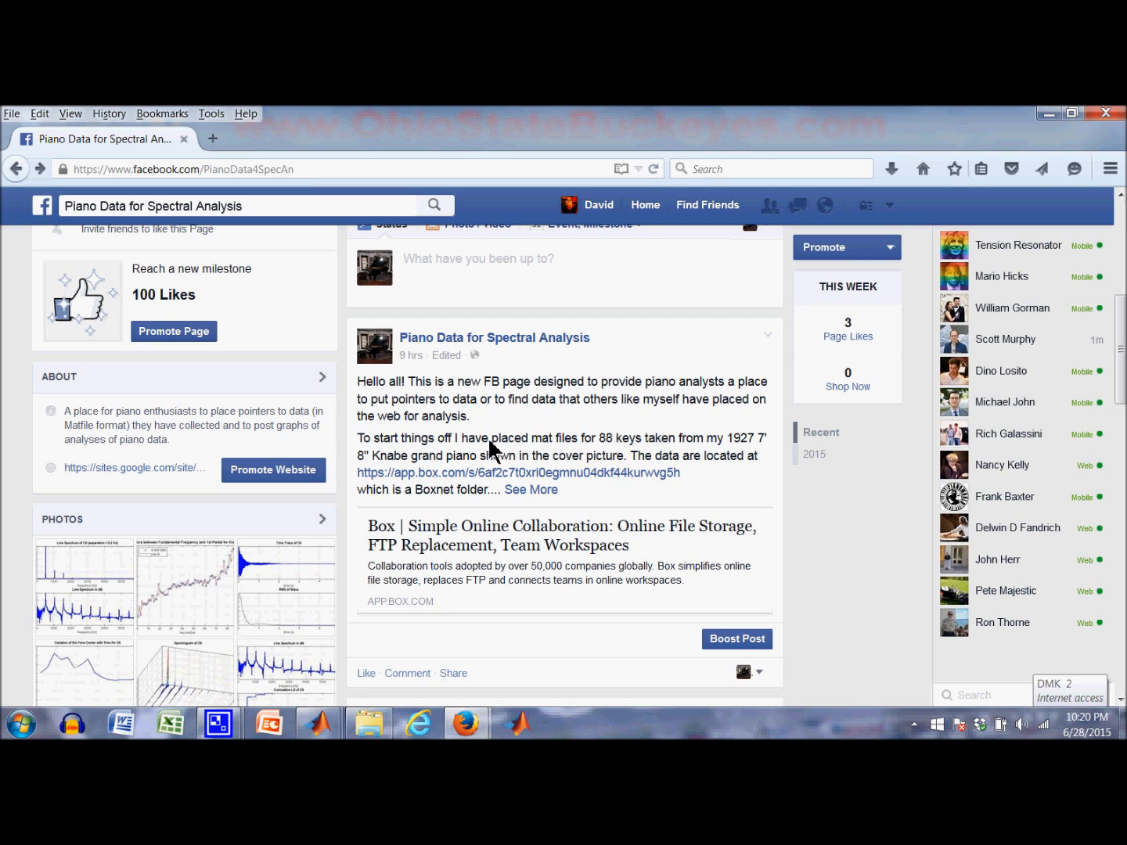
mouse_move(470, 457)
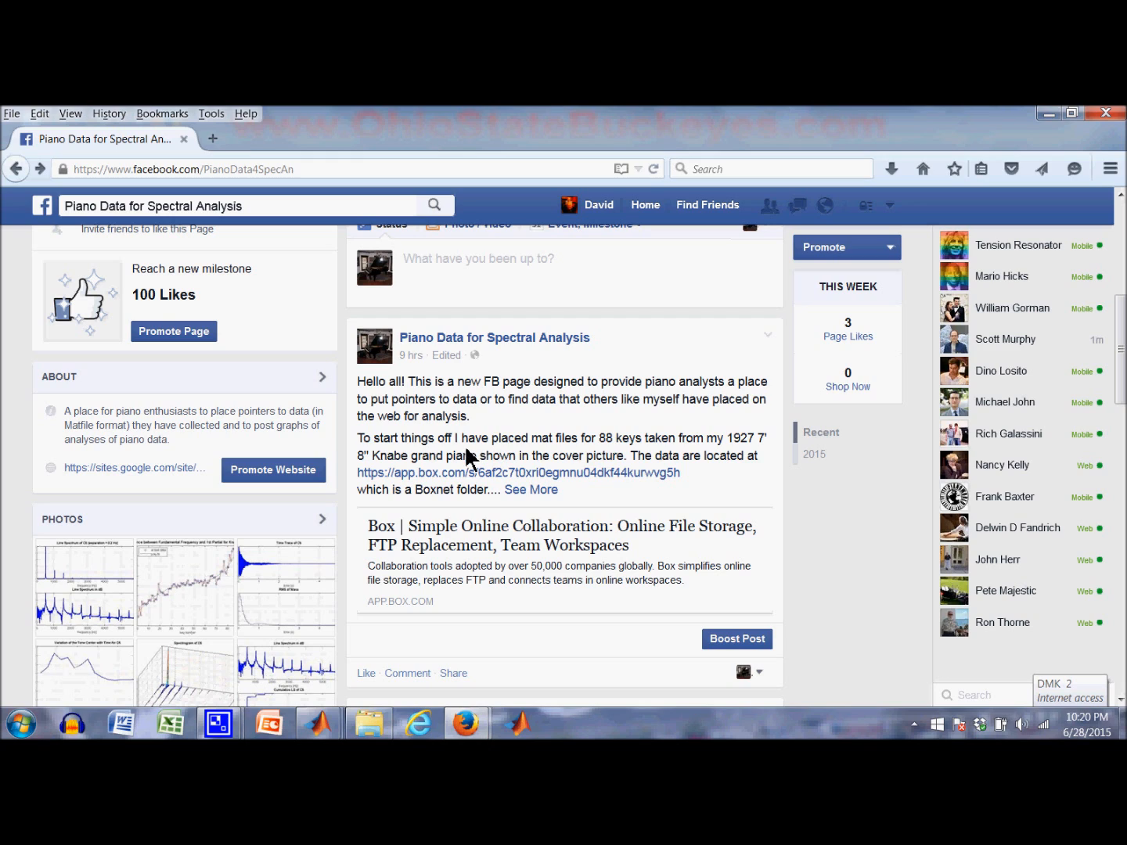
mouse_move(488, 410)
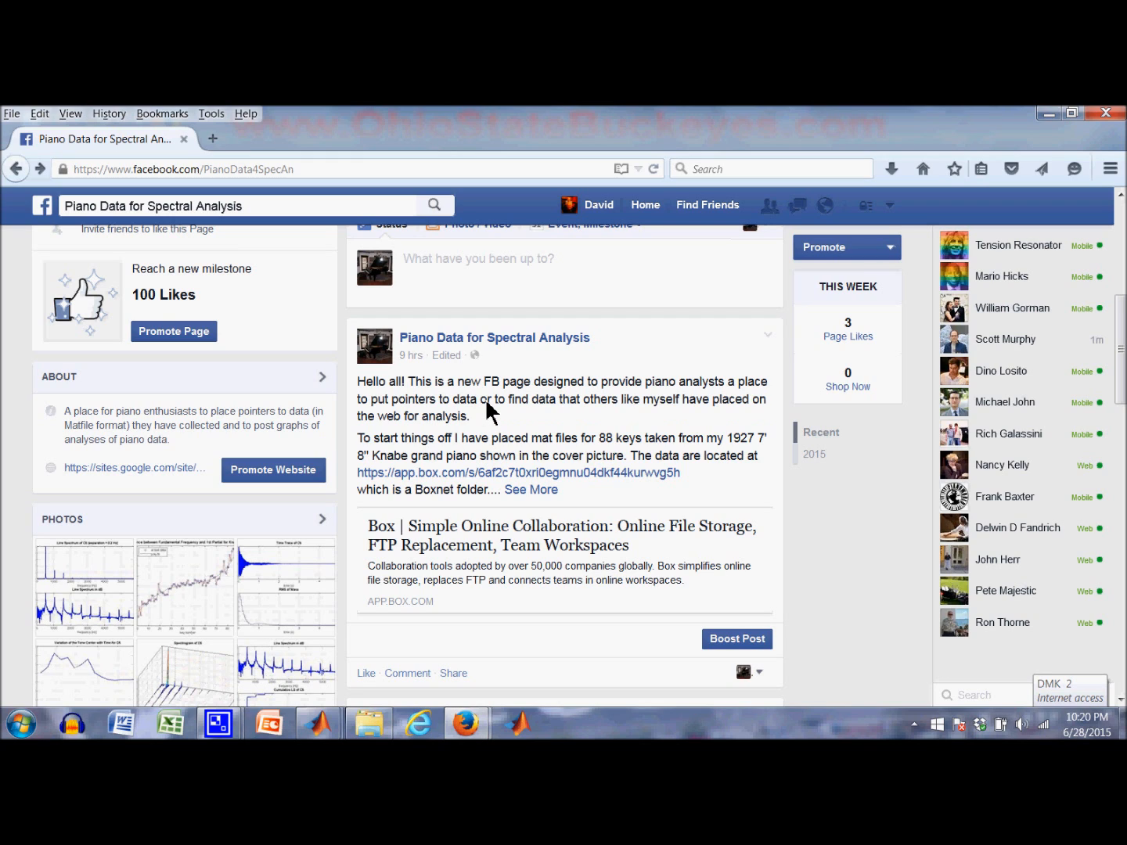
mouse_move(481, 440)
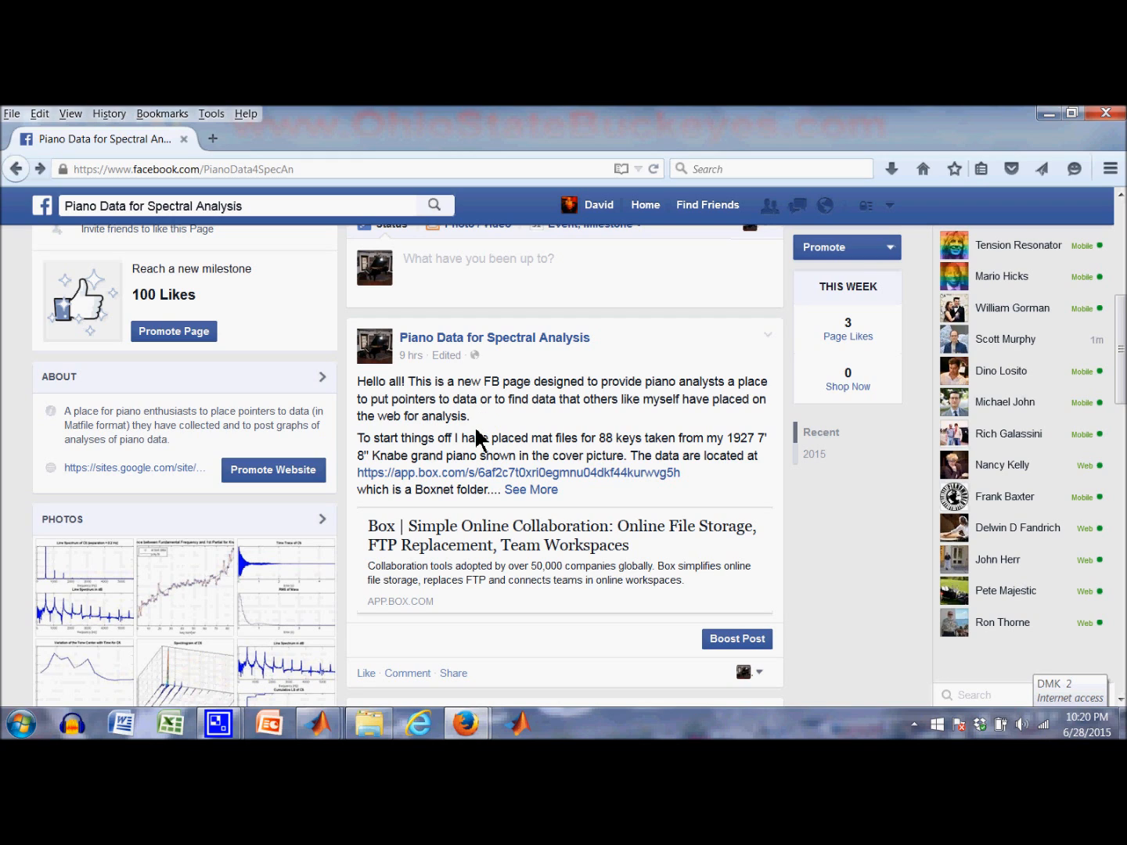
mouse_move(486, 457)
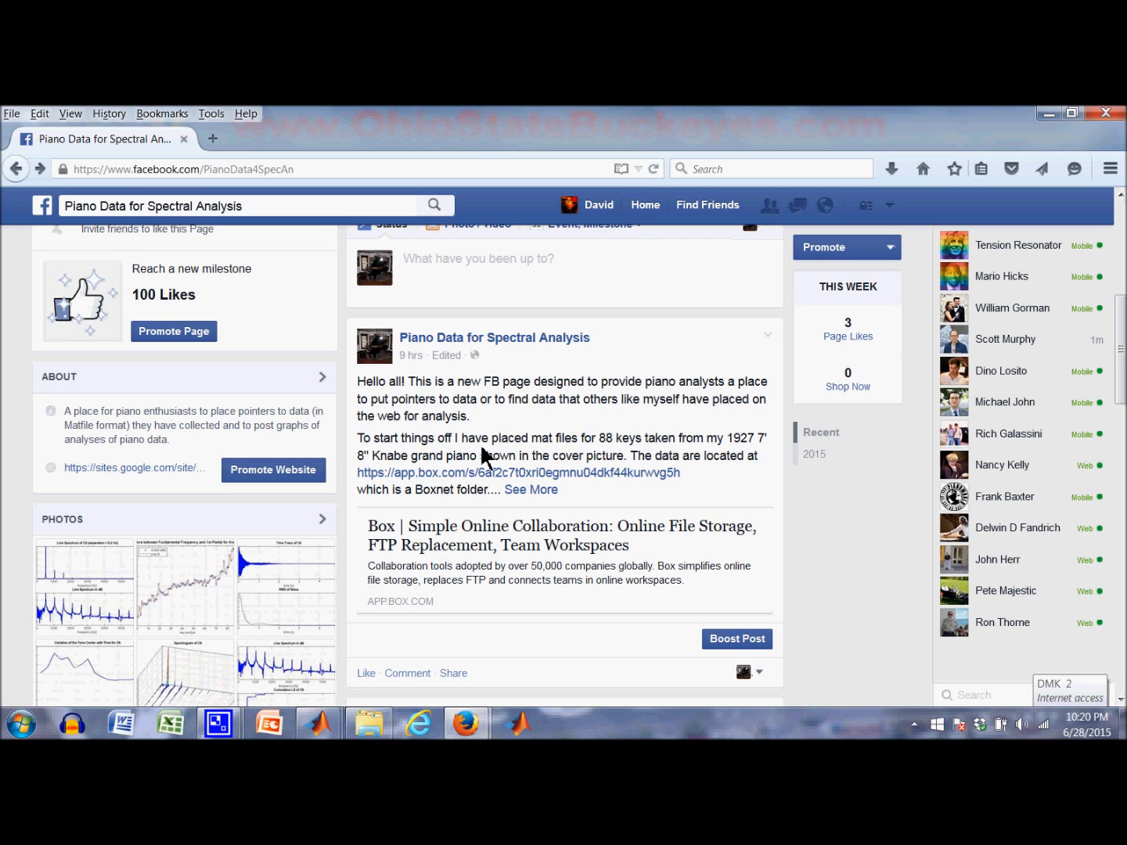
mouse_move(517, 411)
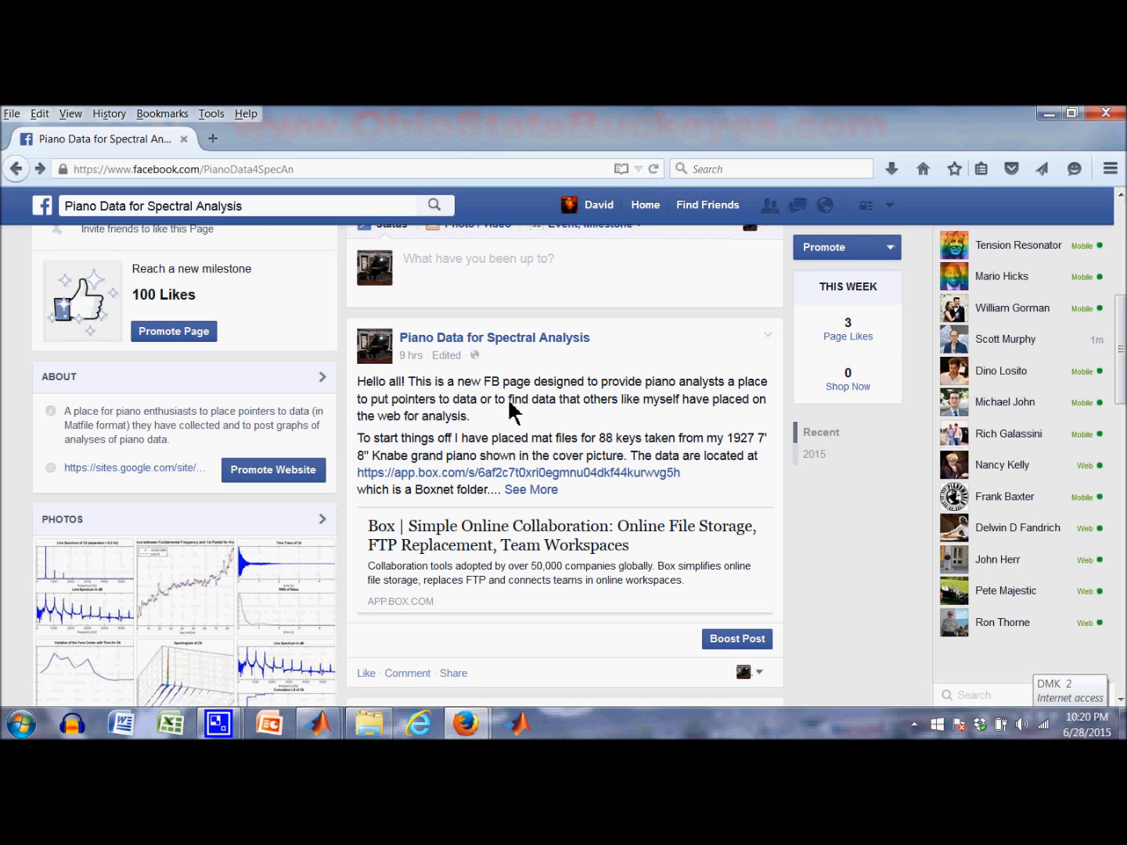
scroll(down, 3)
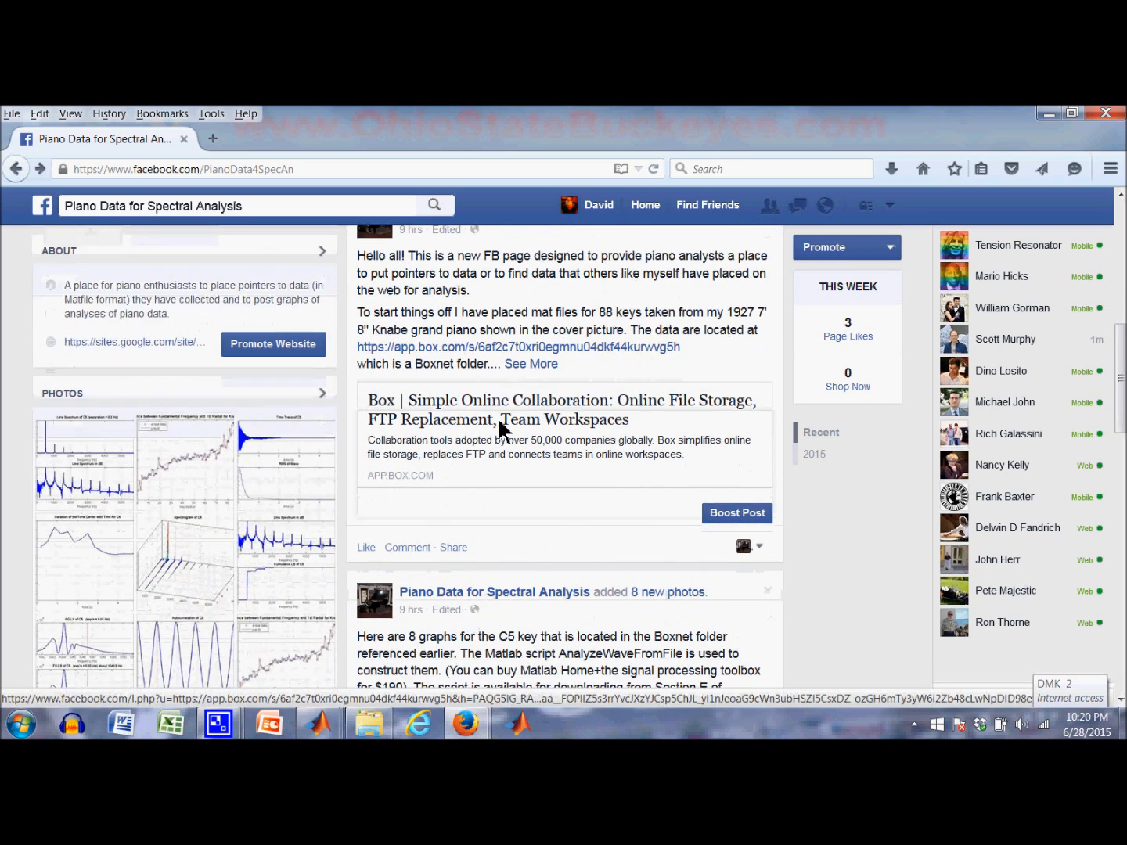
scroll(up, 3)
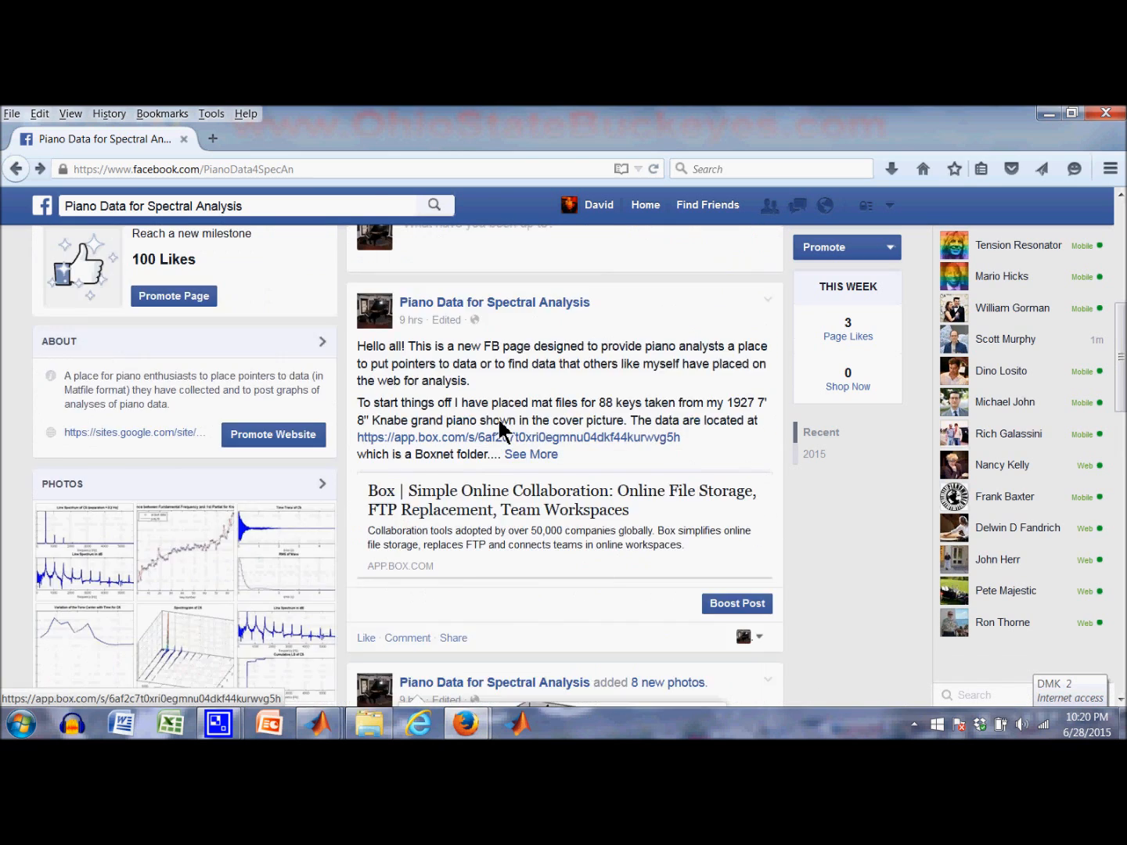
scroll(up, 3)
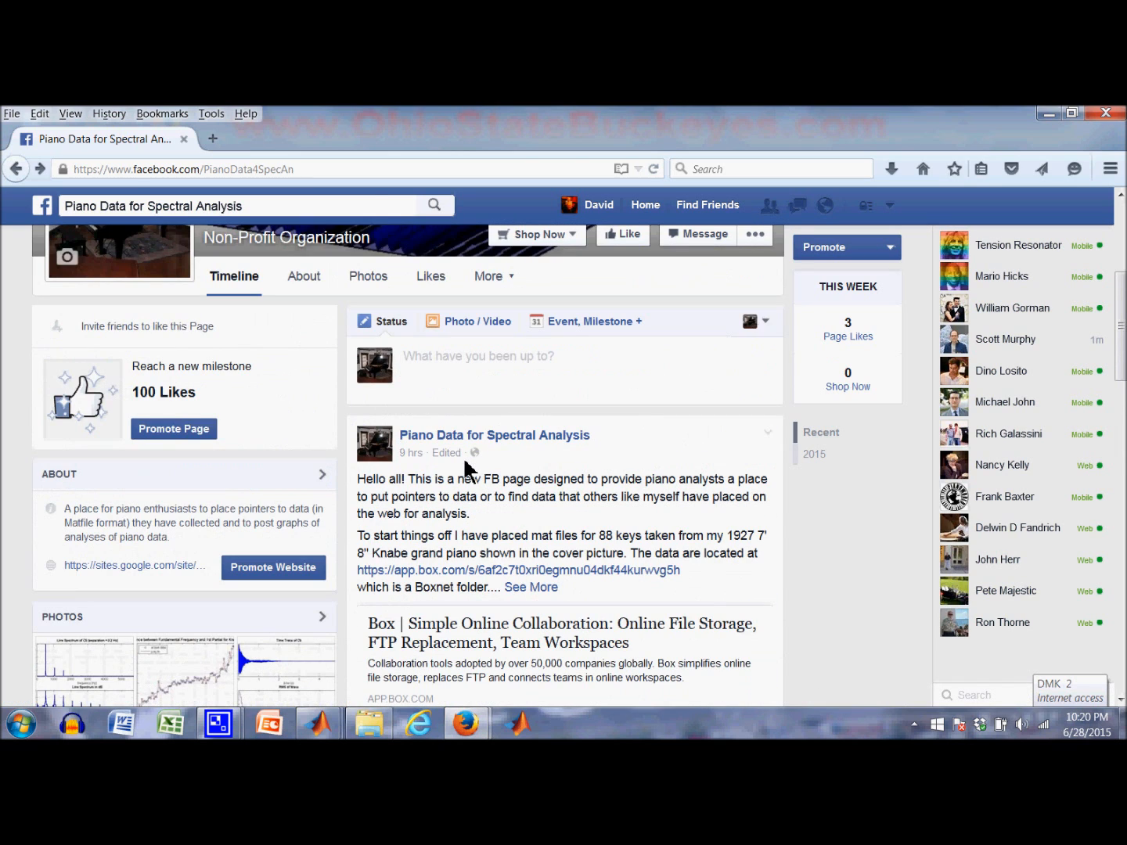
scroll(down, 3)
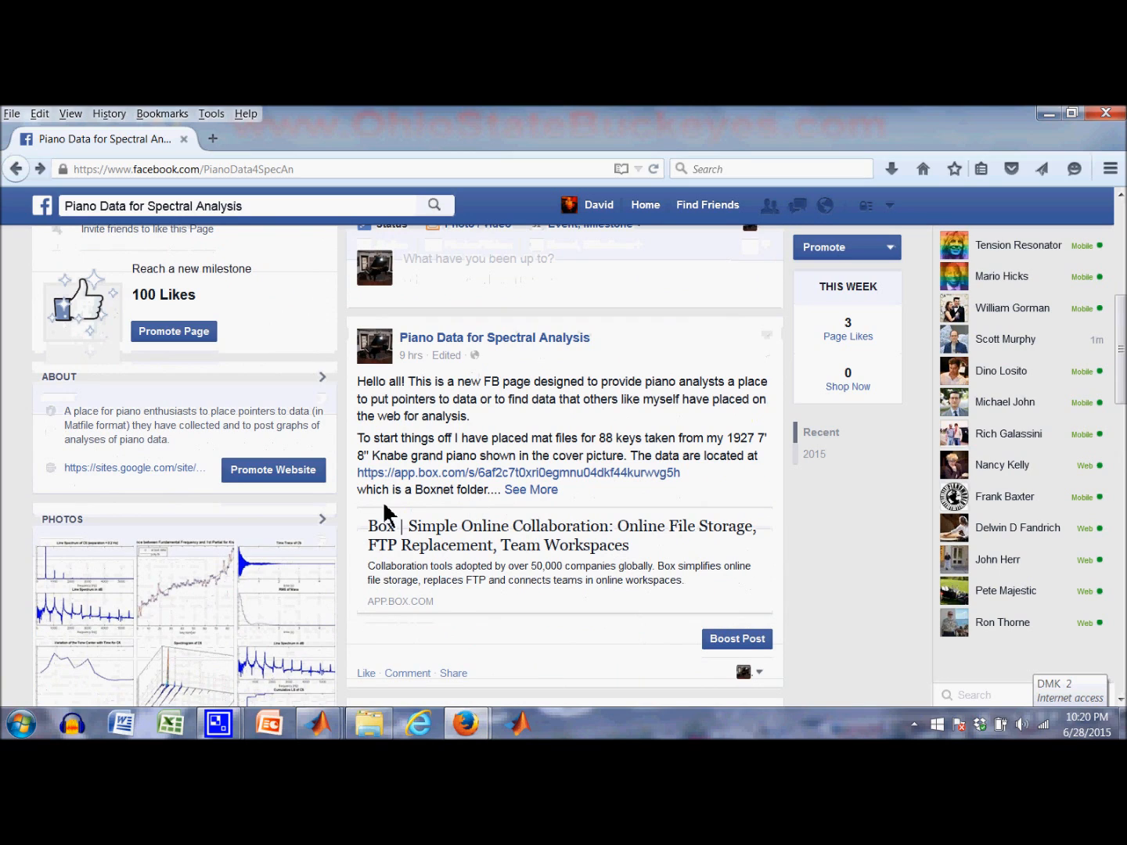
mouse_move(523, 477)
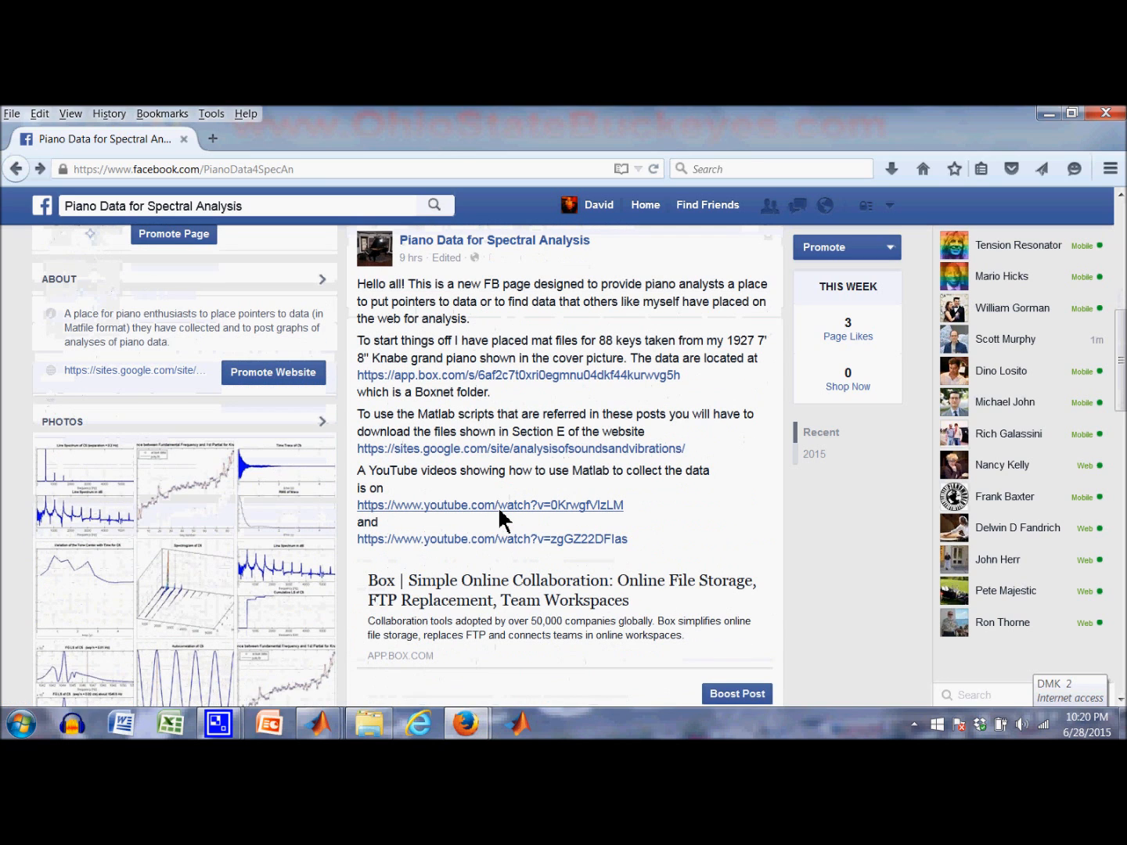
mouse_move(485, 491)
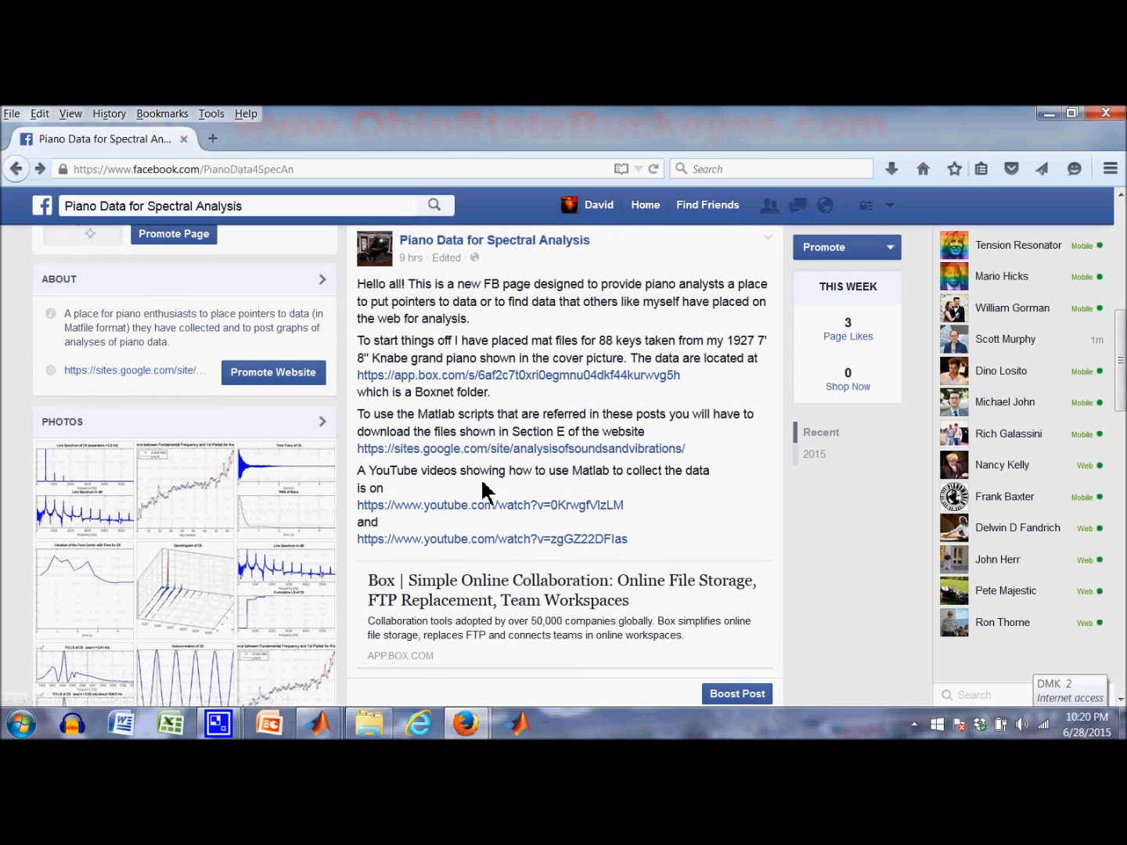
mouse_move(457, 476)
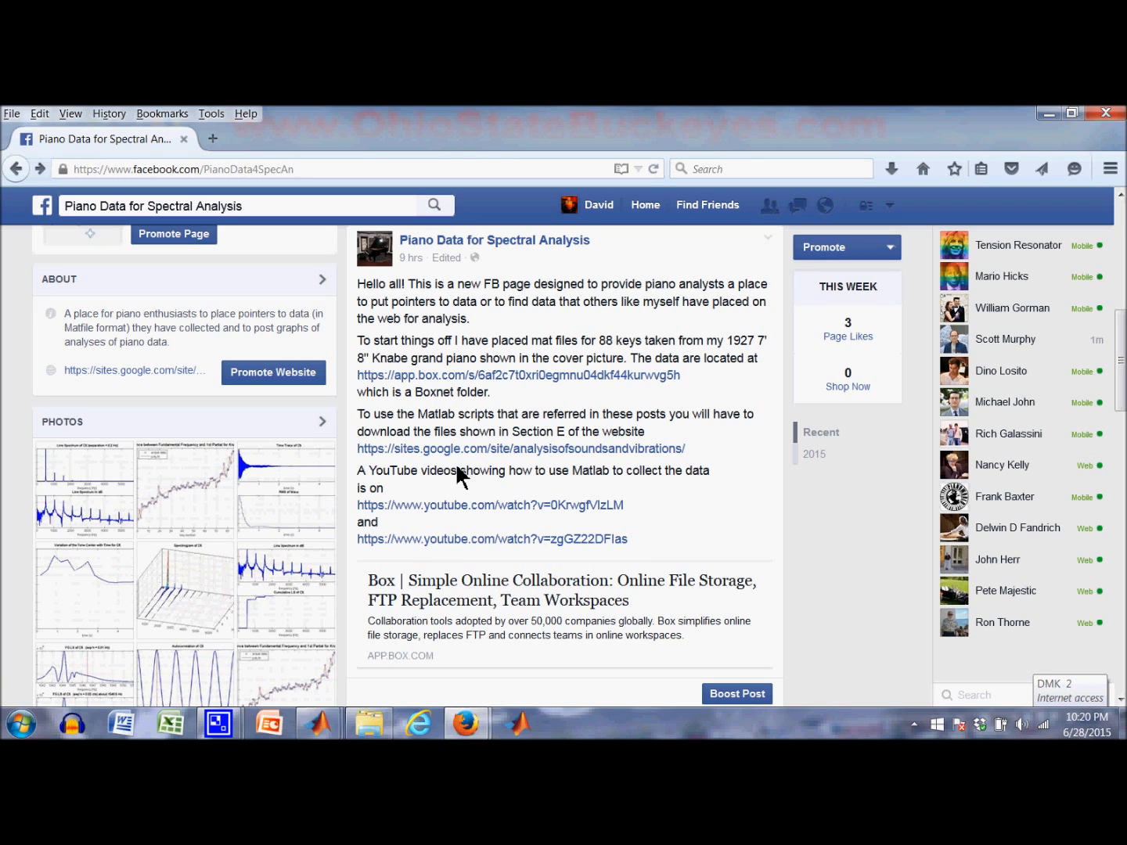
mouse_move(592, 482)
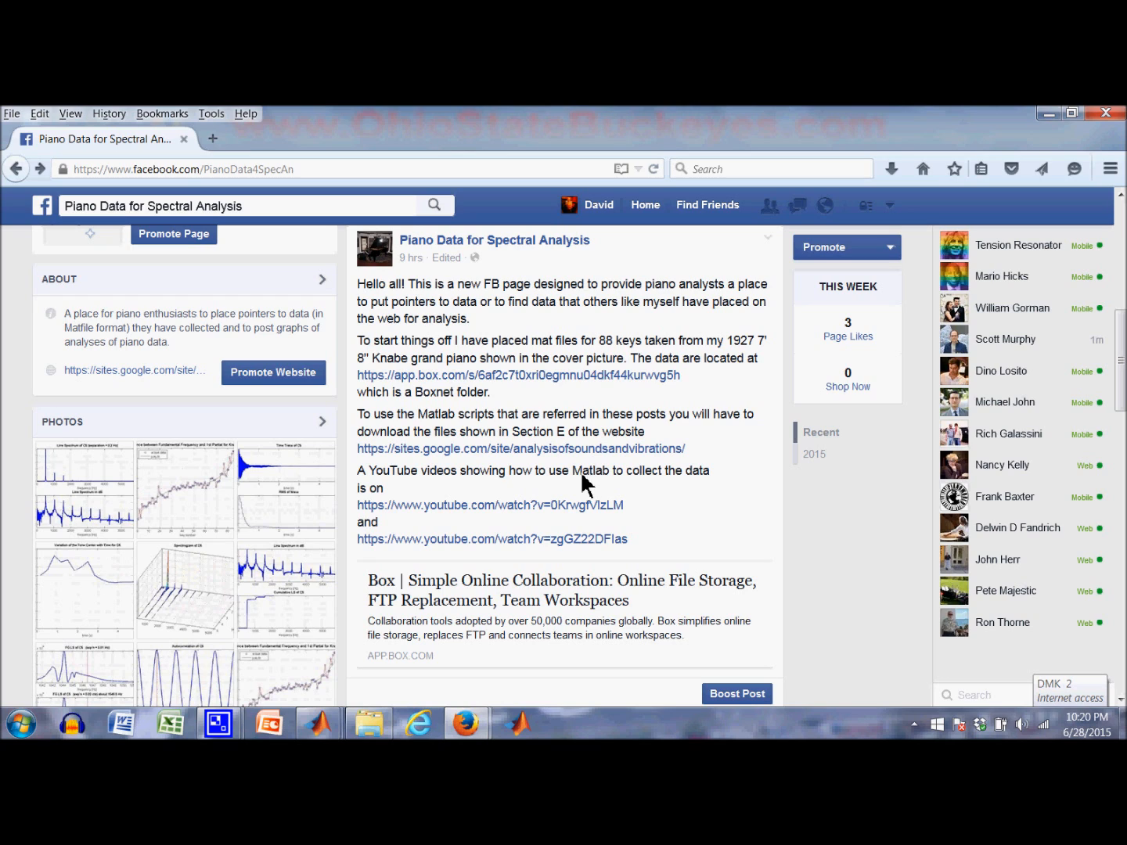
mouse_move(489, 487)
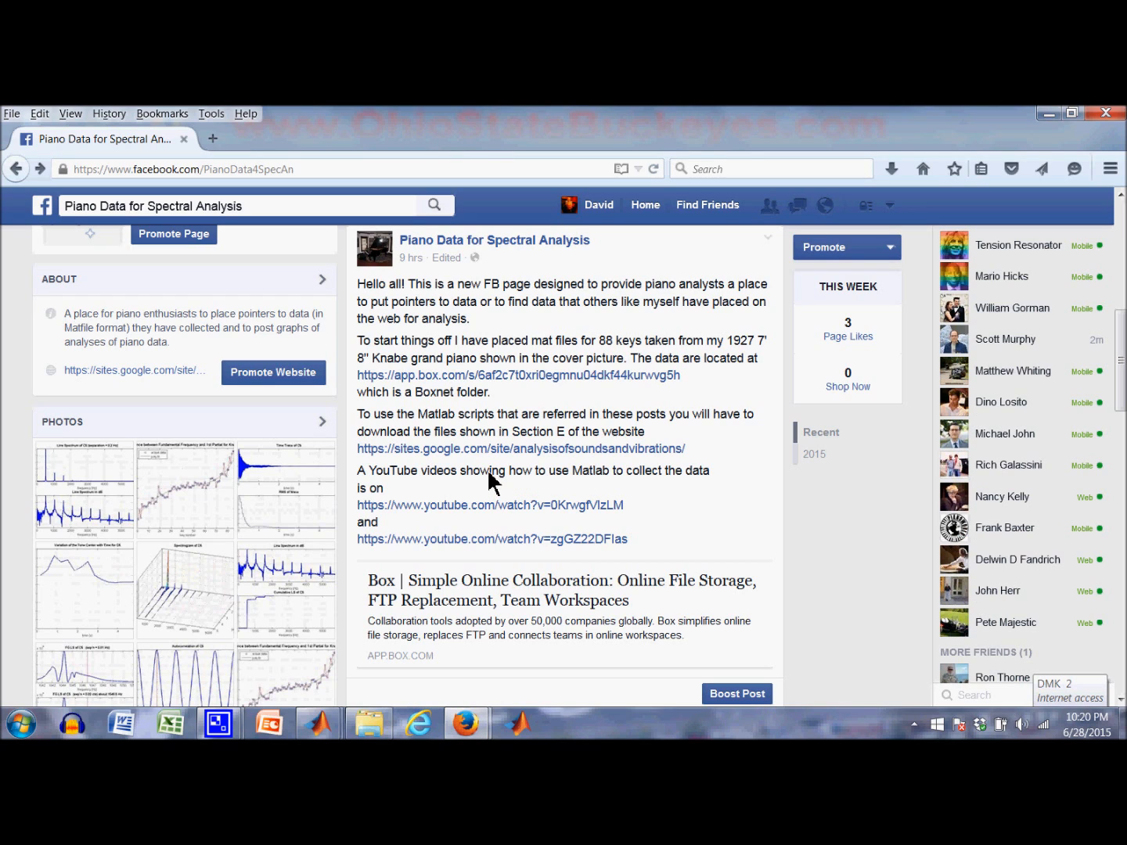
Scroll past the Knabe Railsback and line spectrum map posts to the eight-graph C5 post
scroll(down, 3)
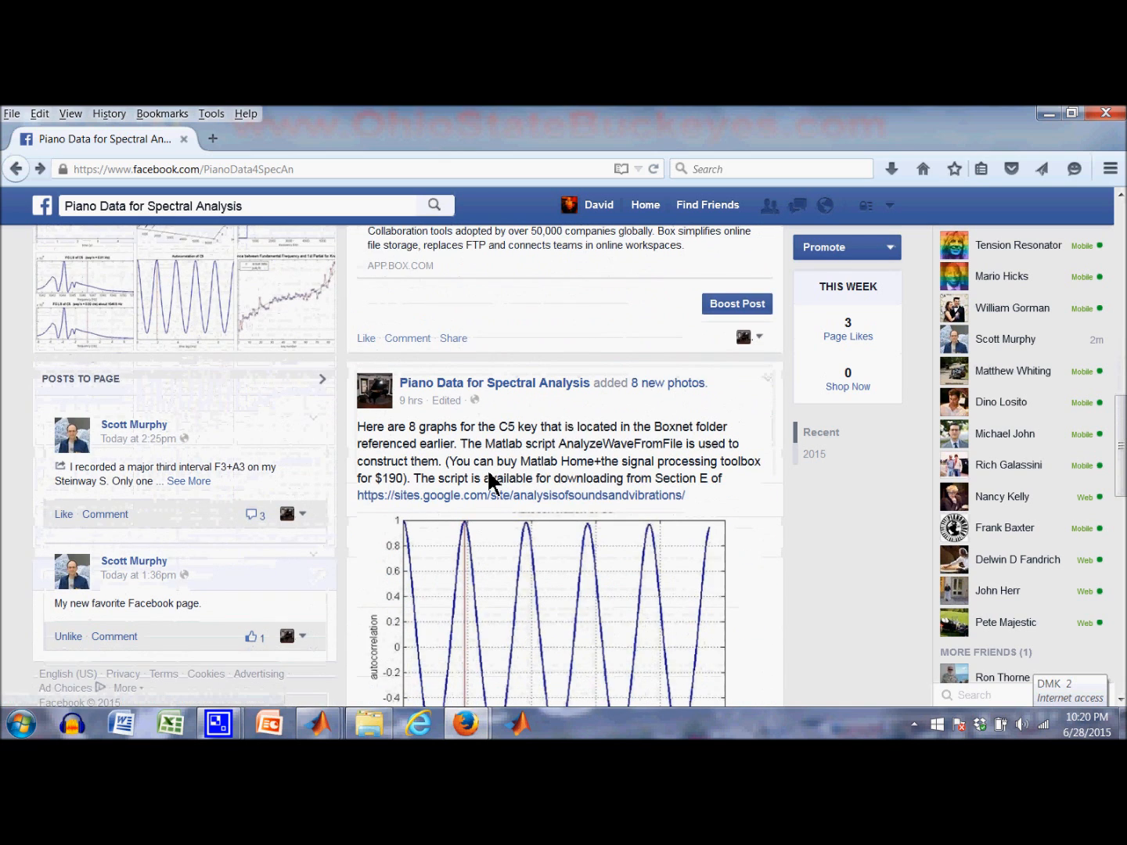
scroll(down, 3)
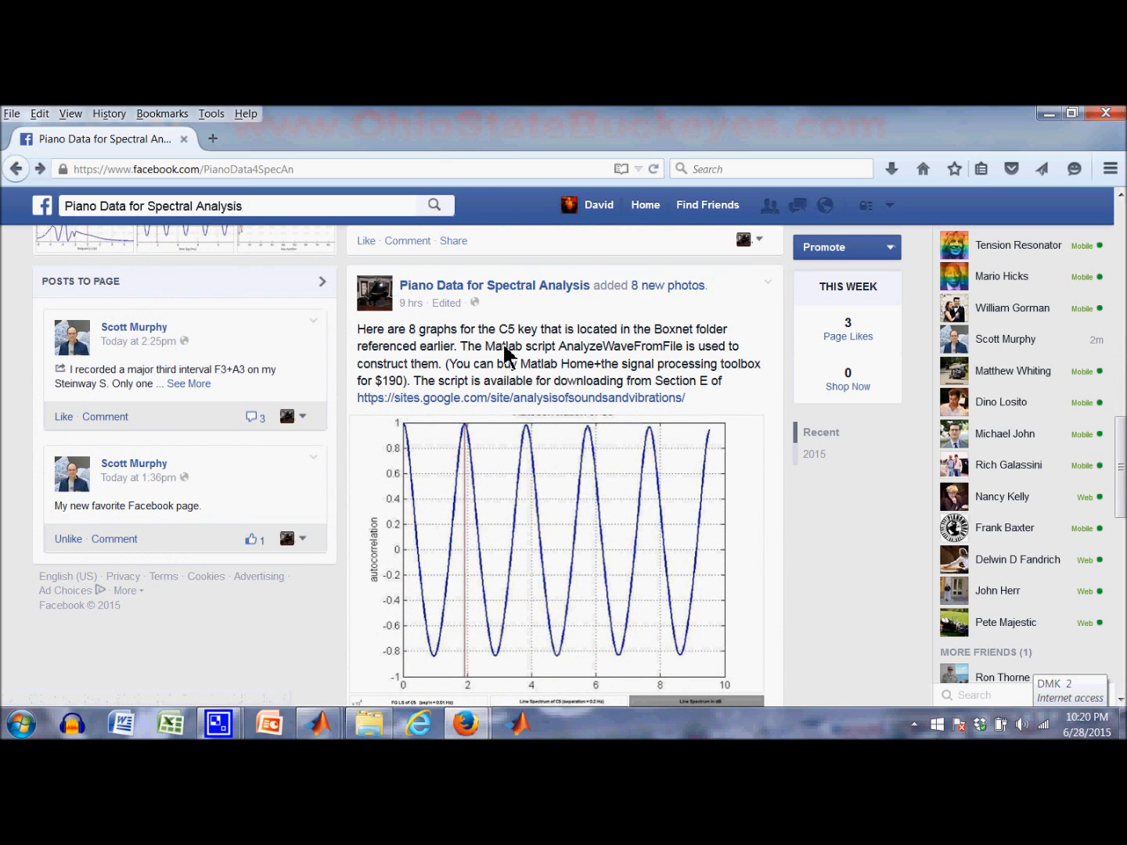
scroll(down, 3)
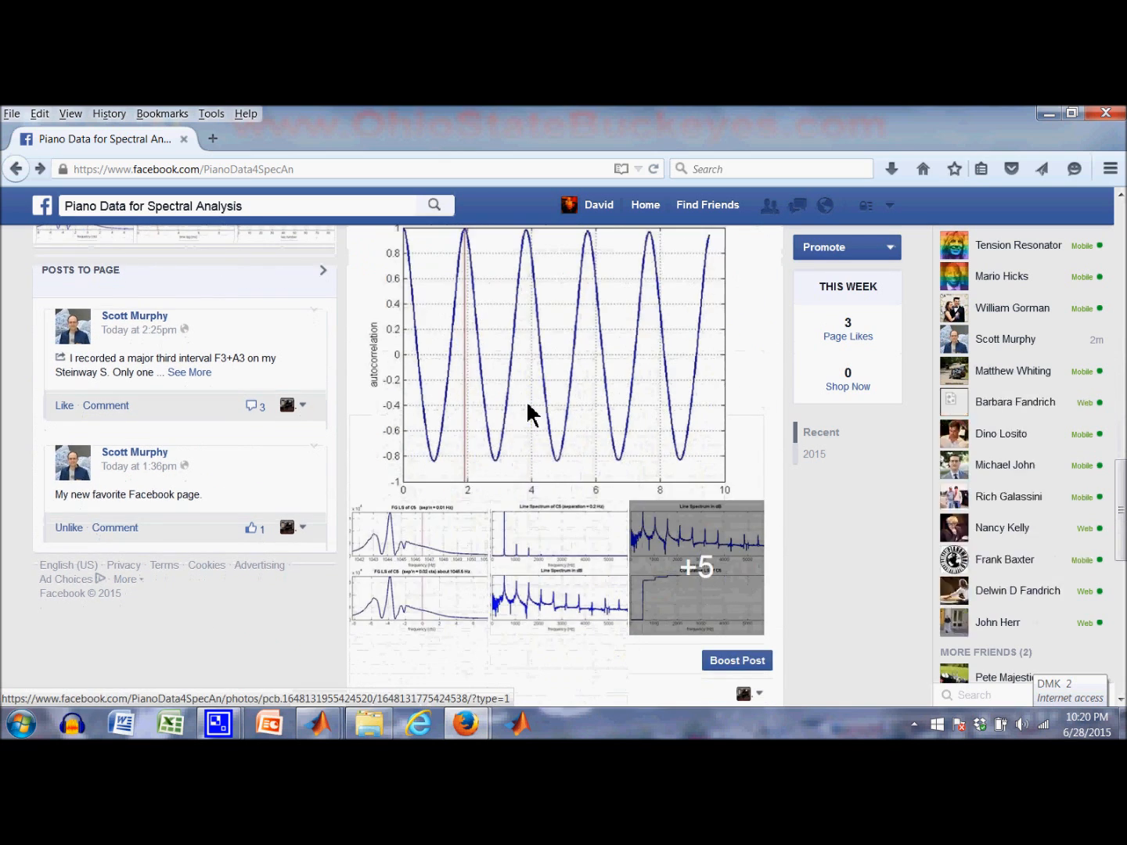
scroll(down, 3)
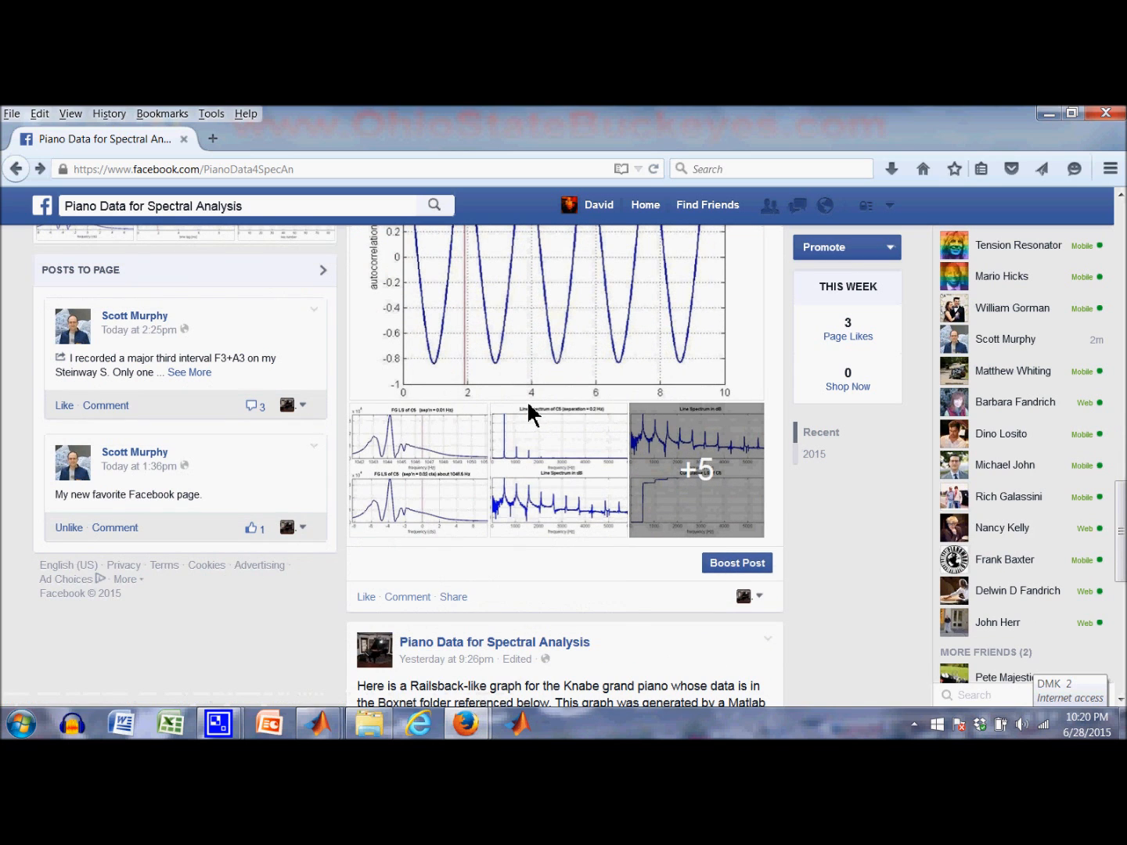
scroll(up, 3)
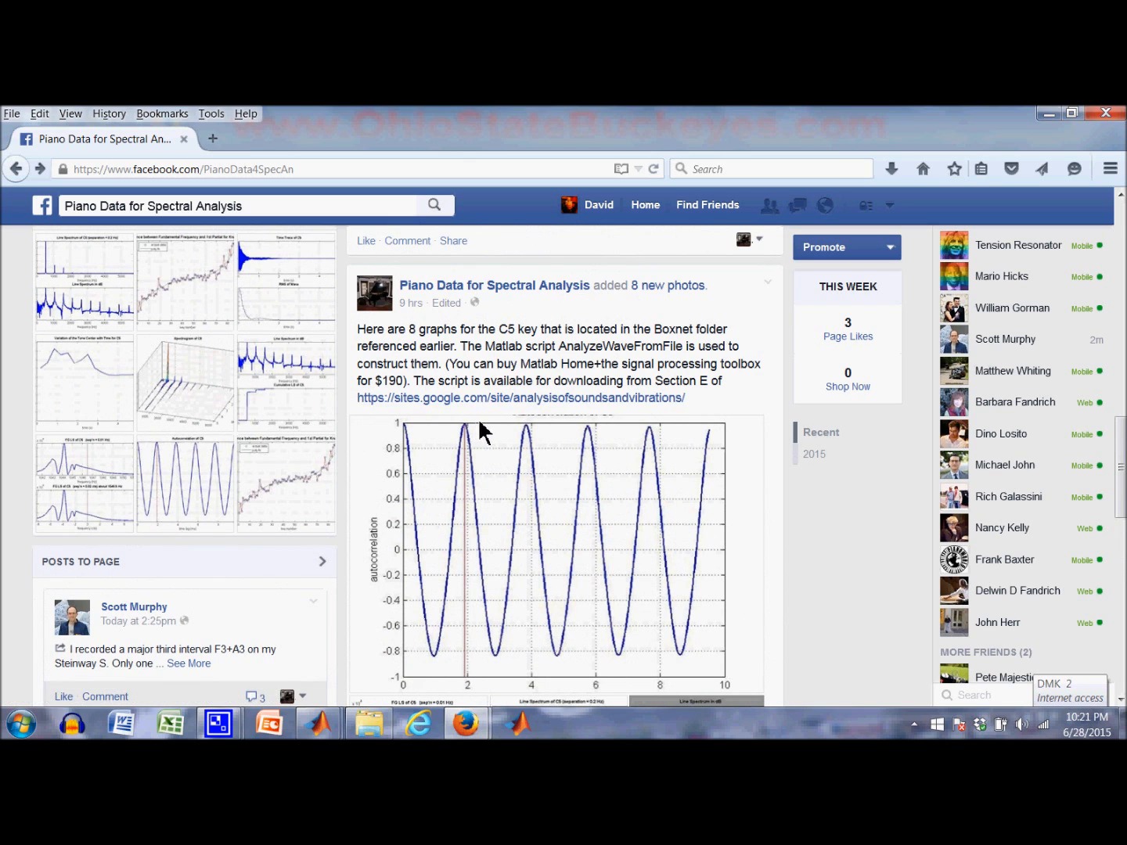
scroll(down, 3)
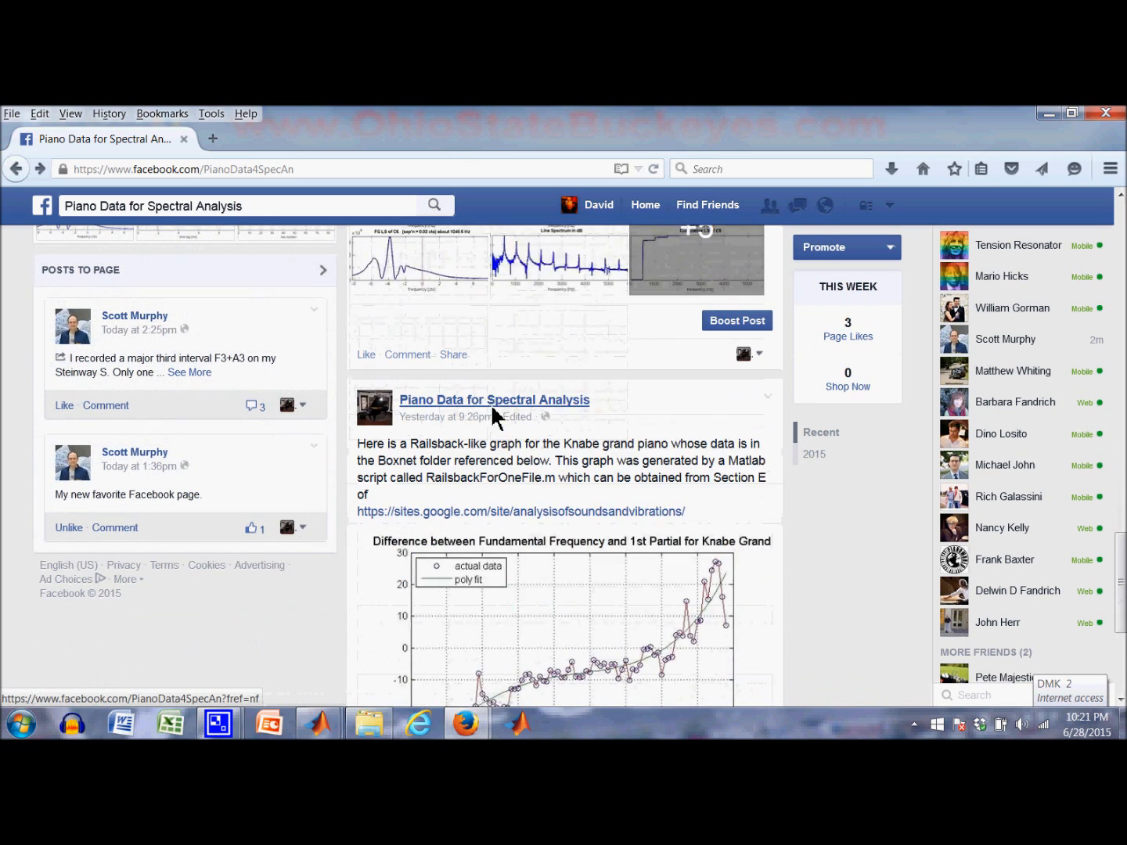
scroll(down, 3)
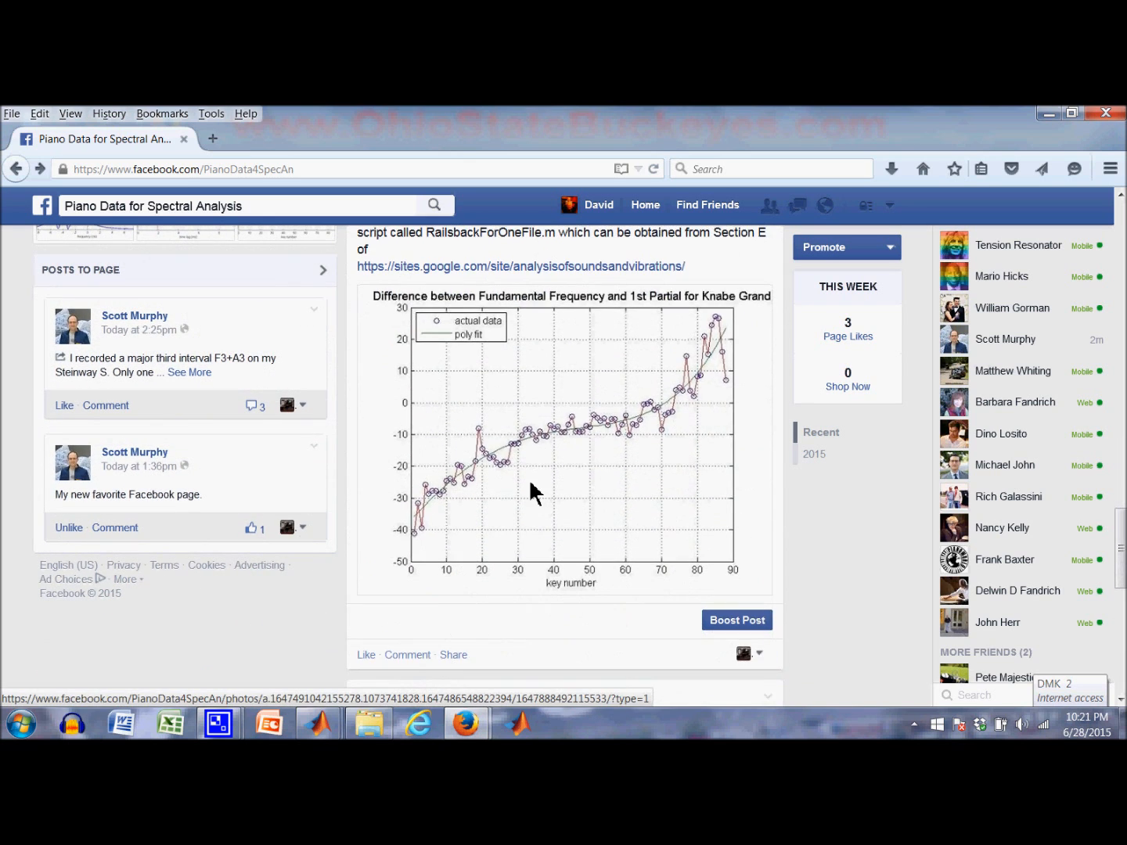
scroll(up, 3)
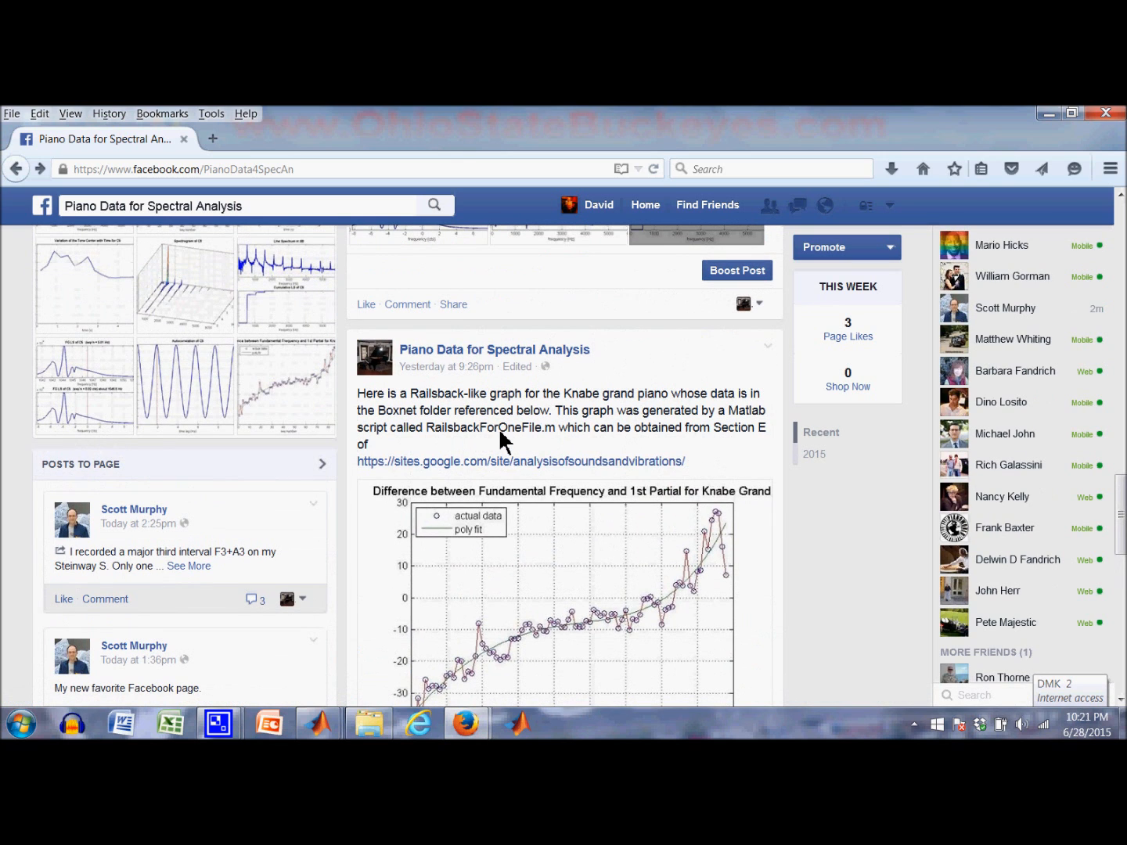
mouse_move(433, 442)
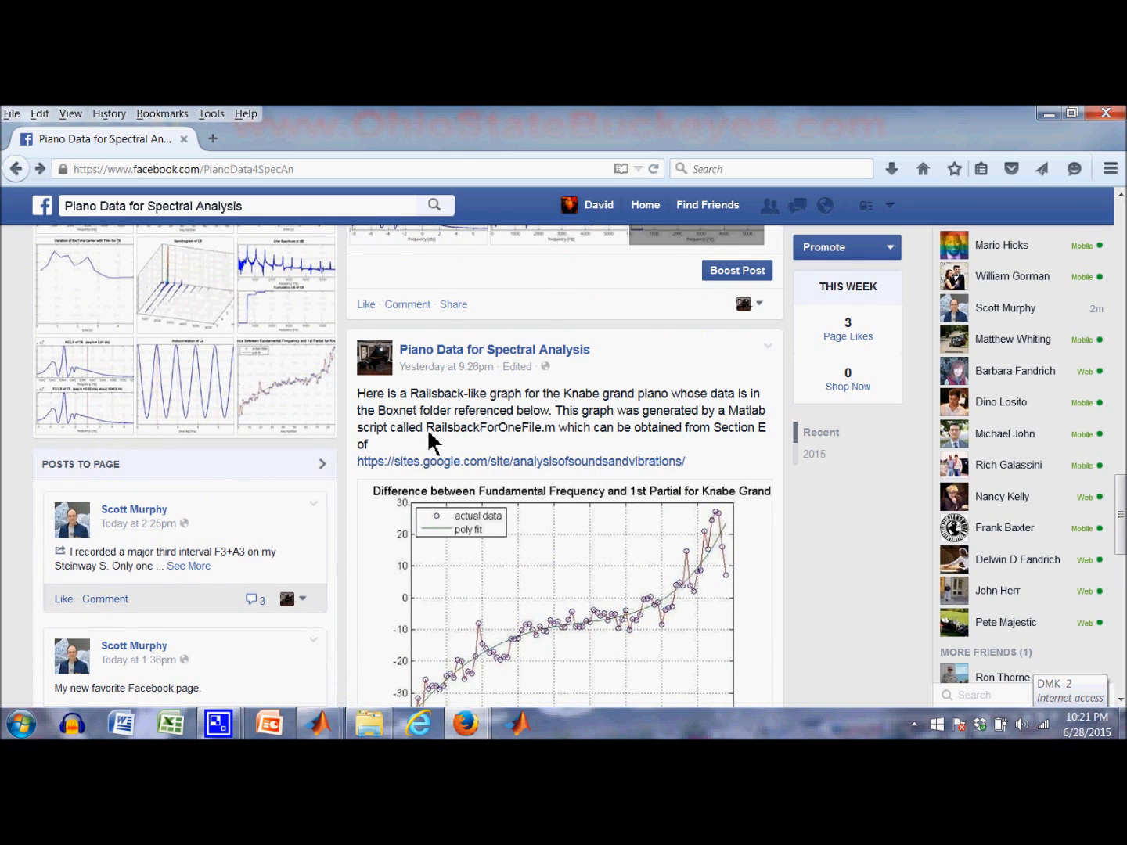
mouse_move(497, 473)
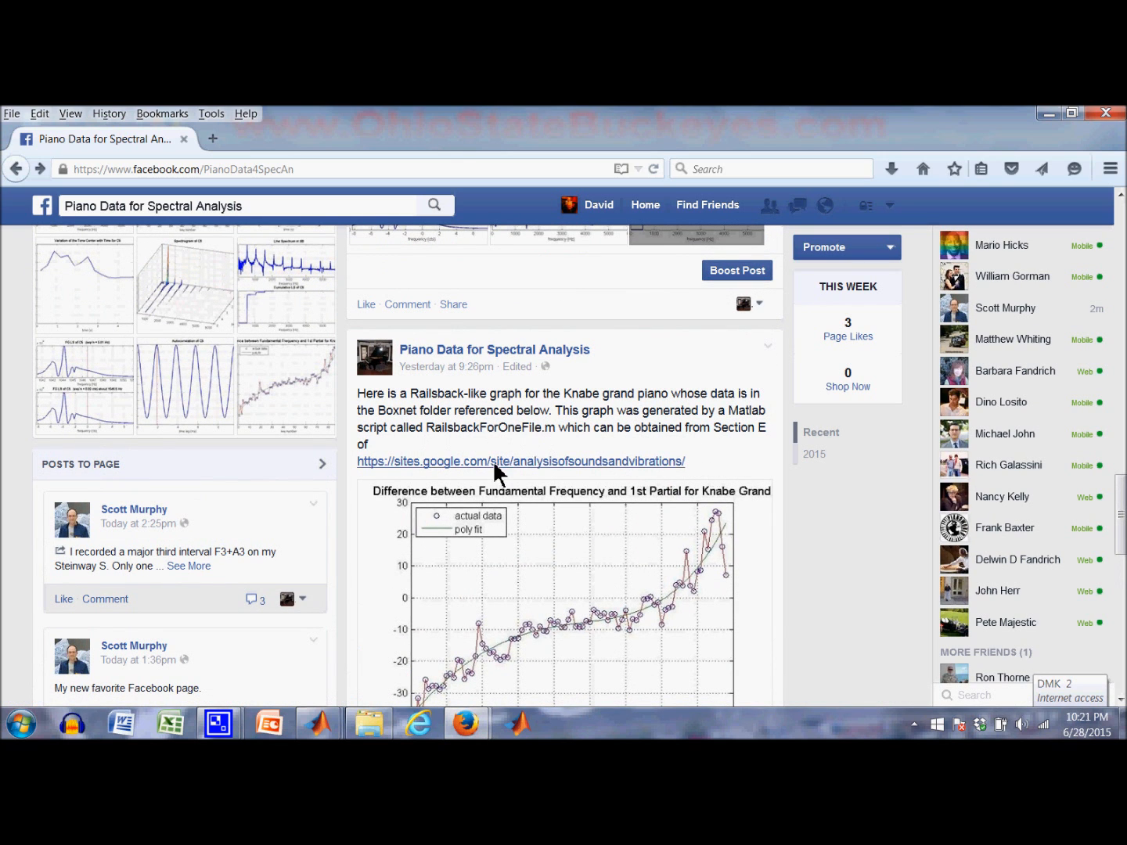
scroll(down, 3)
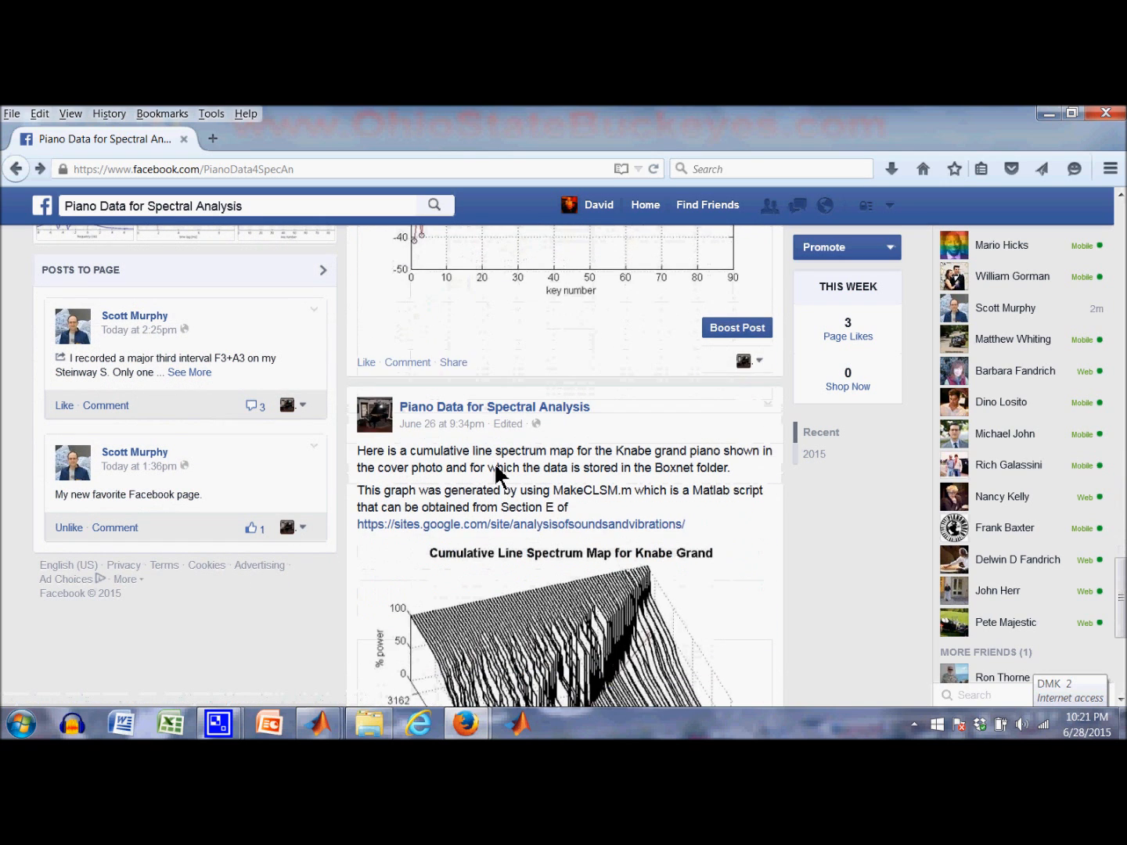
scroll(down, 3)
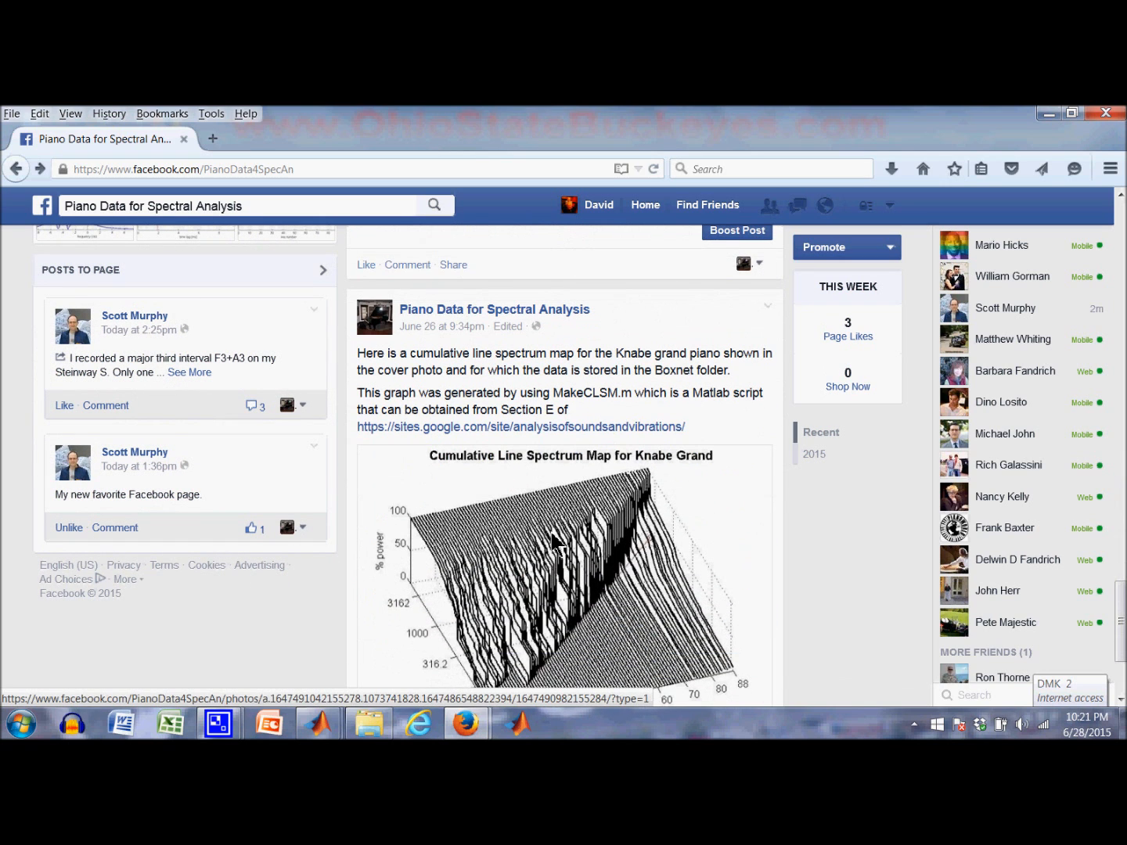
mouse_move(536, 460)
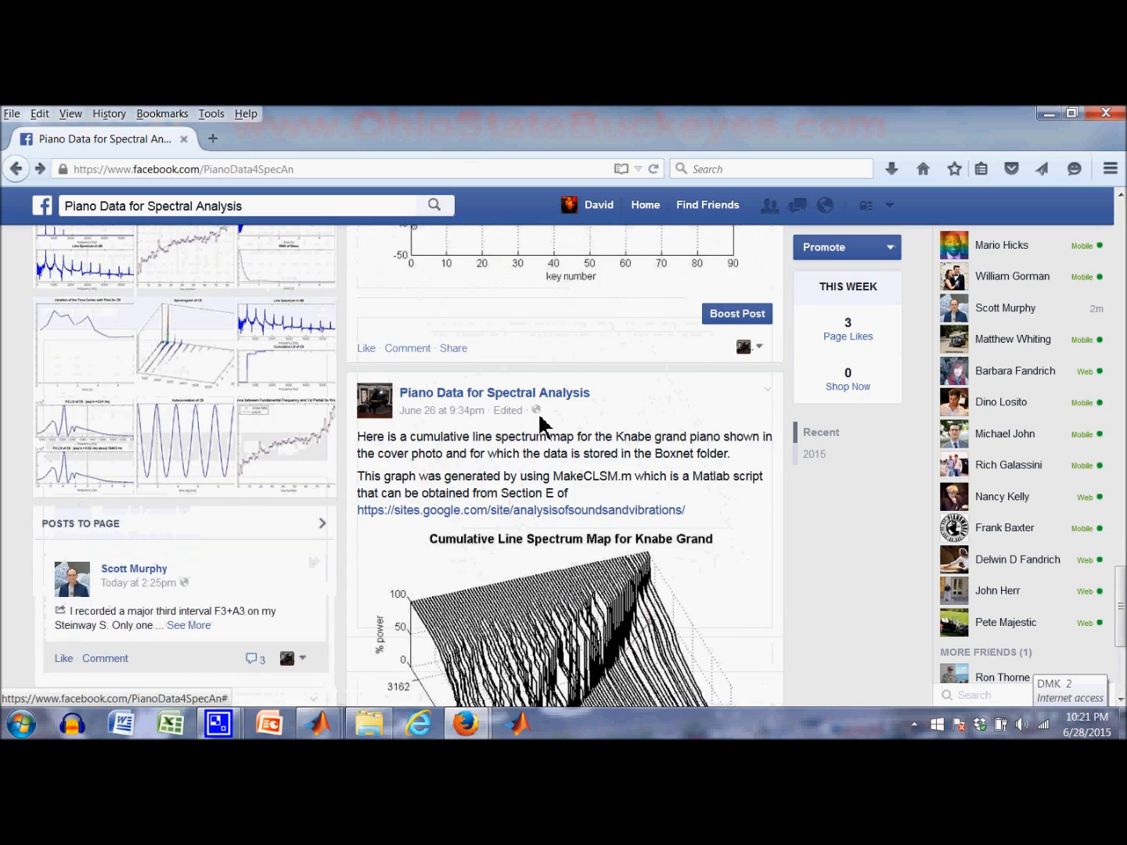
scroll(down, 3)
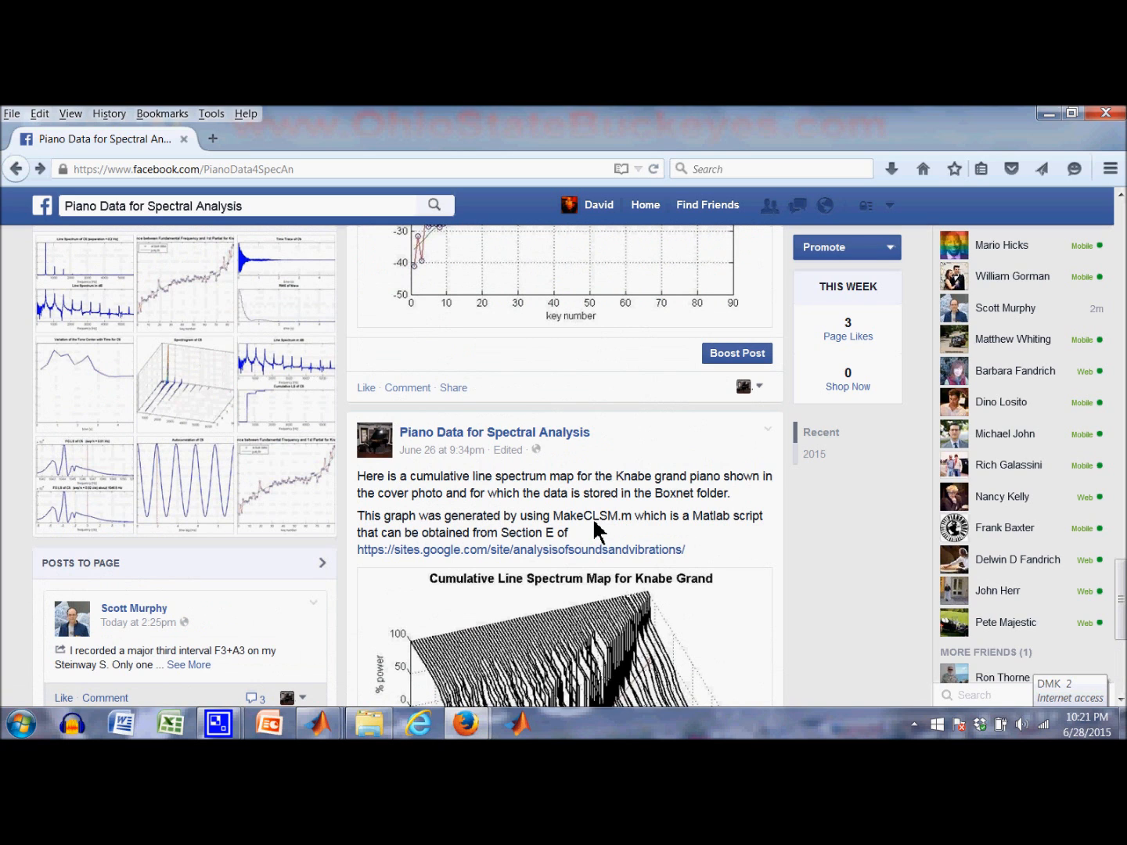
mouse_move(623, 525)
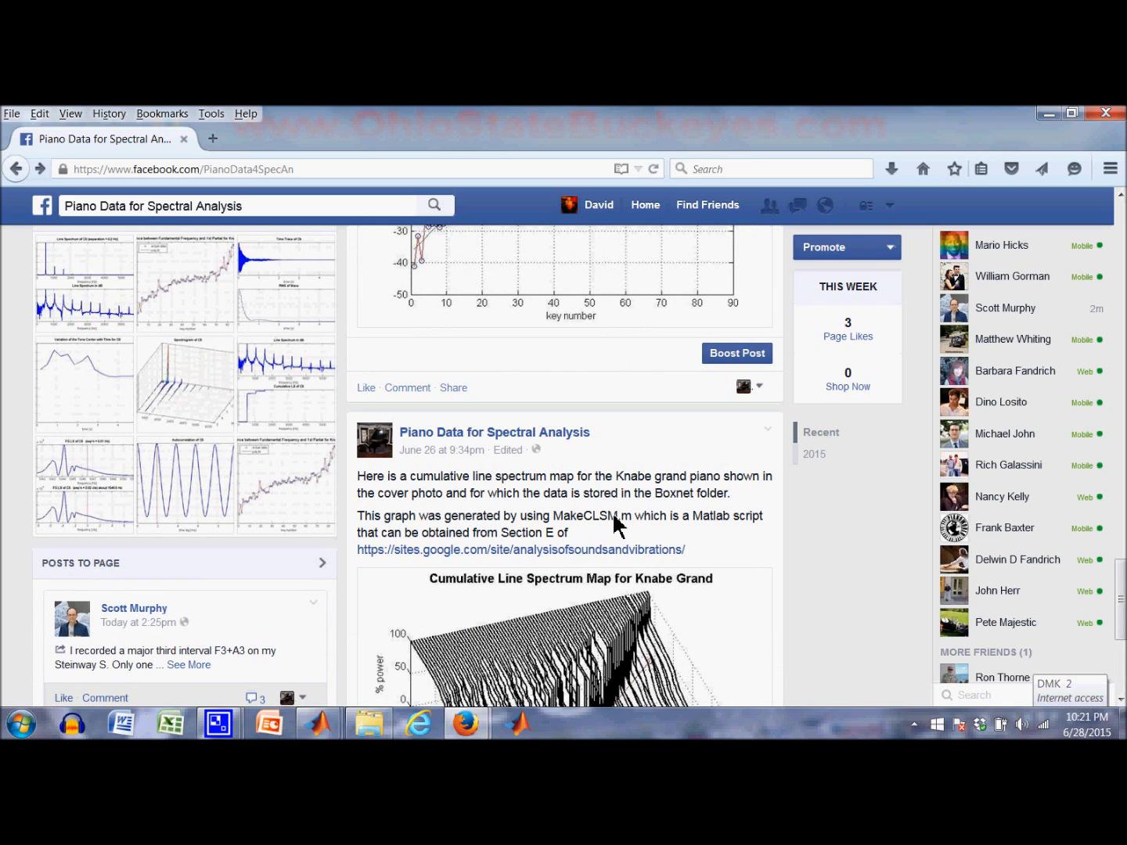
scroll(down, 3)
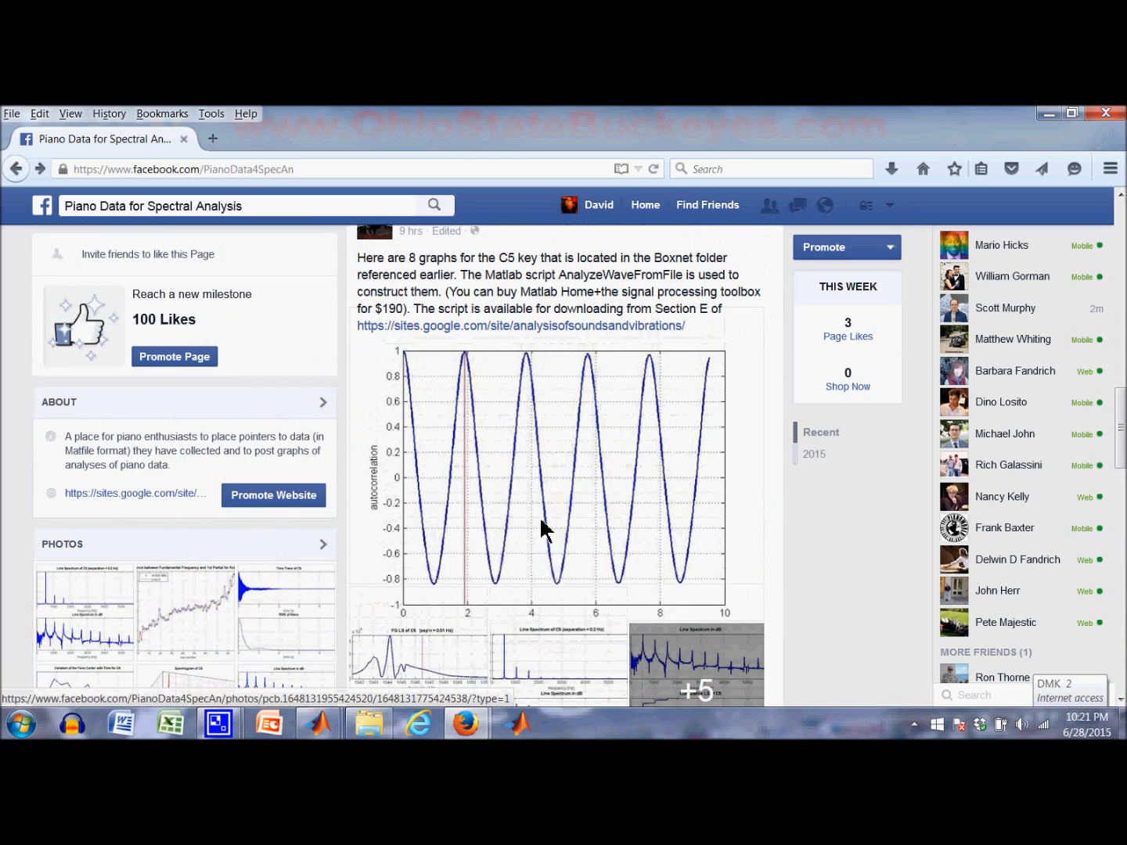
Open the E: Matlab Support Scripts page and look through its list of downloadable script files
scroll(up, 3)
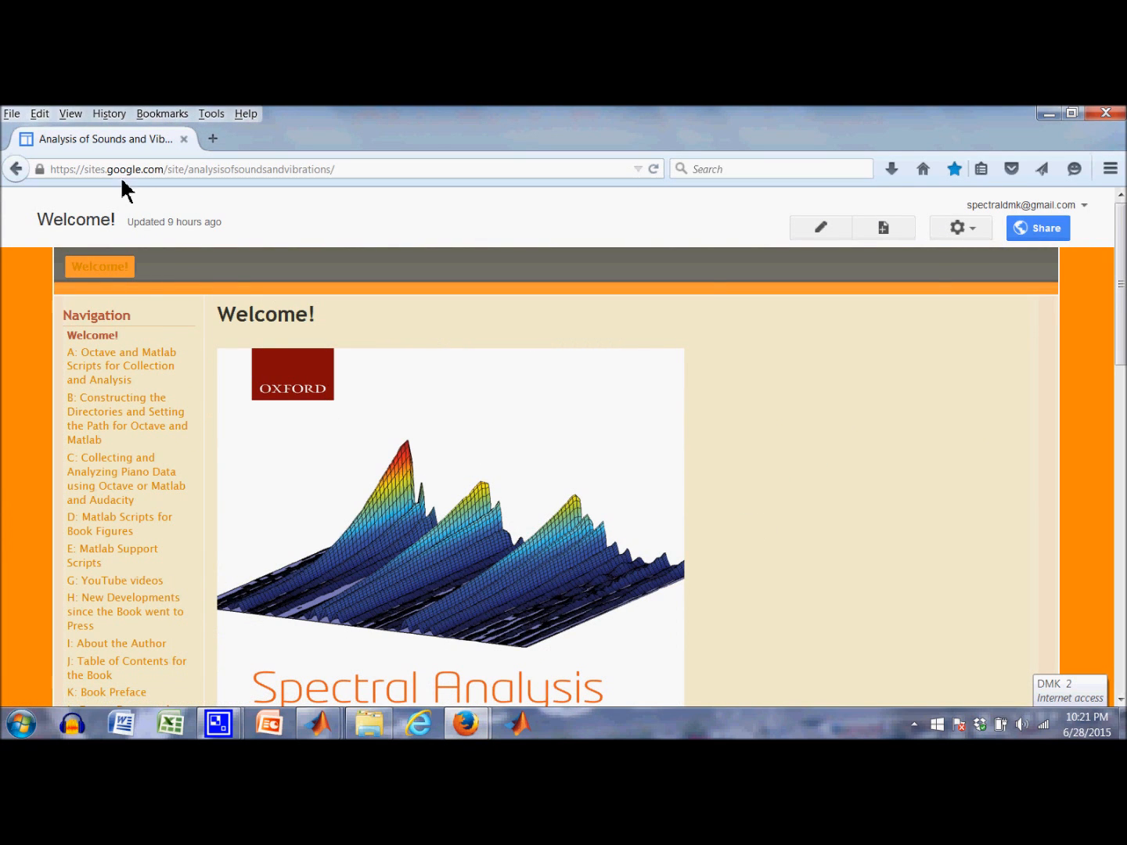
mouse_move(261, 191)
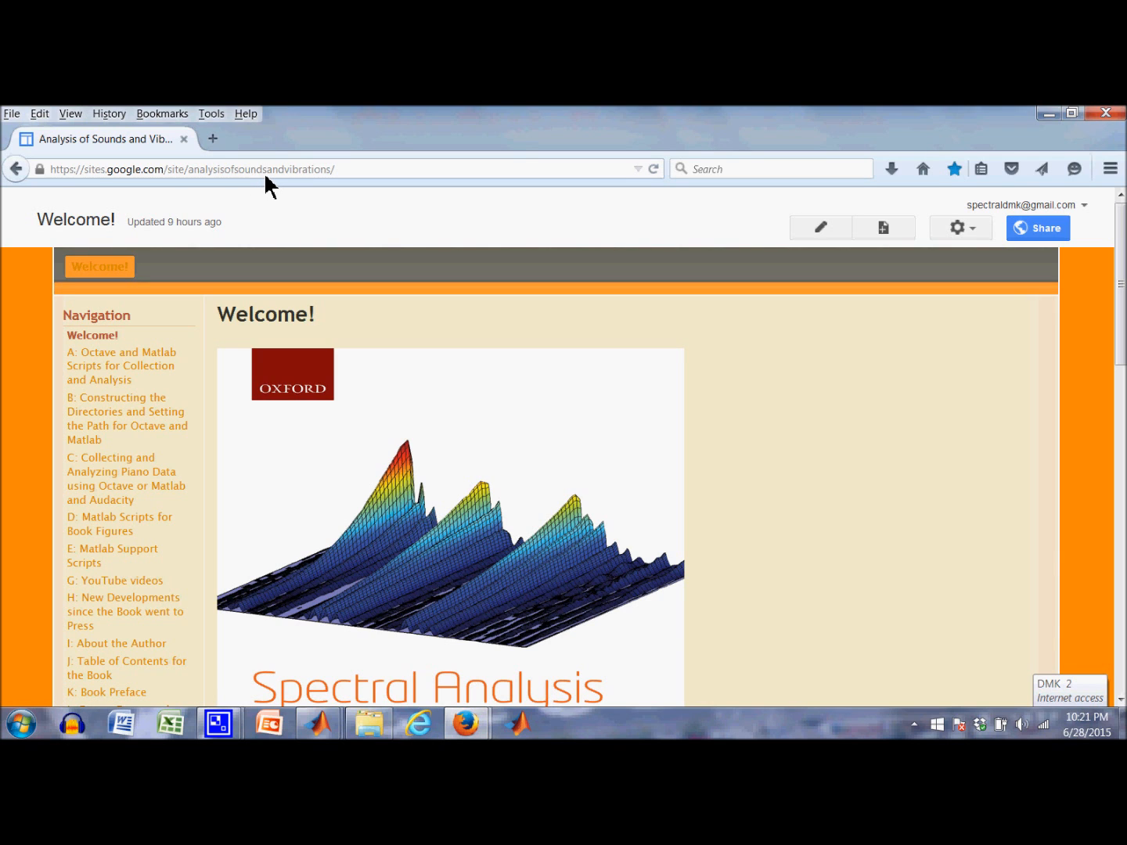
mouse_move(313, 404)
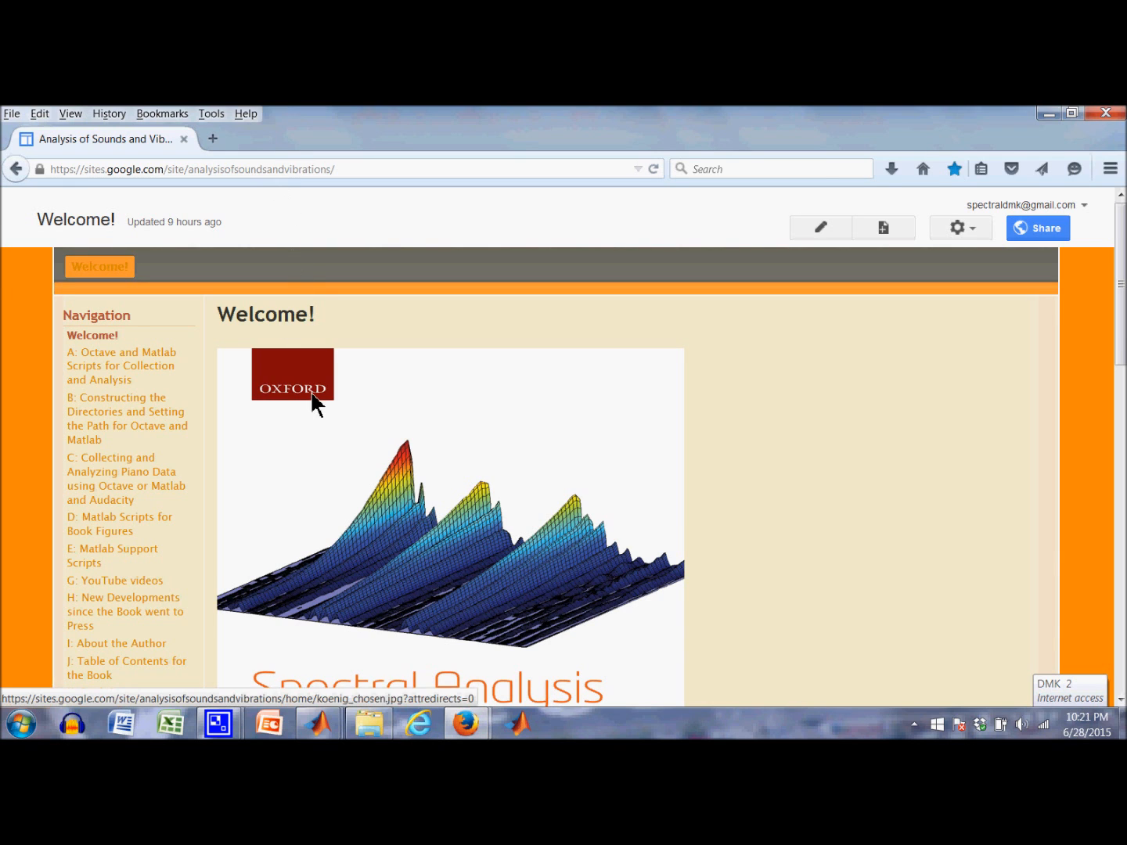
scroll(down, 3)
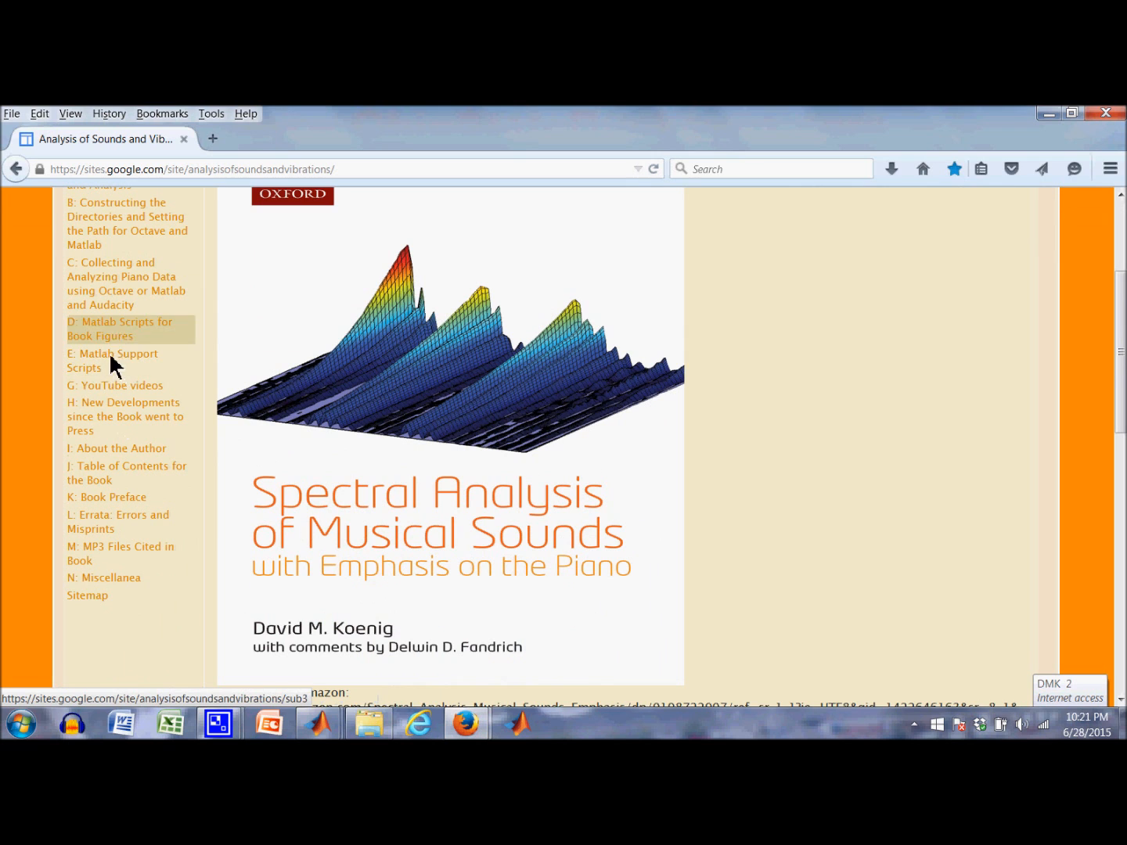
click(112, 360)
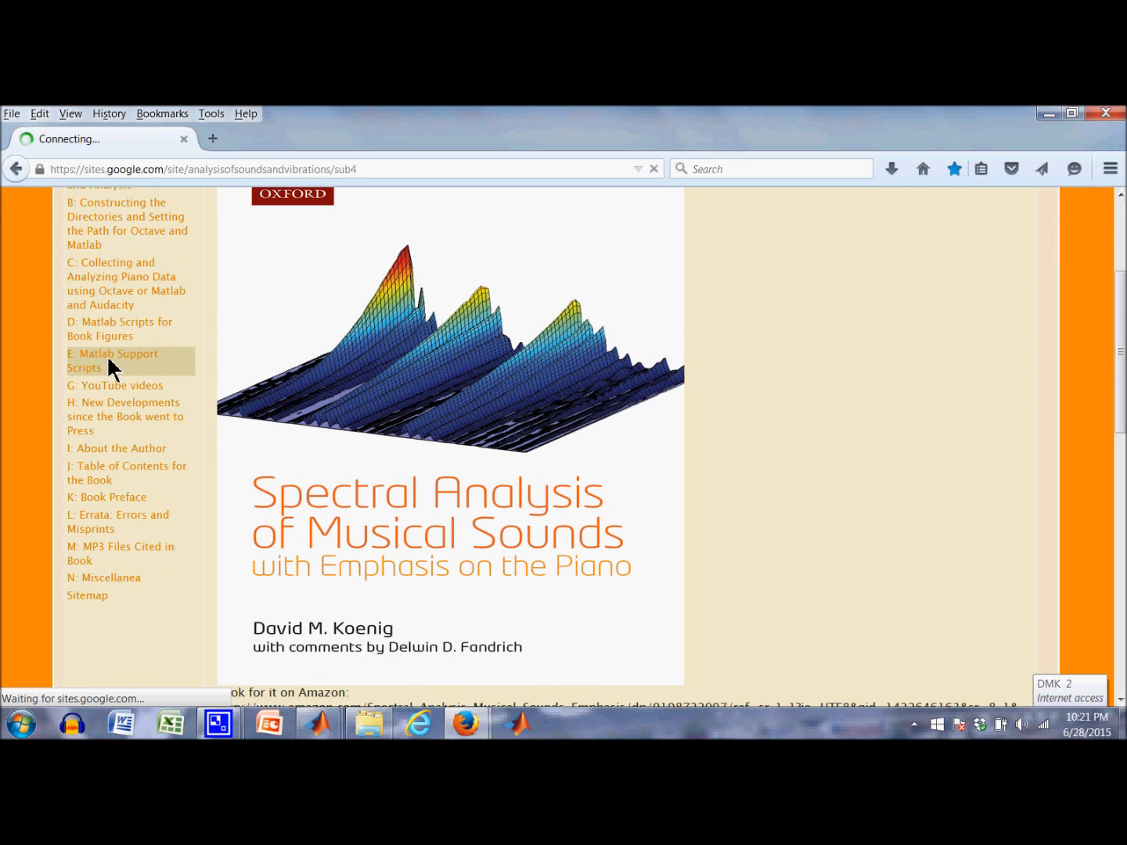
click(113, 360)
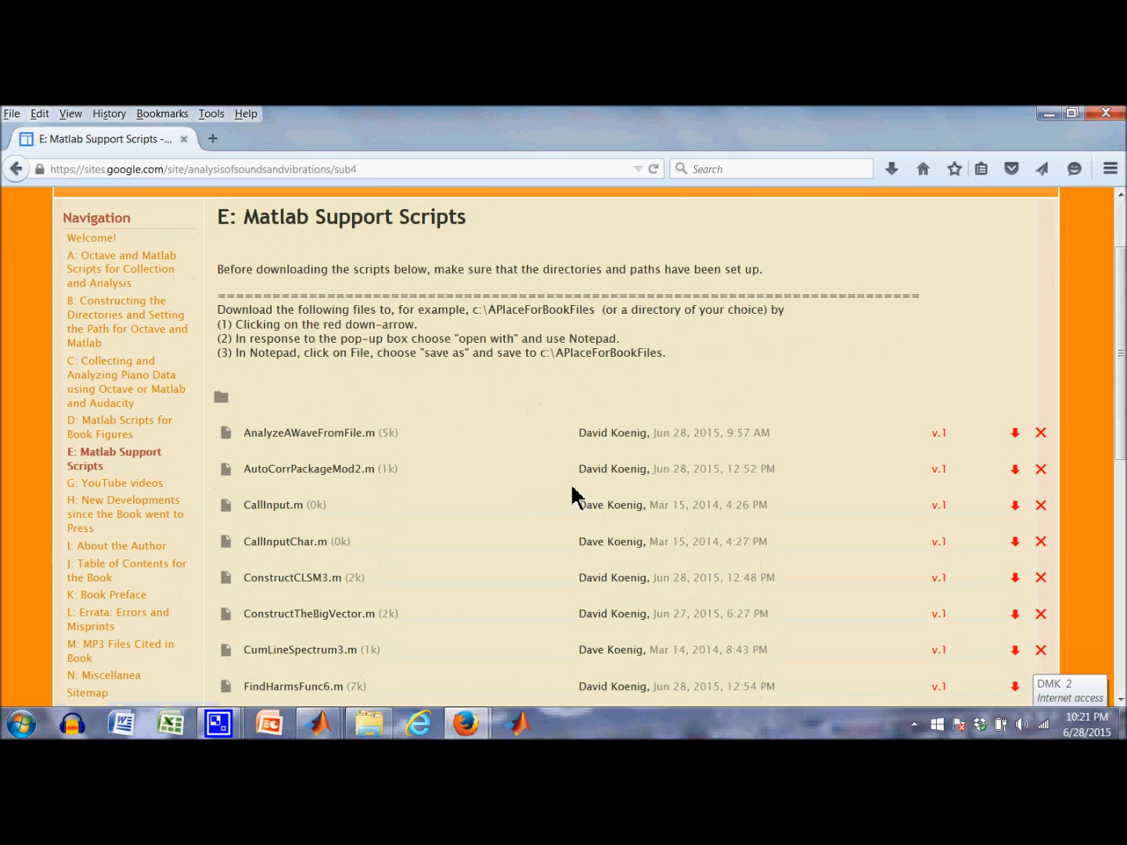
scroll(down, 3)
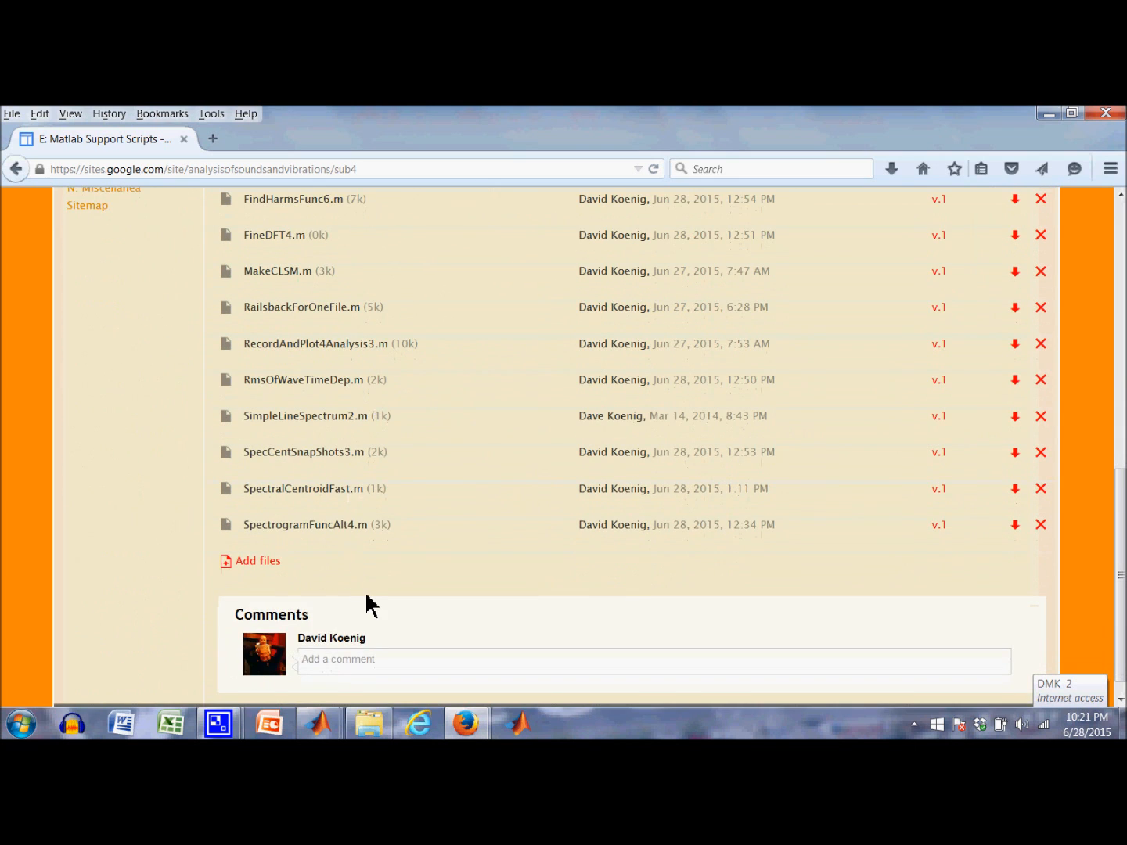
scroll(up, 3)
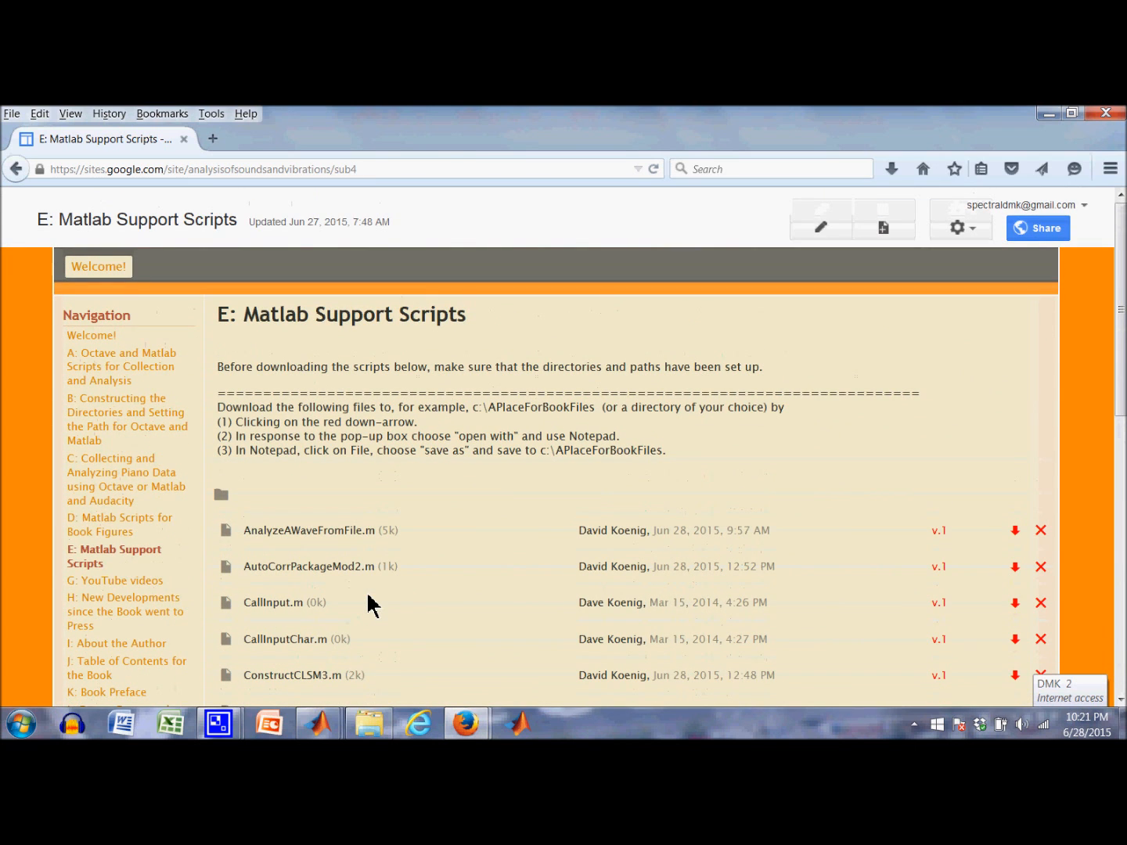
mouse_move(377, 446)
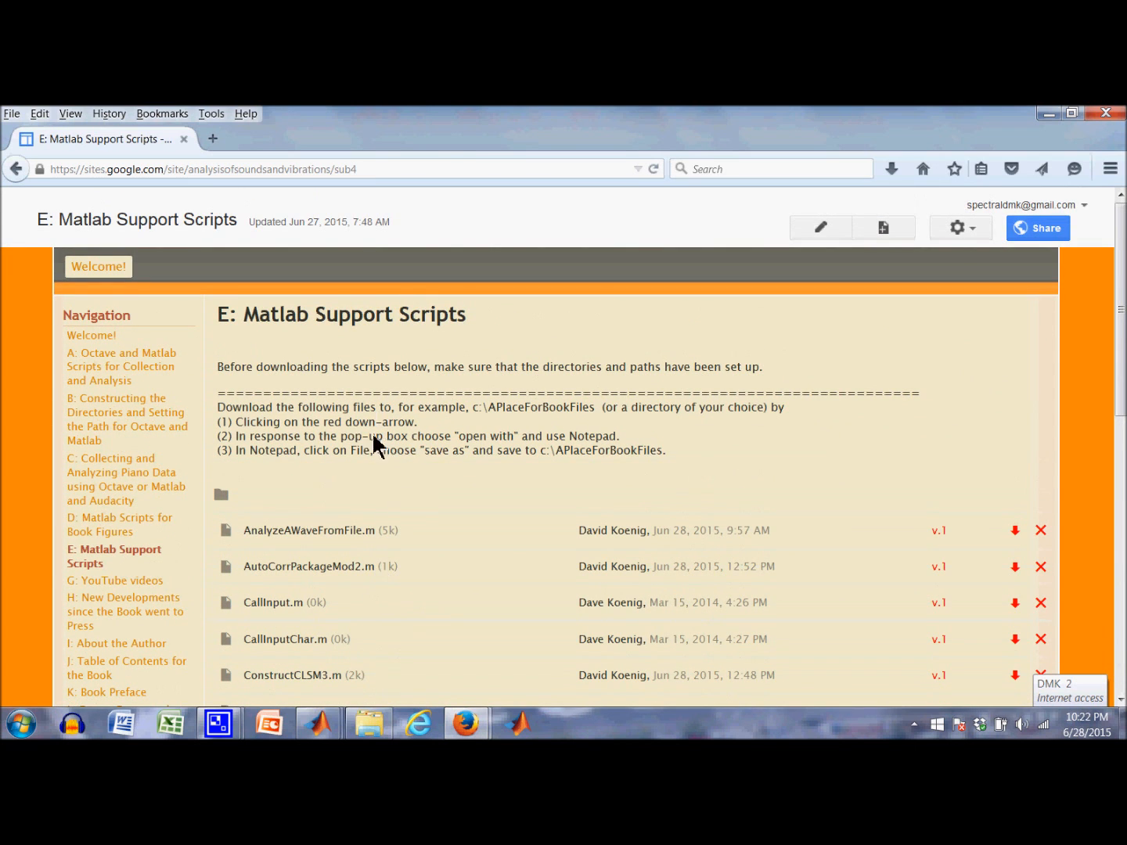
scroll(down, 3)
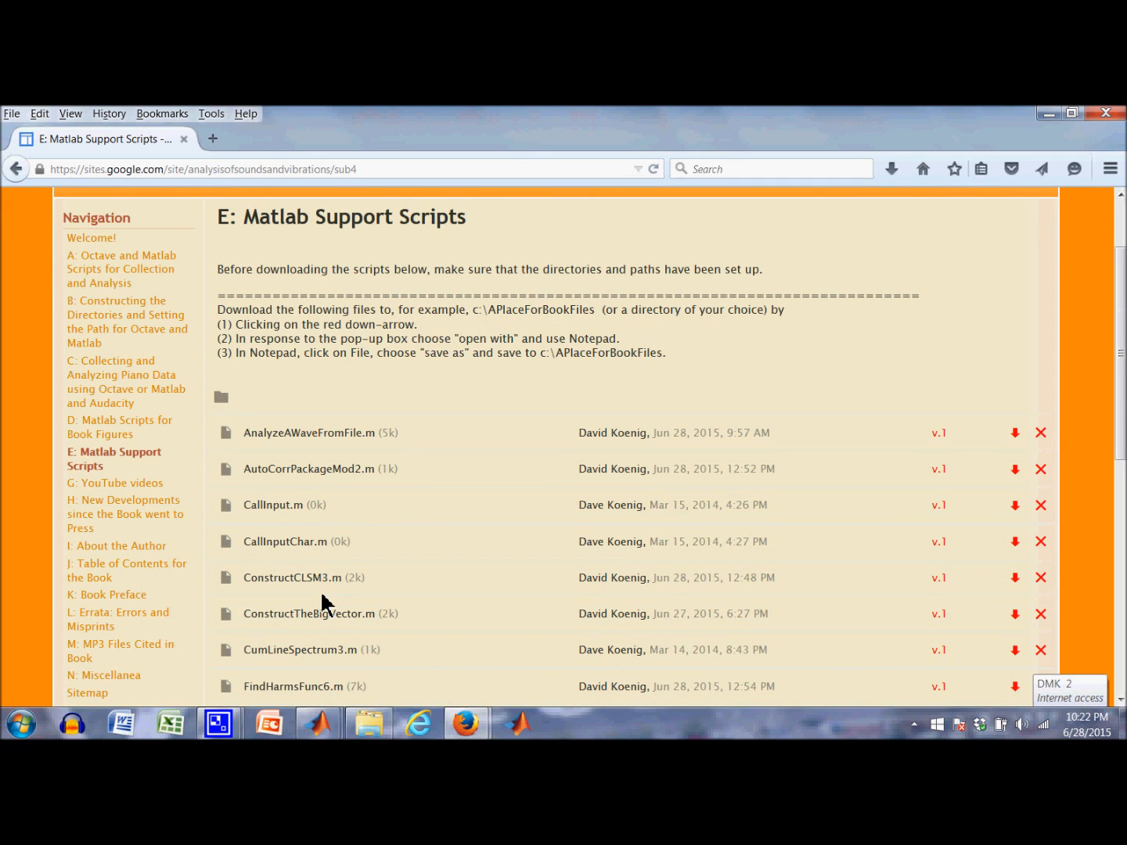
mouse_move(395, 632)
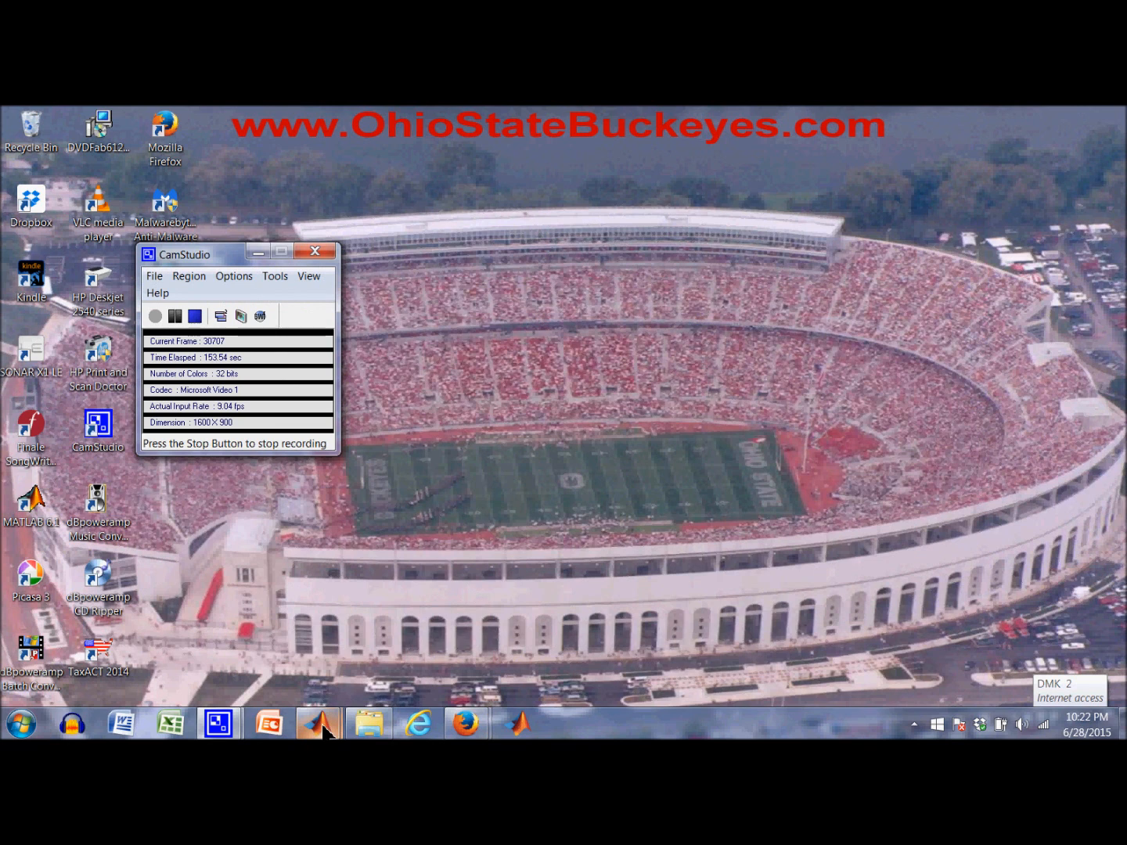
Restore the MATLAB R2013b window with its empty Command Window from the taskbar
click(316, 723)
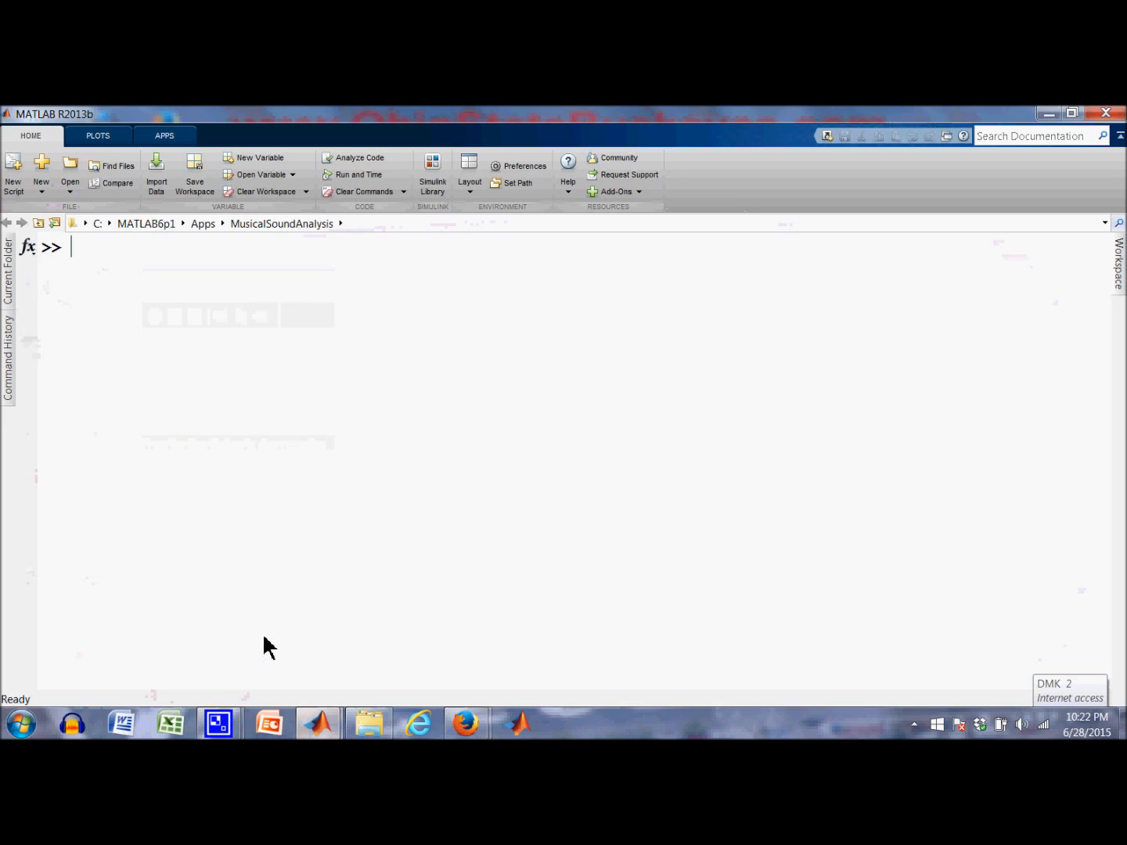
mouse_move(336, 337)
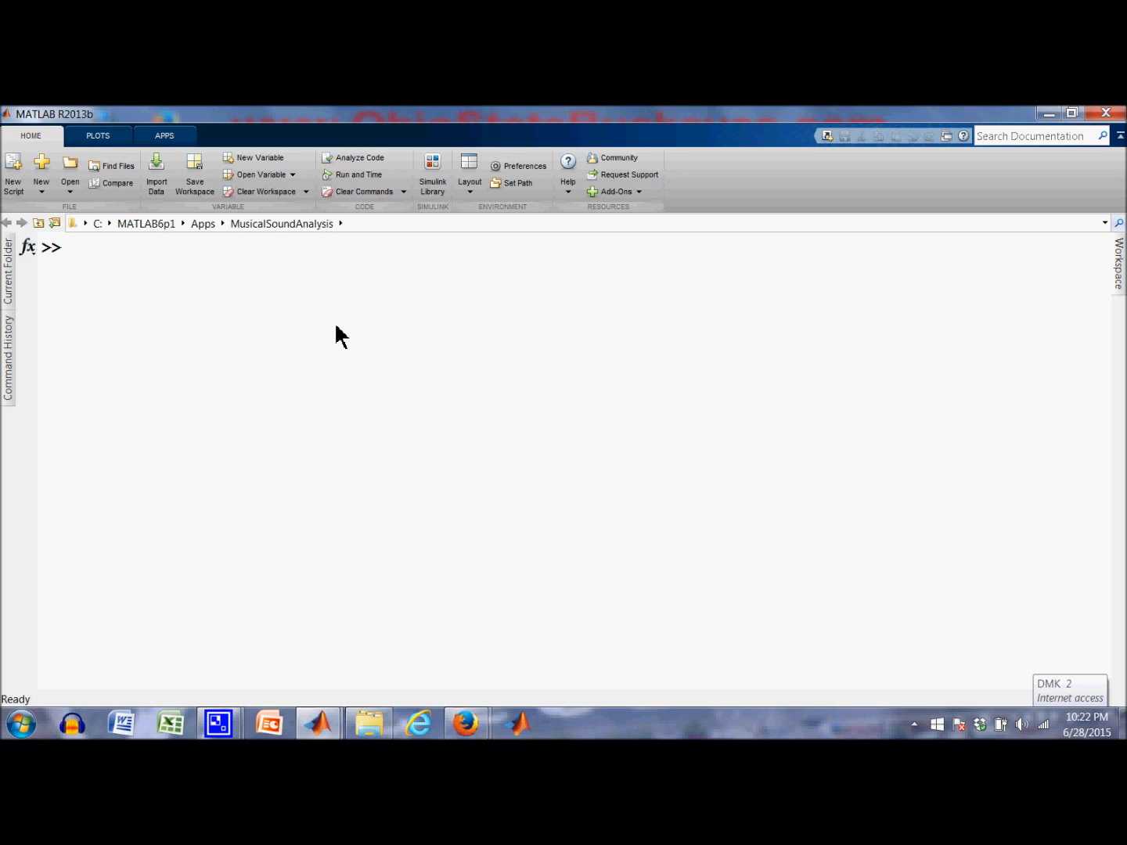
mouse_move(385, 538)
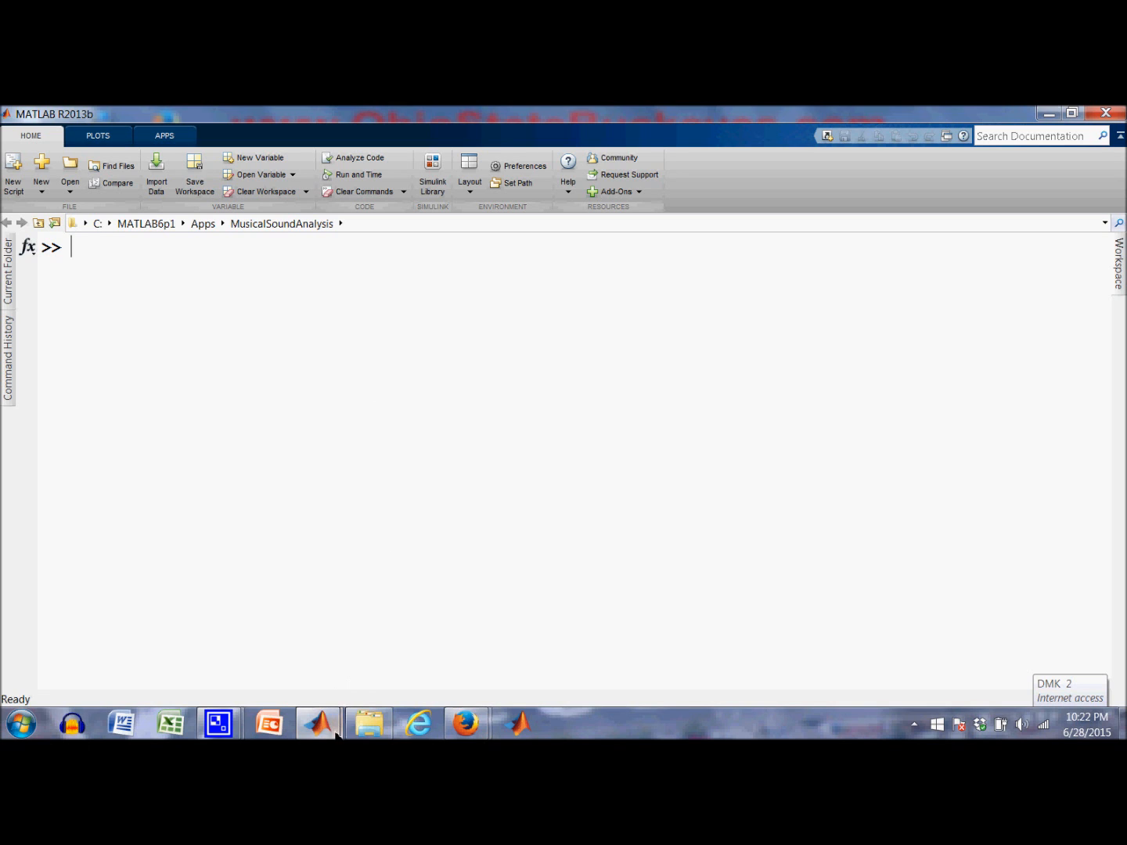
mouse_move(318, 723)
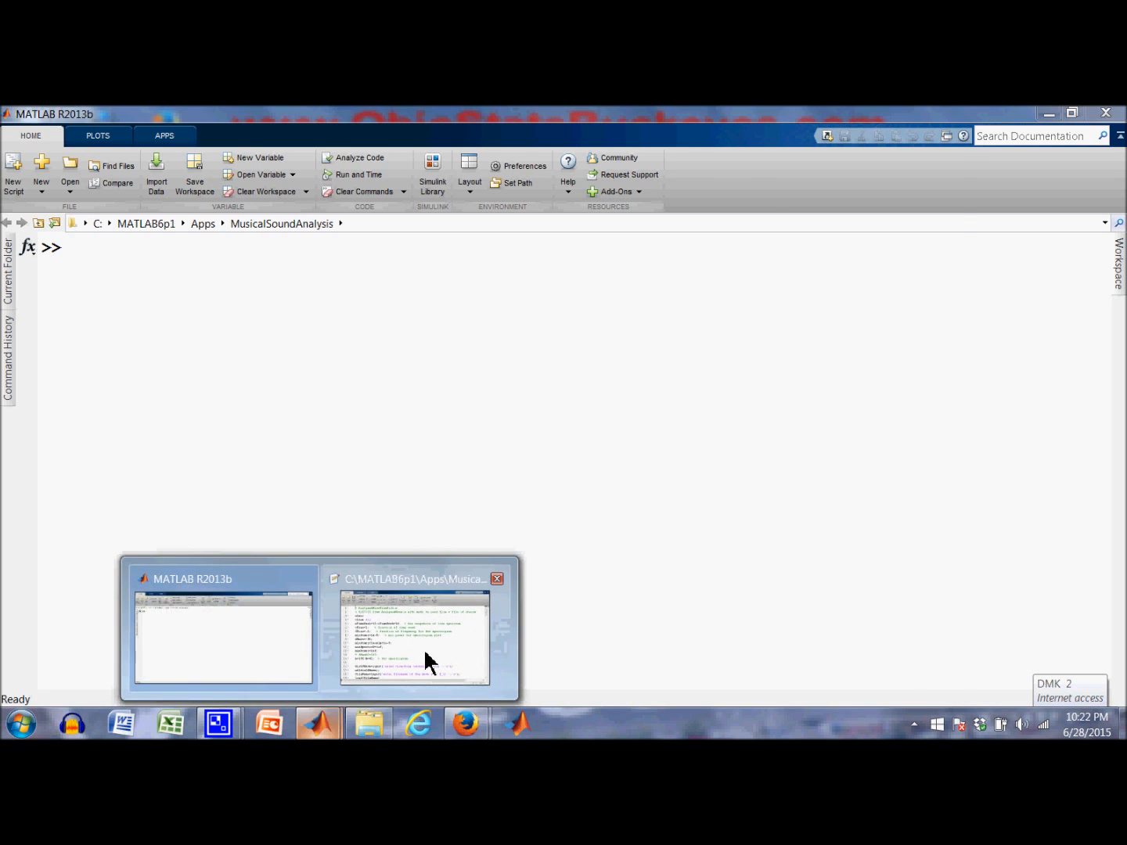
Bring up the editor holding AnalyzeAWaveFromFile.m from the taskbar preview
click(415, 634)
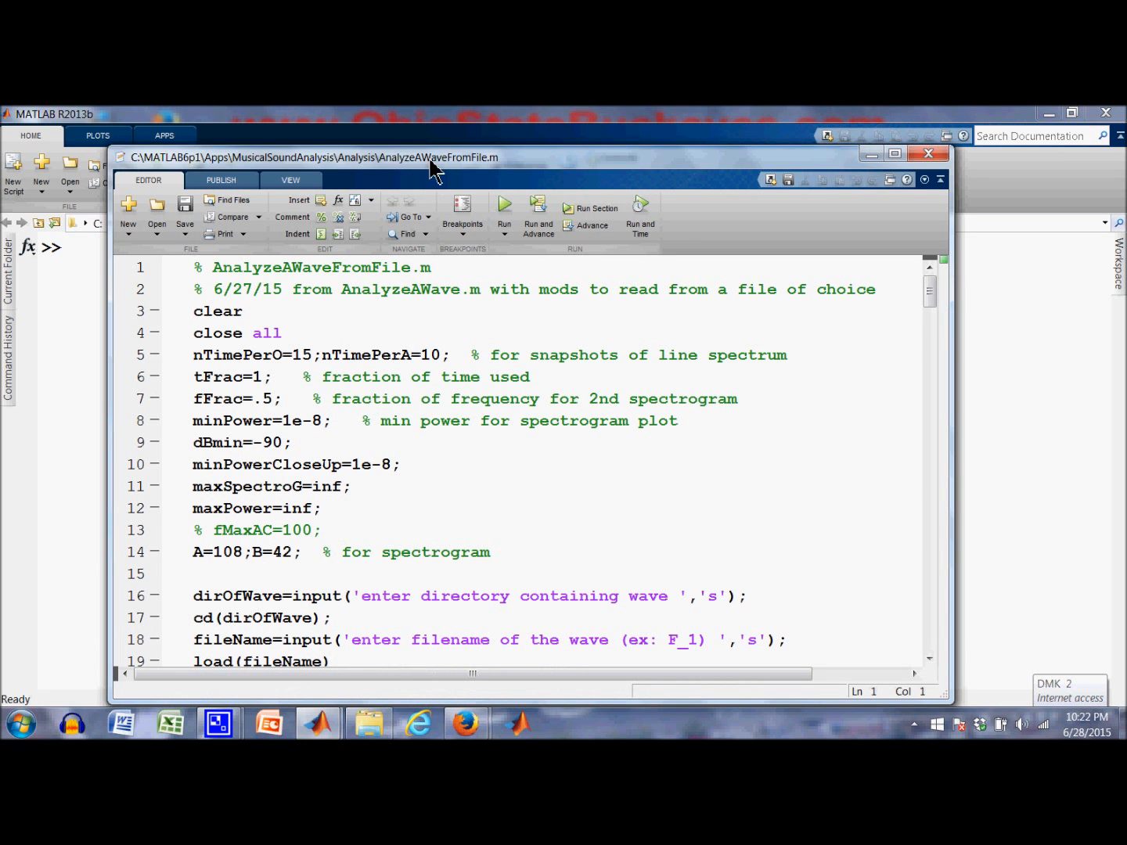
mouse_move(404, 321)
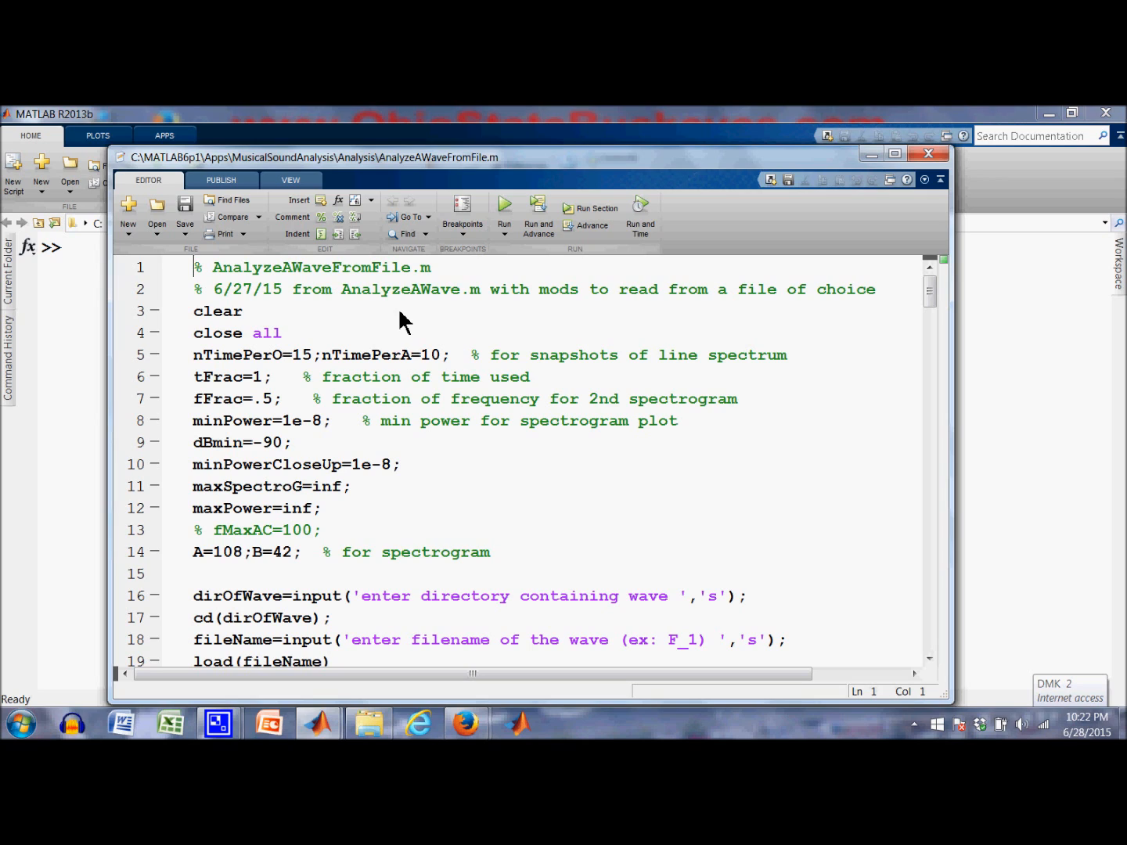
mouse_move(285, 345)
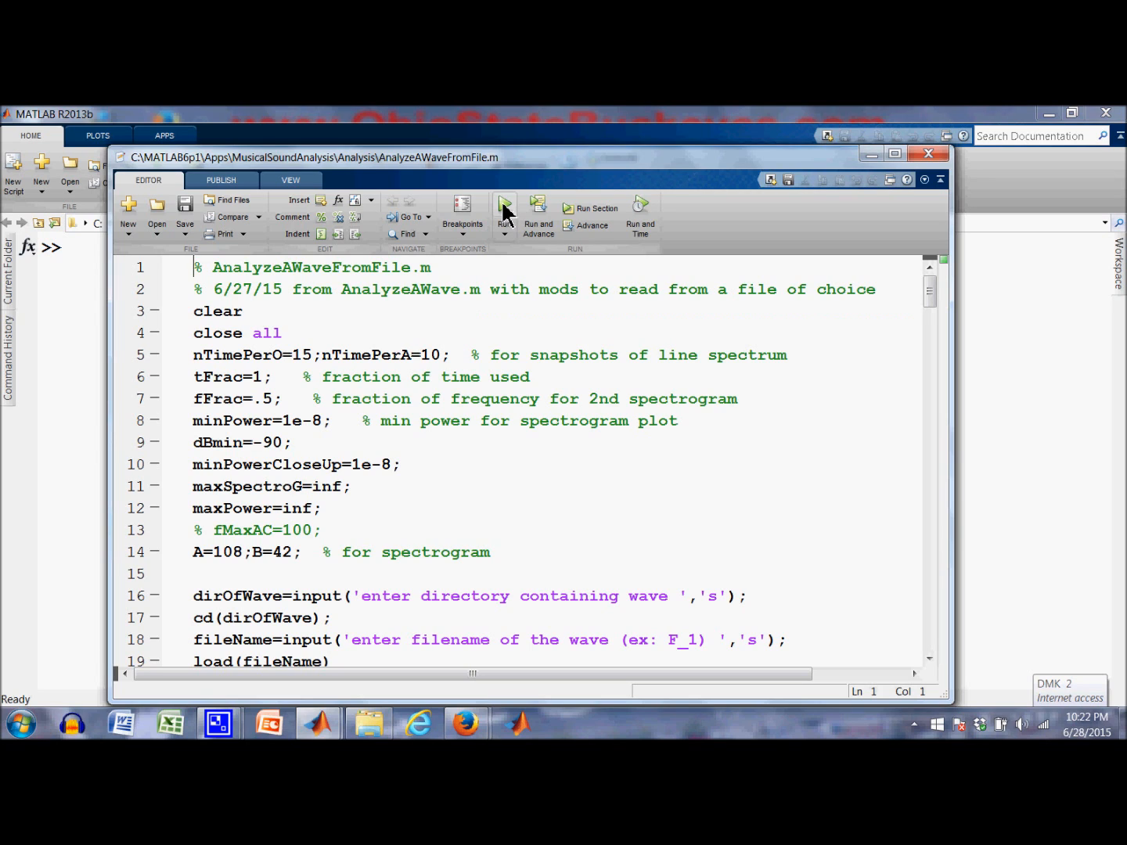
mouse_move(504, 206)
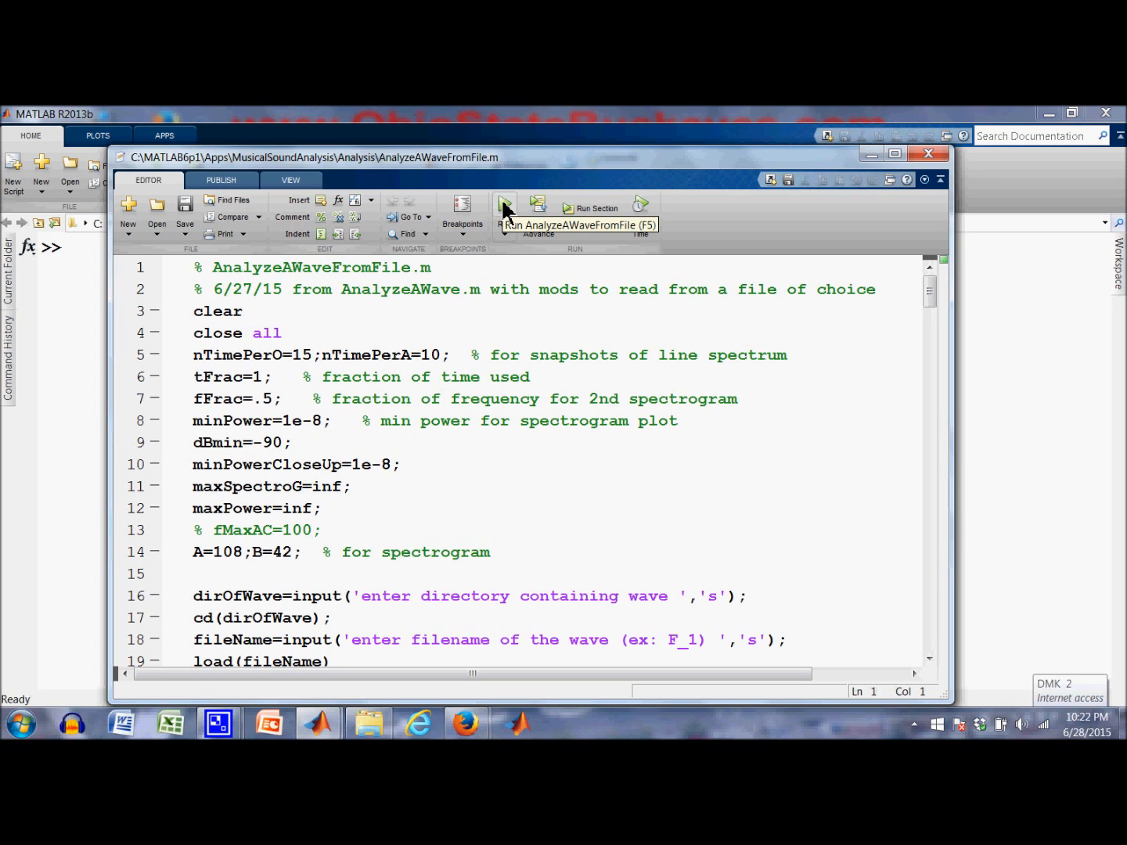
click(504, 206)
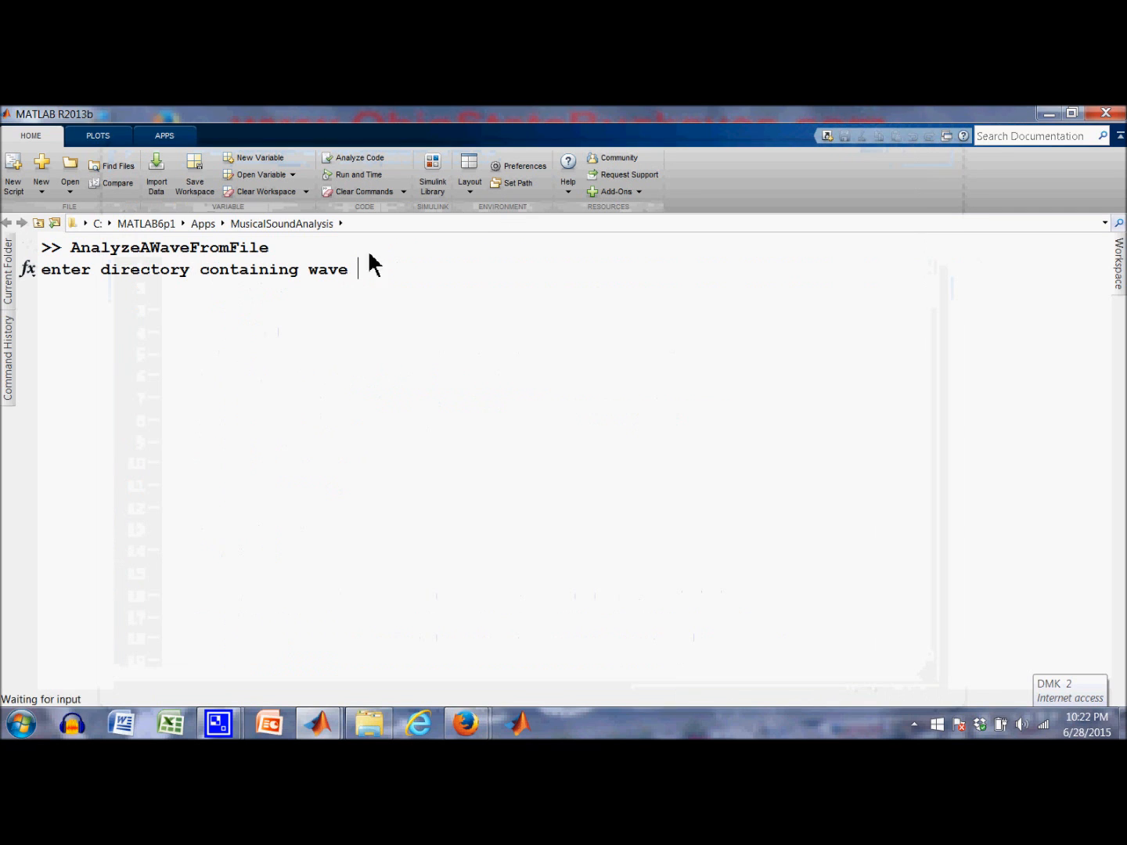
mouse_move(243, 311)
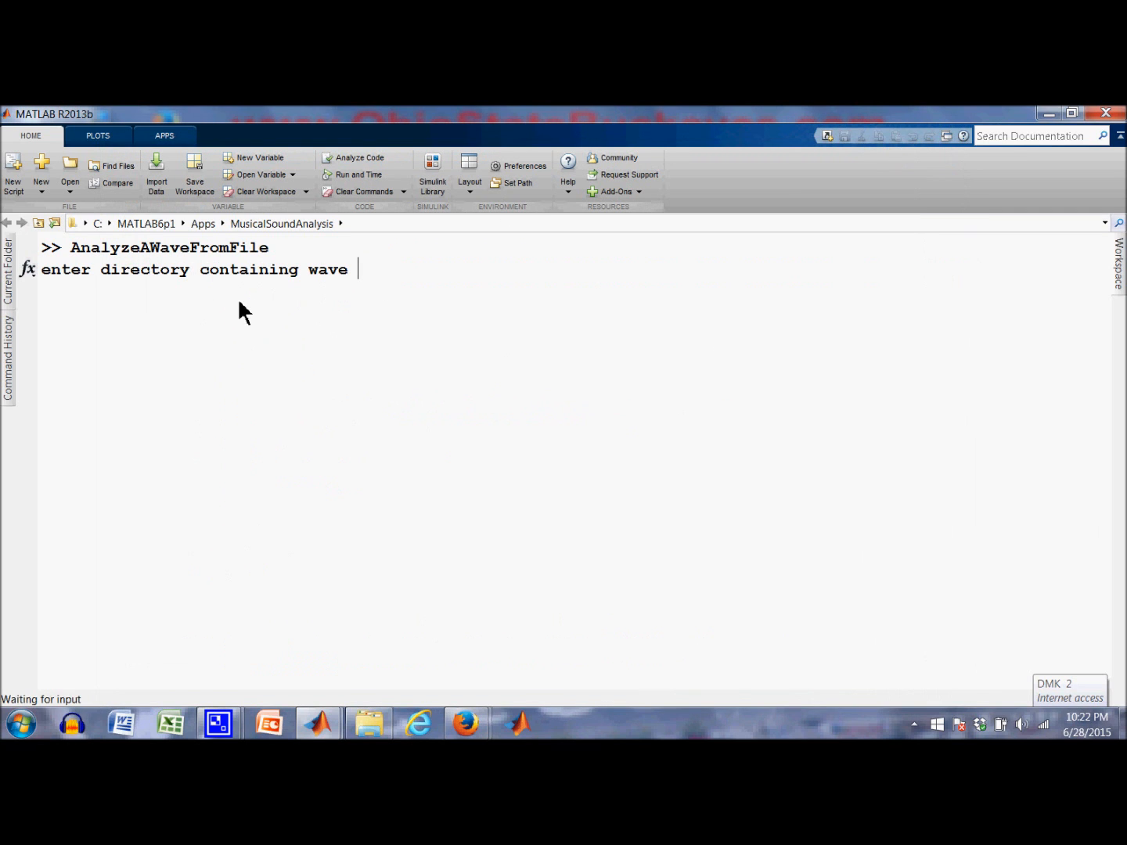
mouse_move(368, 357)
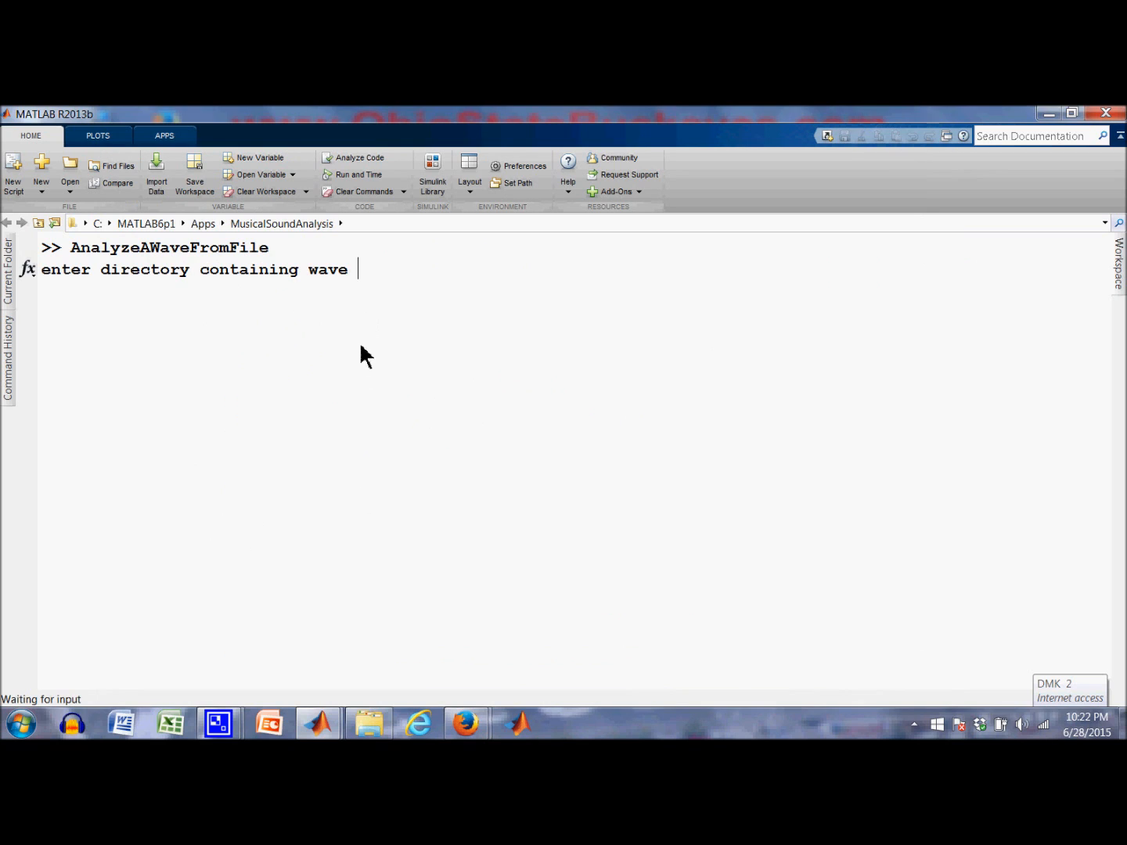
mouse_move(370, 723)
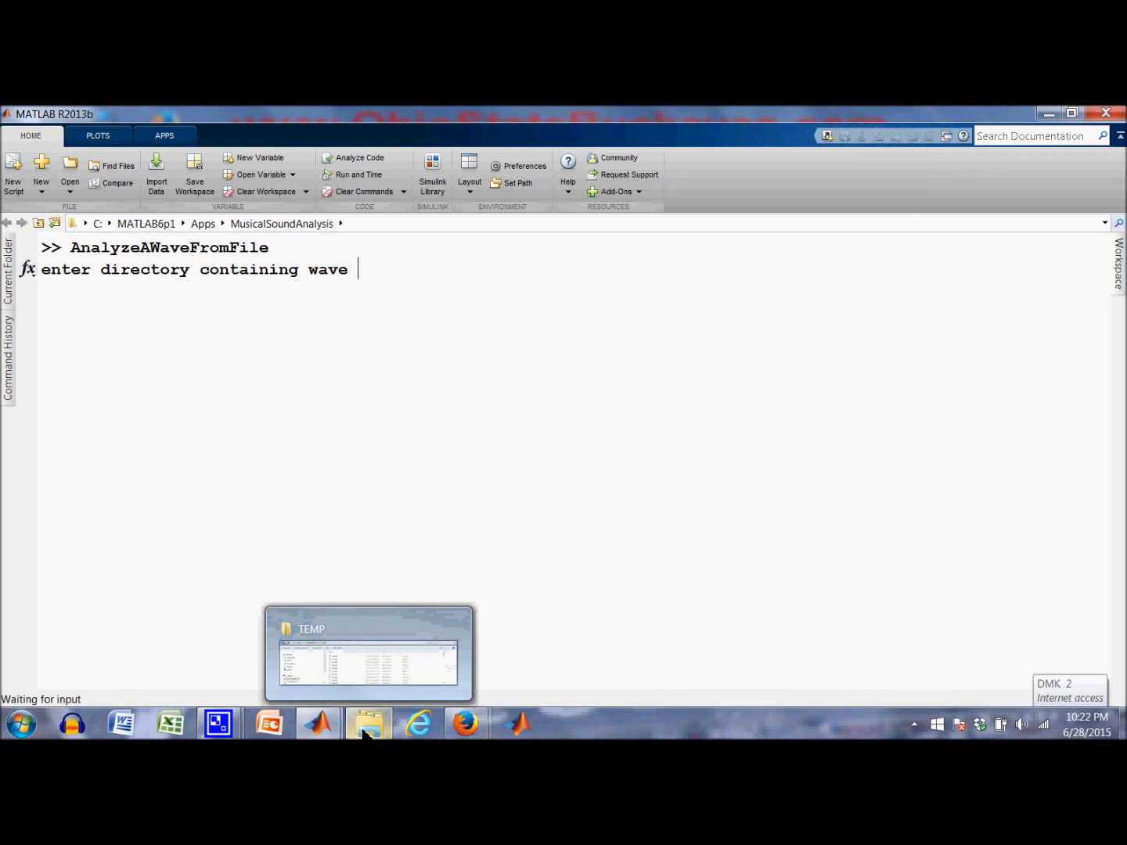
mouse_move(395, 488)
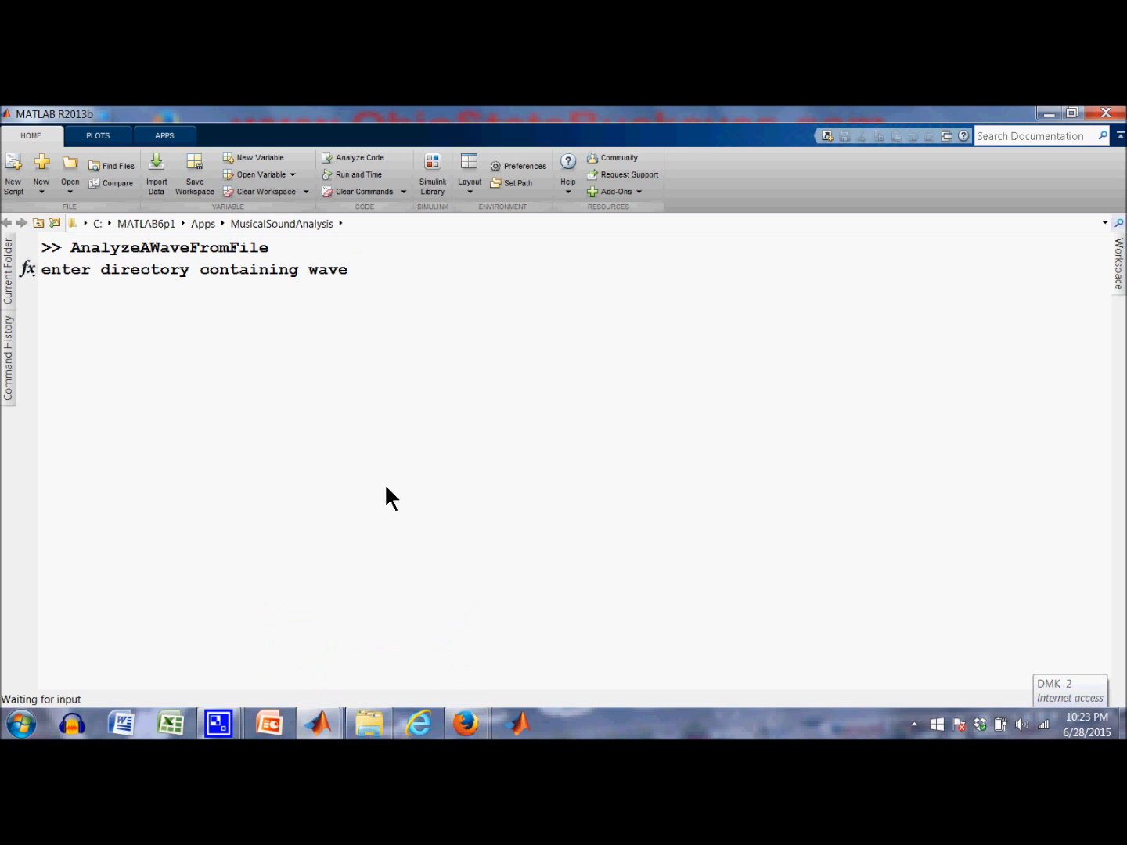
mouse_move(369, 723)
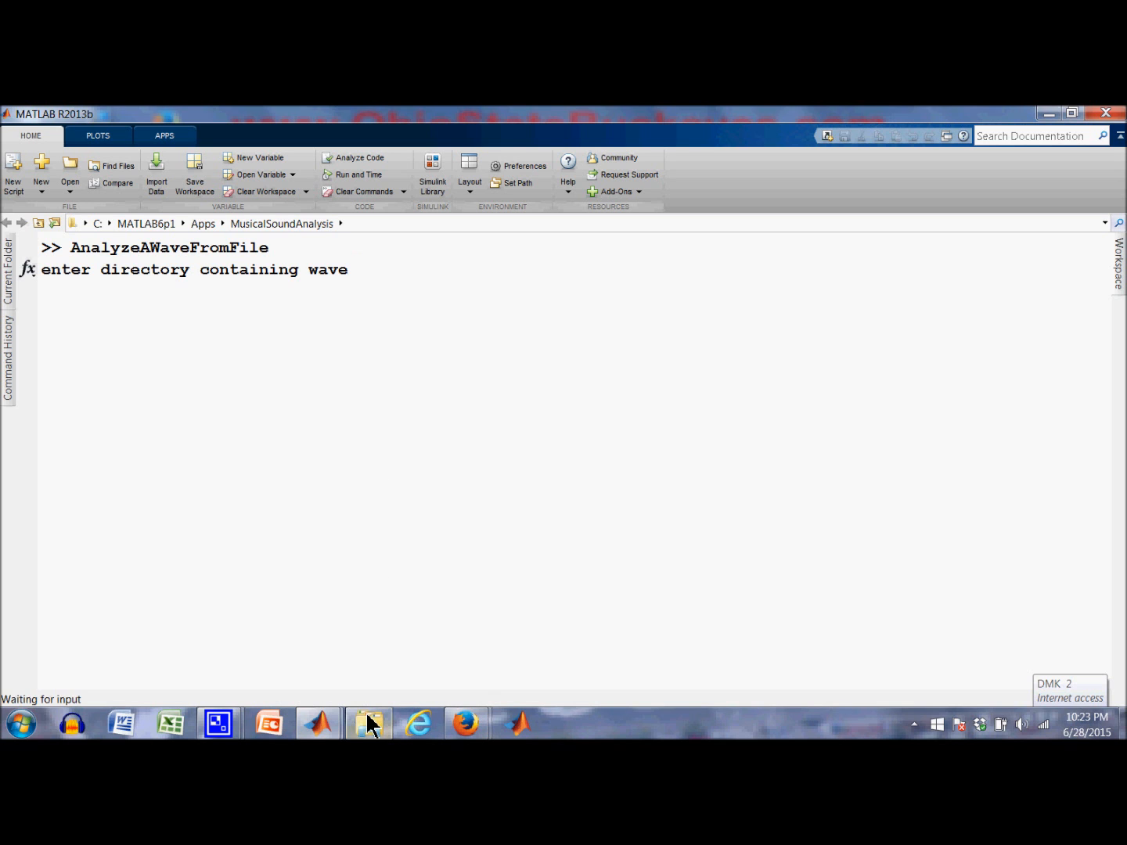
click(368, 724)
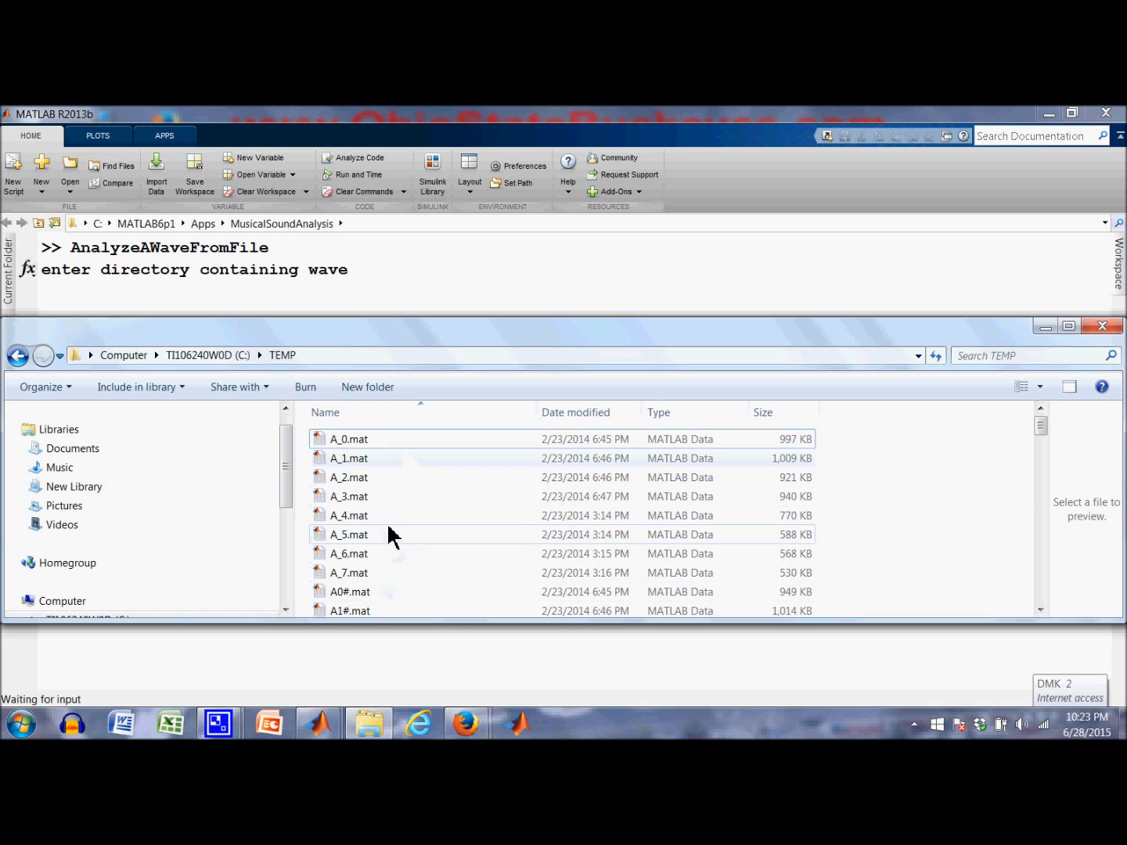
scroll(down, 3)
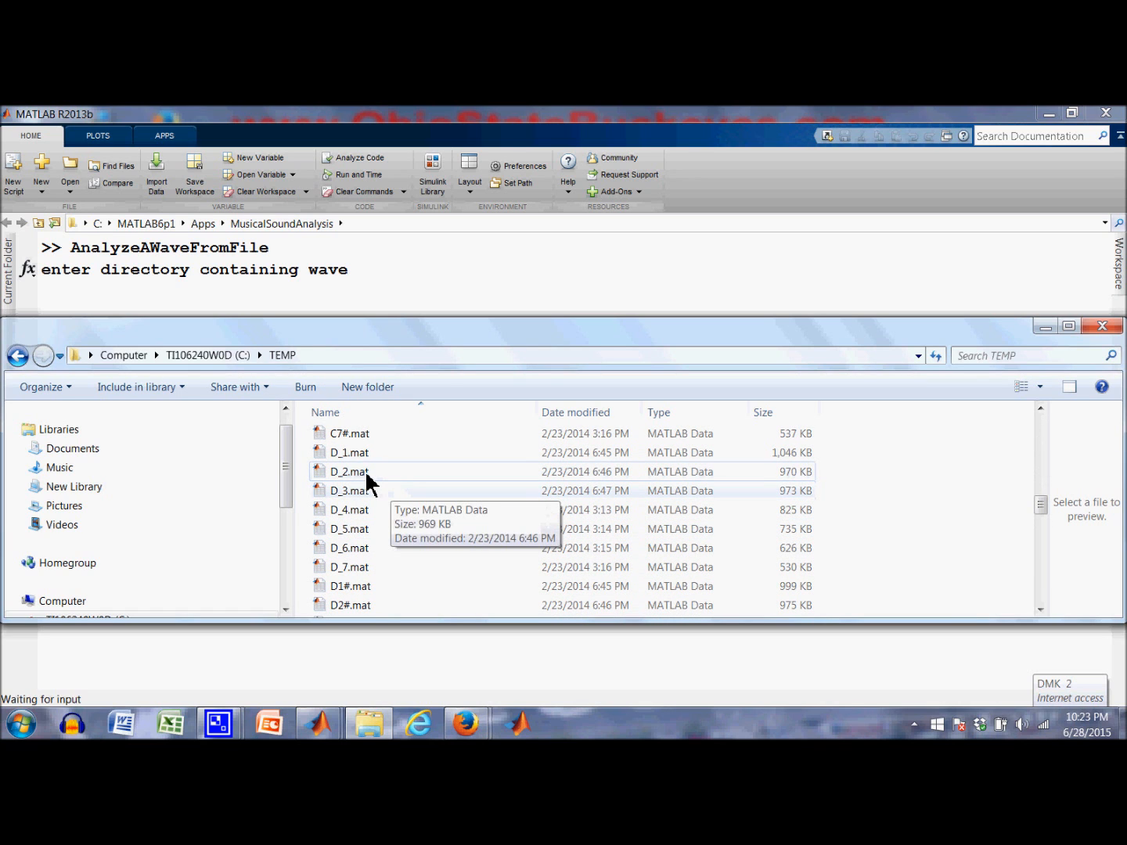
mouse_move(404, 485)
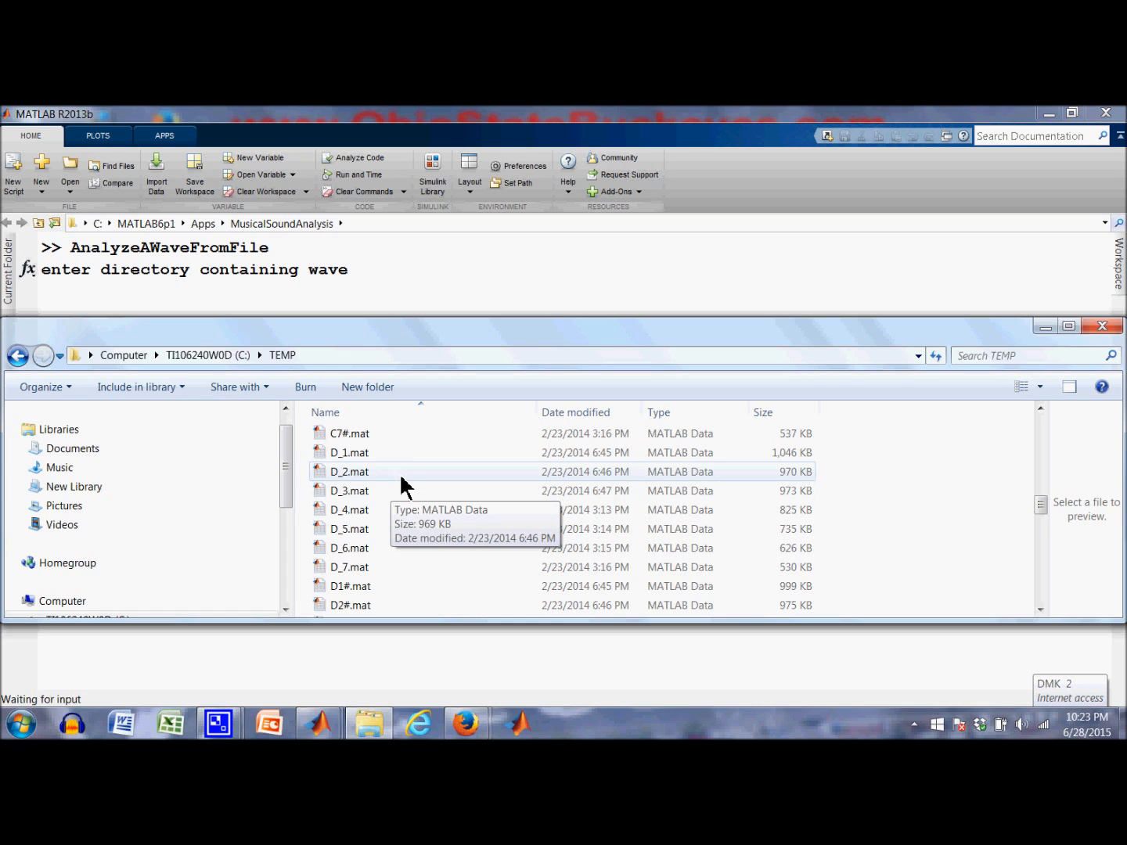
scroll(up, 3)
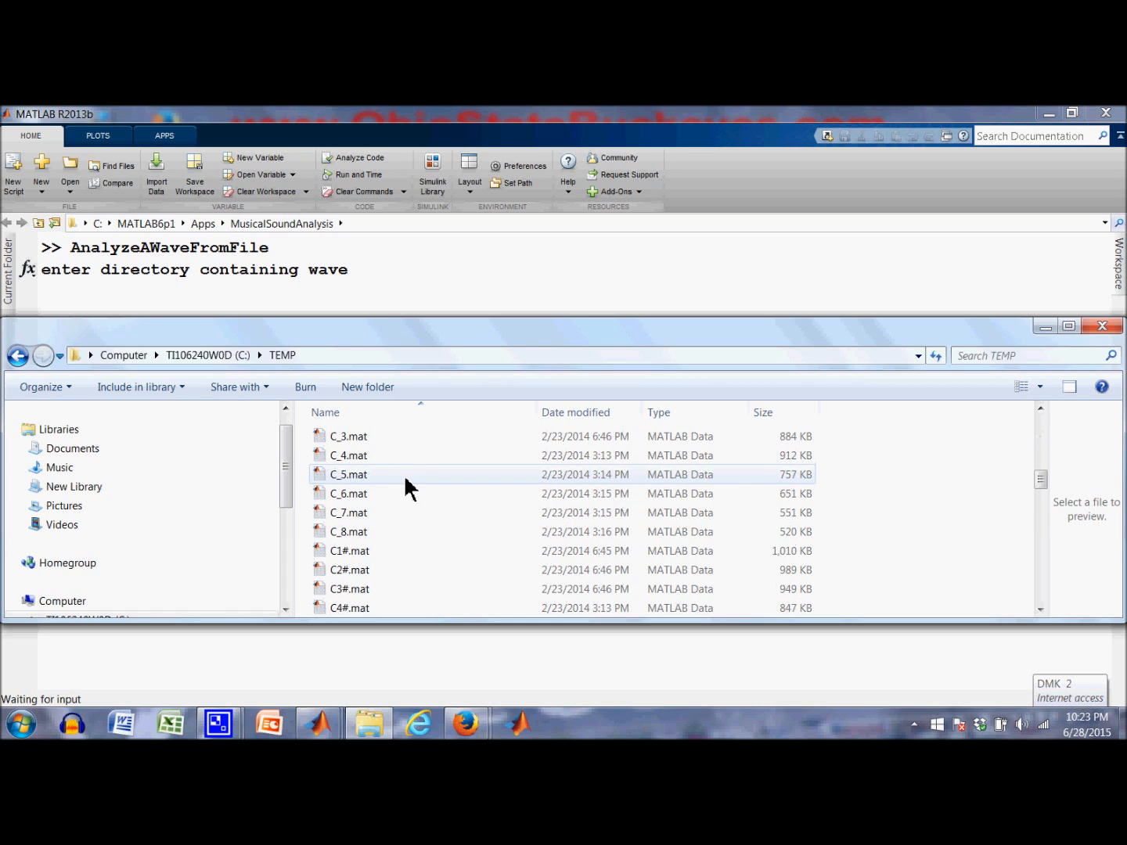
scroll(up, 3)
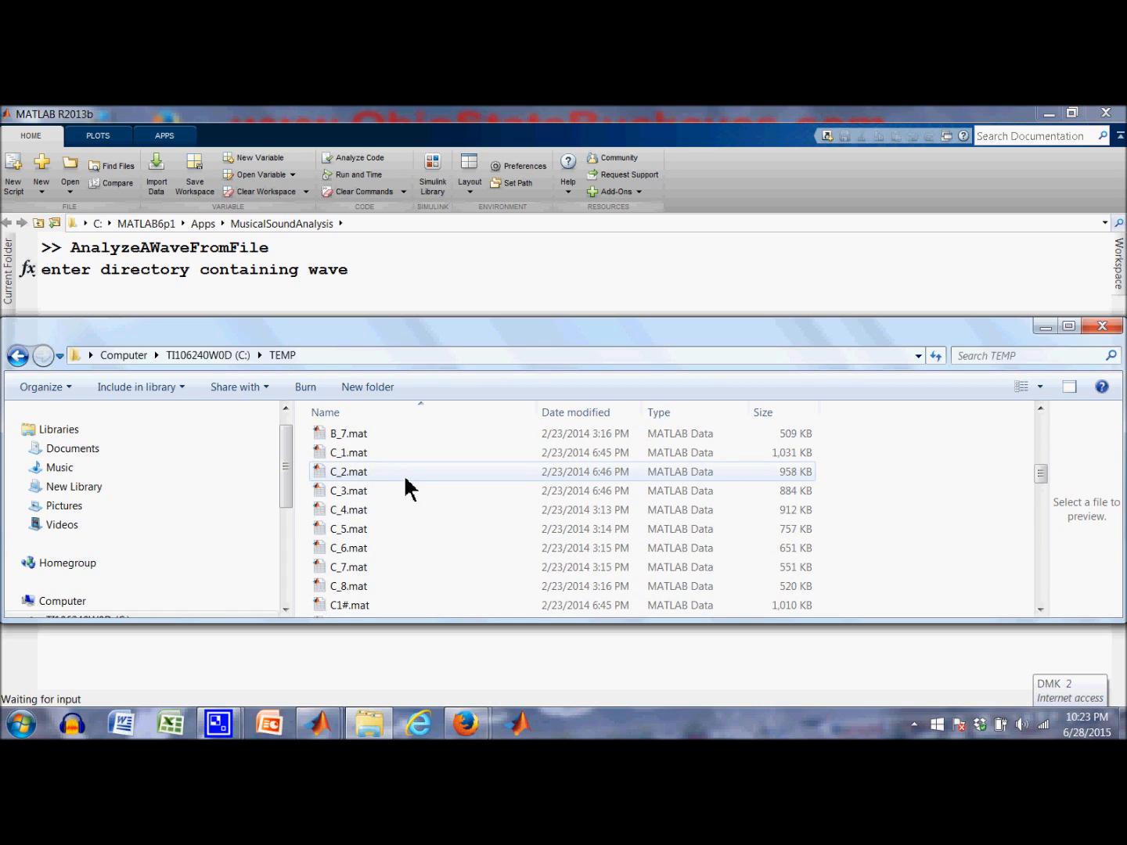
scroll(down, 3)
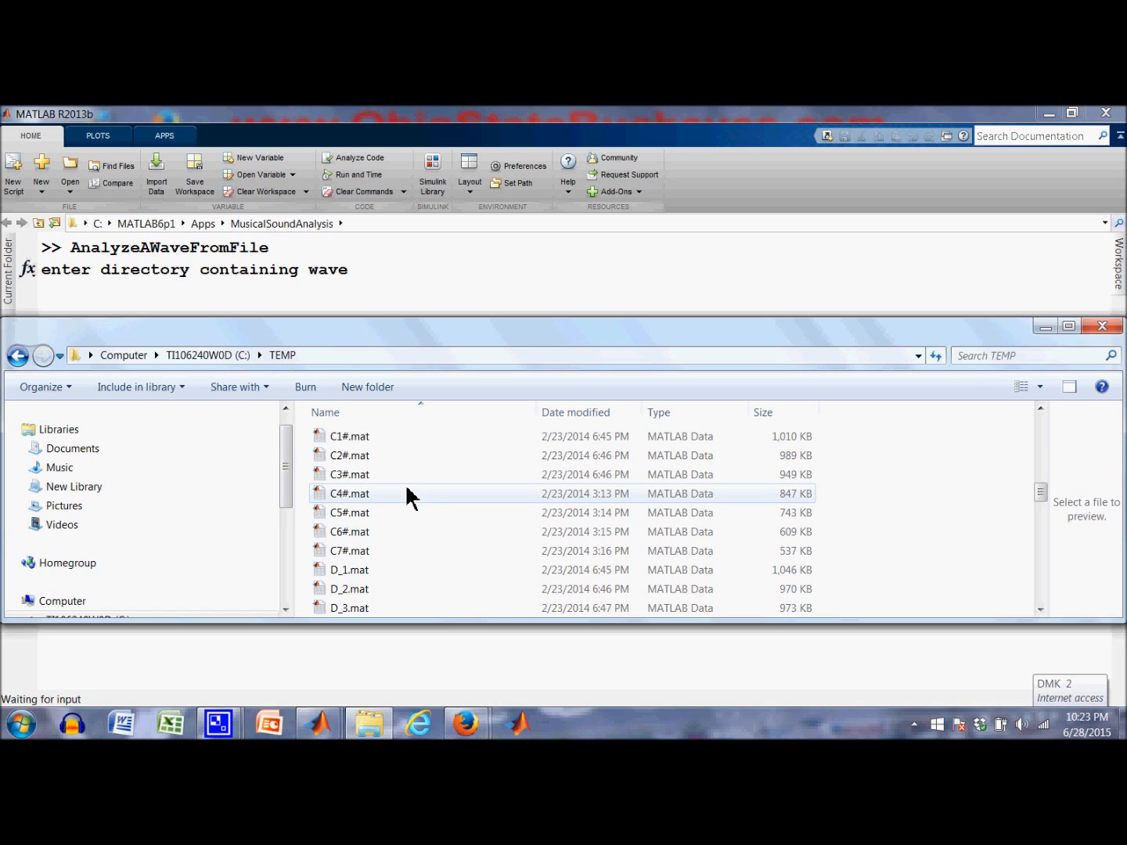
mouse_move(363, 476)
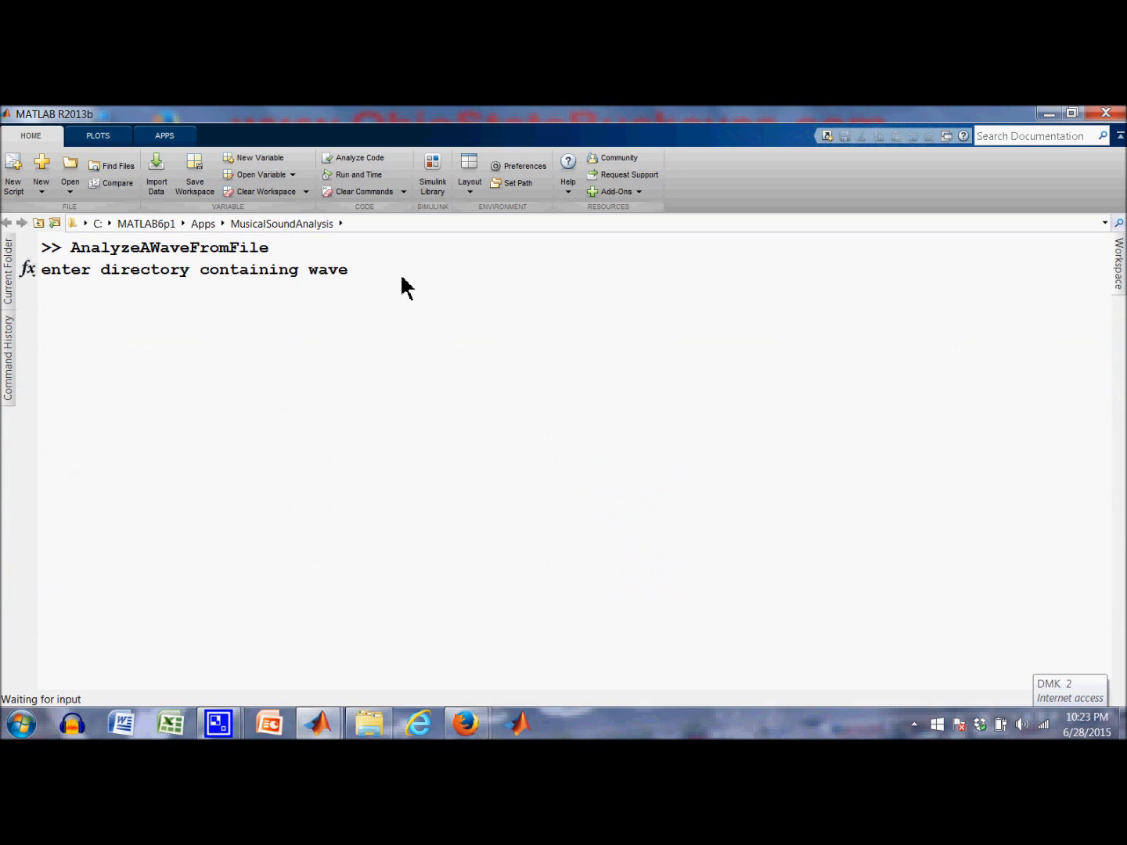
Answer the script's prompts with directory c:\temp and wave filename C3#
text(c:\)
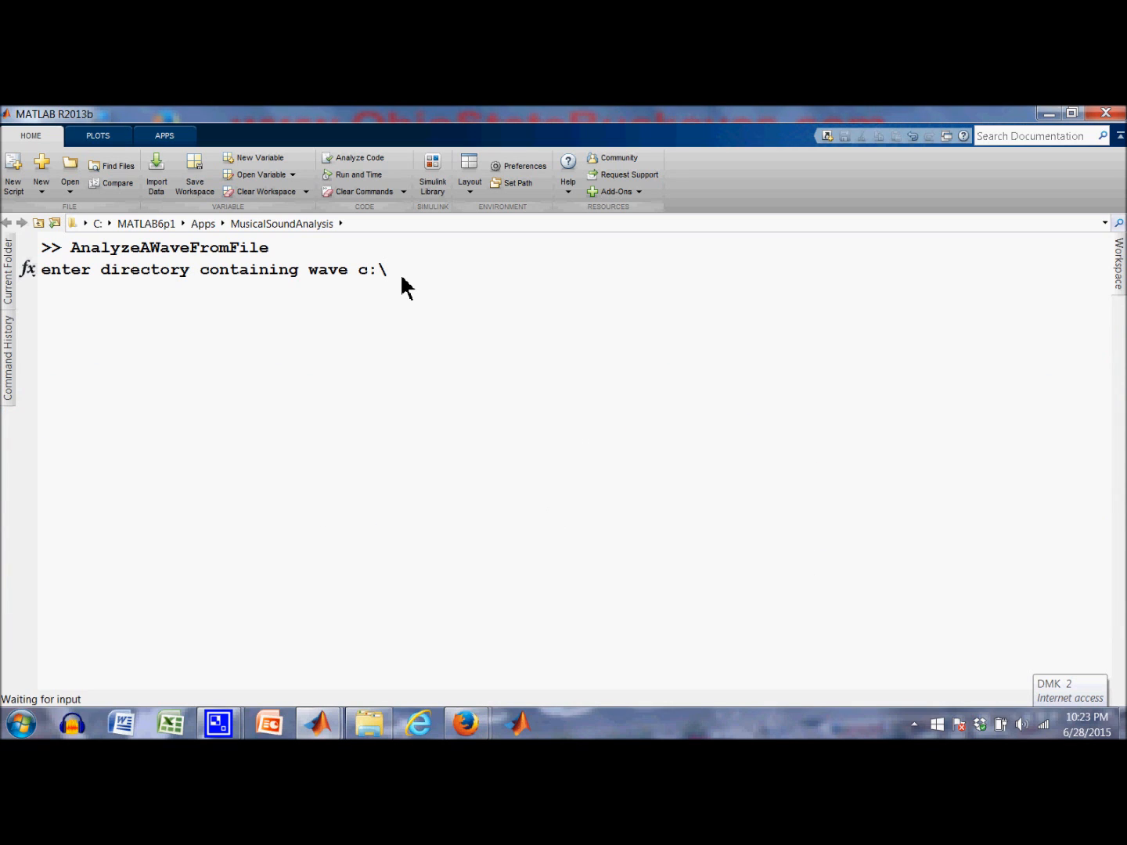
text(temp)
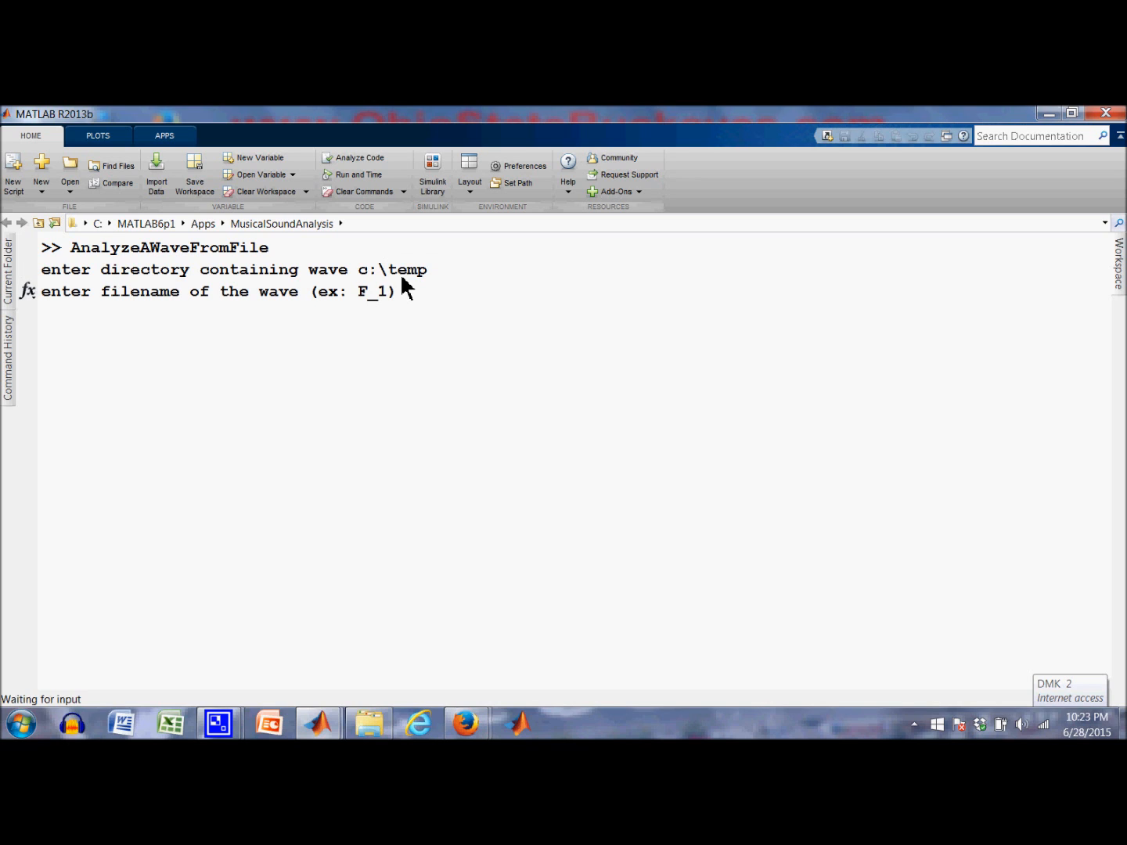
mouse_move(410, 291)
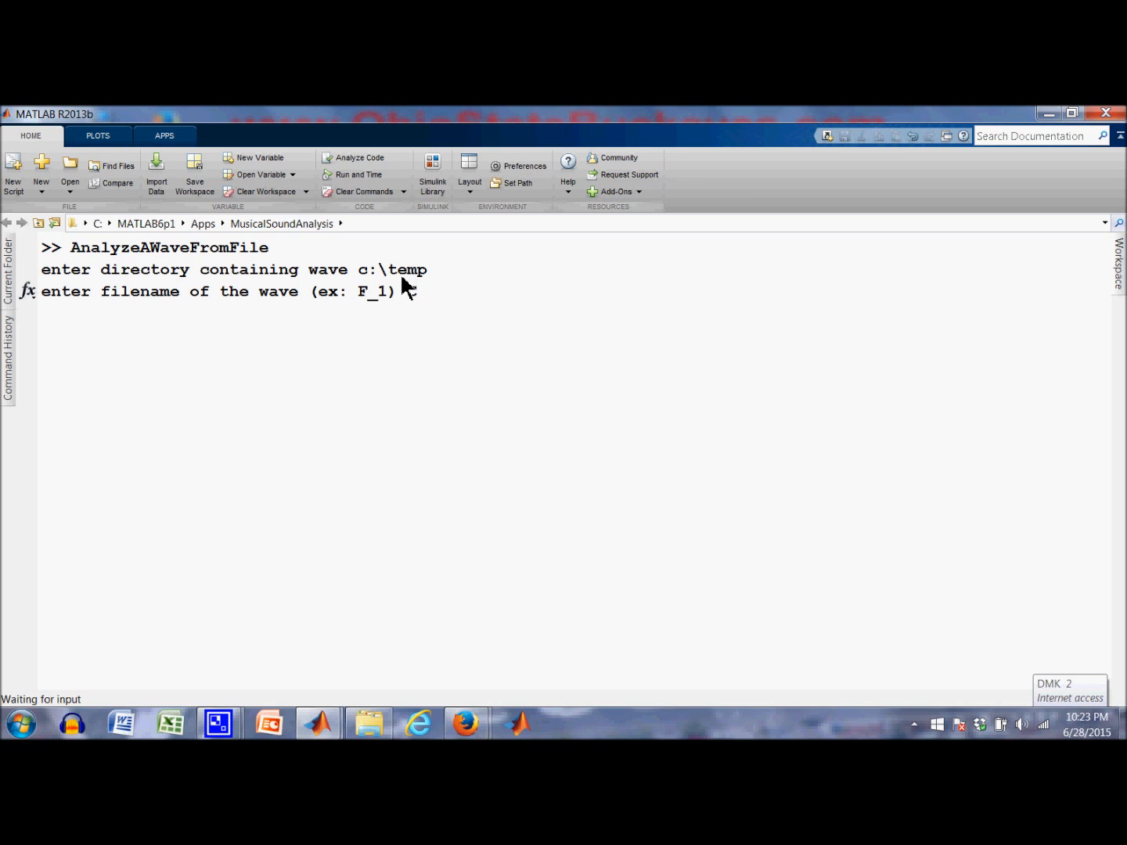
text(3#)
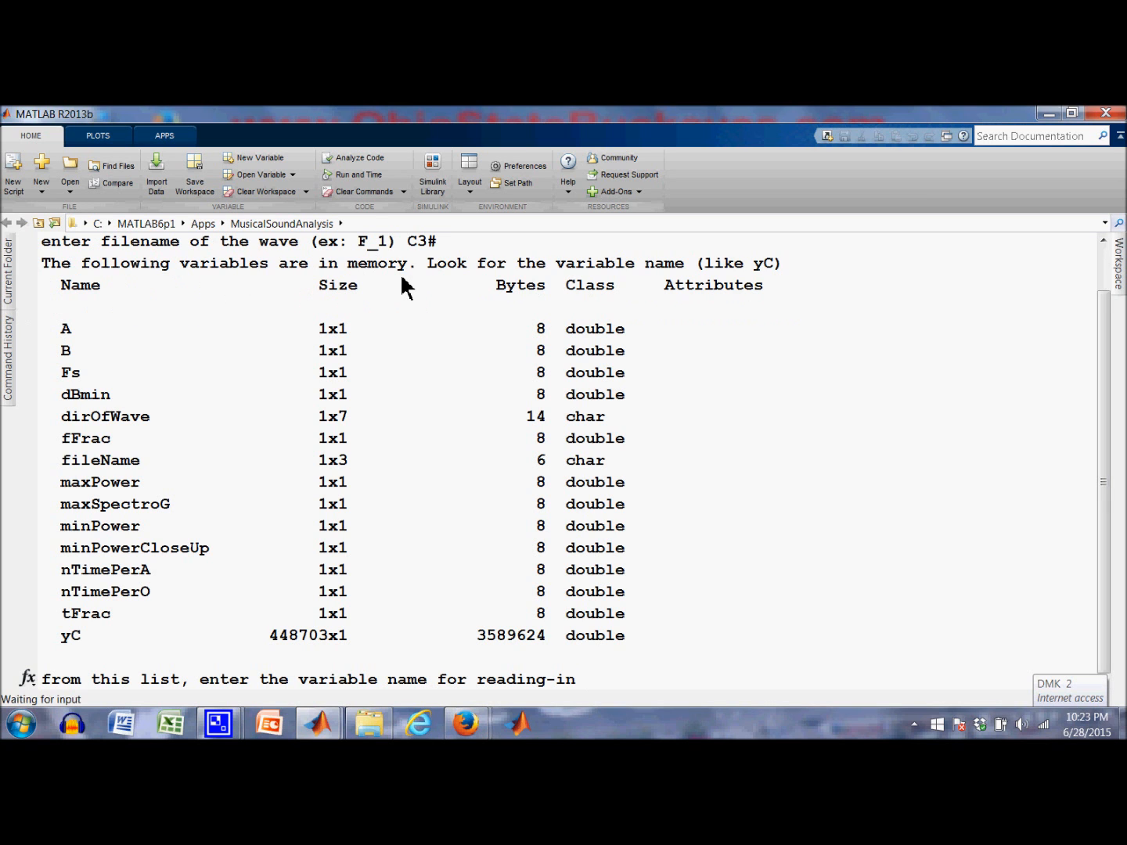
mouse_move(211, 368)
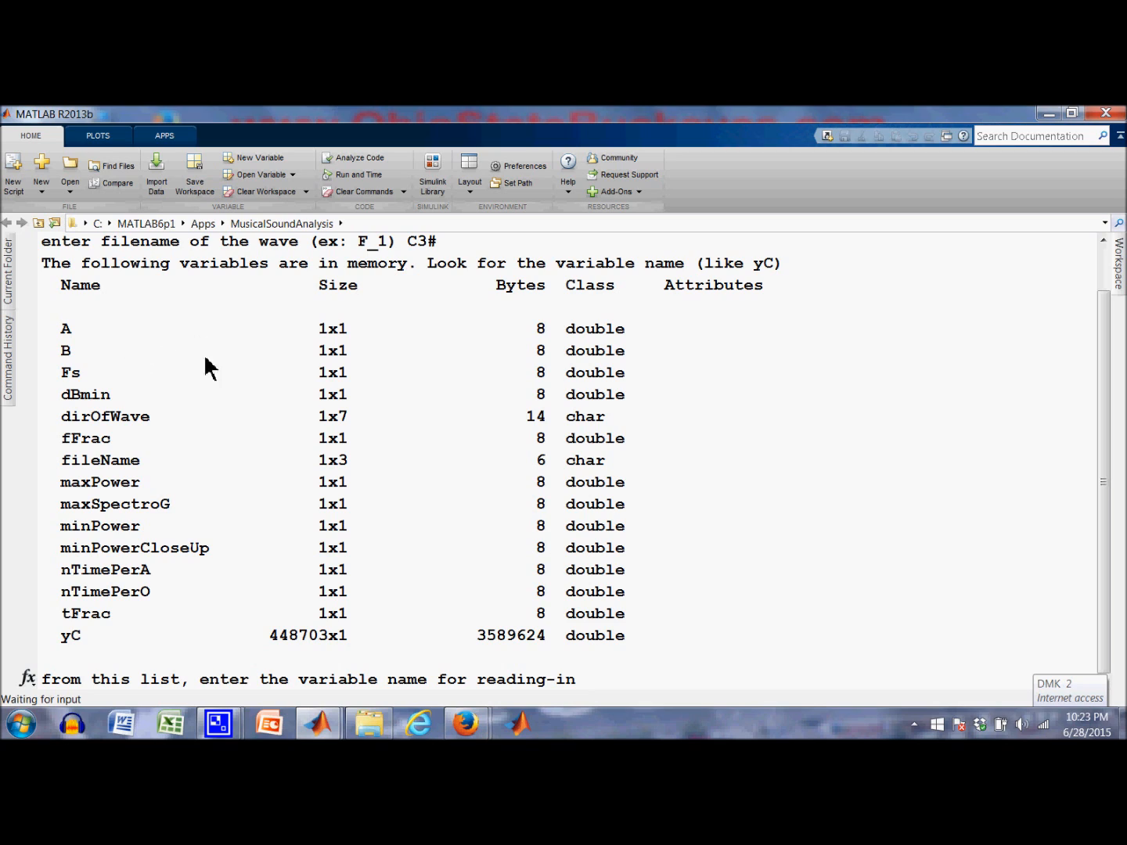
mouse_move(175, 536)
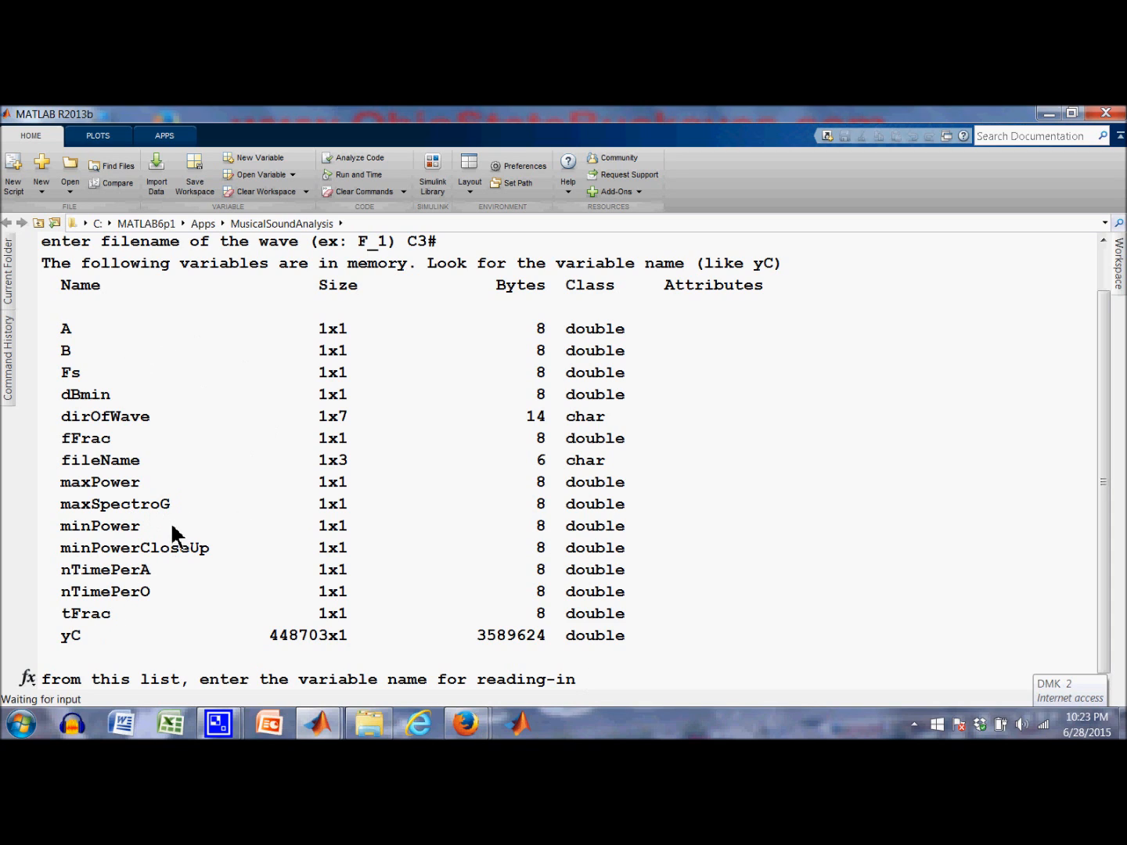
mouse_move(137, 540)
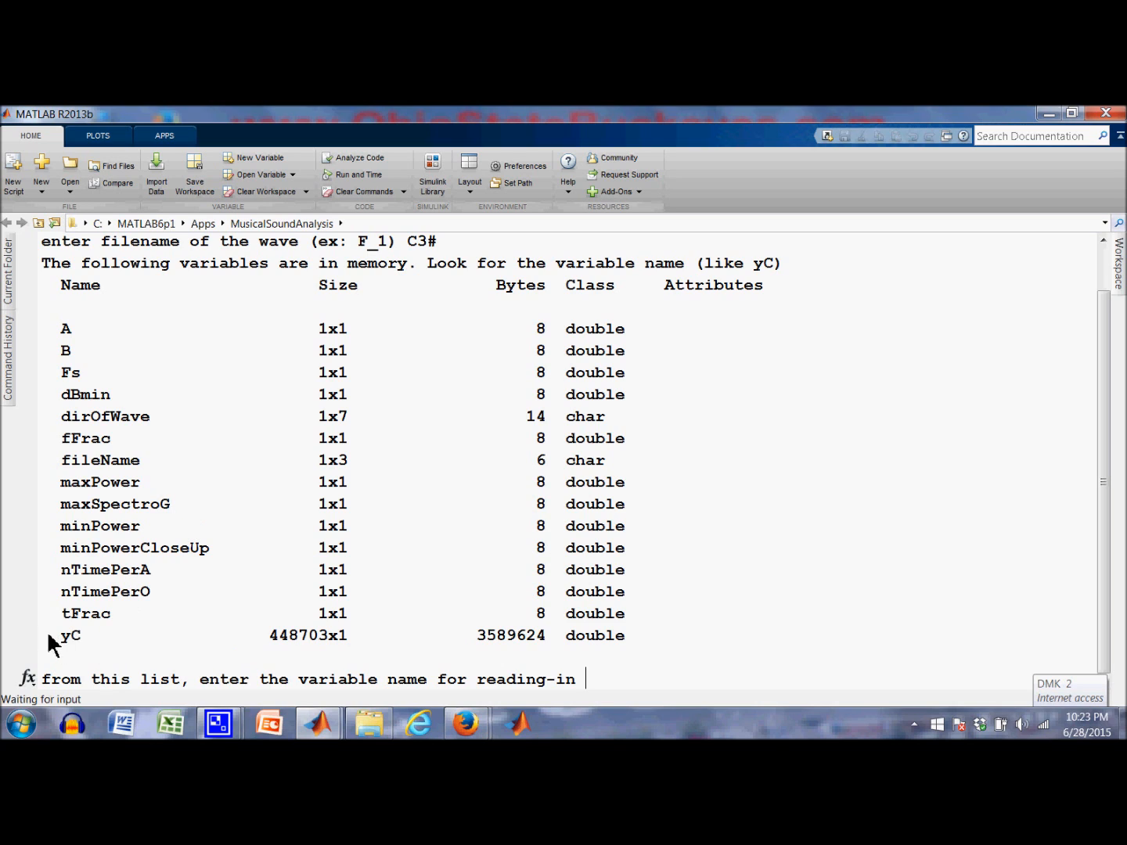
mouse_move(61, 642)
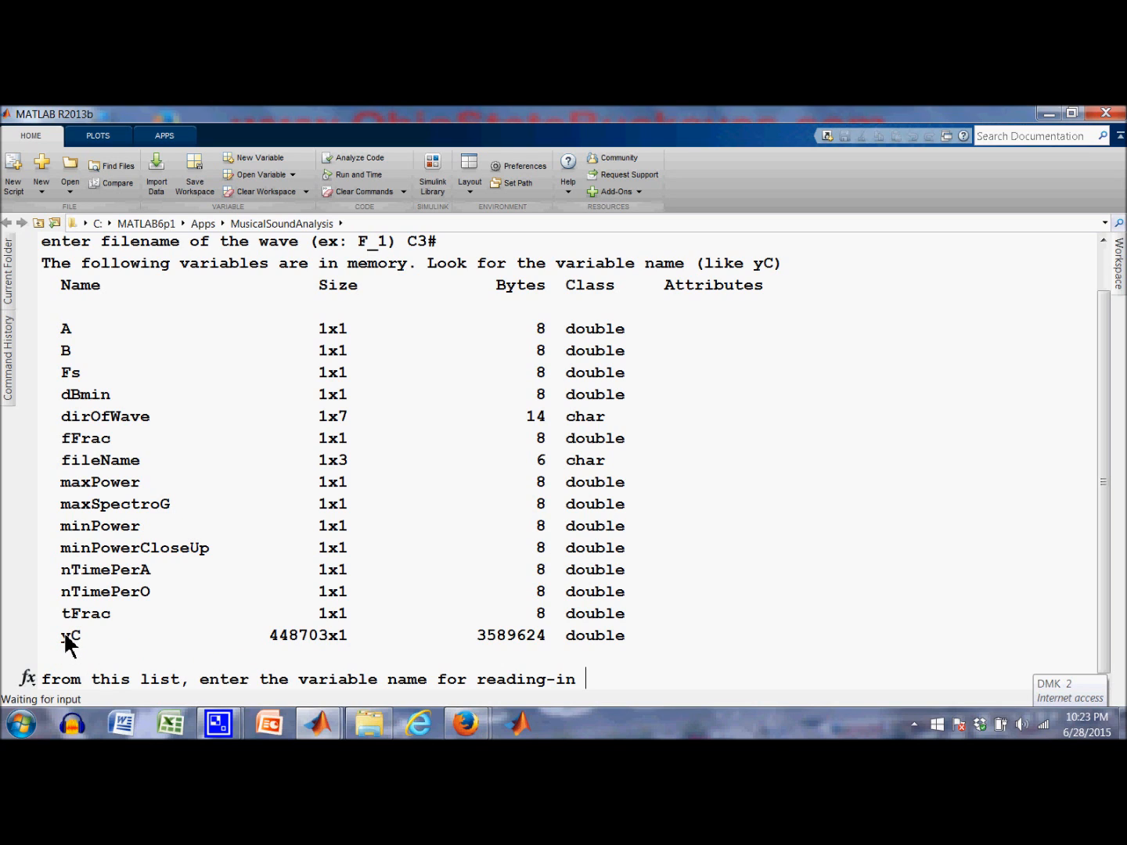
mouse_move(86, 645)
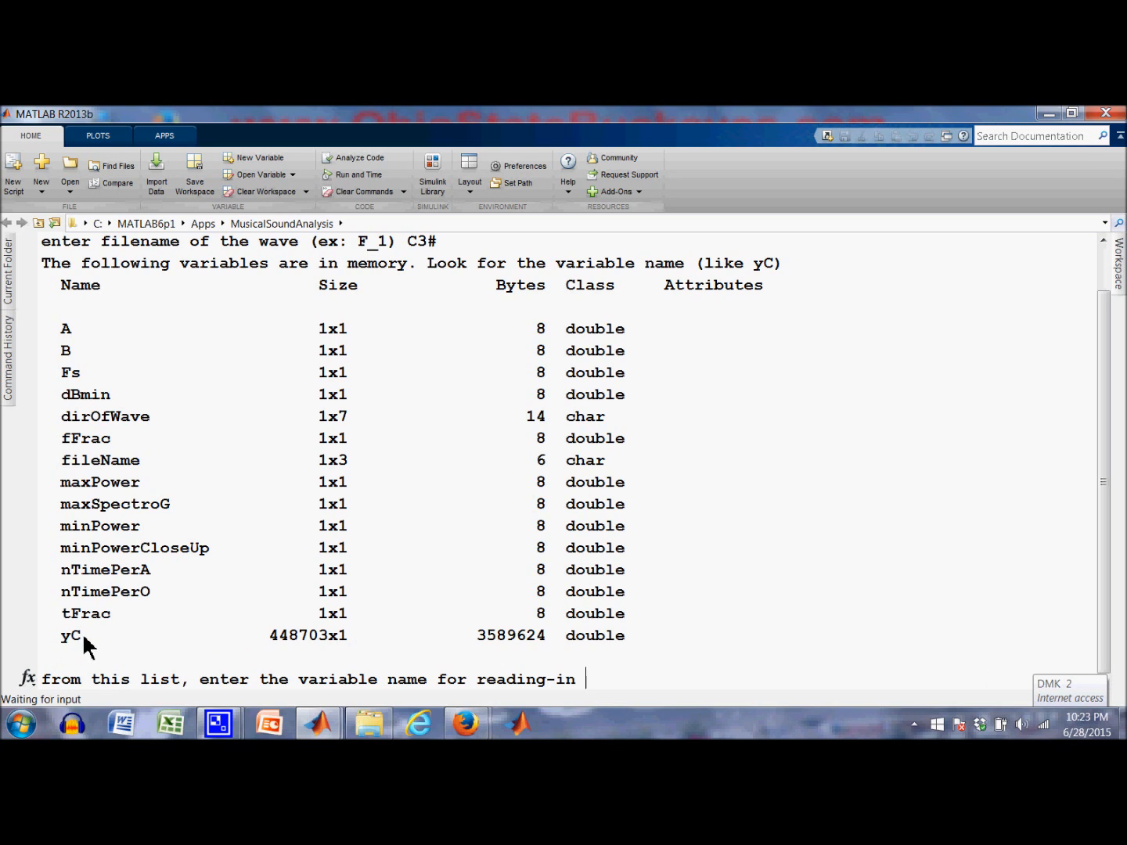
mouse_move(310, 446)
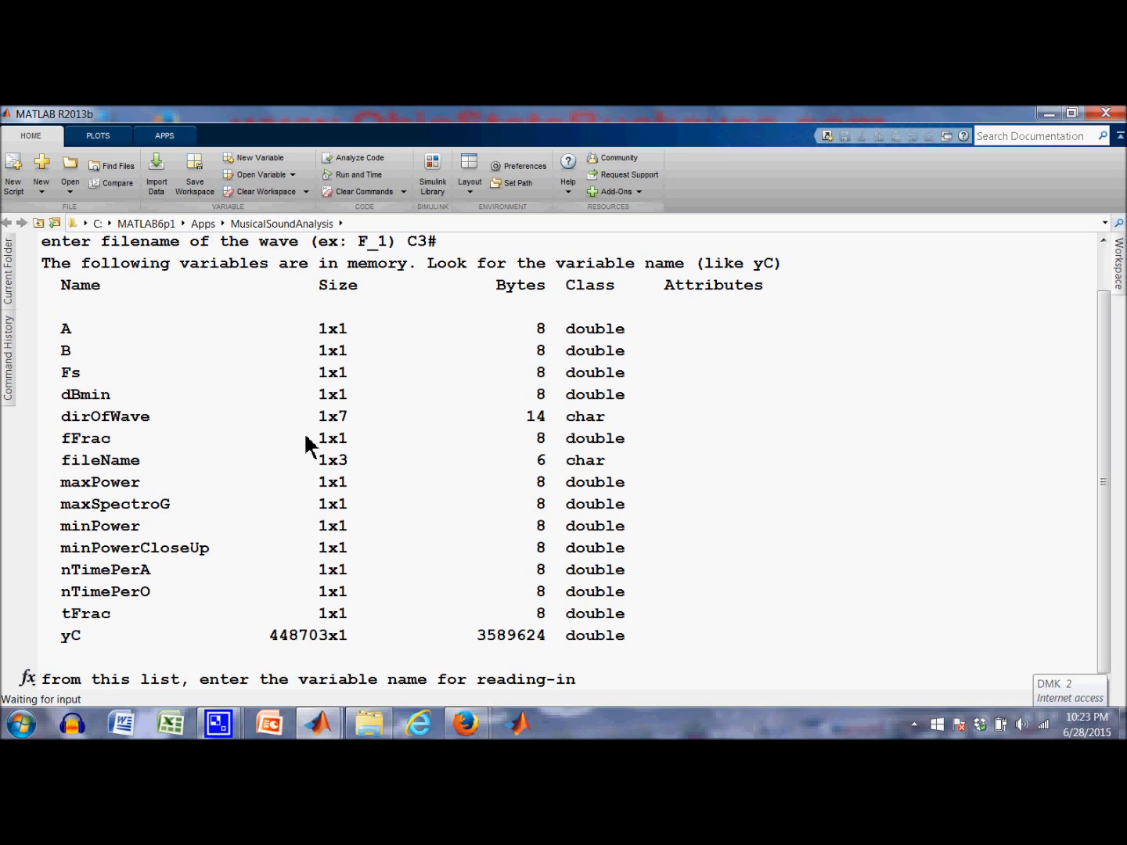
mouse_move(144, 524)
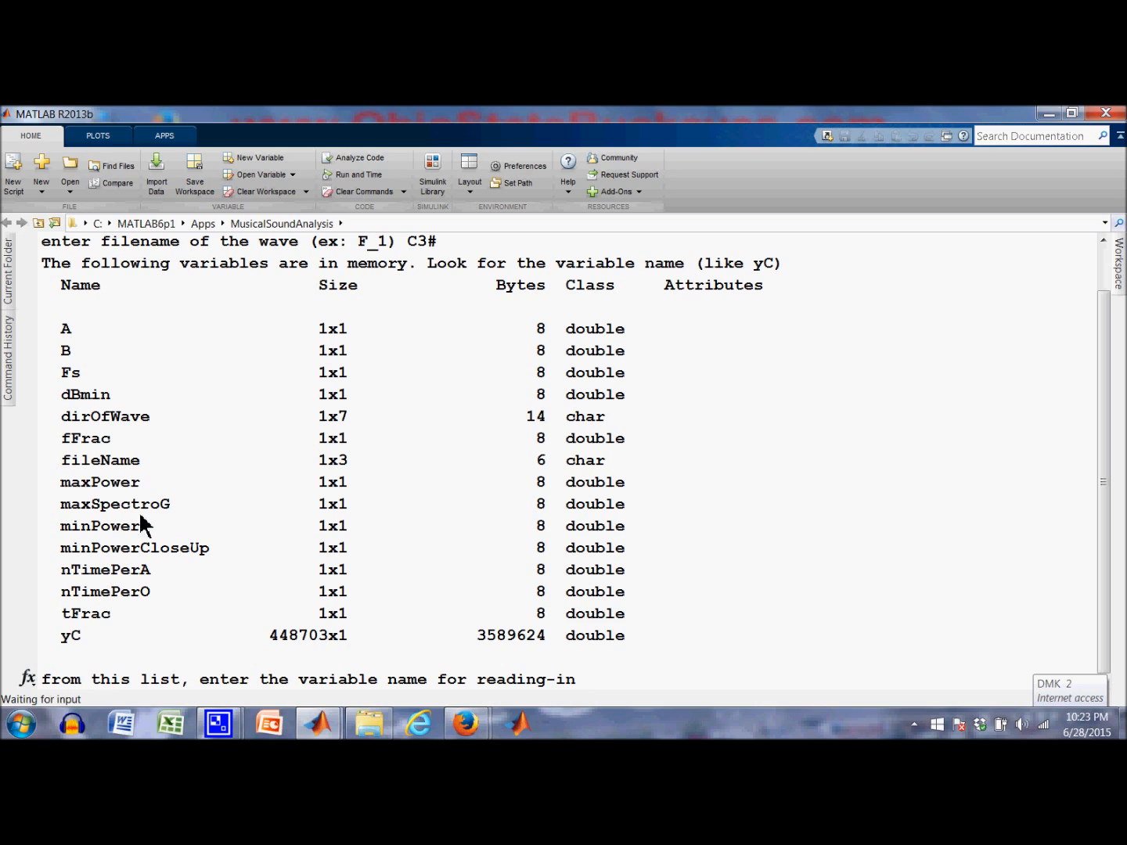
mouse_move(70, 642)
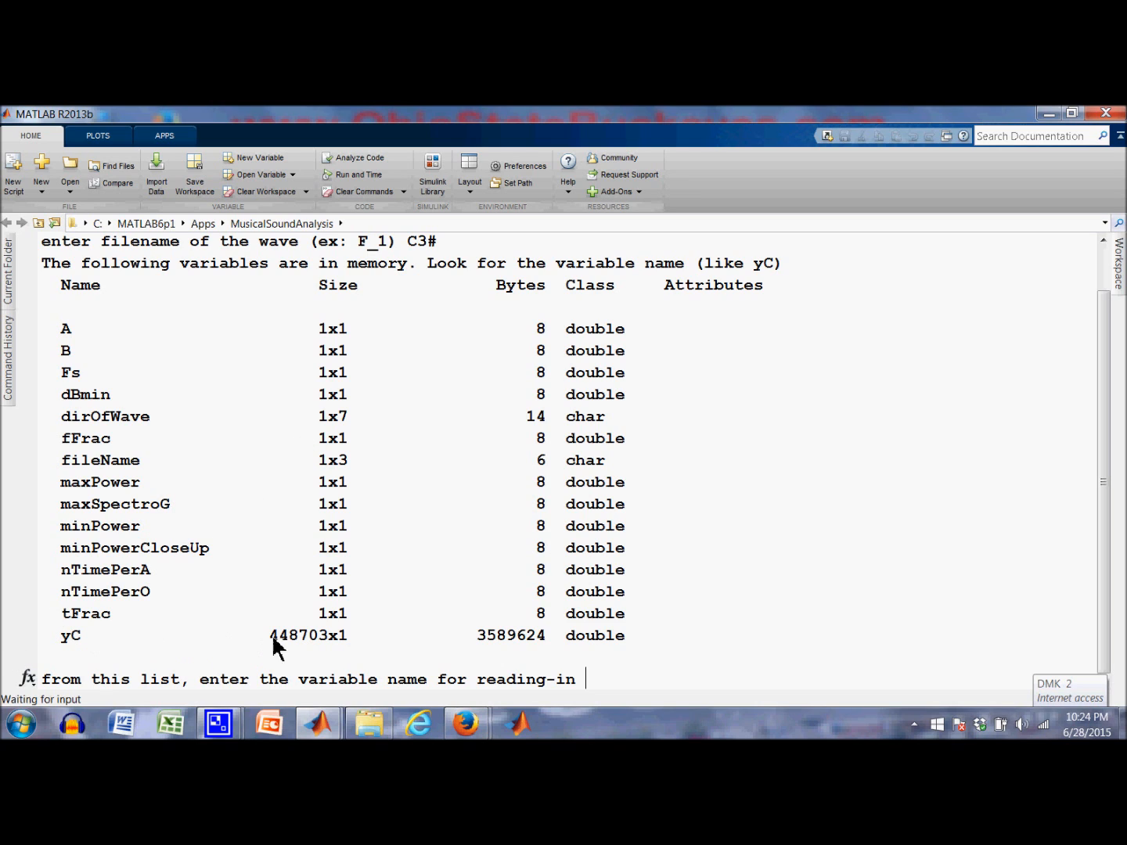
mouse_move(304, 648)
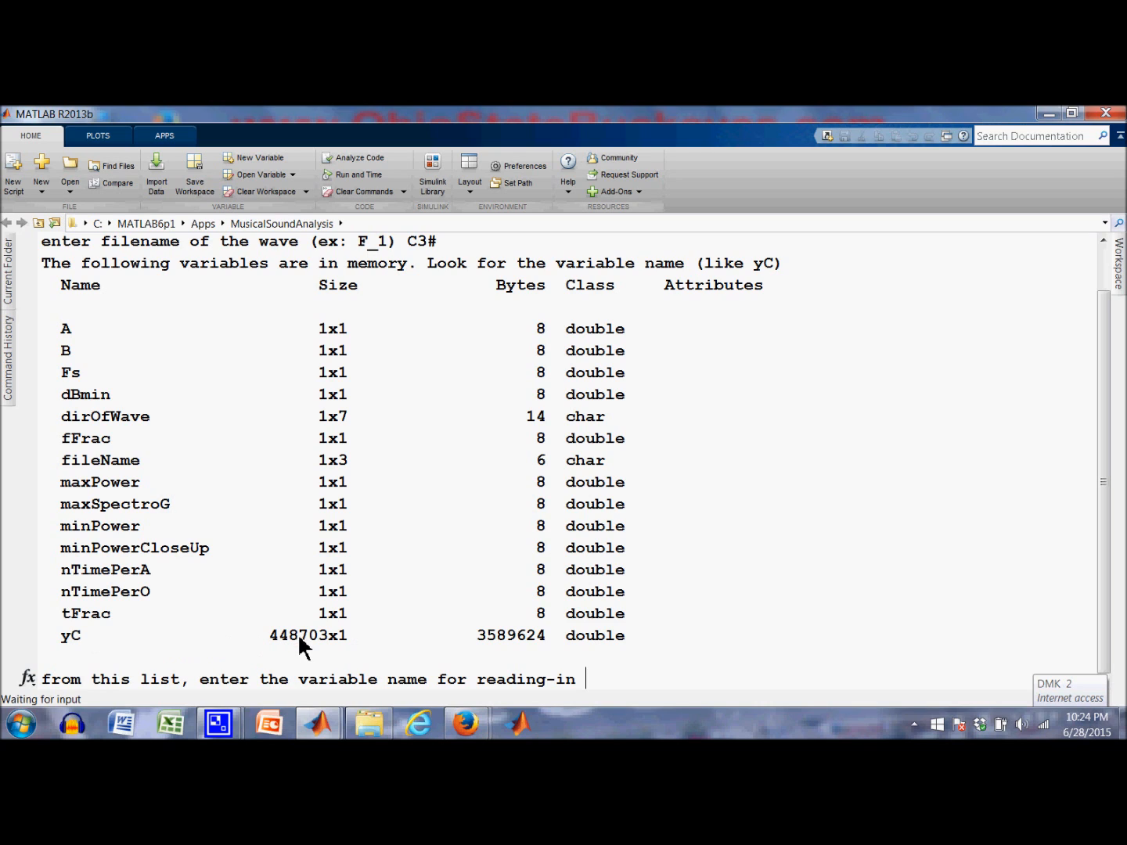
mouse_move(319, 642)
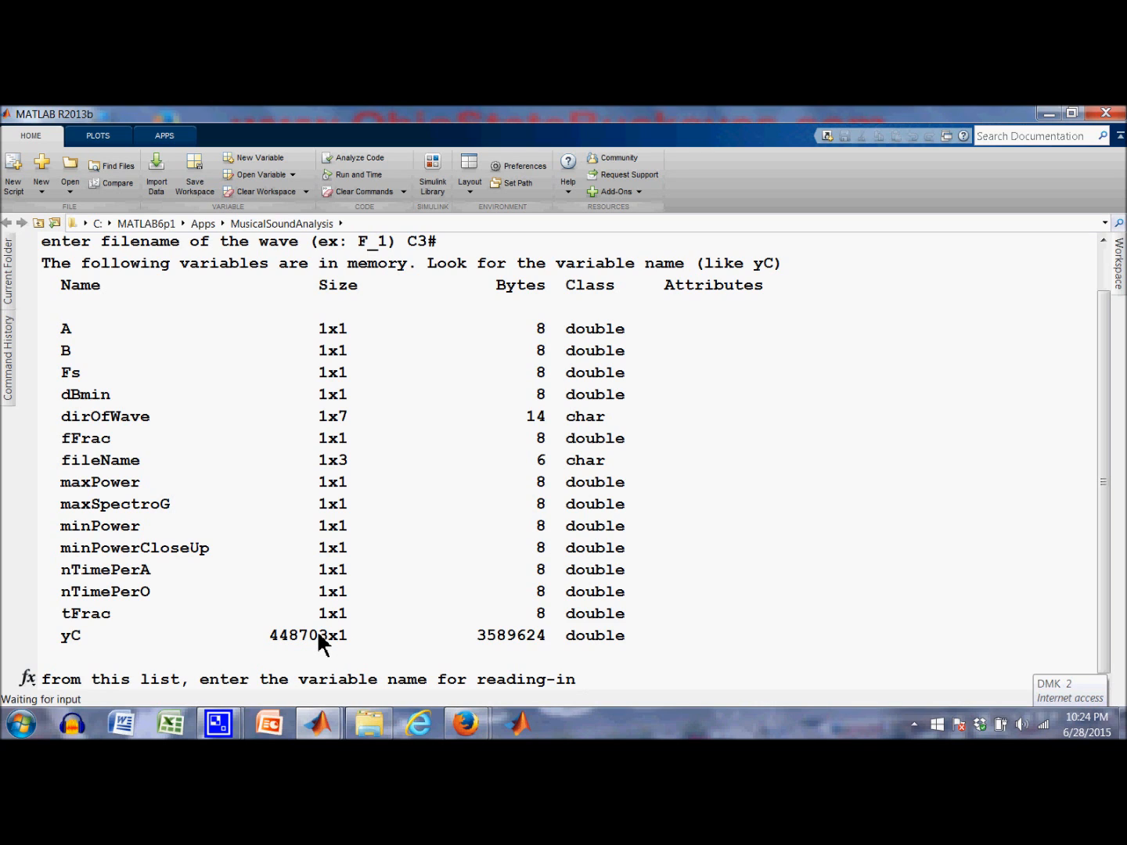
mouse_move(462, 313)
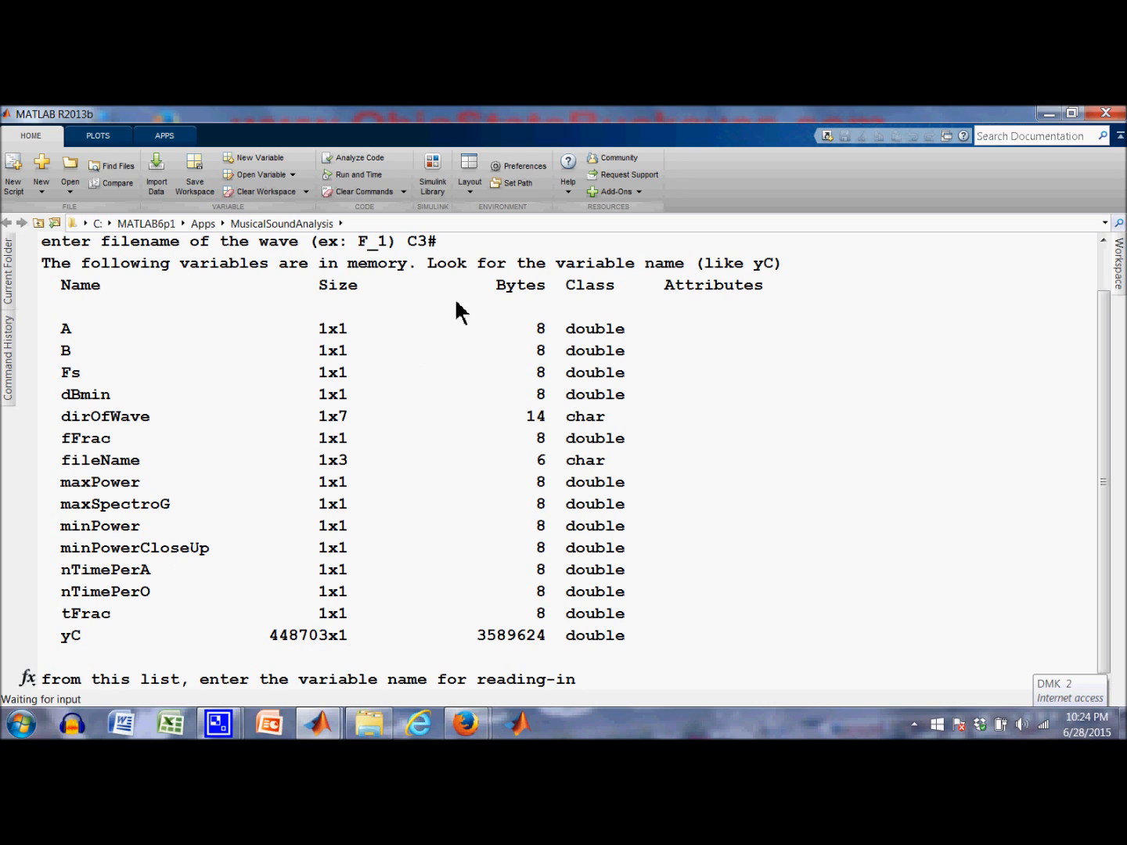
mouse_move(451, 681)
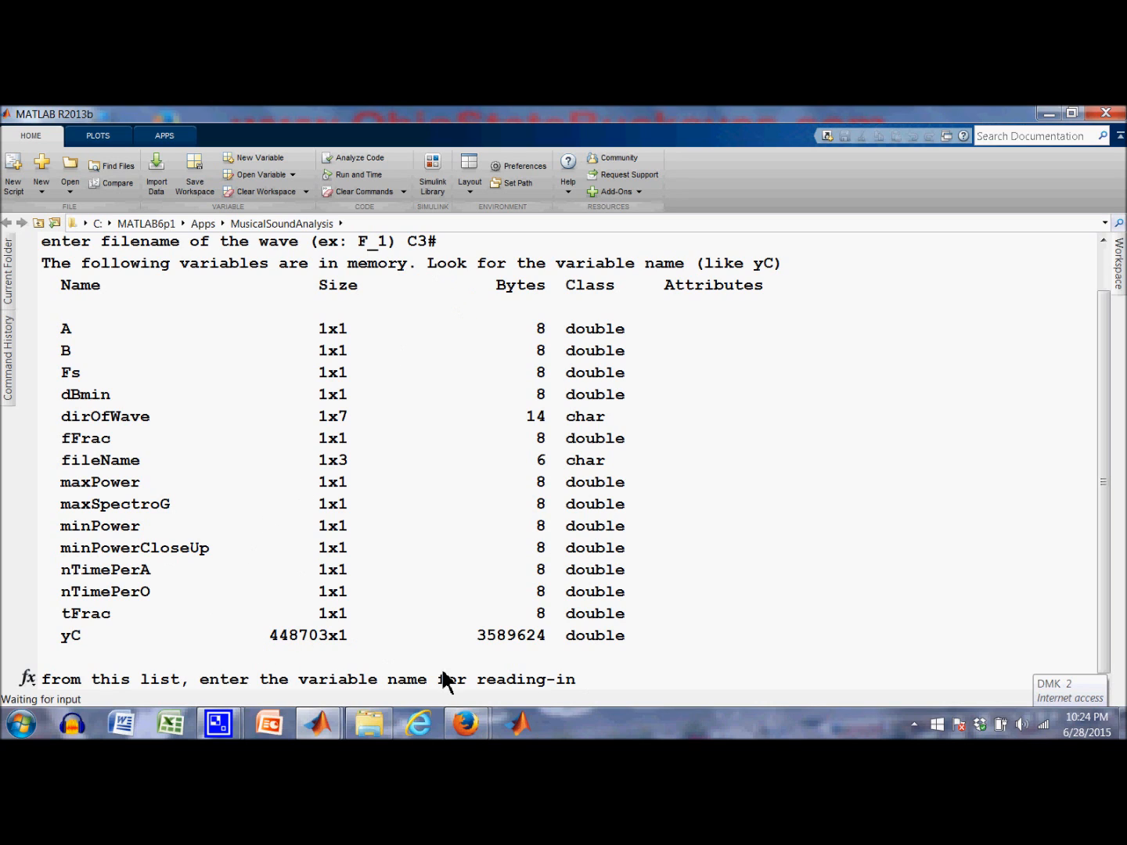
mouse_move(632, 687)
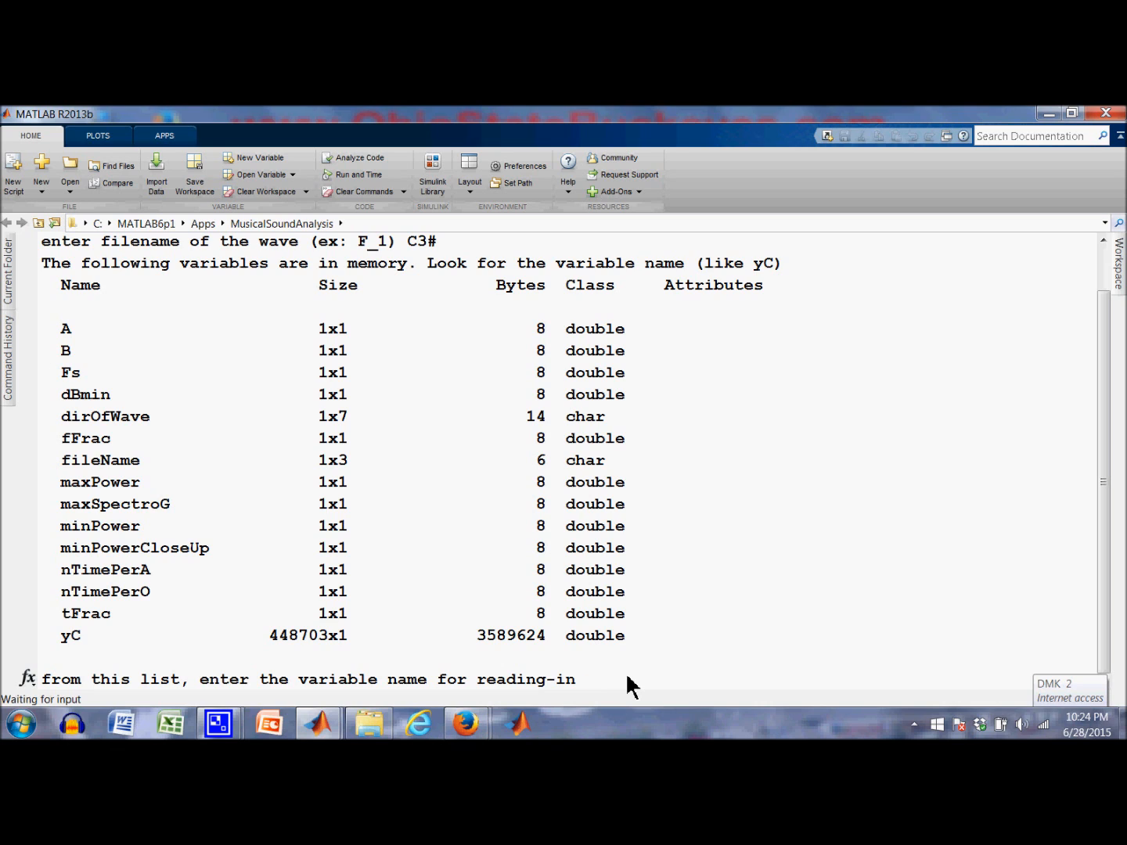
Read in variable yC and title the graphs 'Knabe C3#'
text(yC)
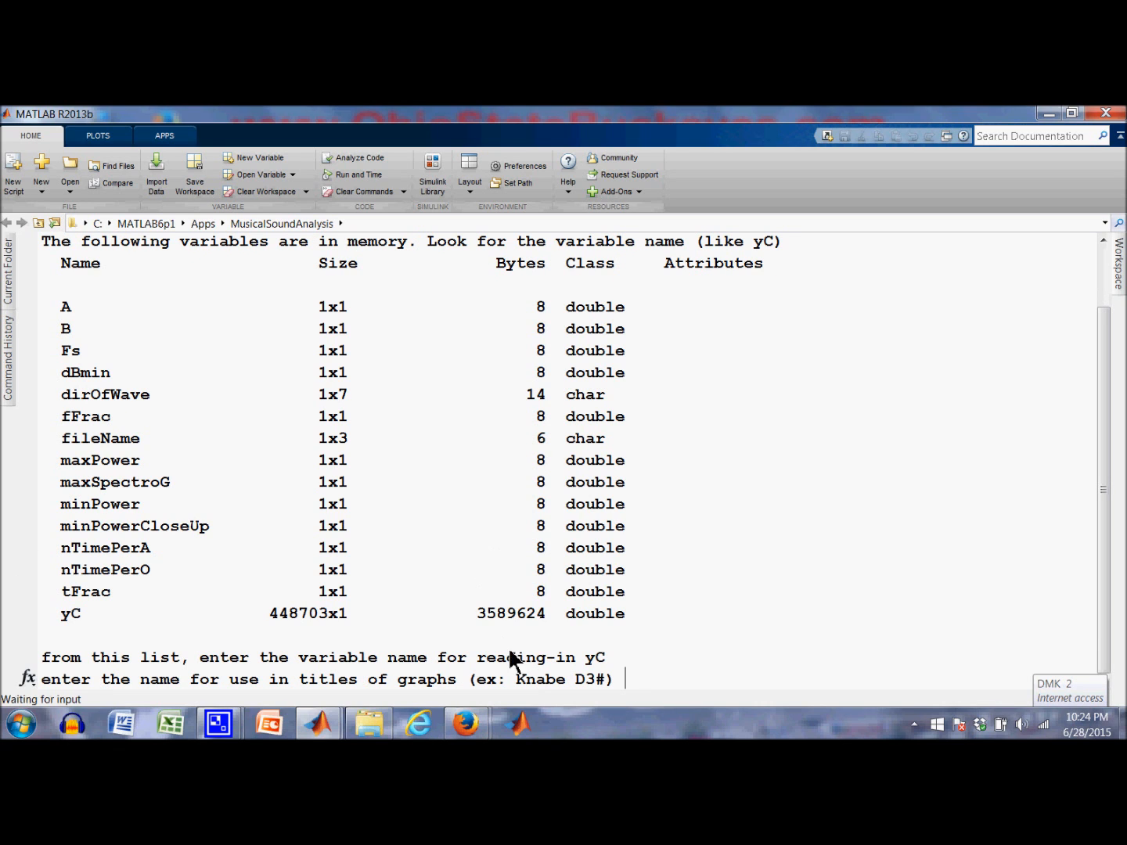
mouse_move(654, 689)
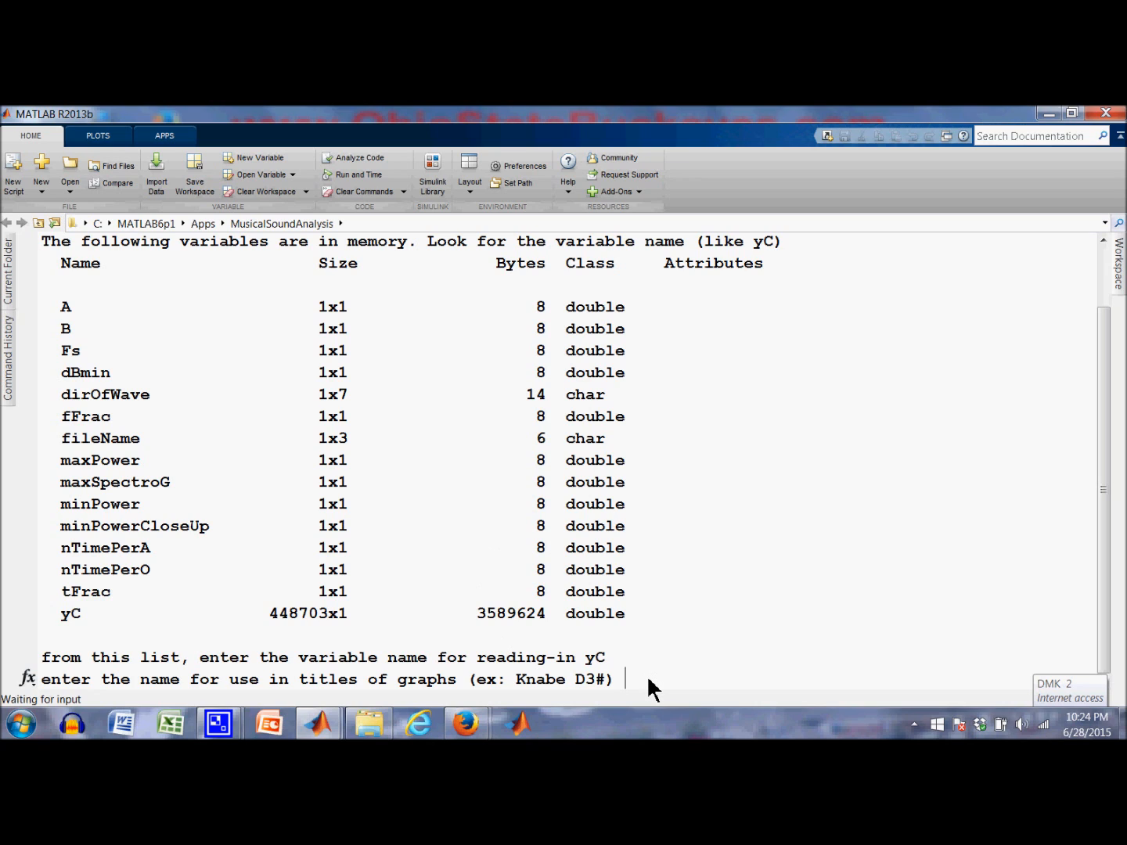
text(Knb)
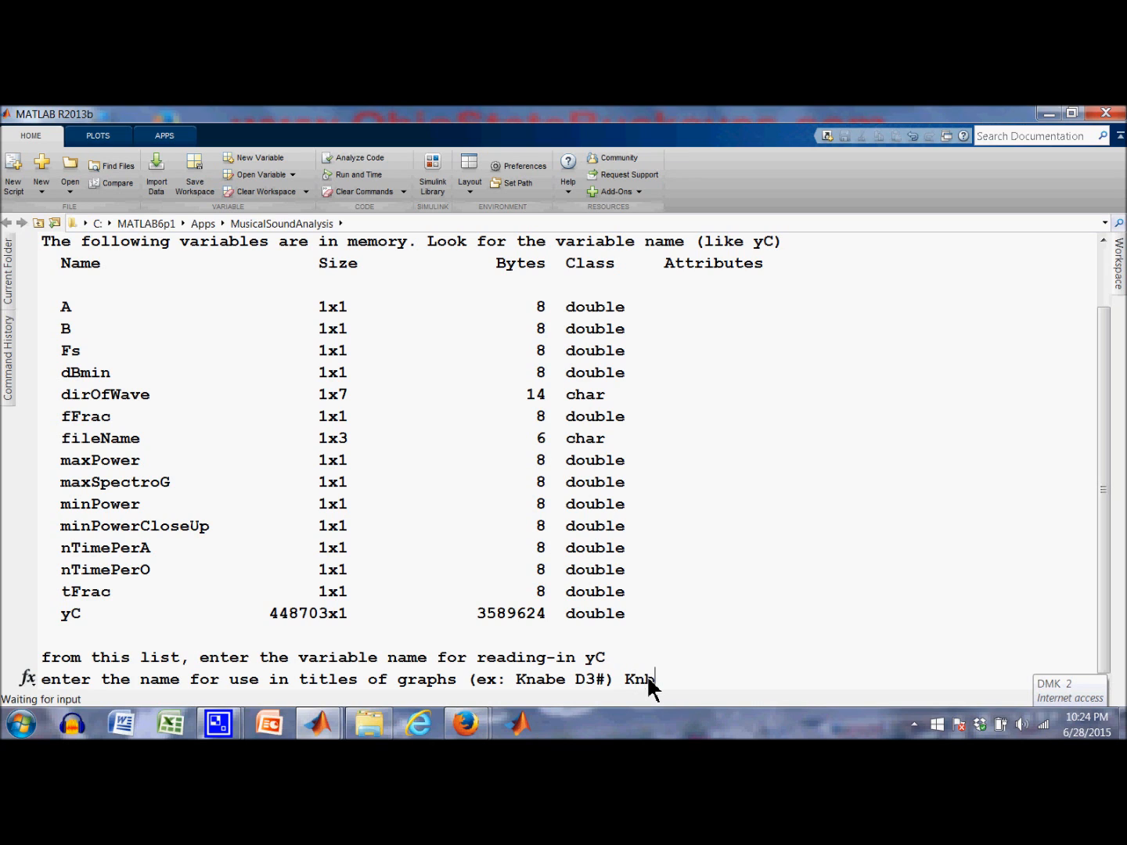
key(Backspace)
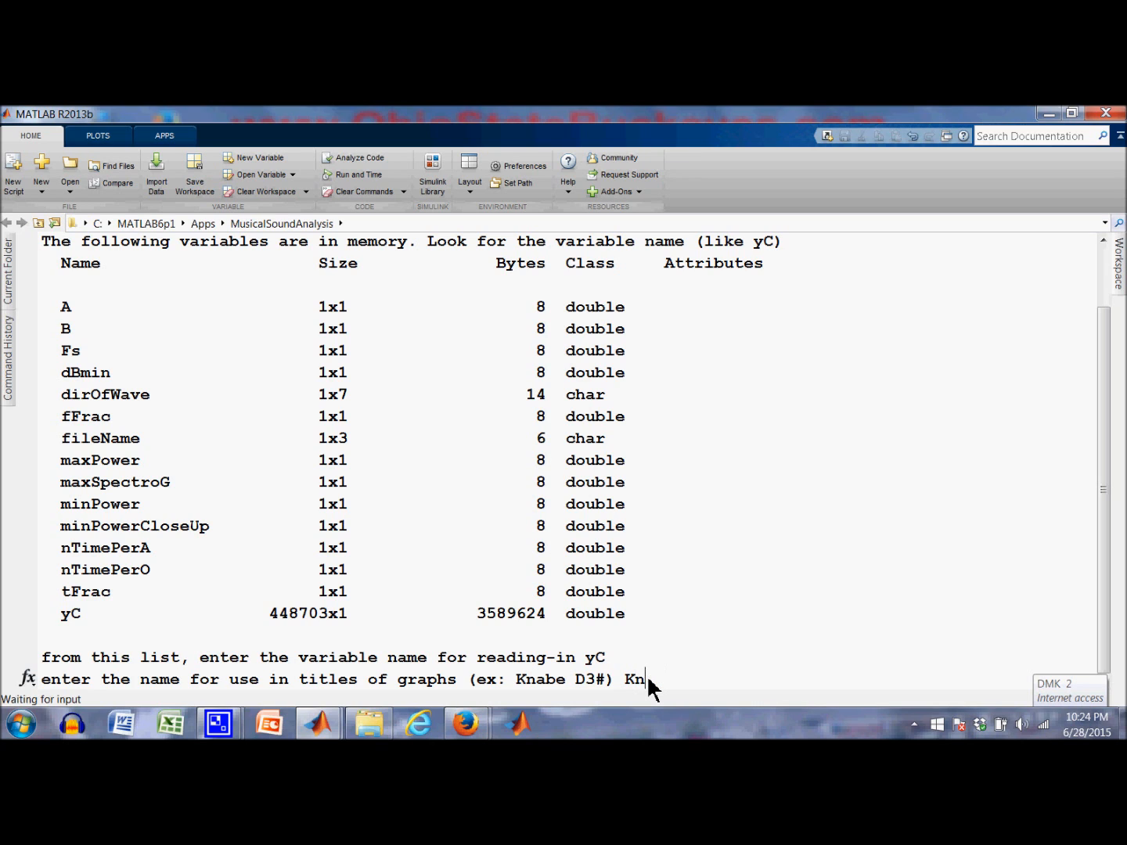
text(abe)
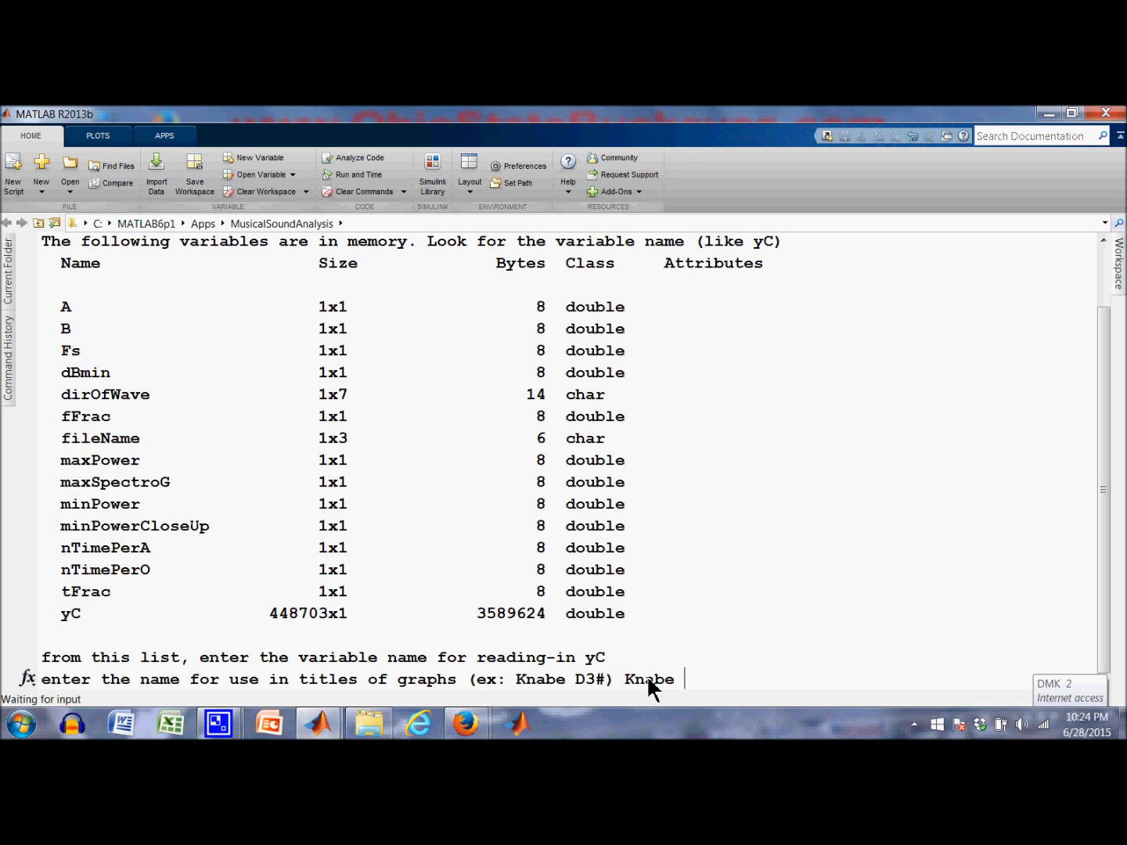
text(C)
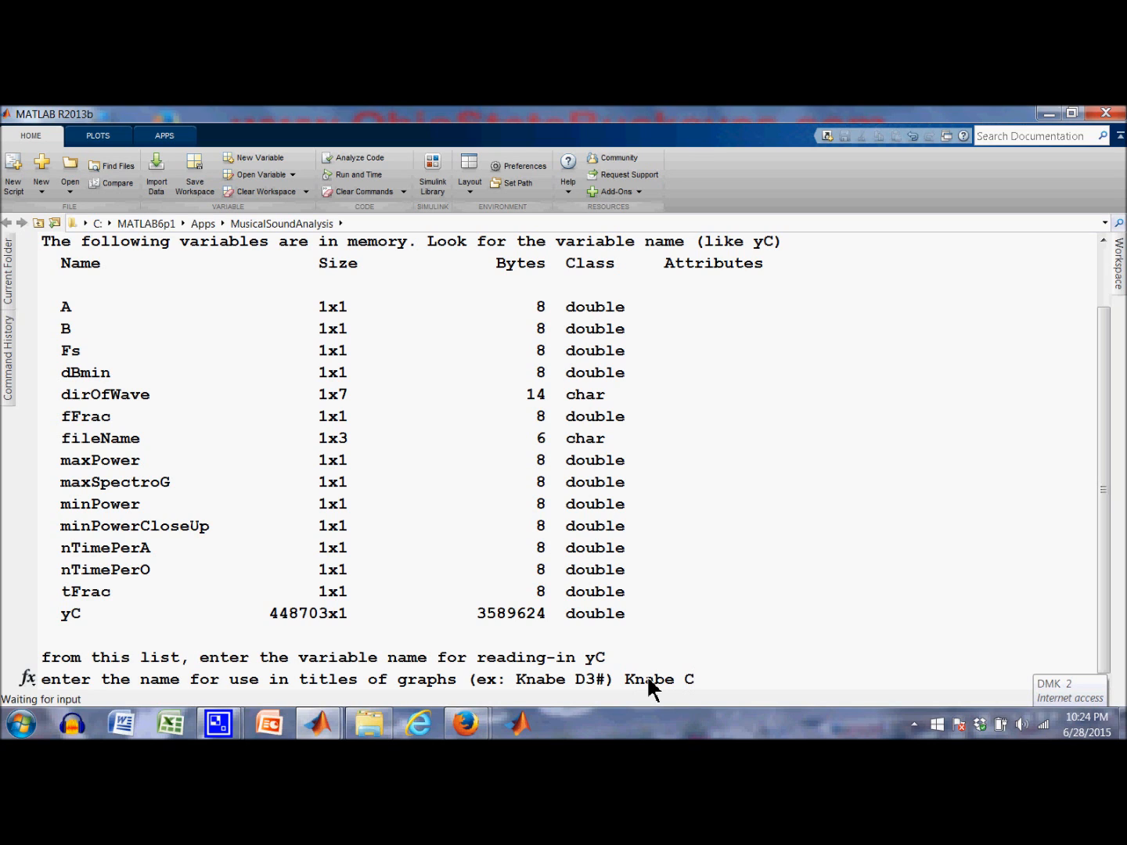
text(3#)
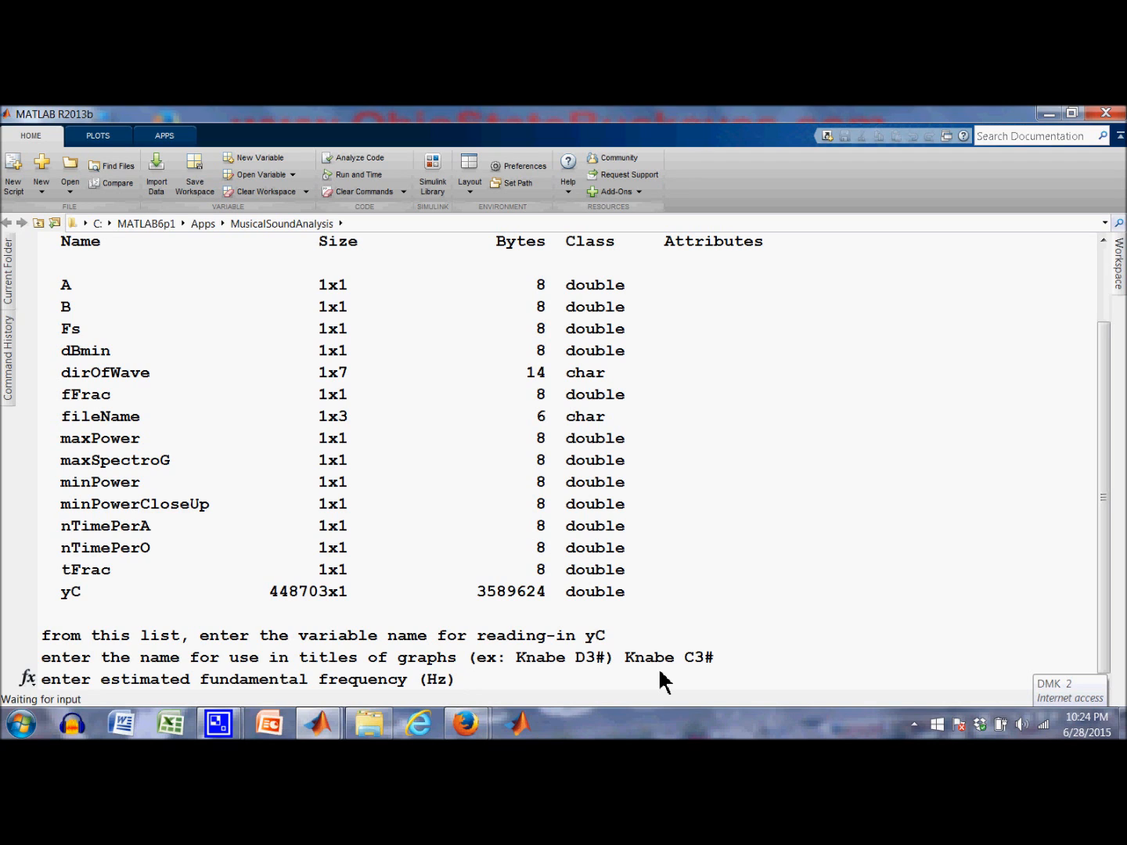
Enter 138.6 Hz for the estimated fundamental and the fine-grid spectrum centre, and begin the 6000 max frequency
text(138.)
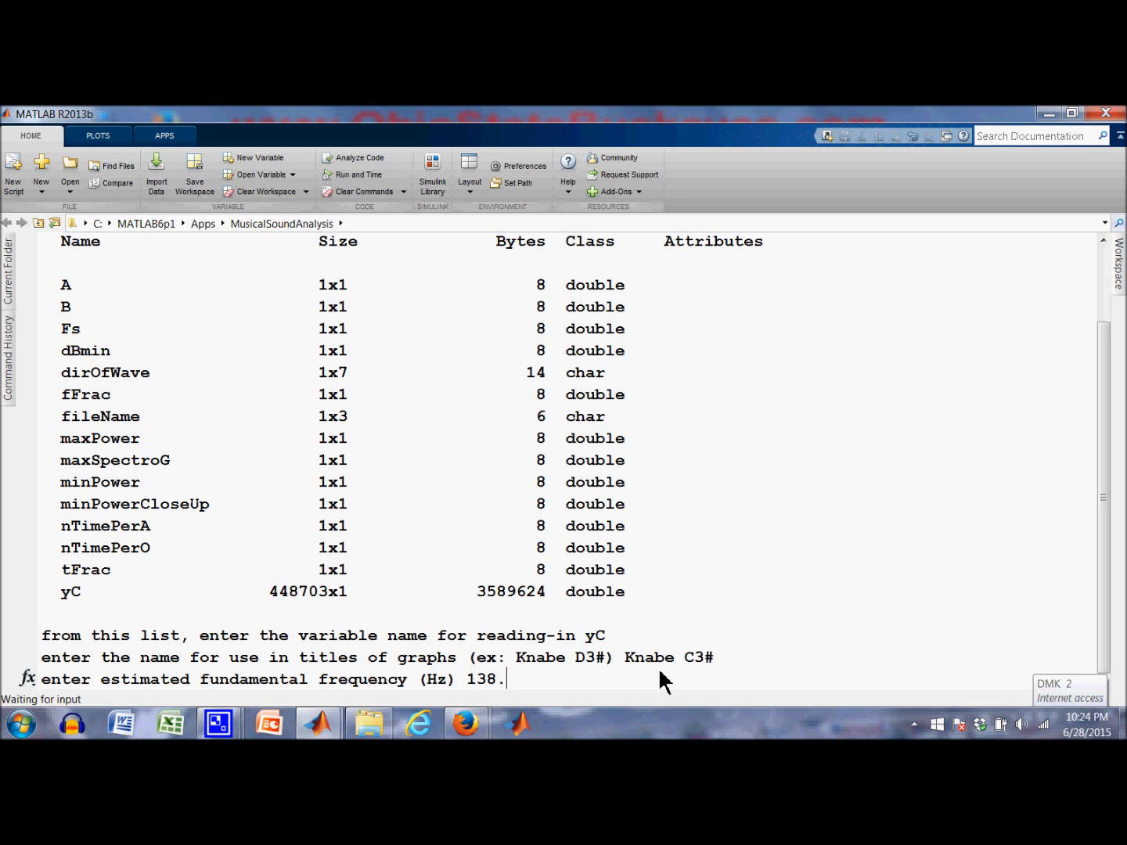
text(6)
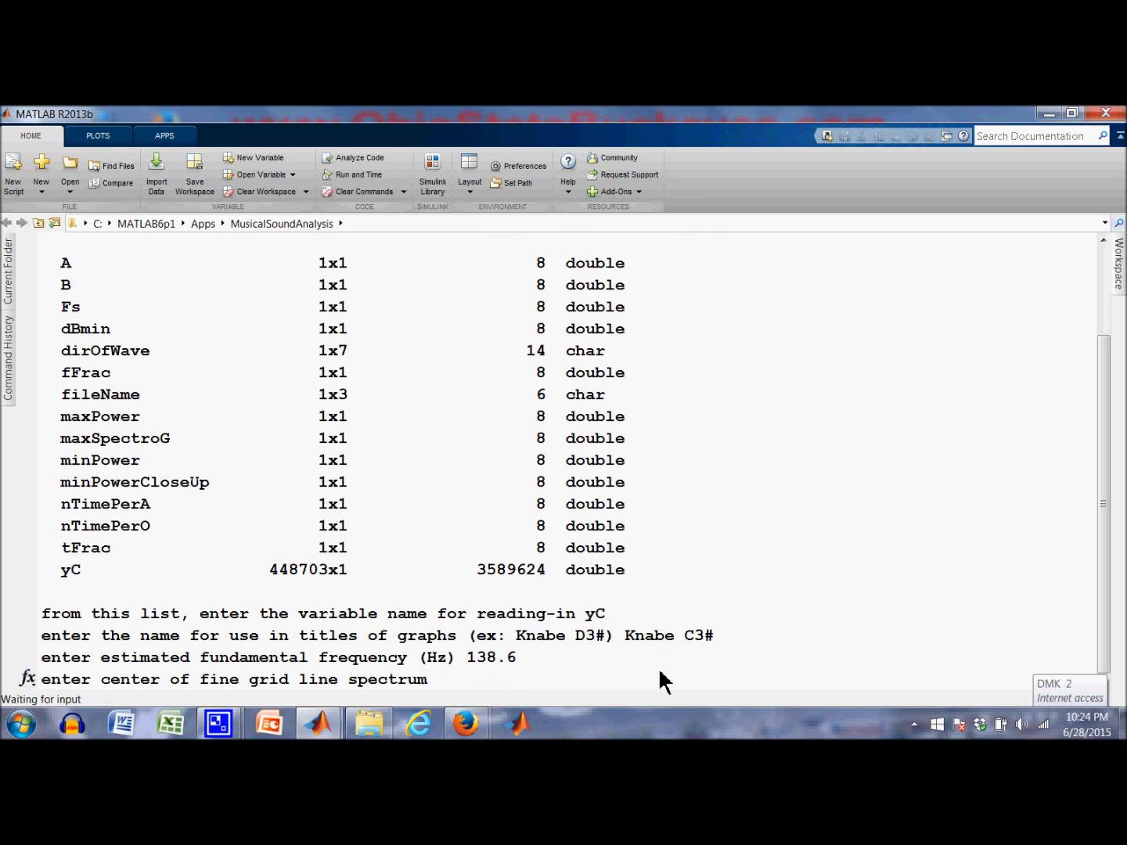
click(438, 679)
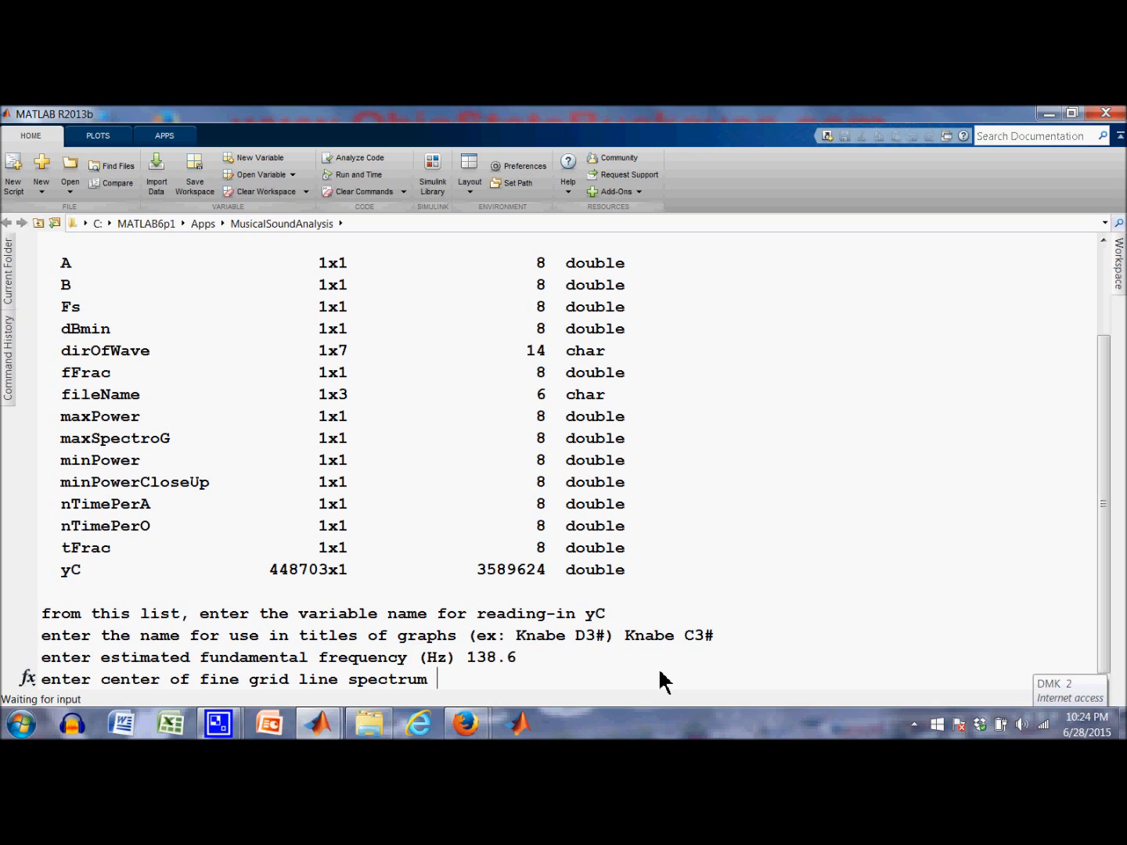
text(1)
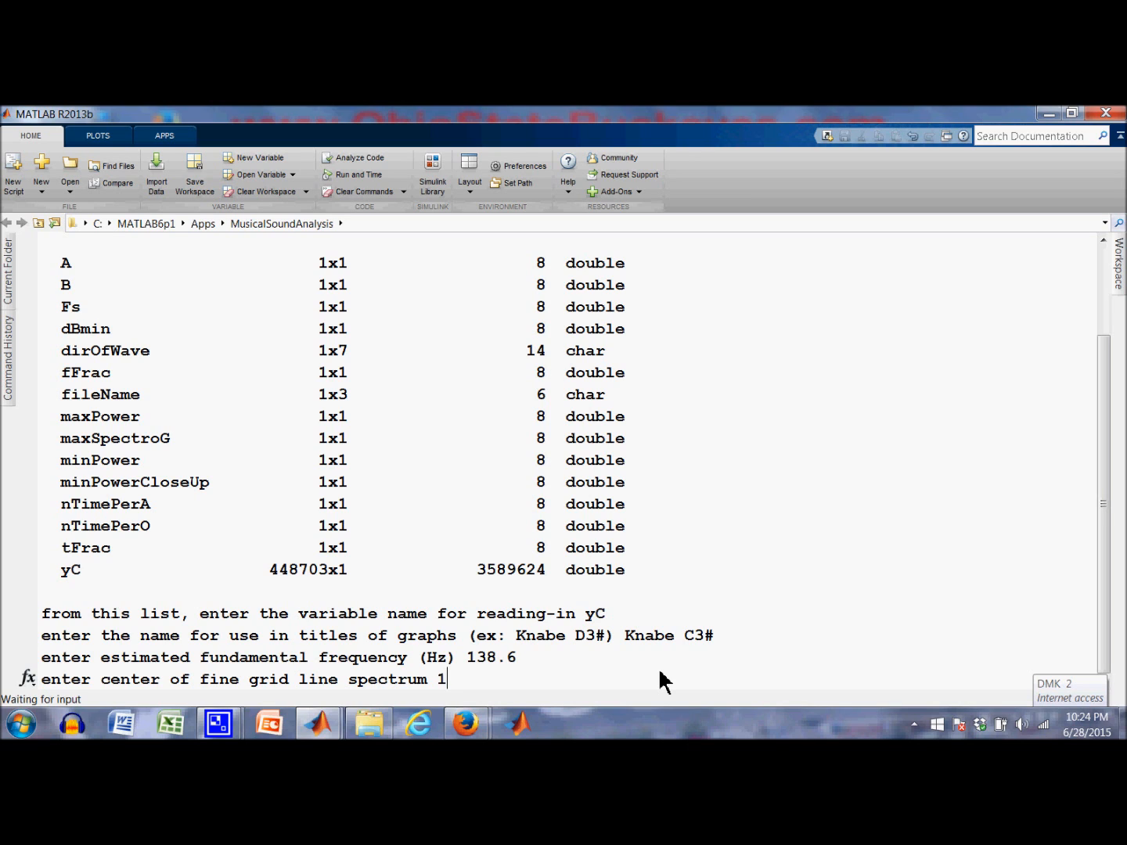
text(38.)
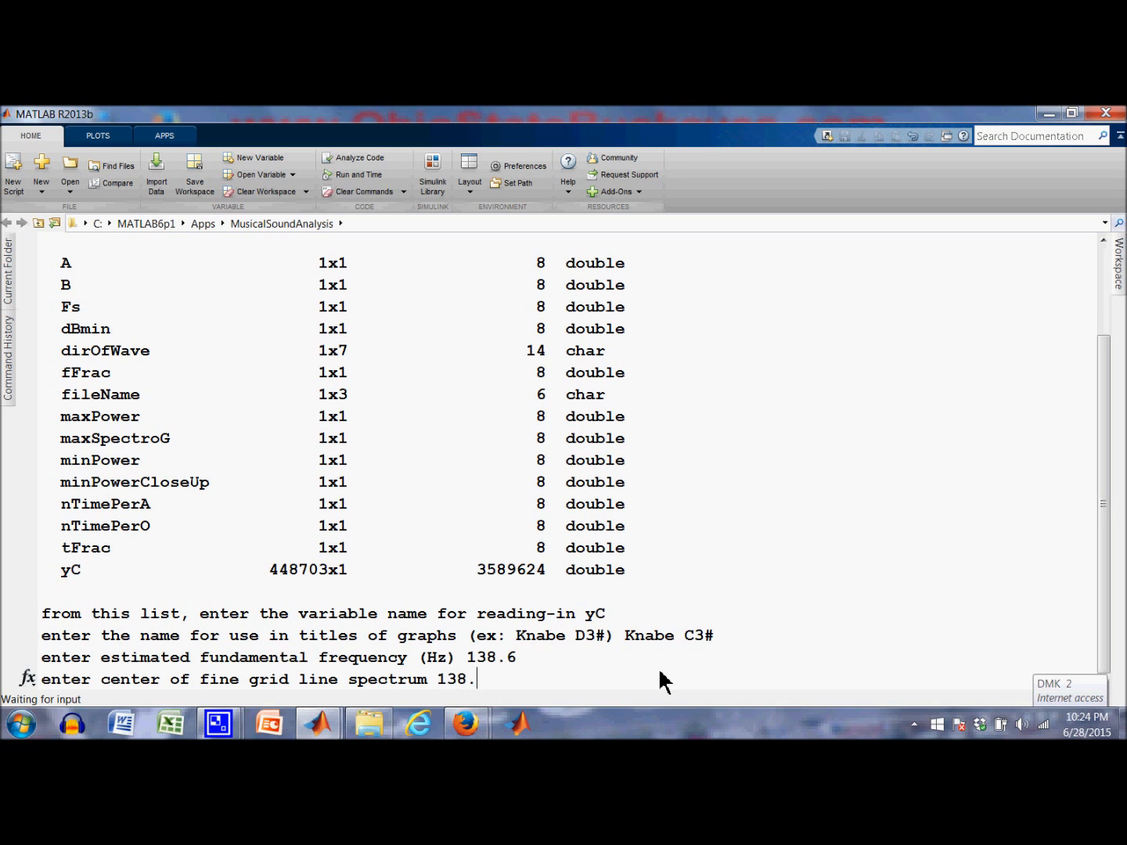
text(6)
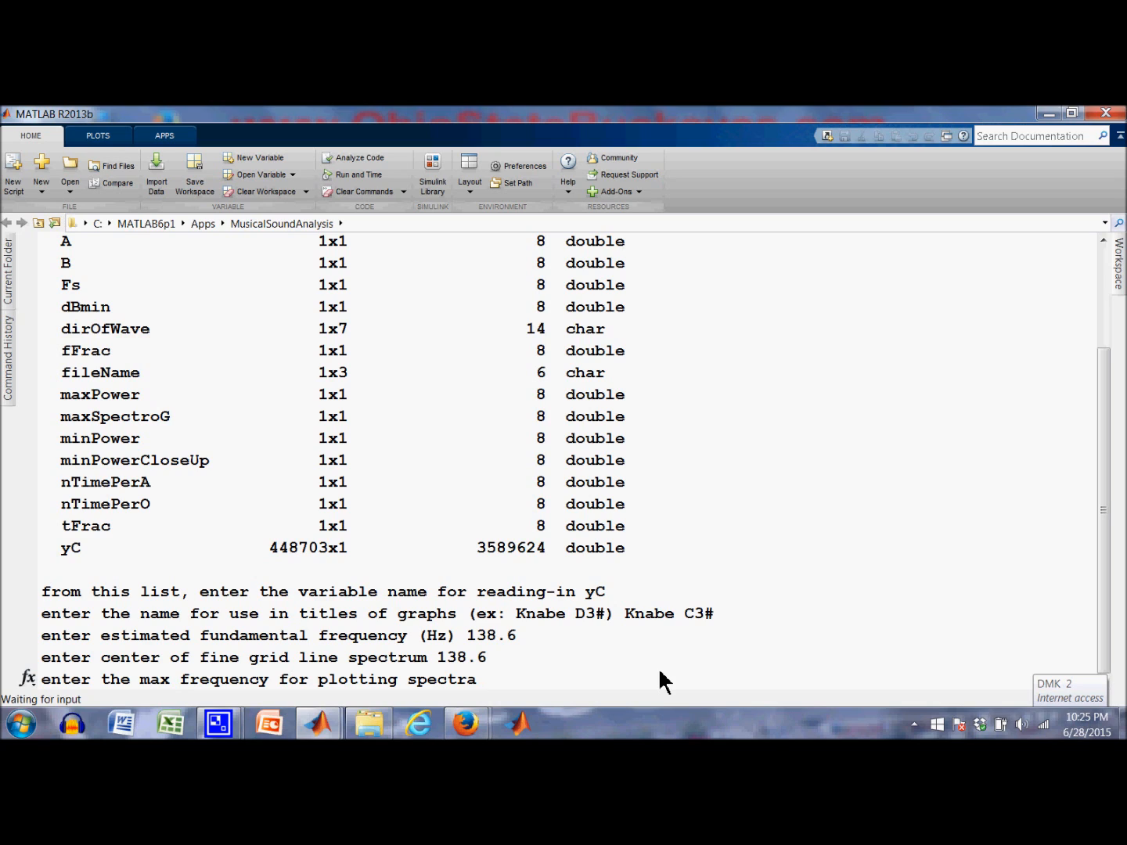
click(487, 679)
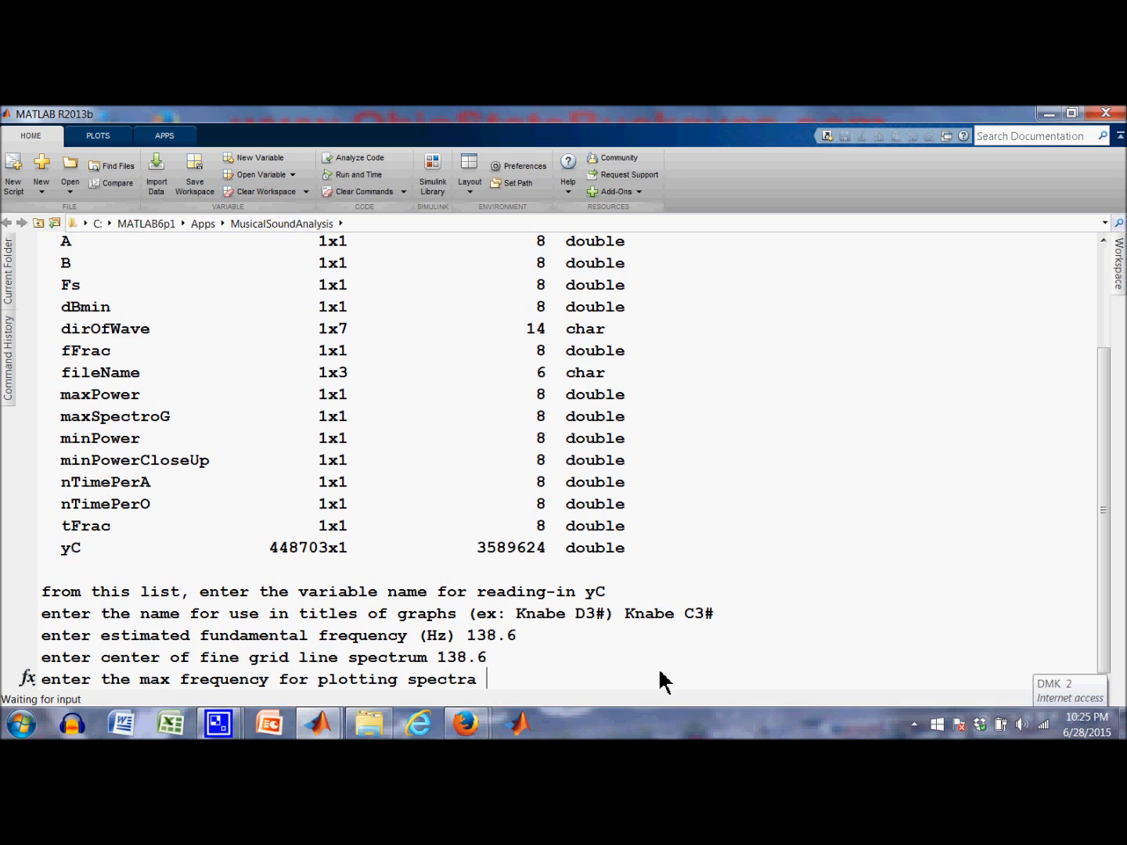
text(6)
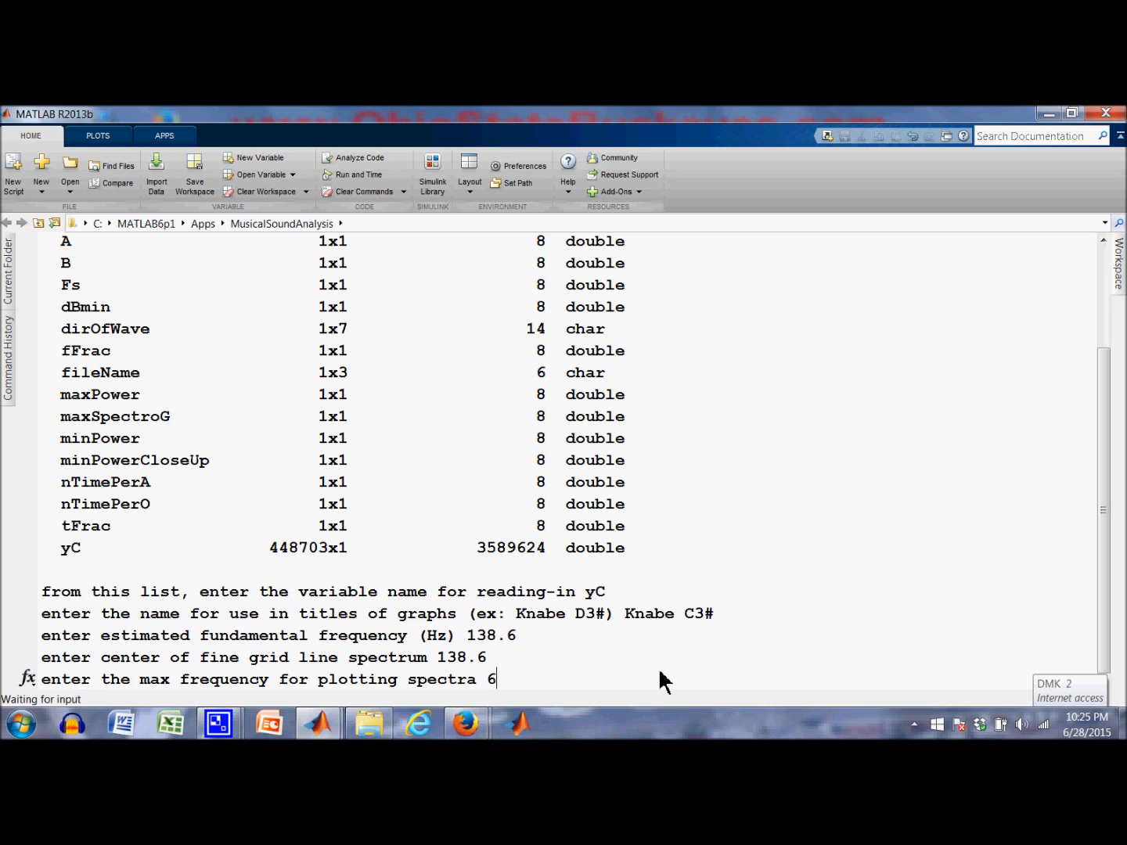
Confirm 6000 Hz maximum frequency, keep the default power floors, and enter a 5 s duration
key(Return)
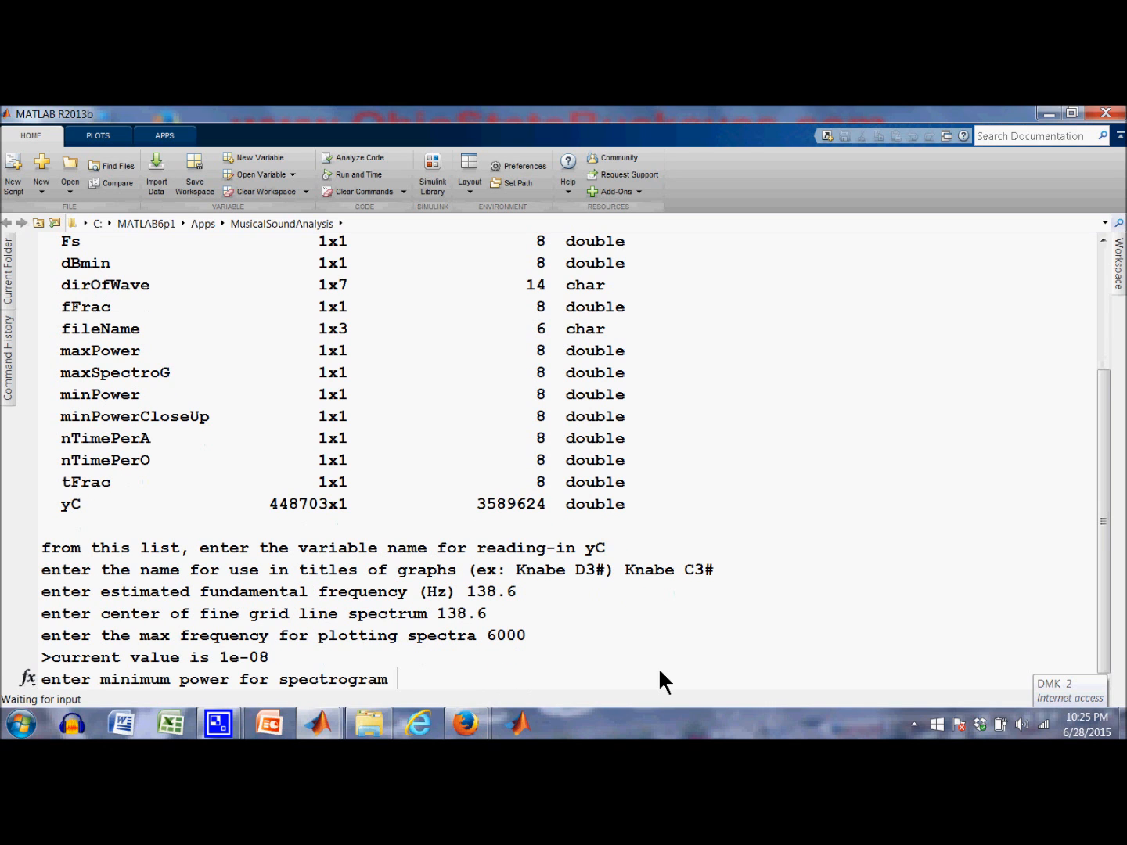
mouse_move(336, 681)
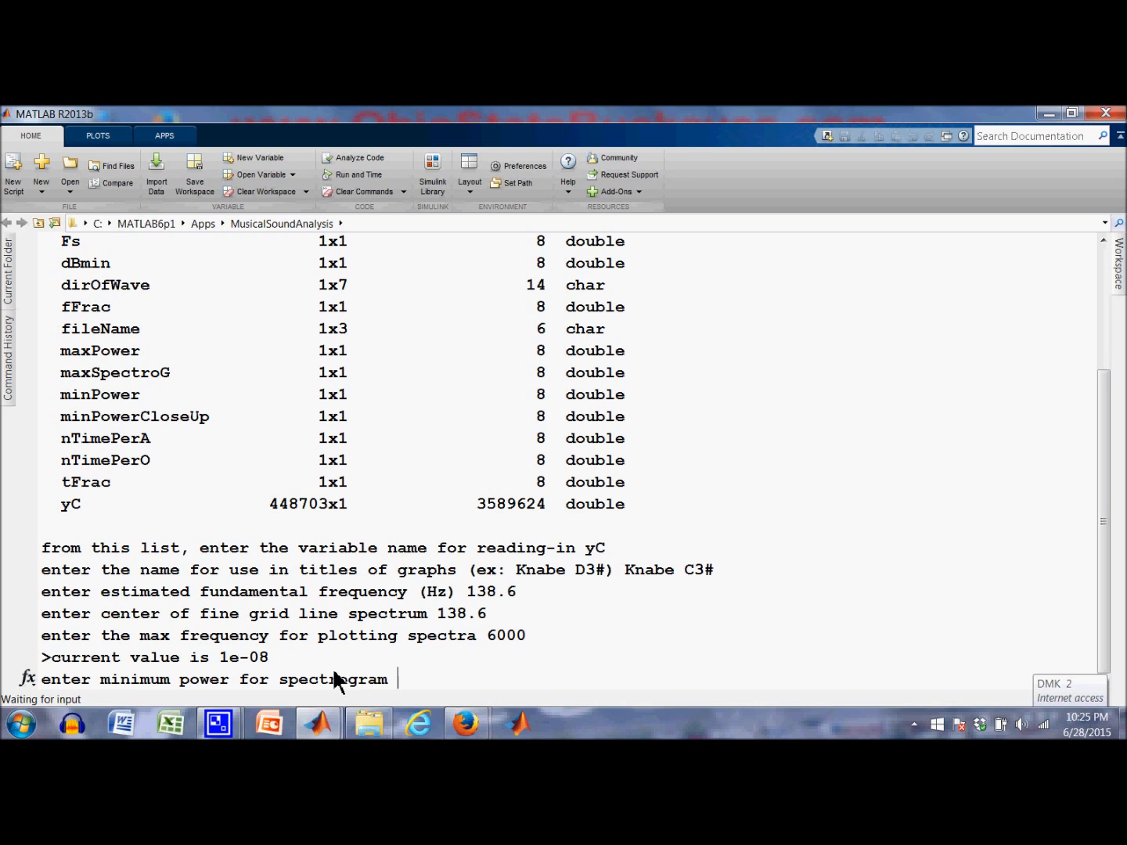
mouse_move(297, 670)
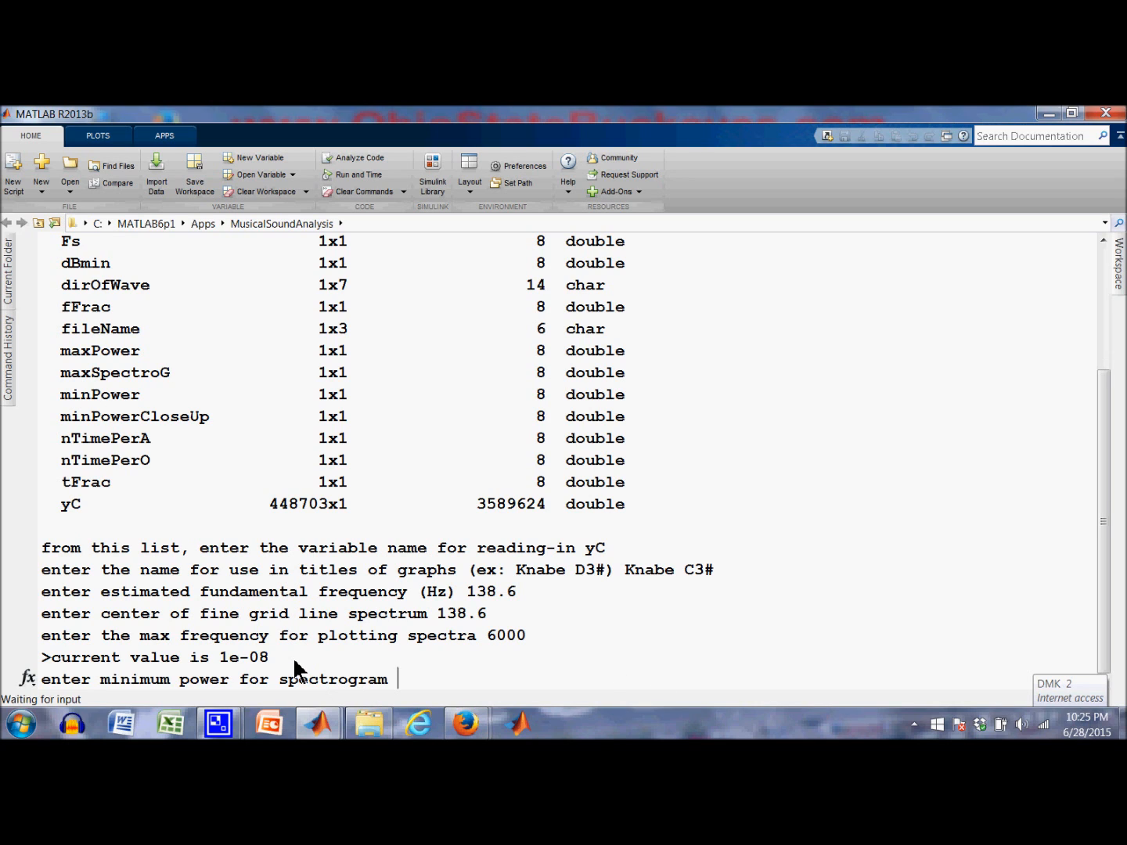
key(Return)
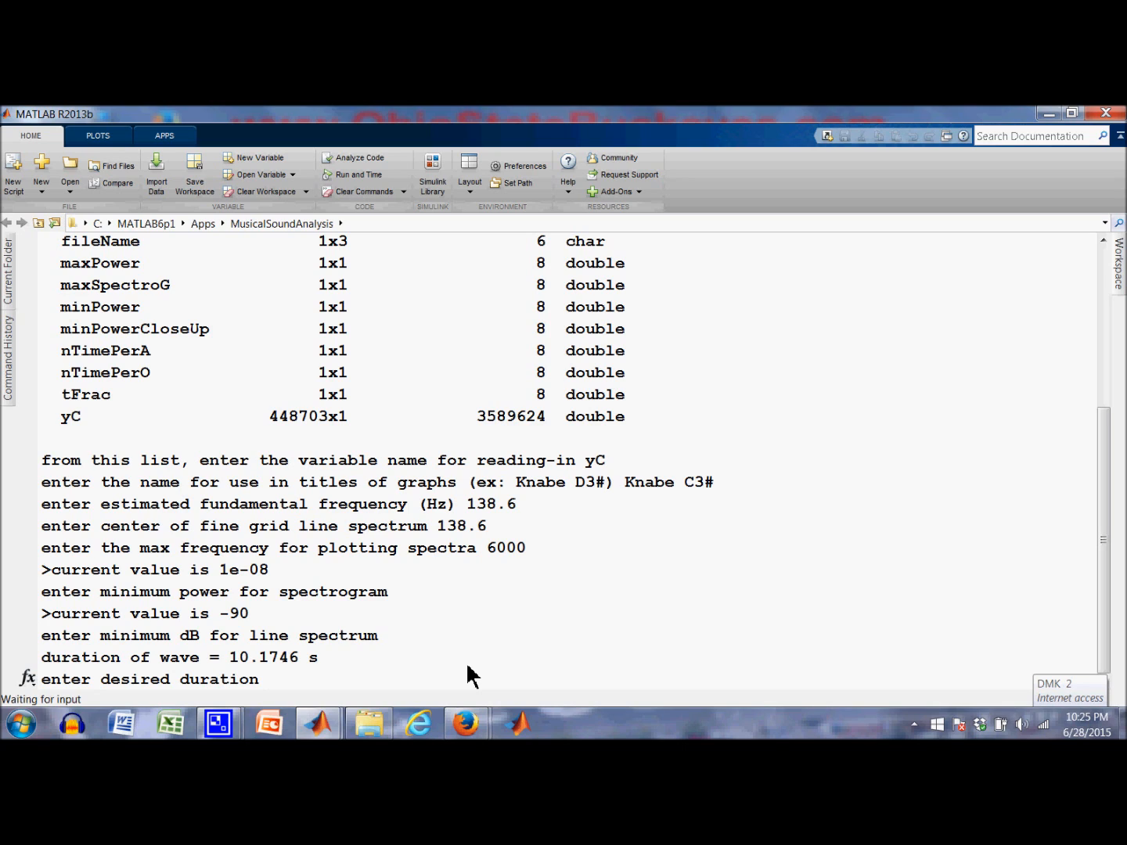
text(5)
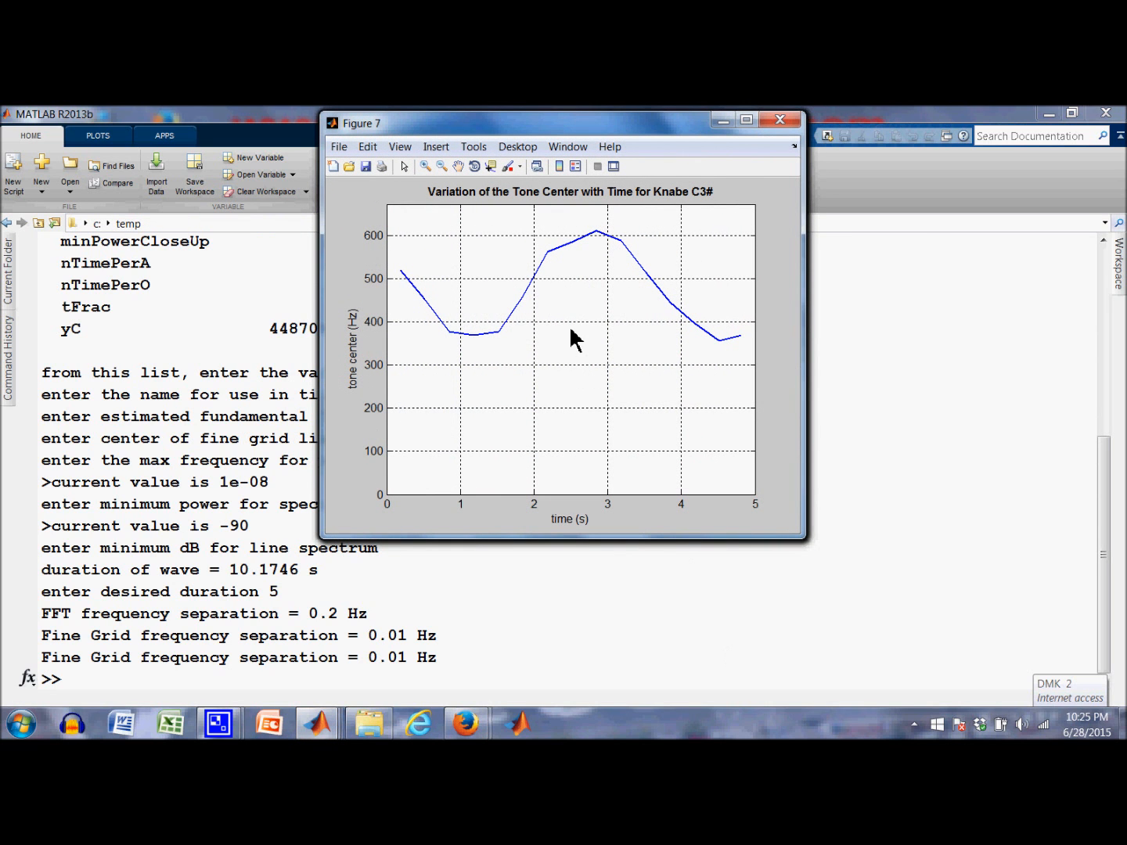
mouse_move(542, 627)
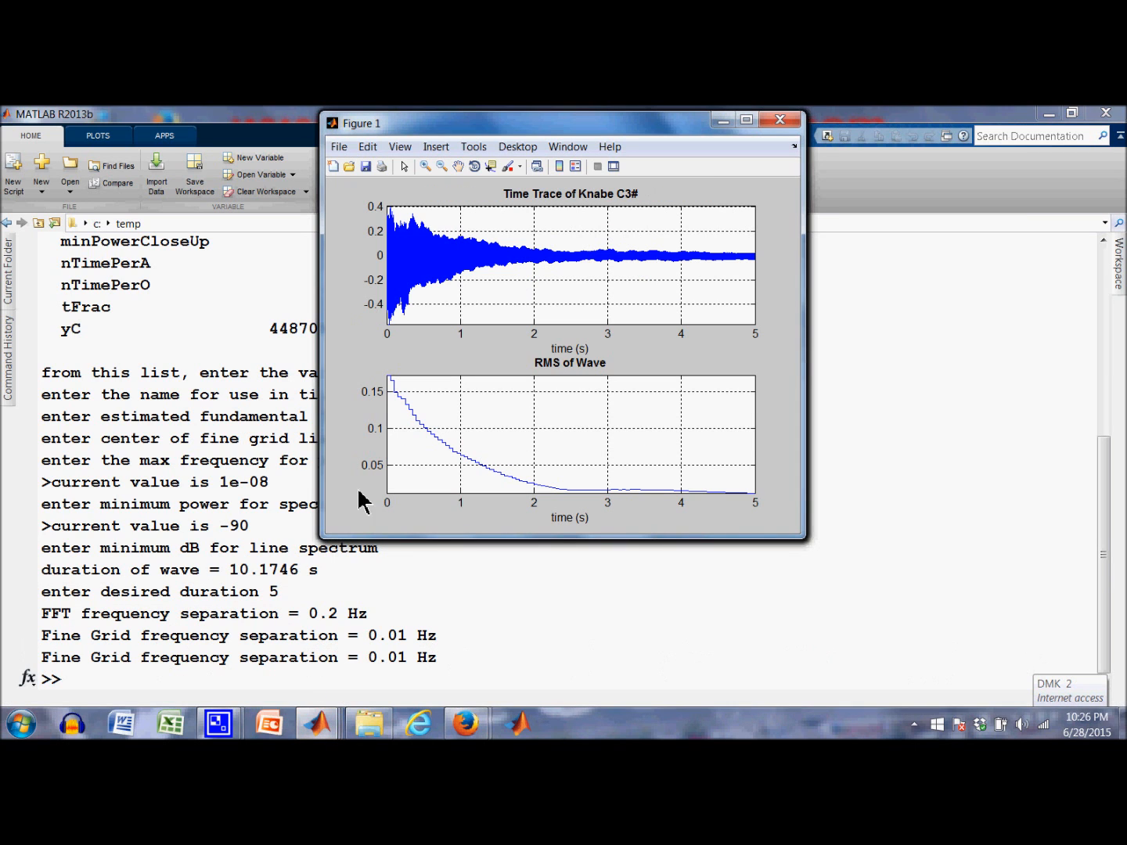
mouse_move(652, 259)
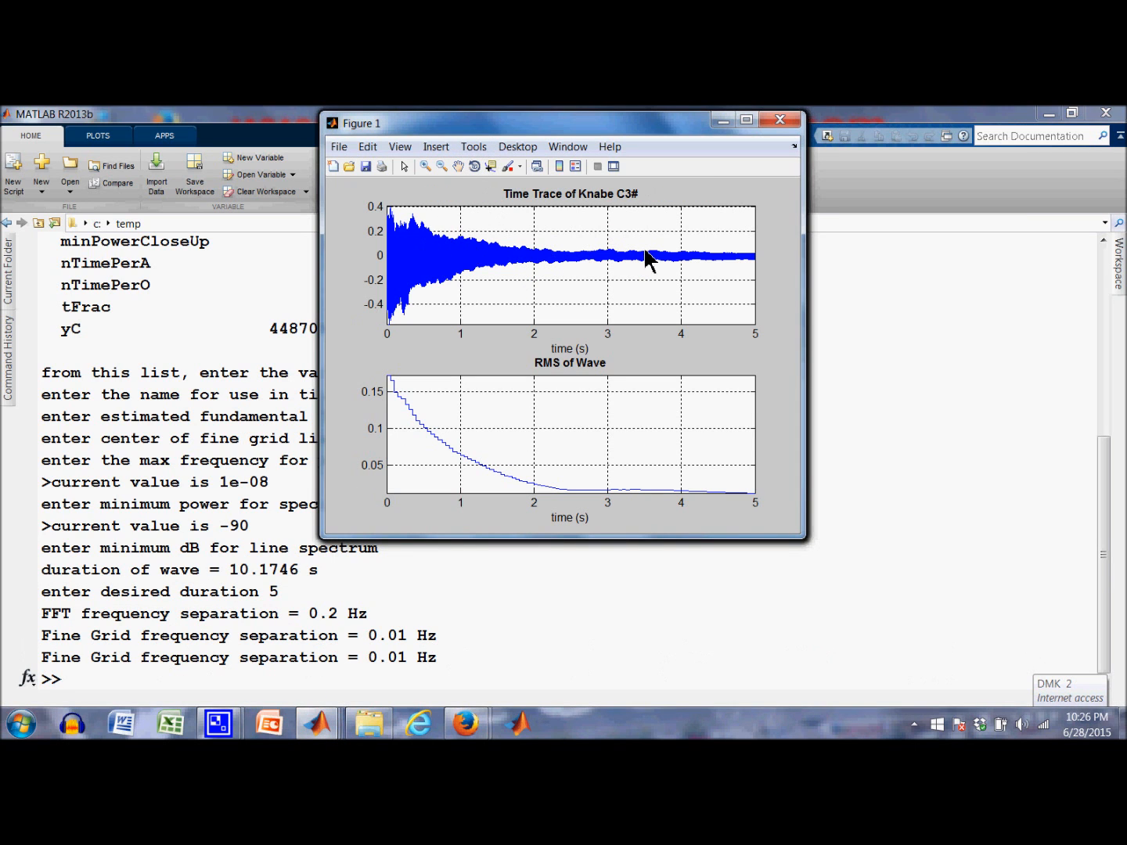
mouse_move(360, 217)
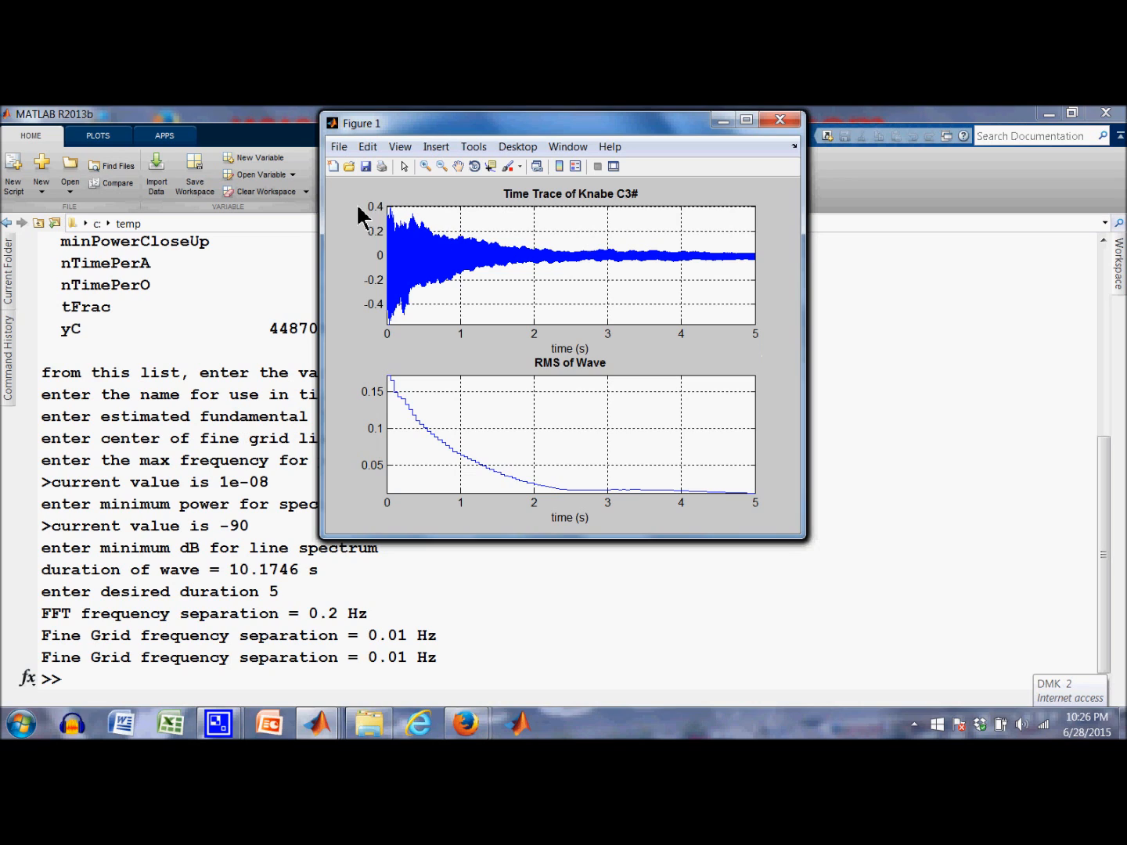
mouse_move(573, 266)
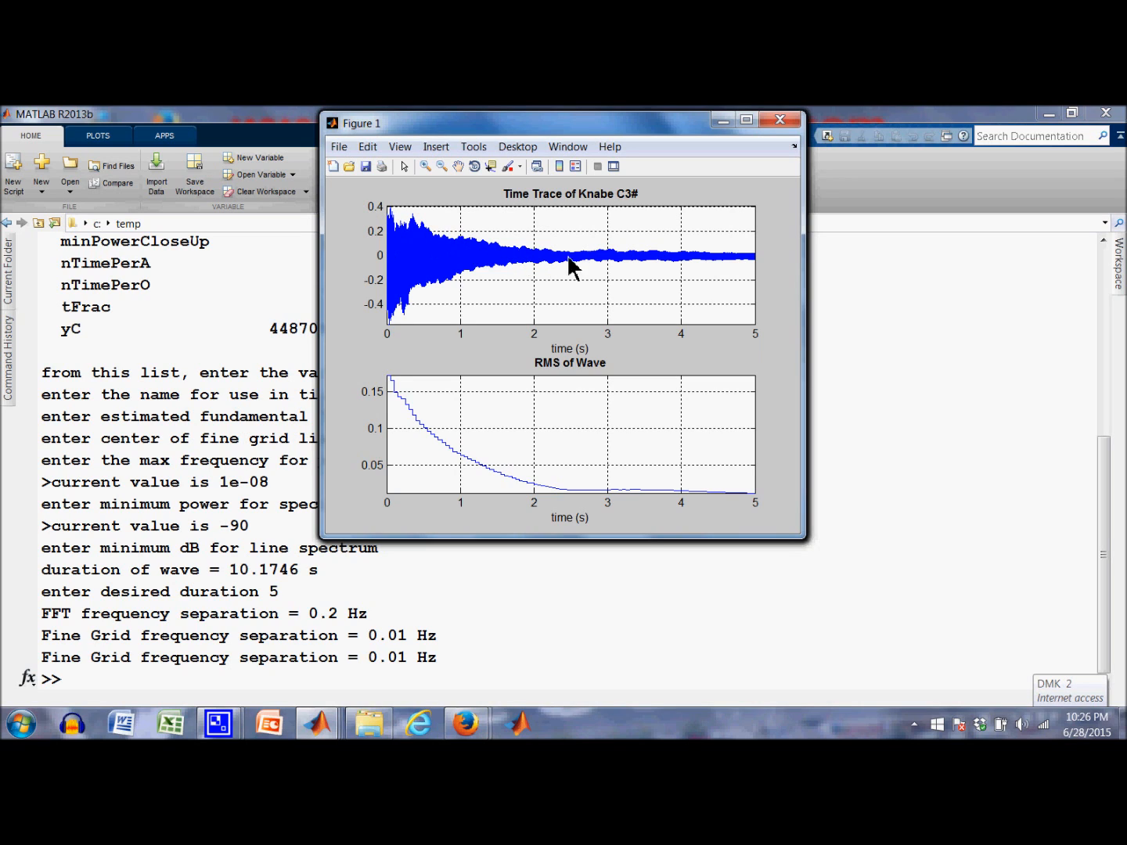
mouse_move(764, 267)
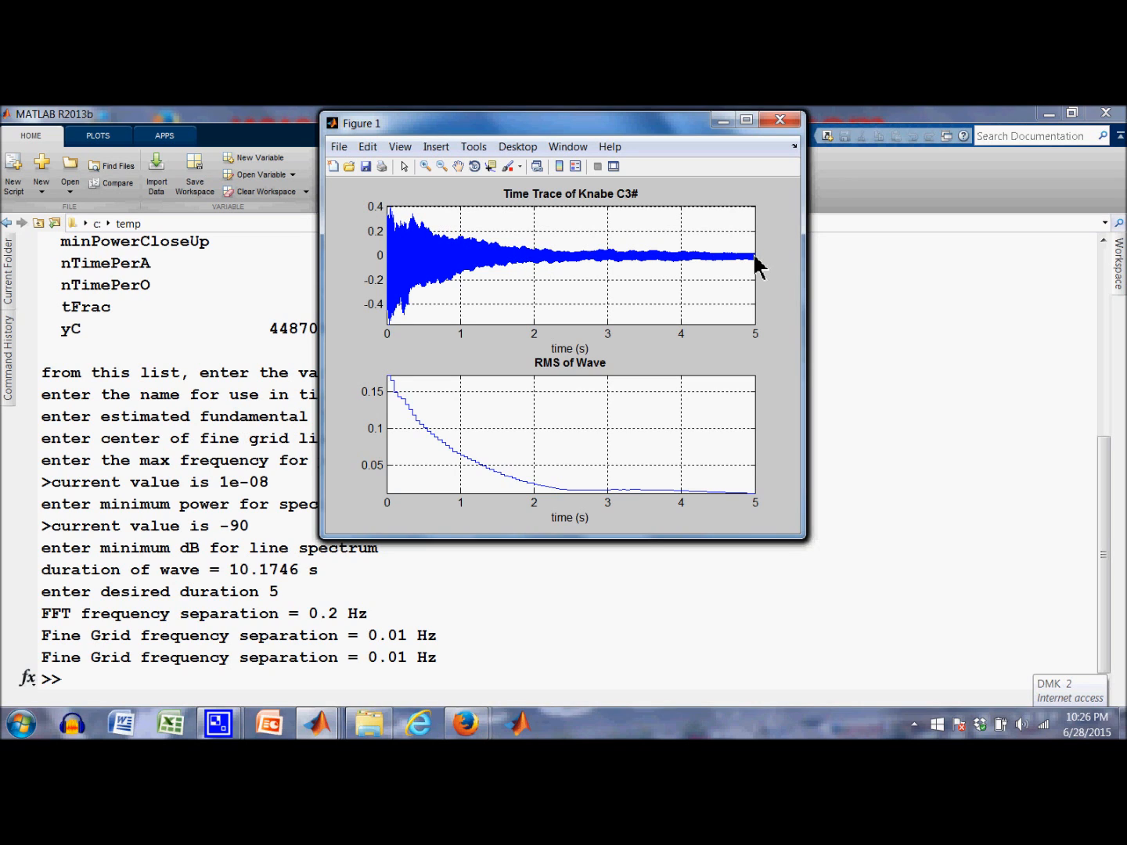
mouse_move(457, 473)
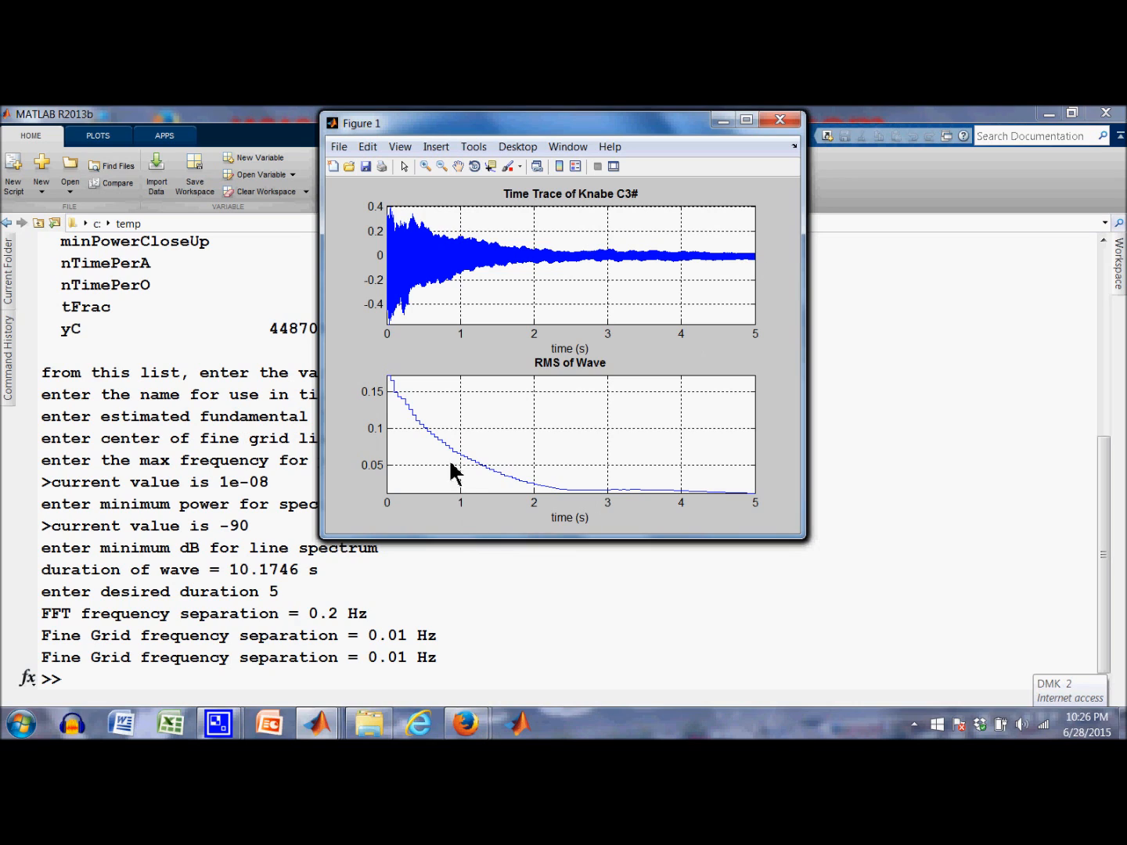
mouse_move(397, 382)
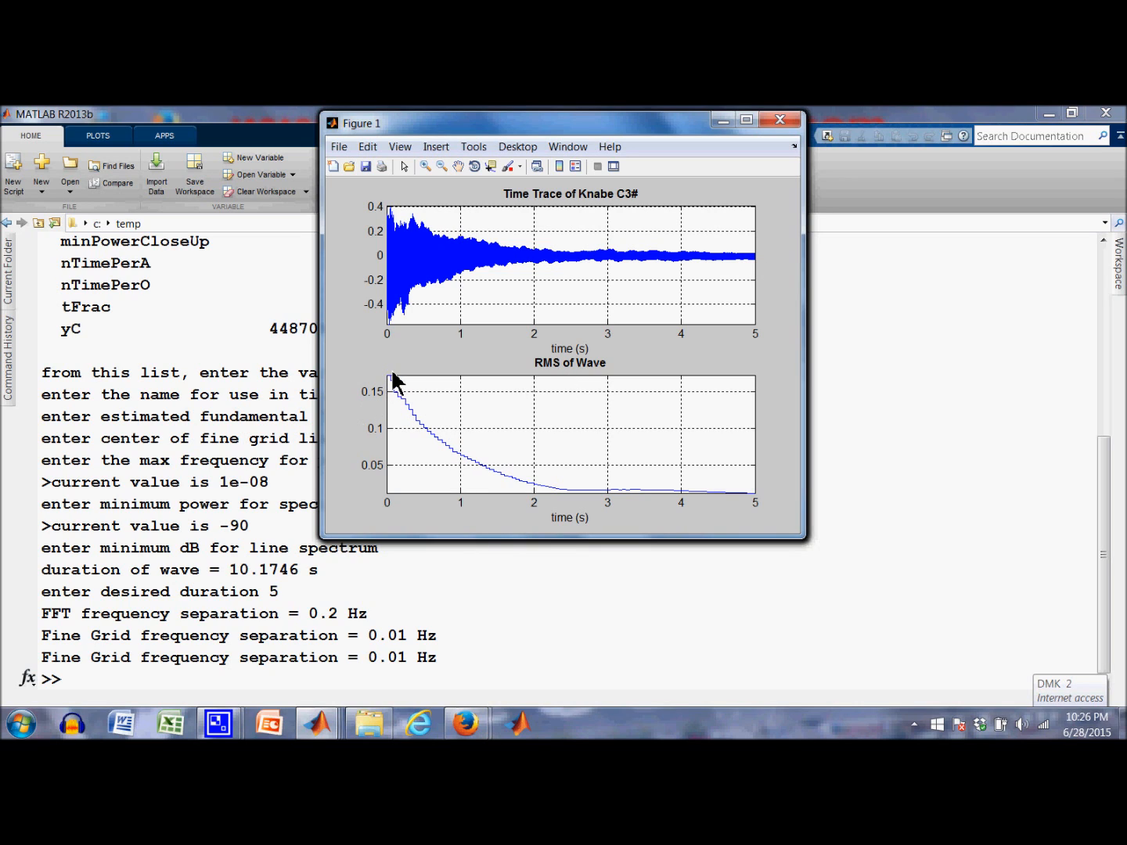
mouse_move(530, 494)
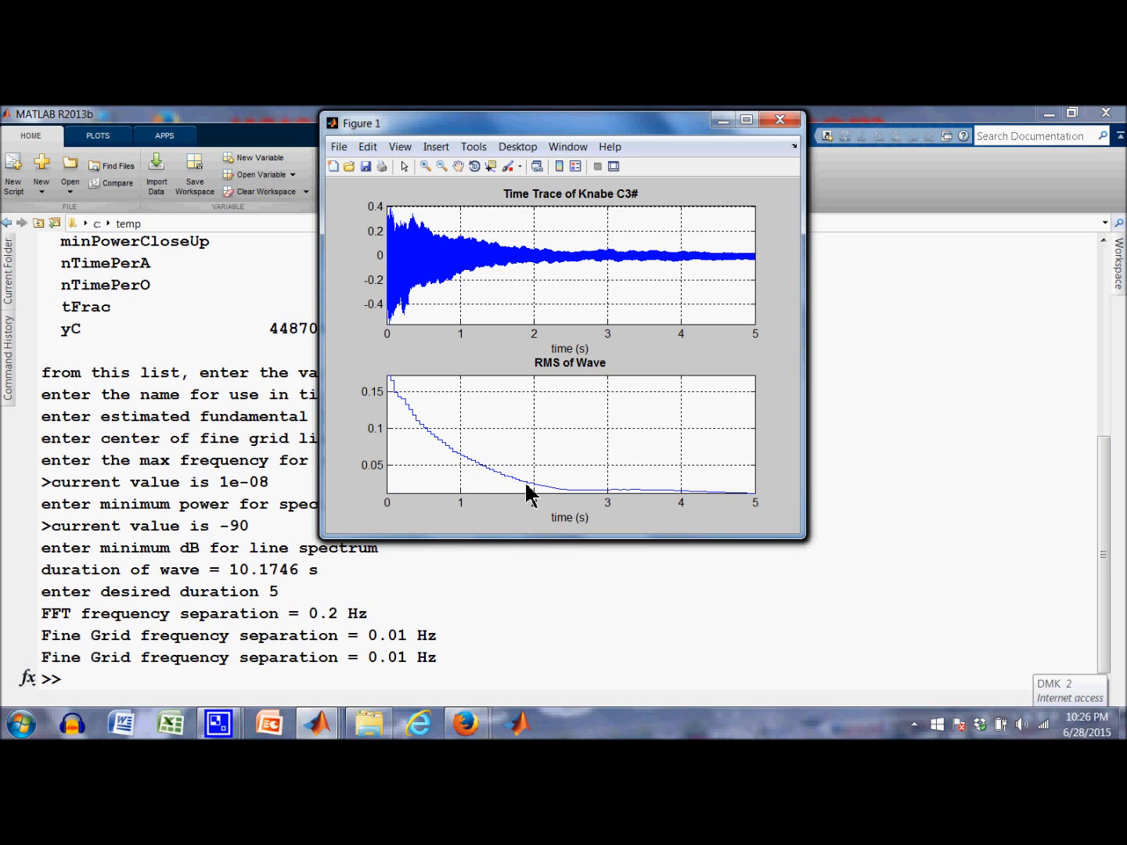
mouse_move(748, 496)
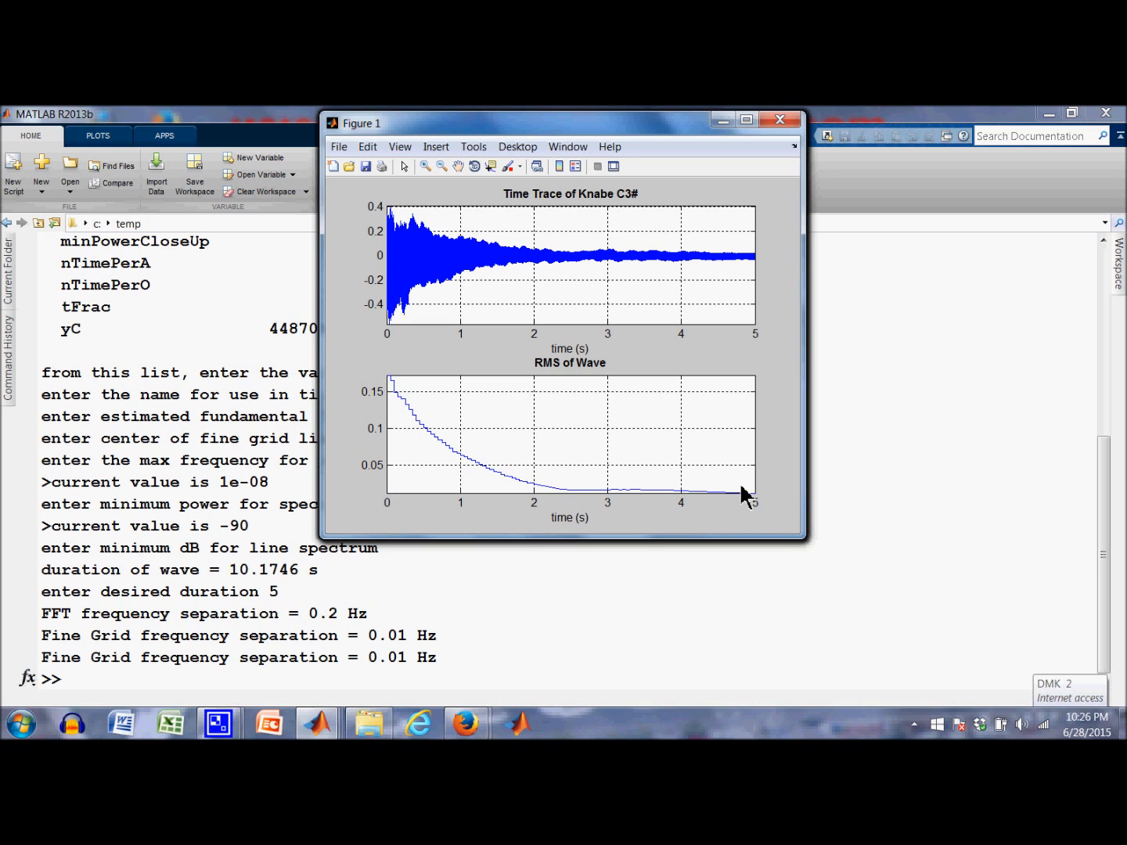
mouse_move(787, 498)
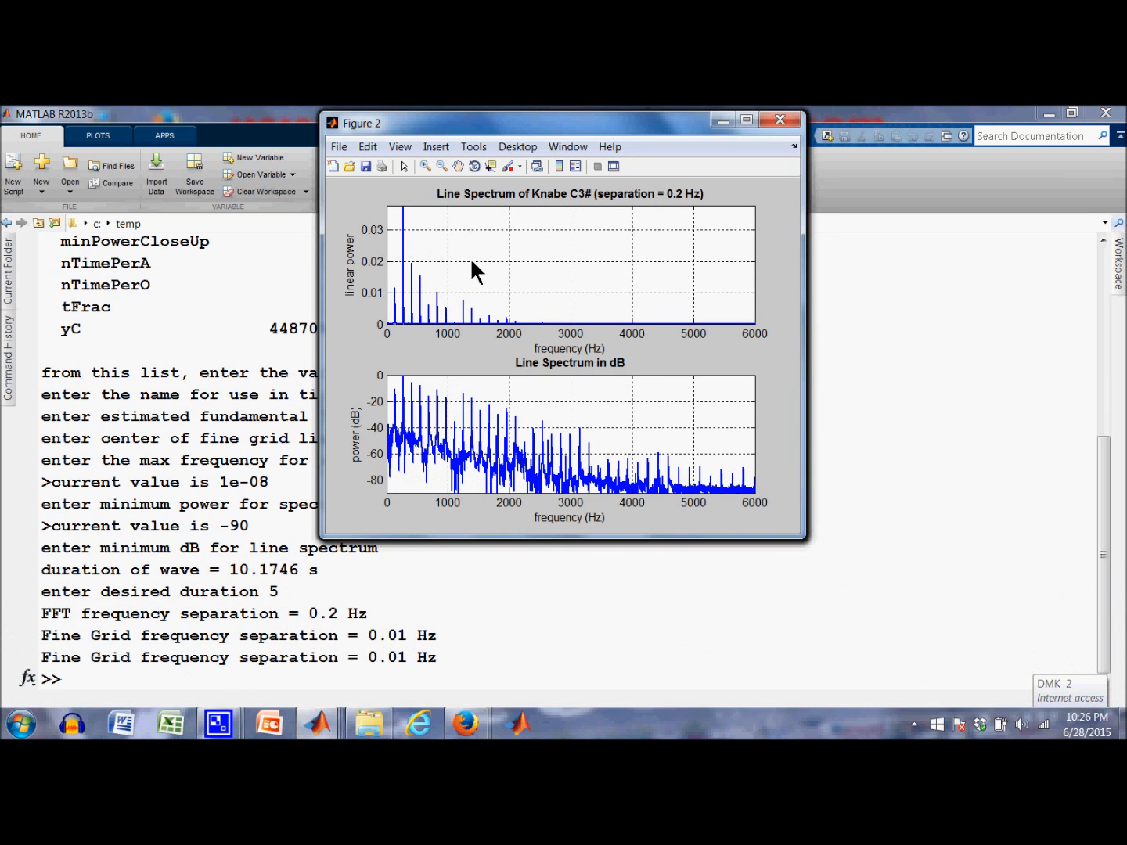
mouse_move(422, 423)
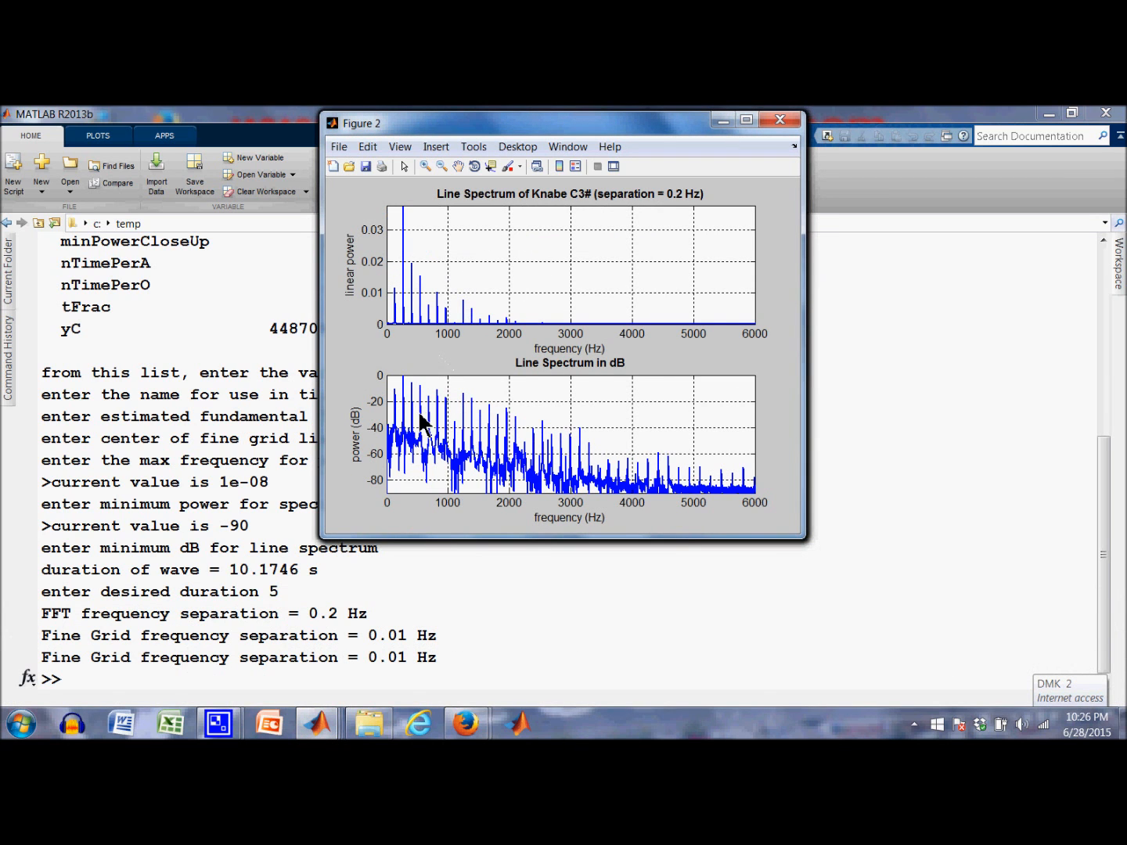
mouse_move(454, 263)
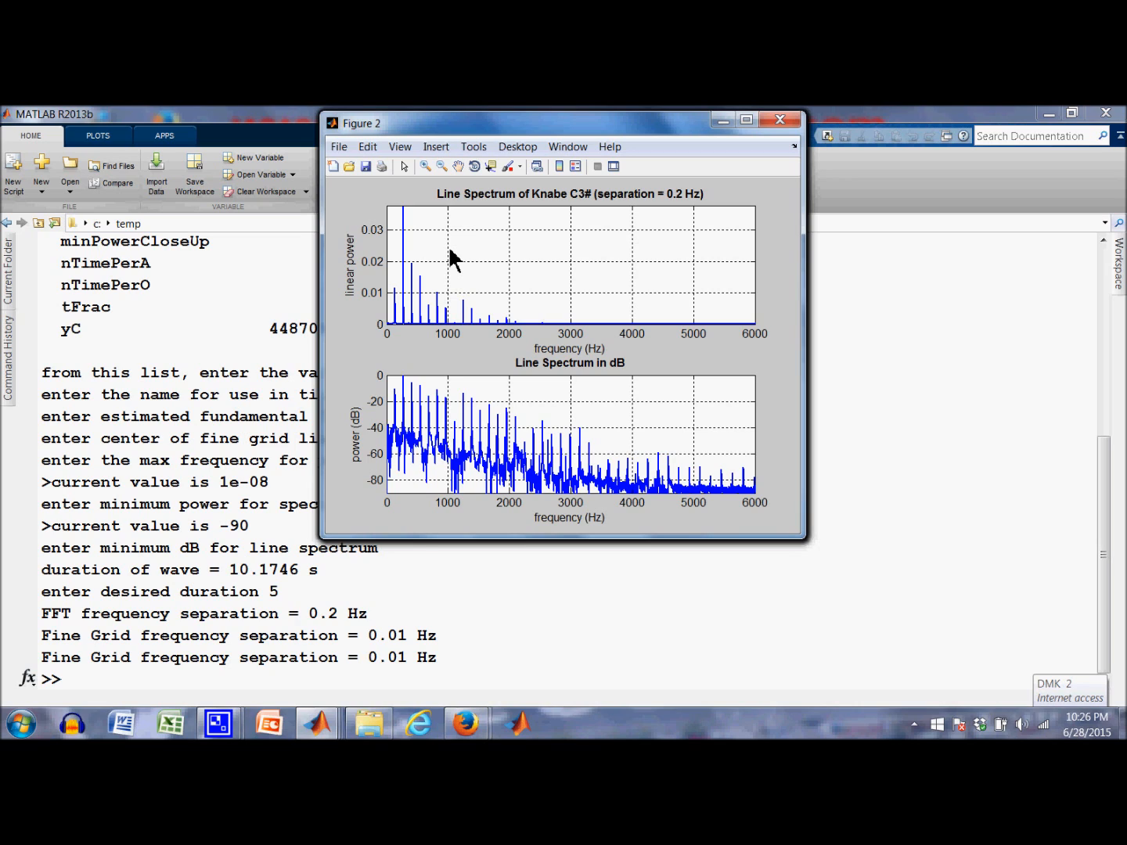
mouse_move(469, 431)
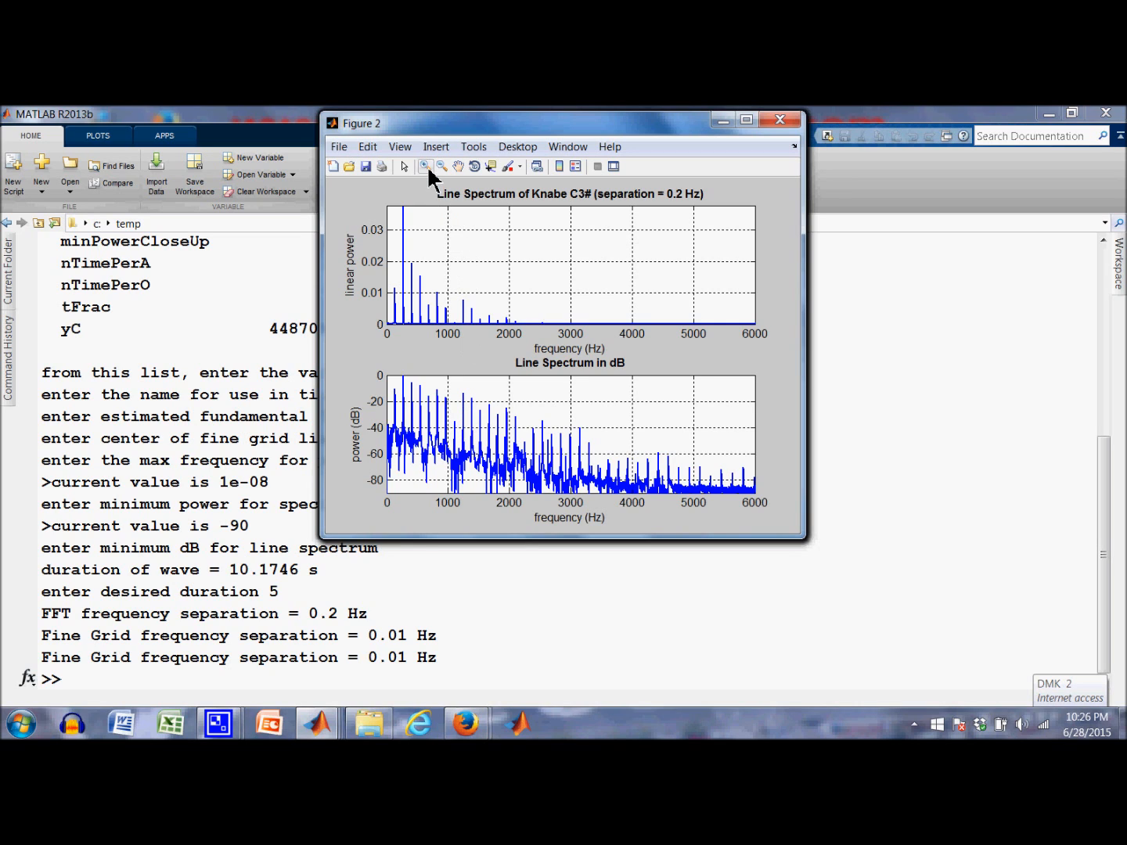
mouse_move(392, 388)
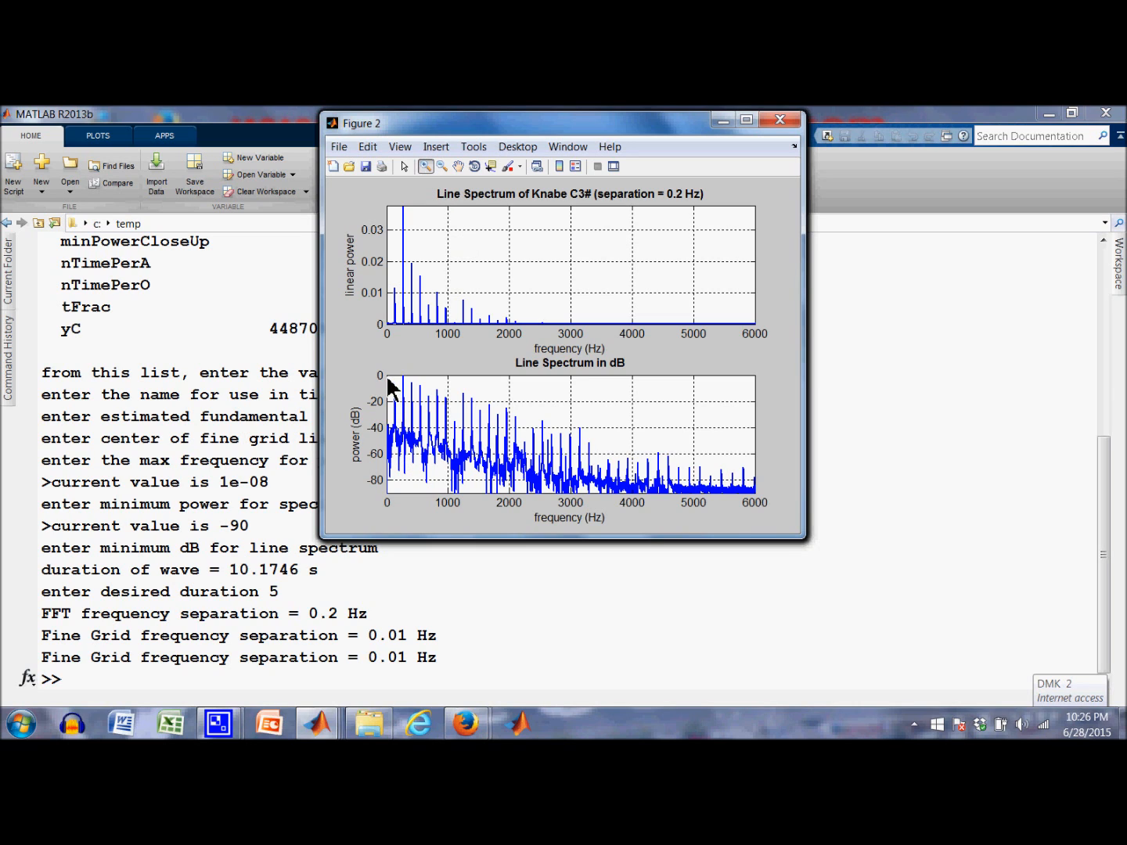
mouse_move(400, 429)
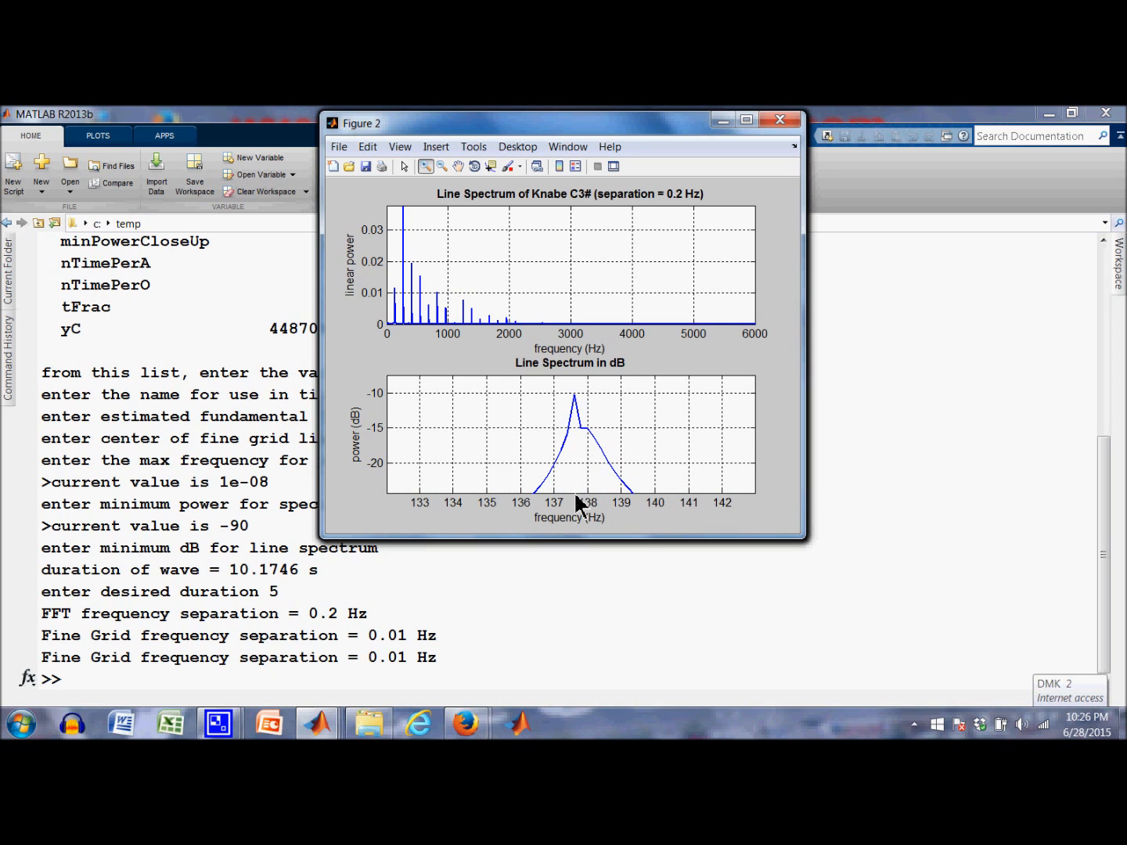
mouse_move(577, 407)
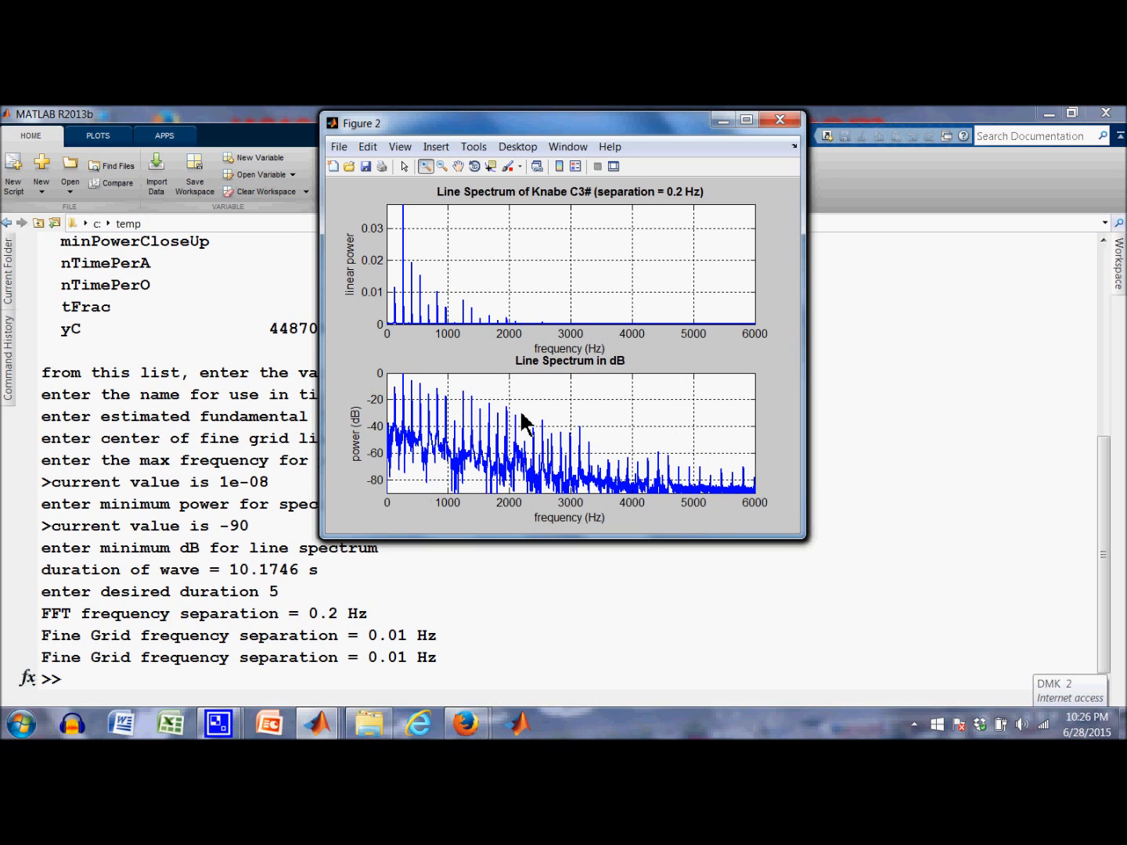
mouse_move(424, 179)
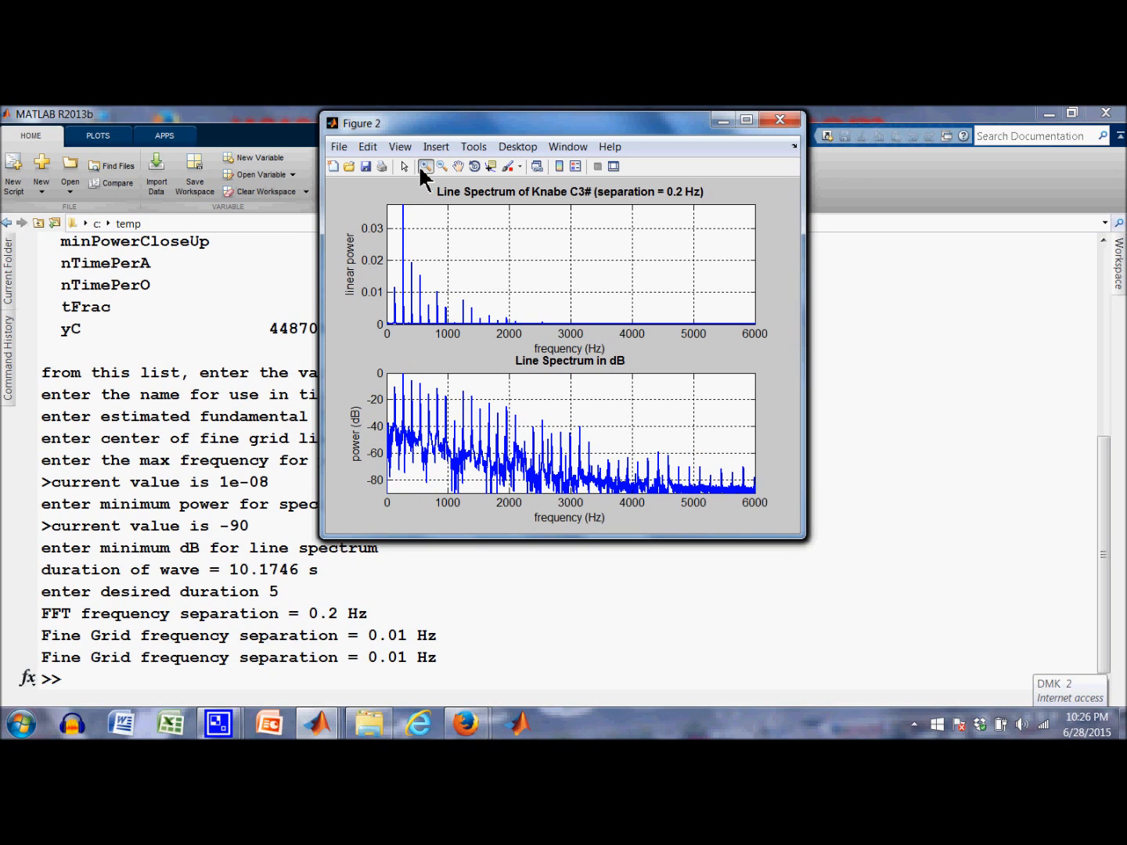
mouse_move(526, 385)
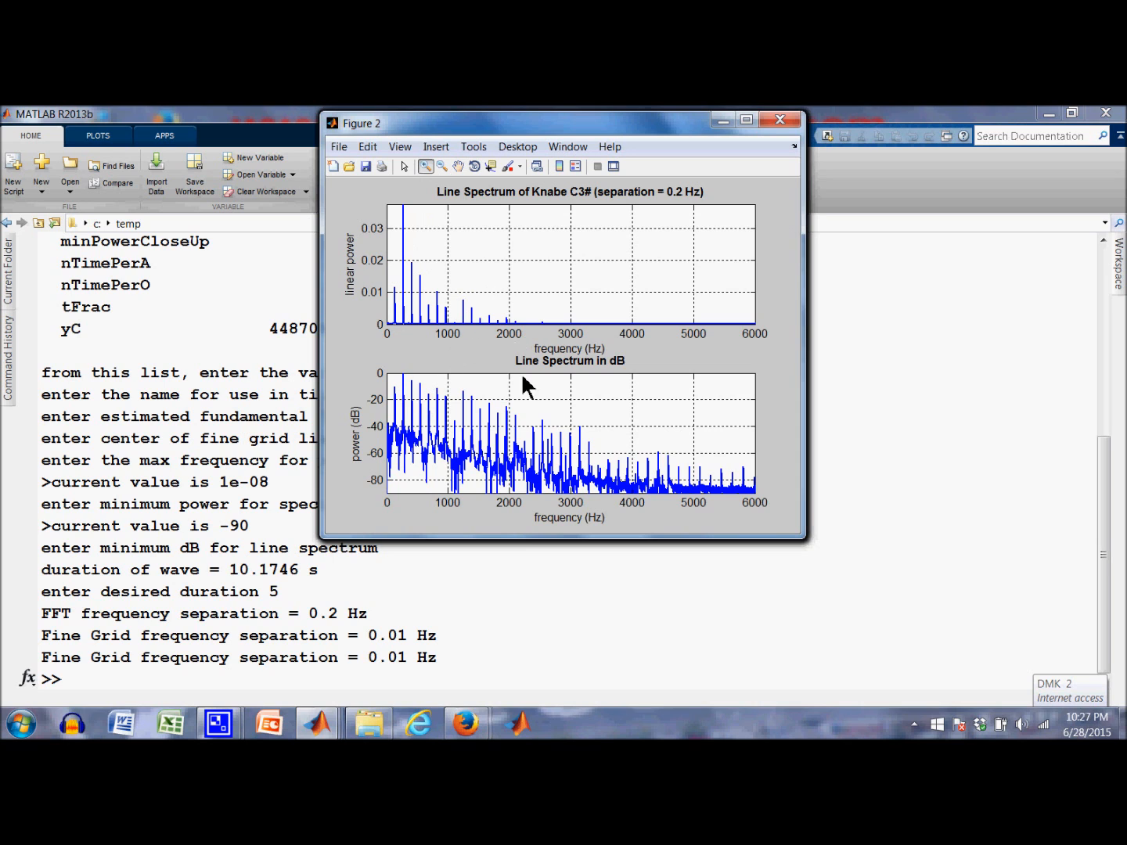
mouse_move(321, 724)
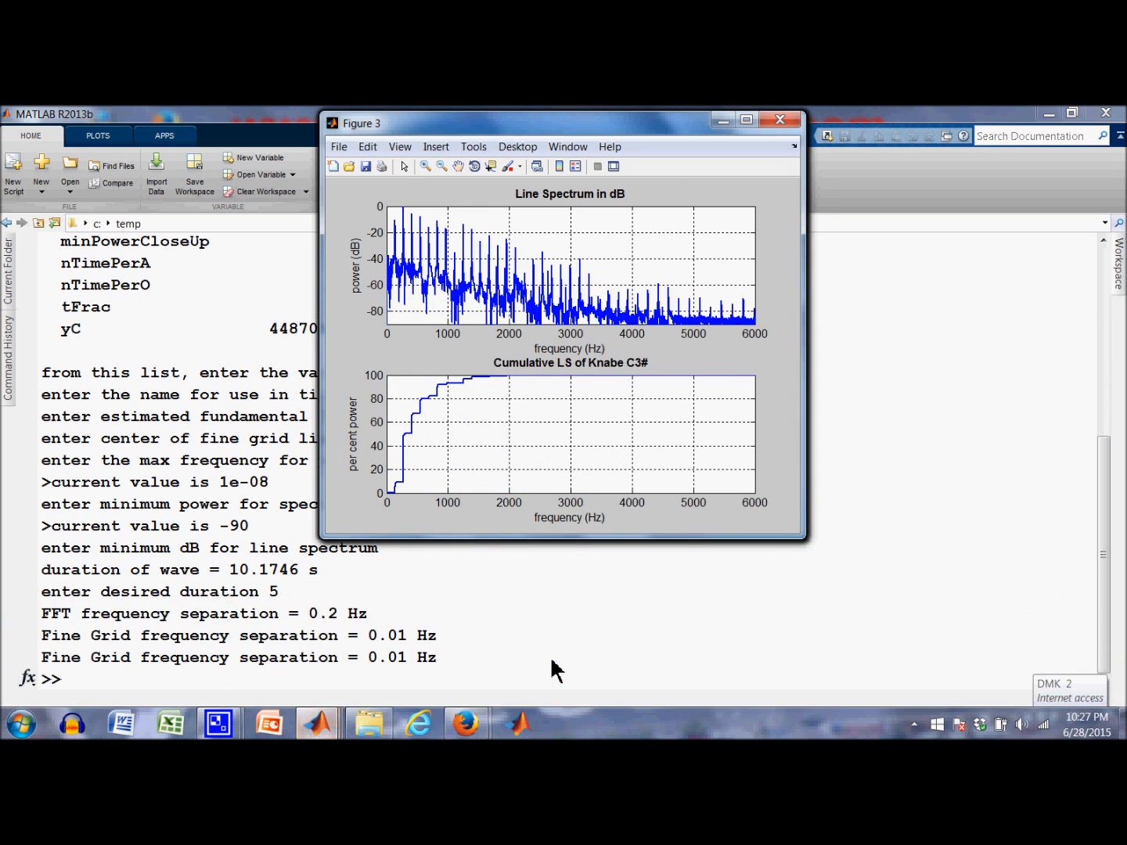
mouse_move(523, 282)
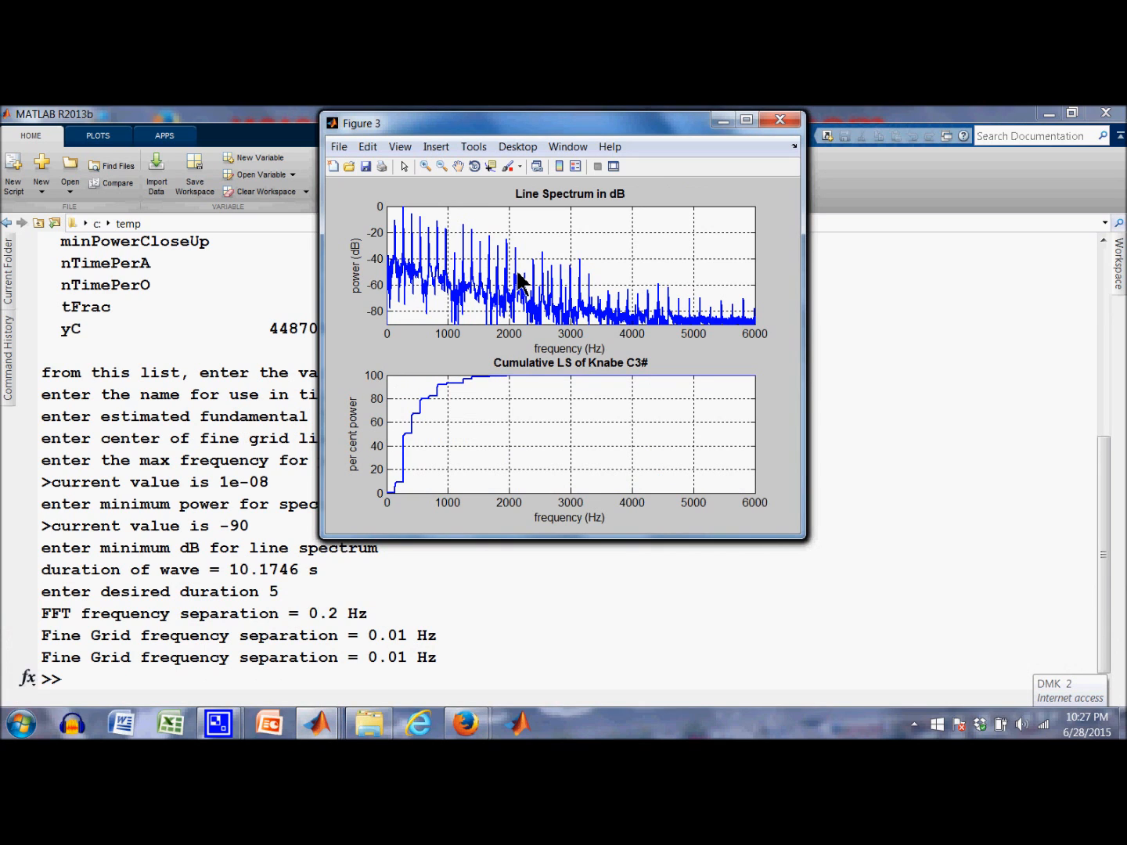
mouse_move(383, 511)
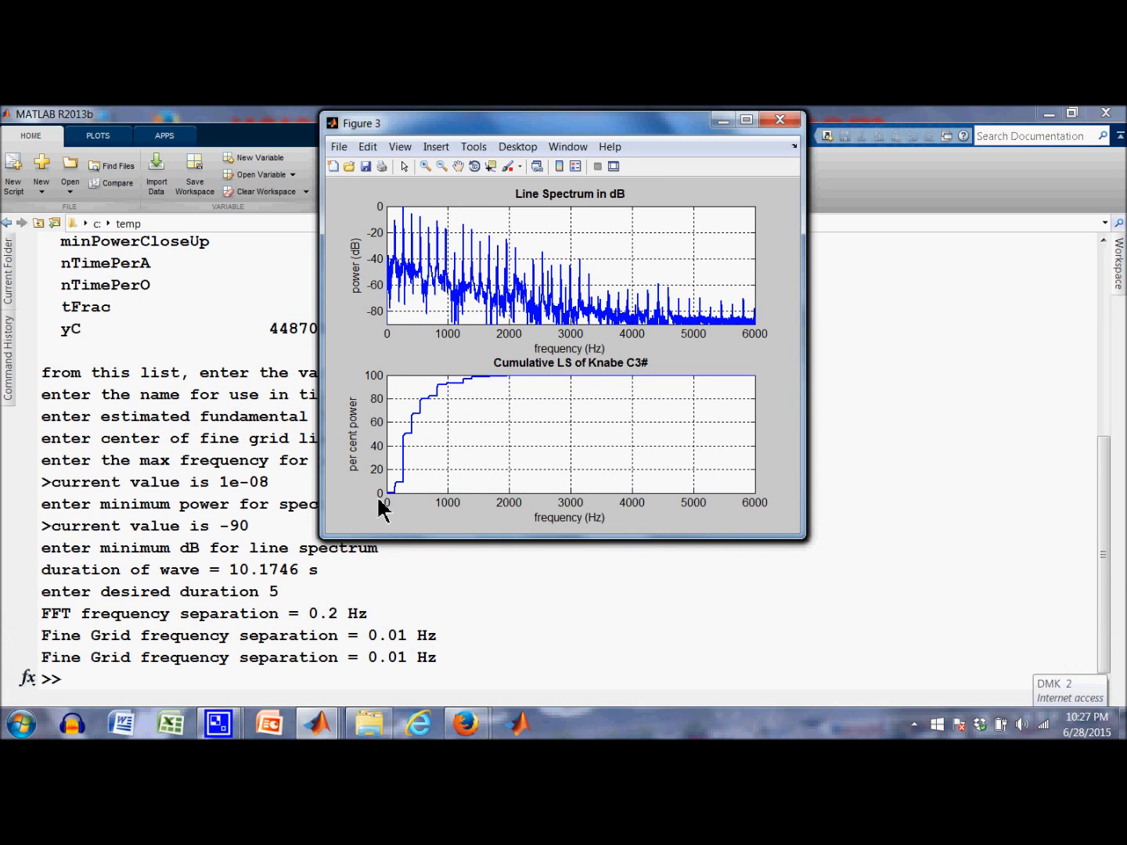
mouse_move(698, 368)
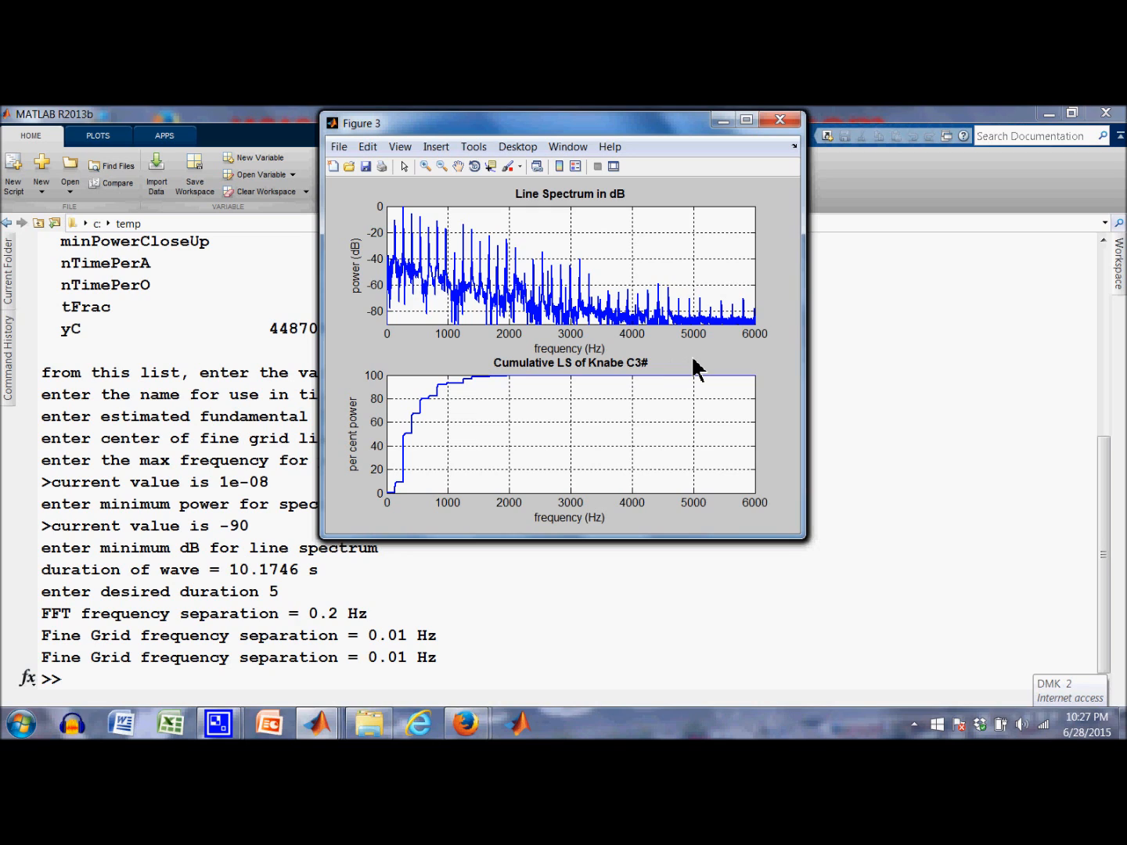
mouse_move(610, 460)
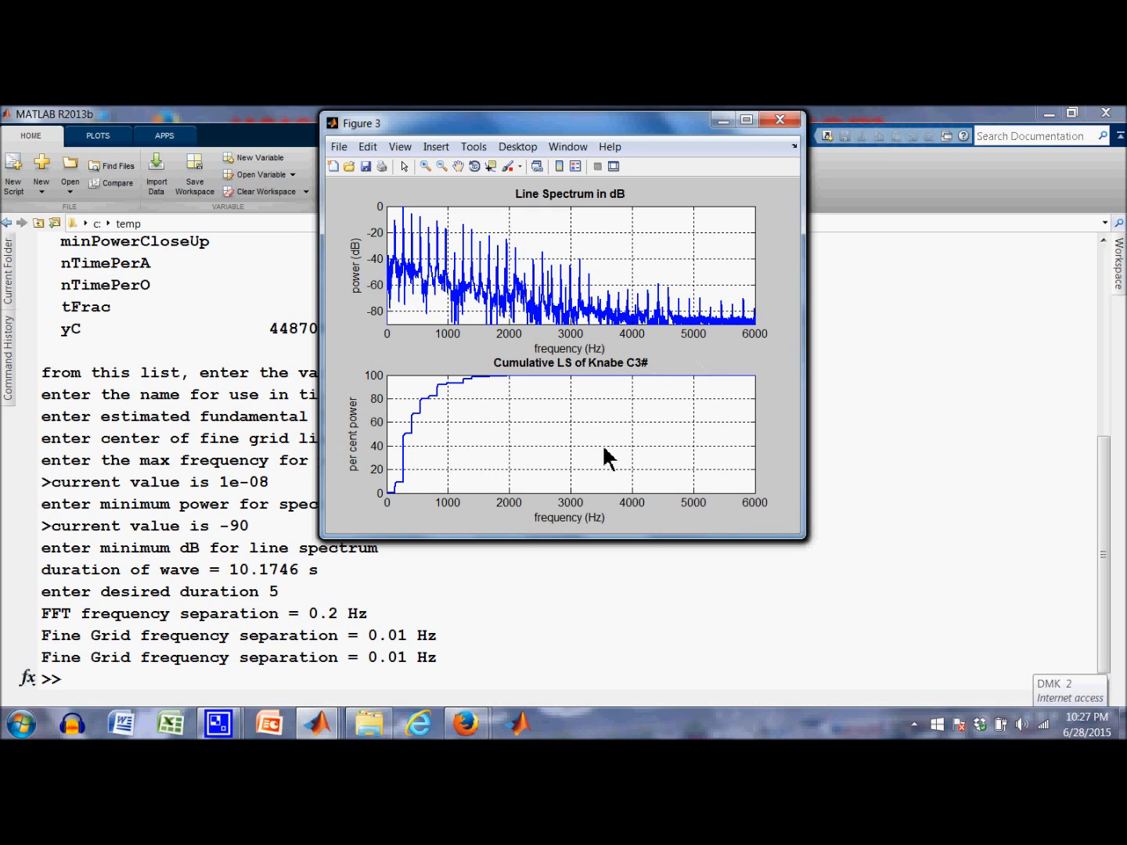
mouse_move(509, 610)
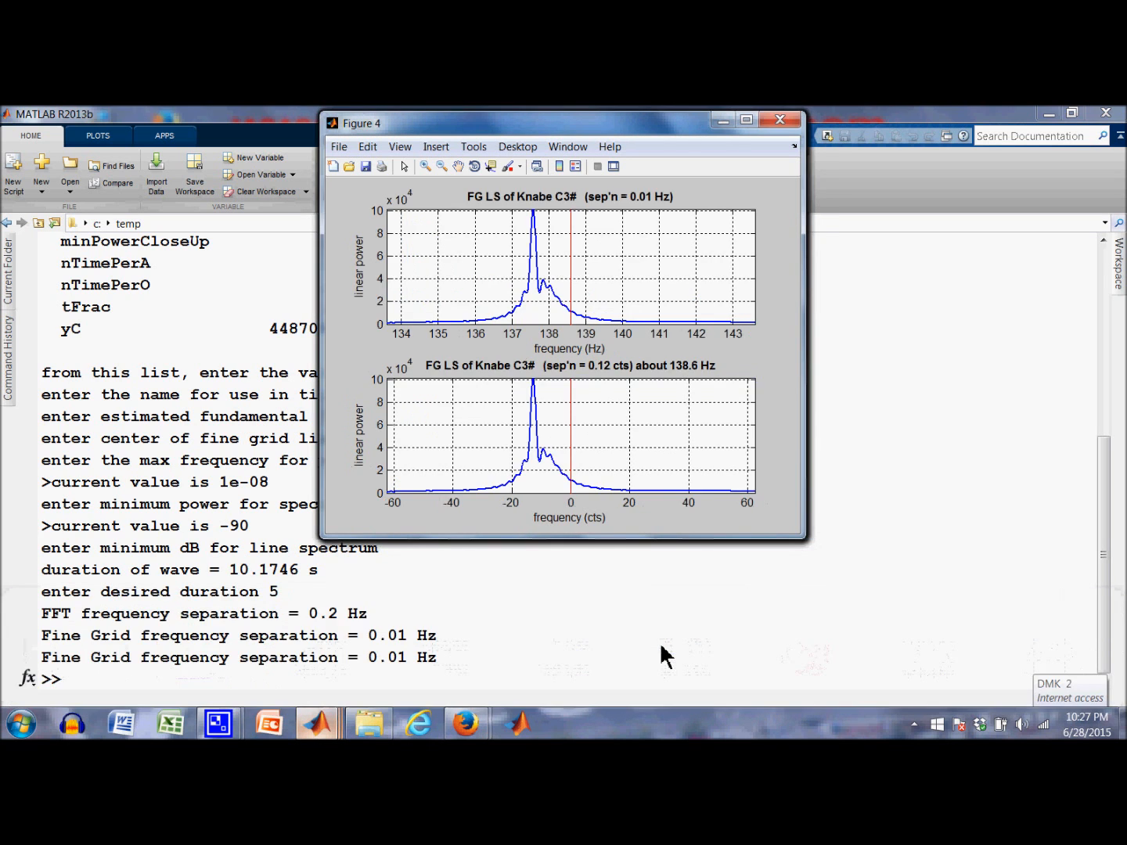
mouse_move(509, 335)
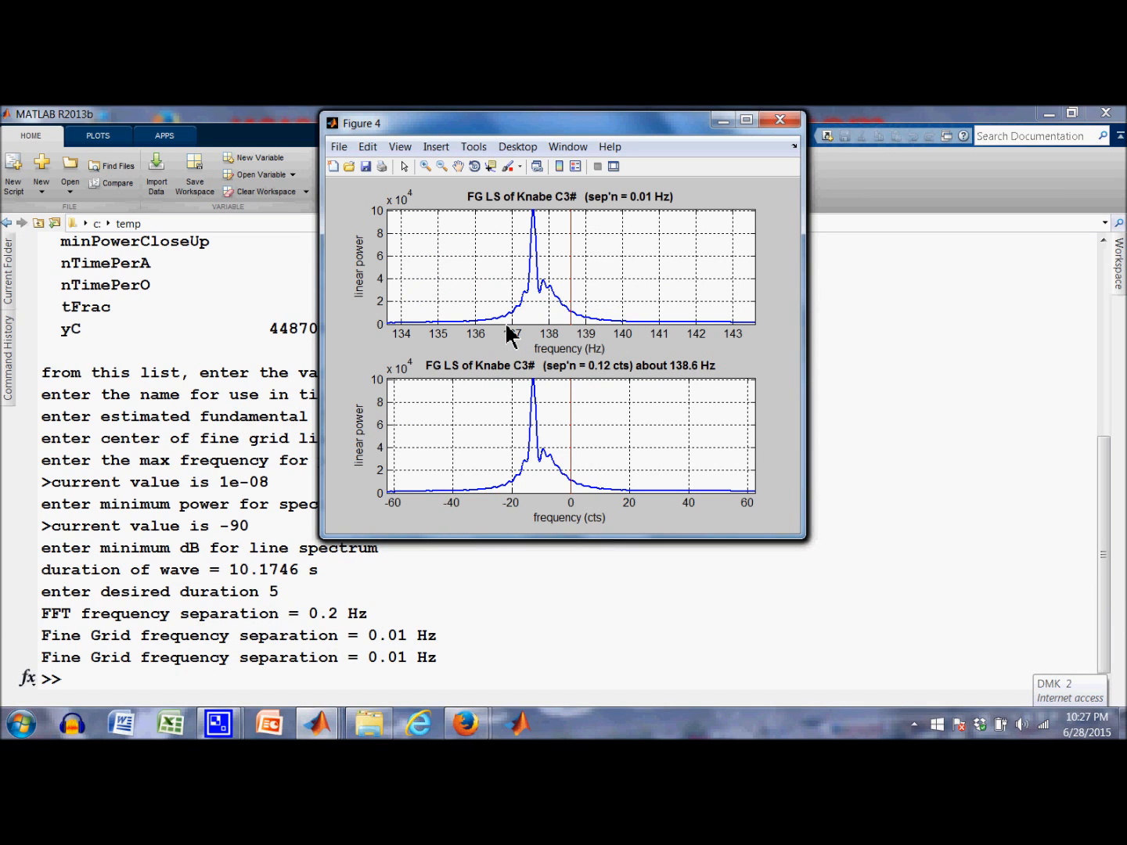
mouse_move(540, 363)
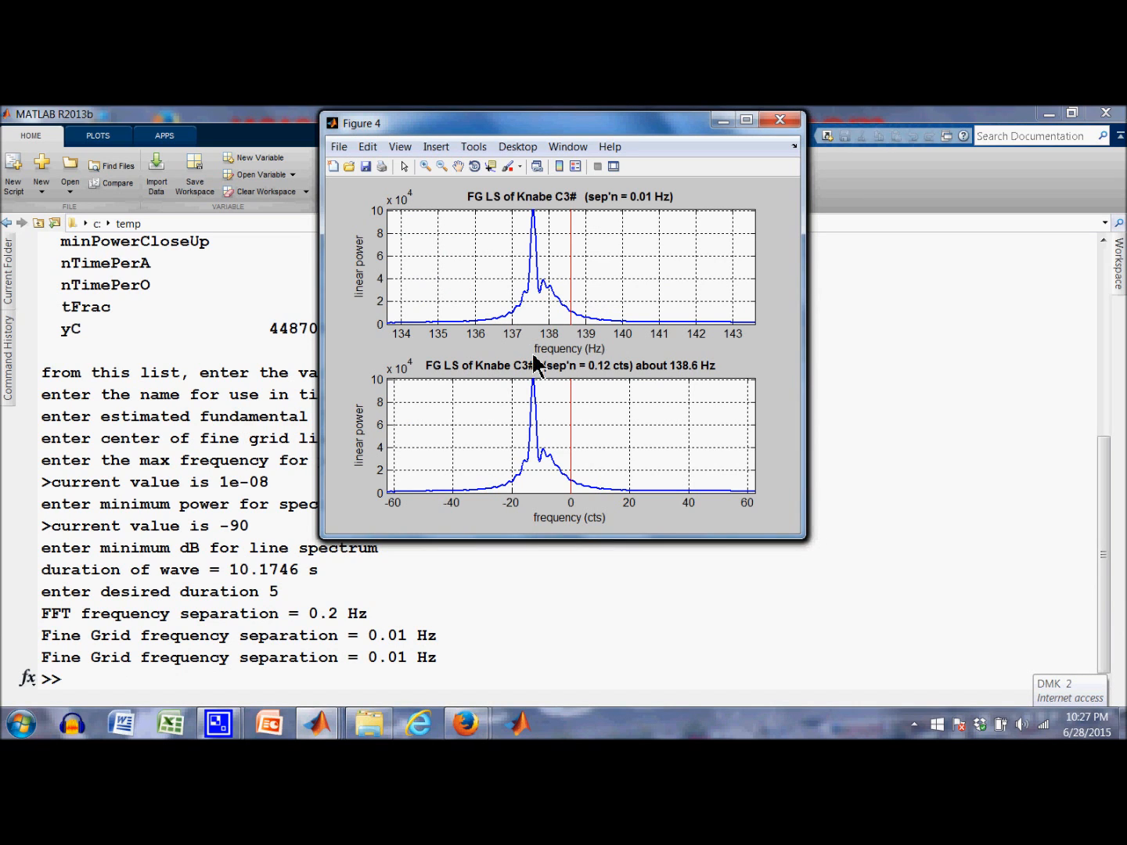
mouse_move(571, 216)
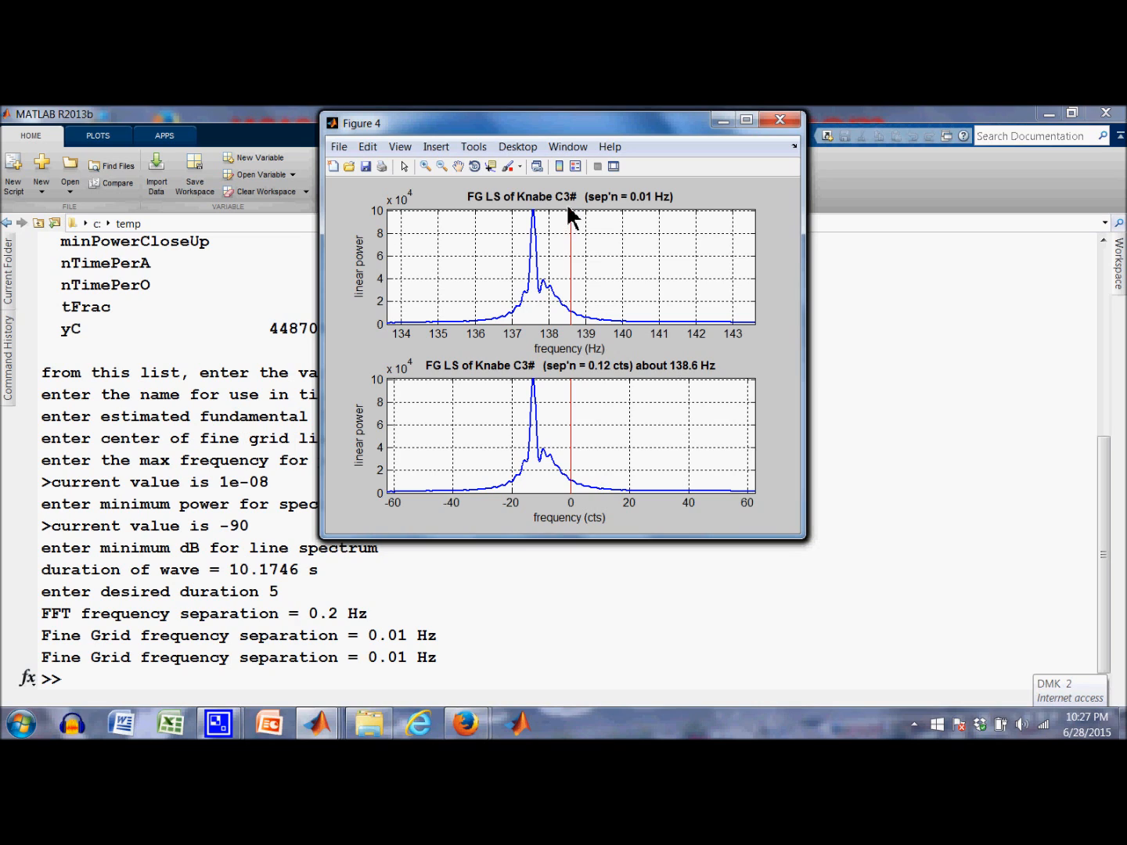
mouse_move(577, 337)
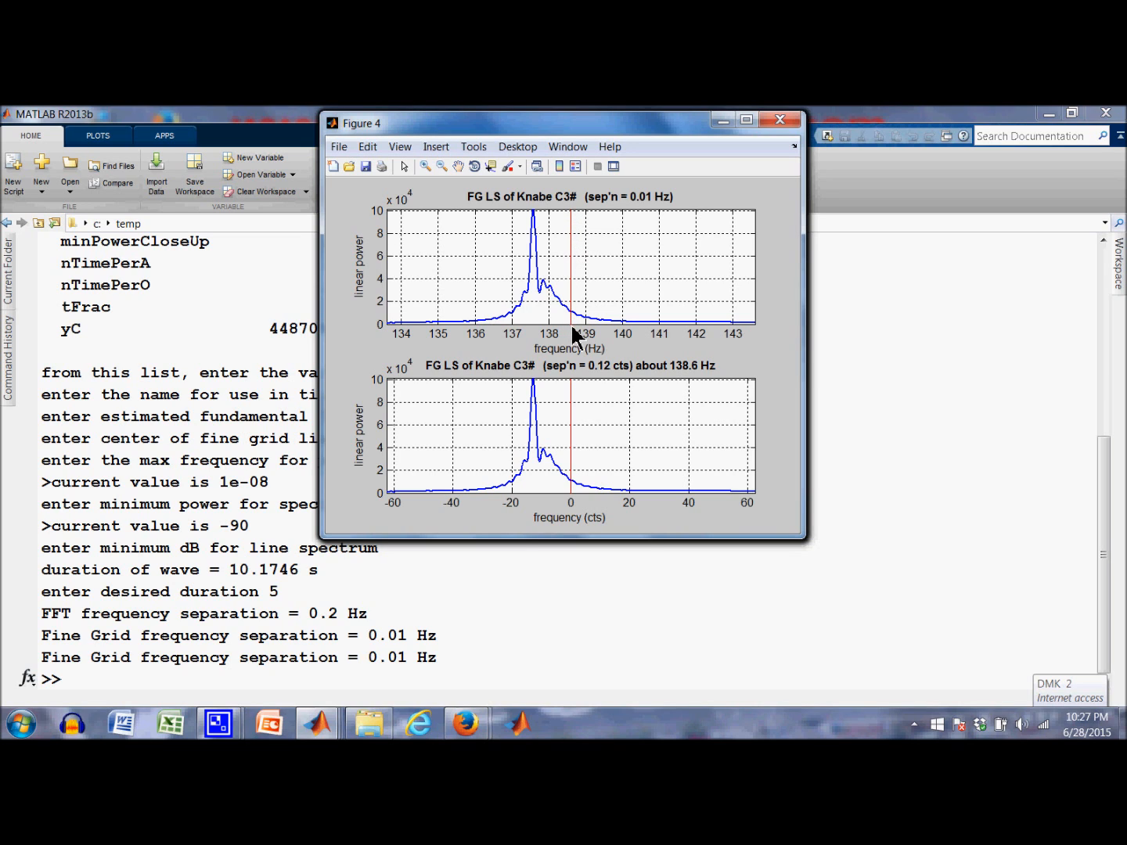
mouse_move(532, 258)
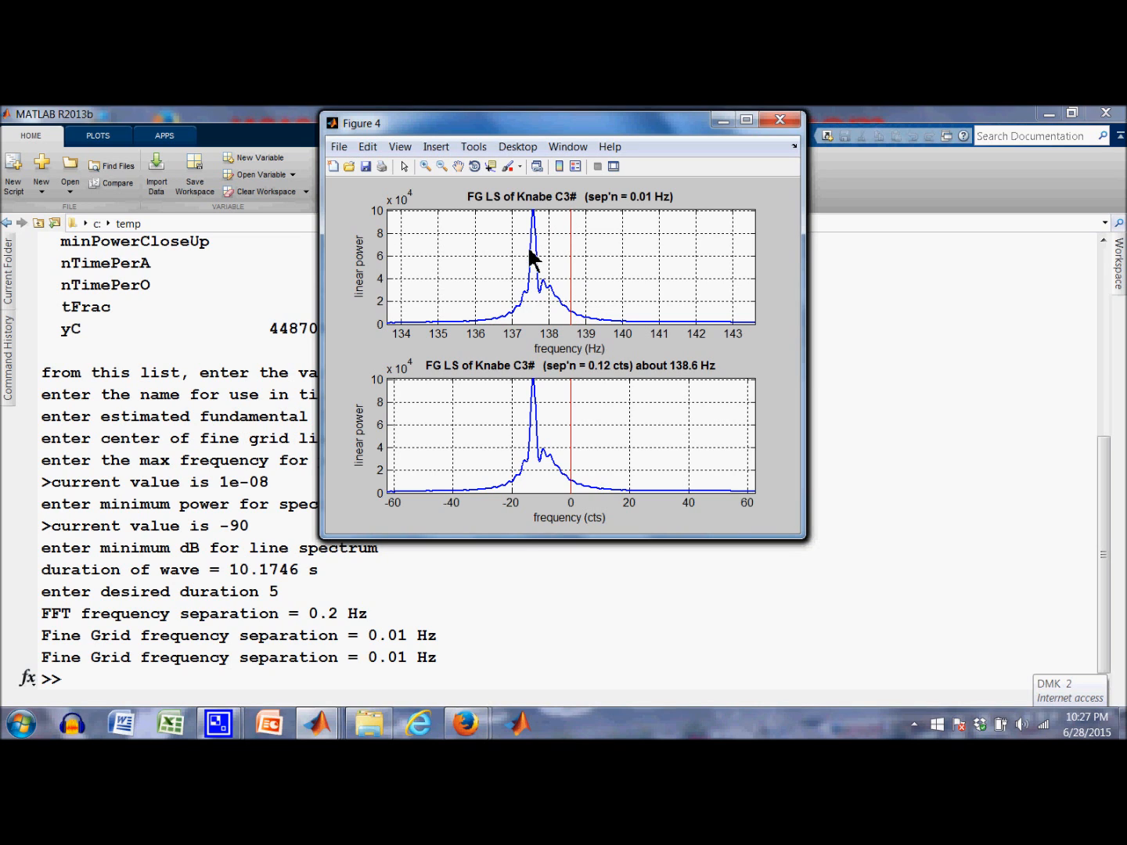
mouse_move(540, 297)
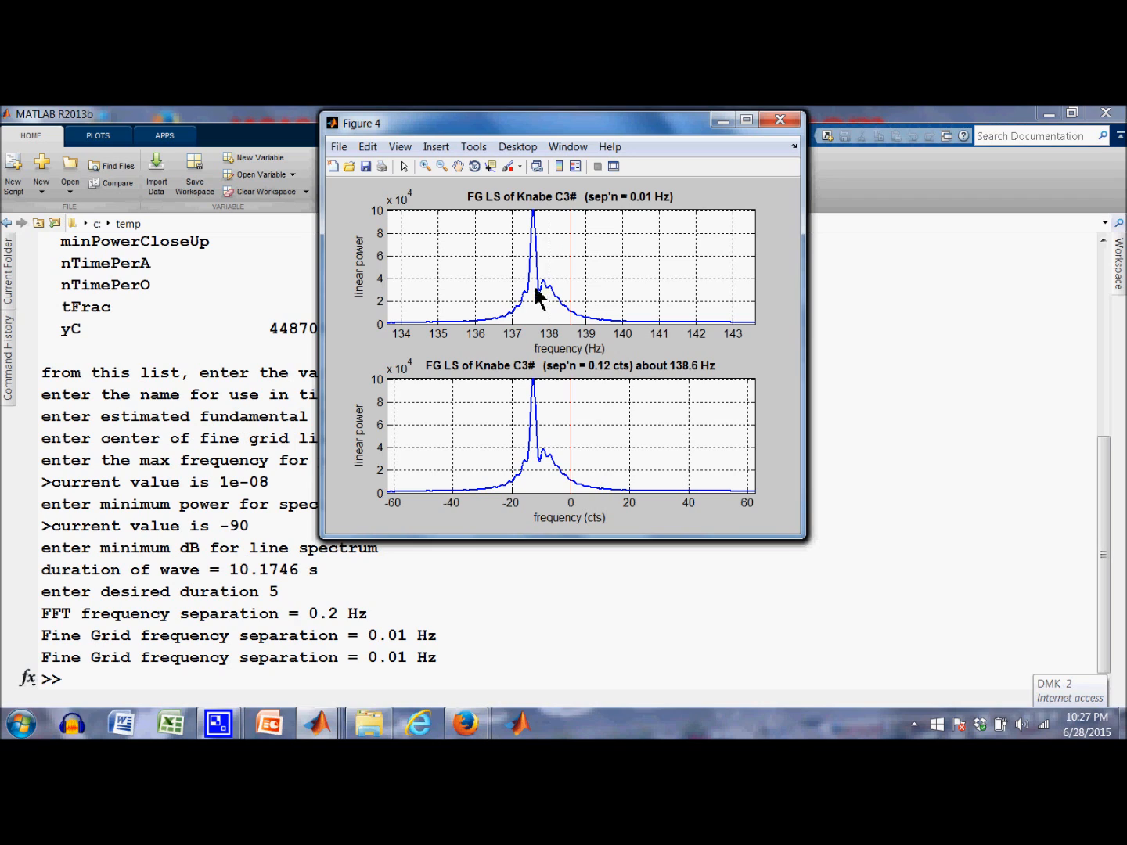
mouse_move(567, 325)
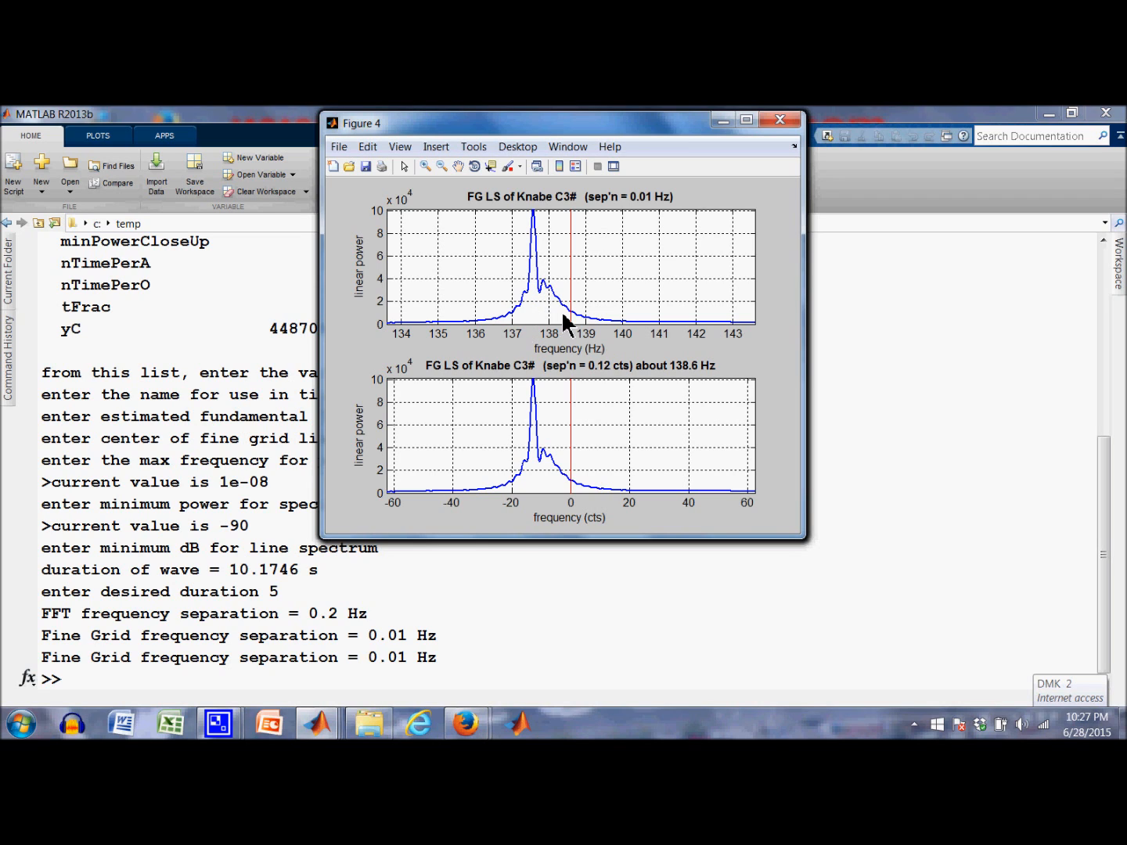
mouse_move(577, 320)
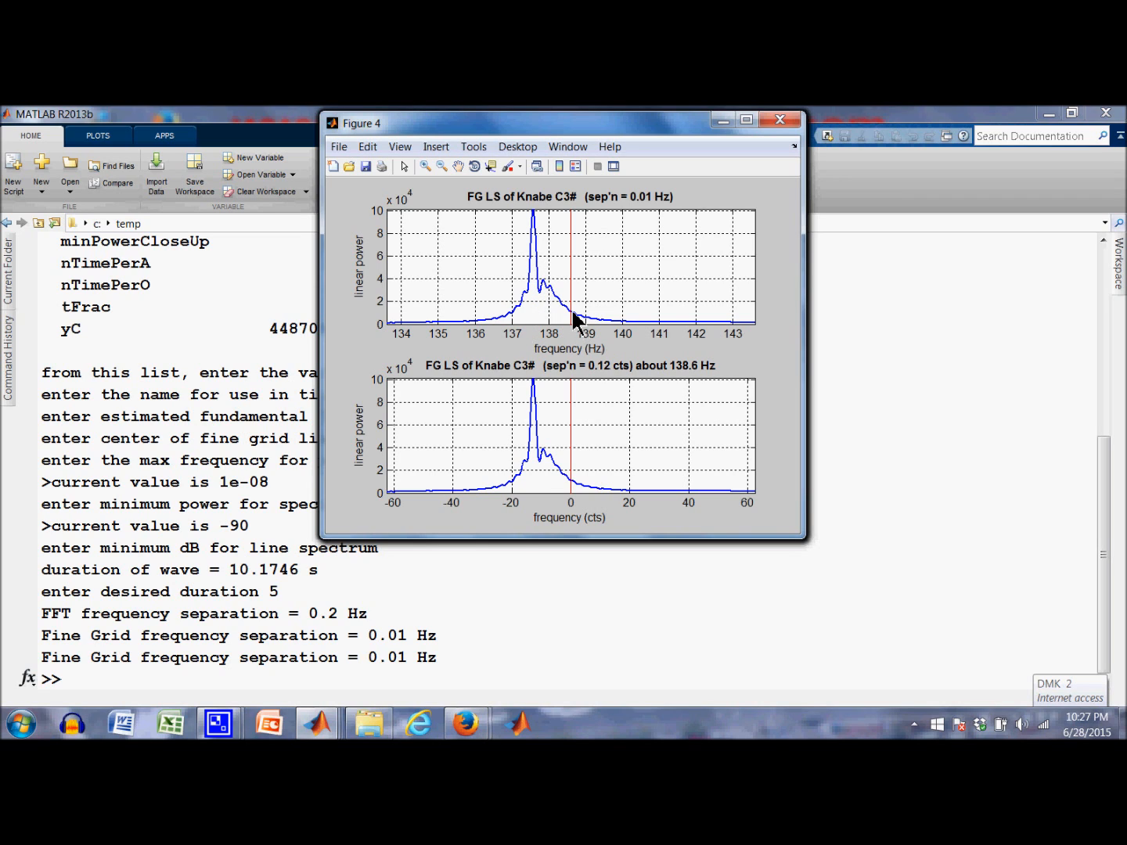
mouse_move(545, 503)
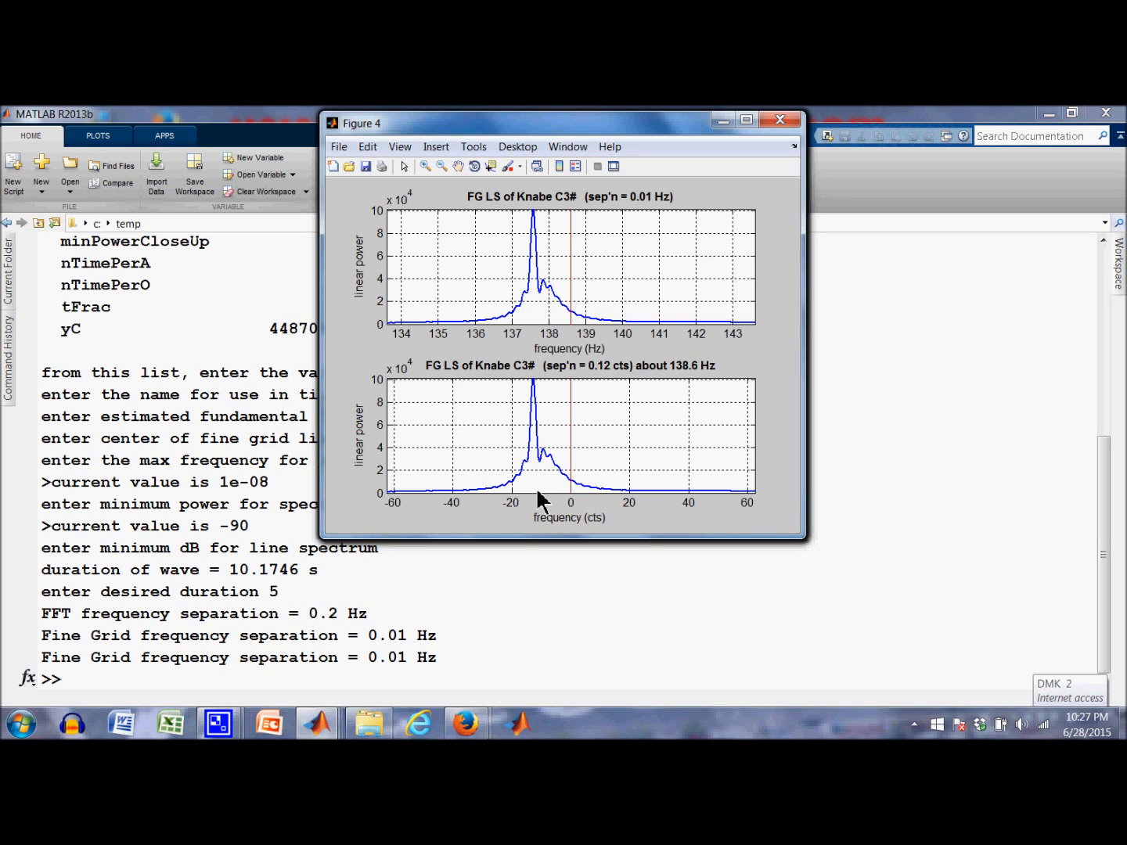
mouse_move(540, 504)
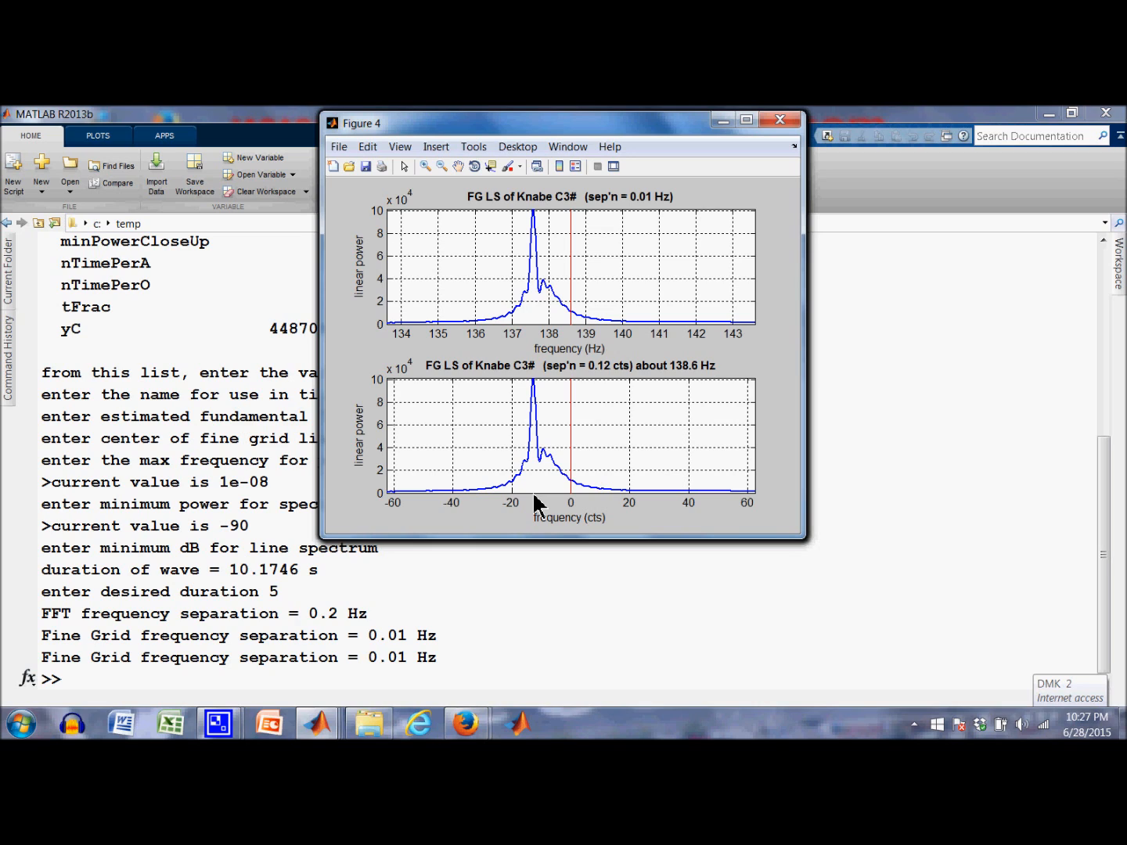
mouse_move(543, 532)
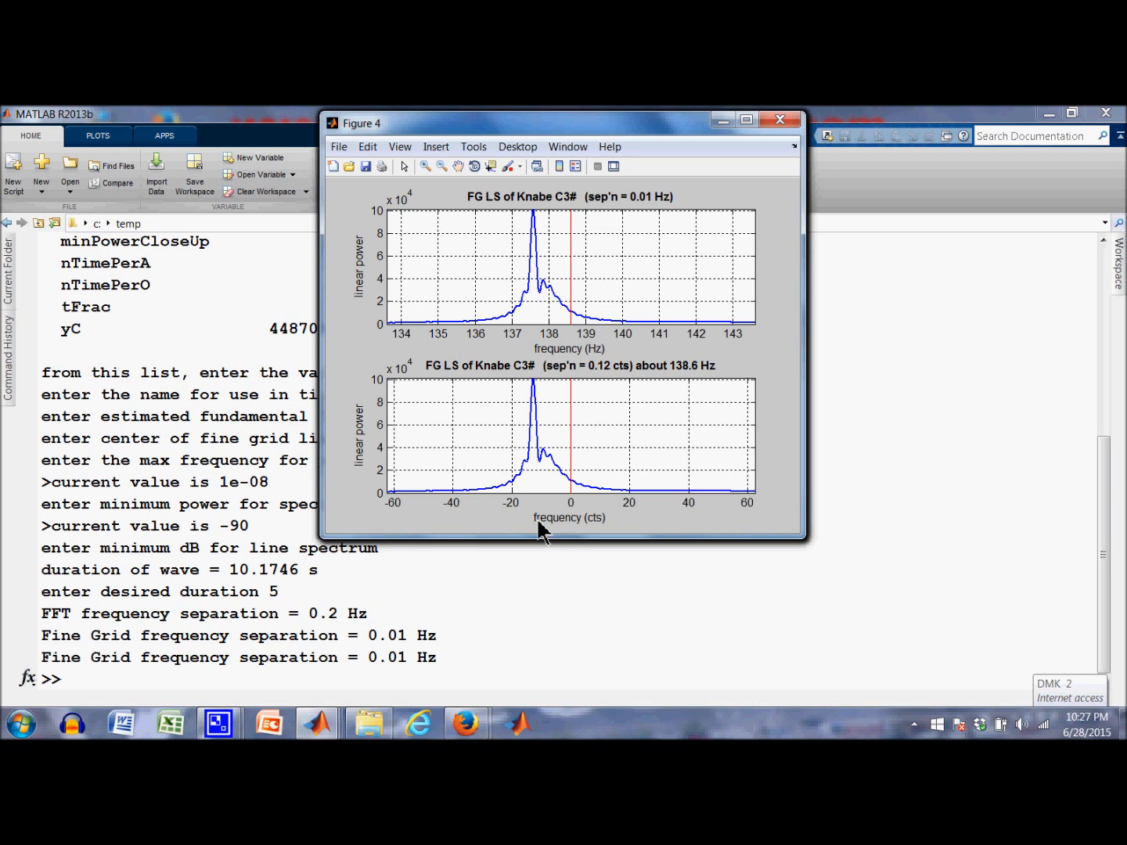
mouse_move(576, 524)
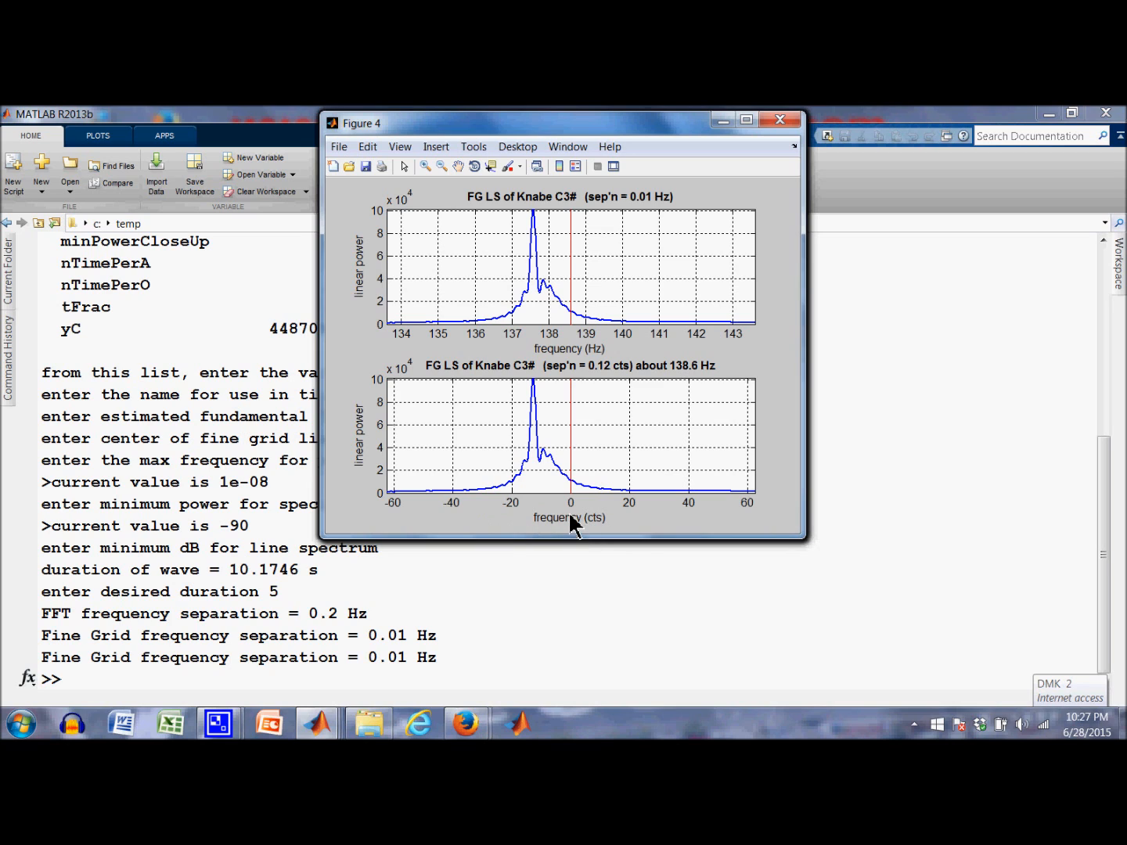
mouse_move(454, 705)
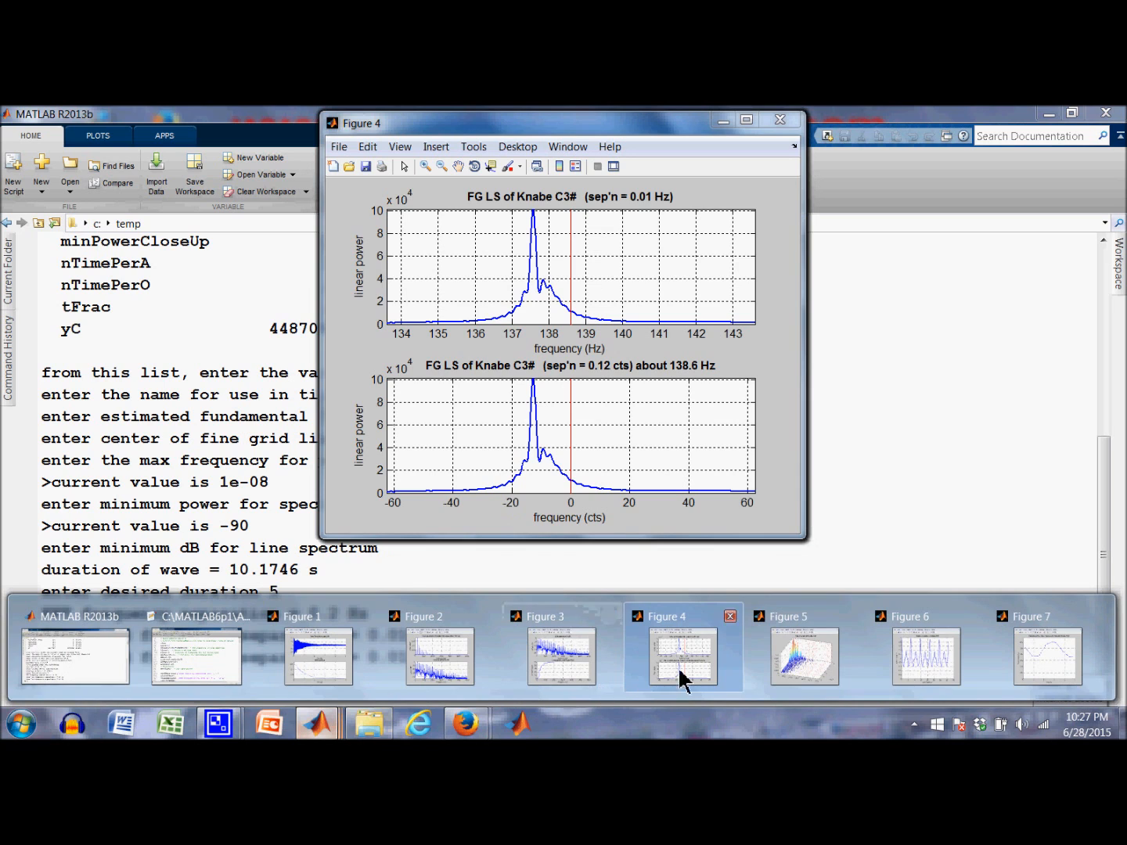
Rotate the Figure 5 spectrogram surface in 3D to view the harmonic peaks over frequency and time
click(804, 656)
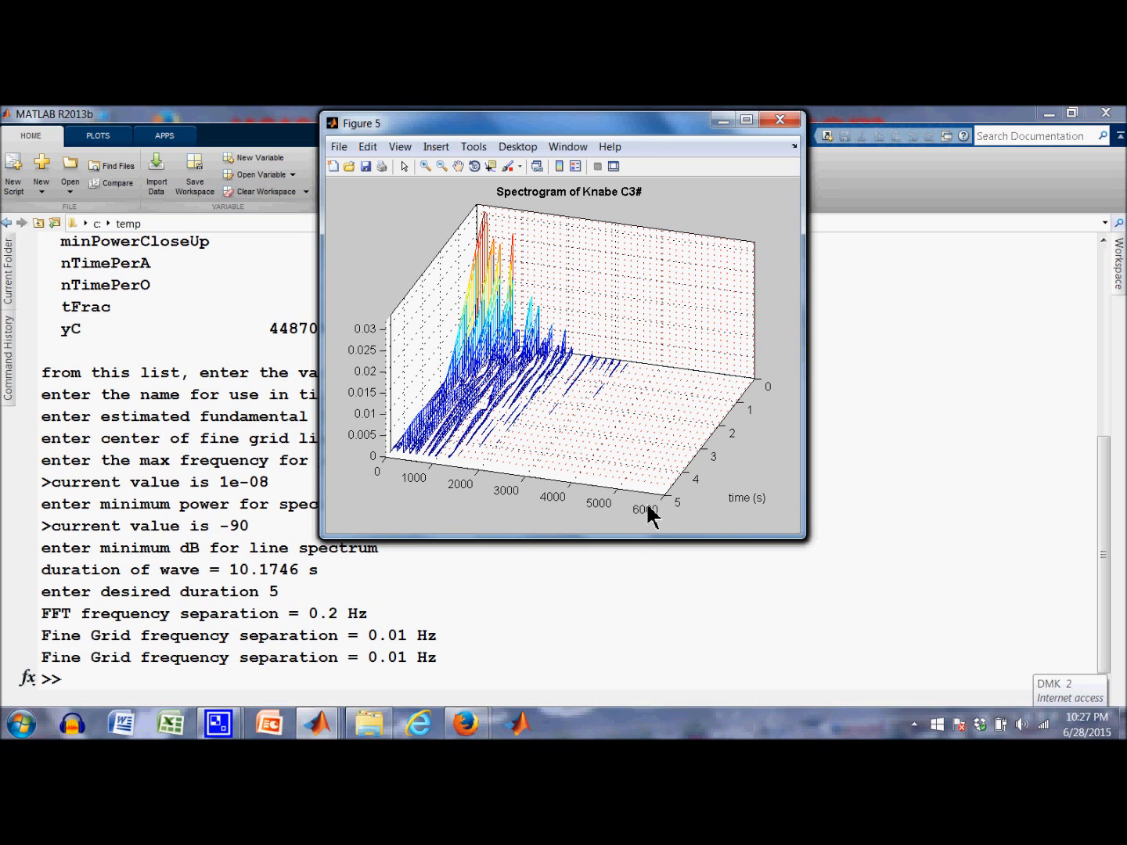
mouse_move(636, 384)
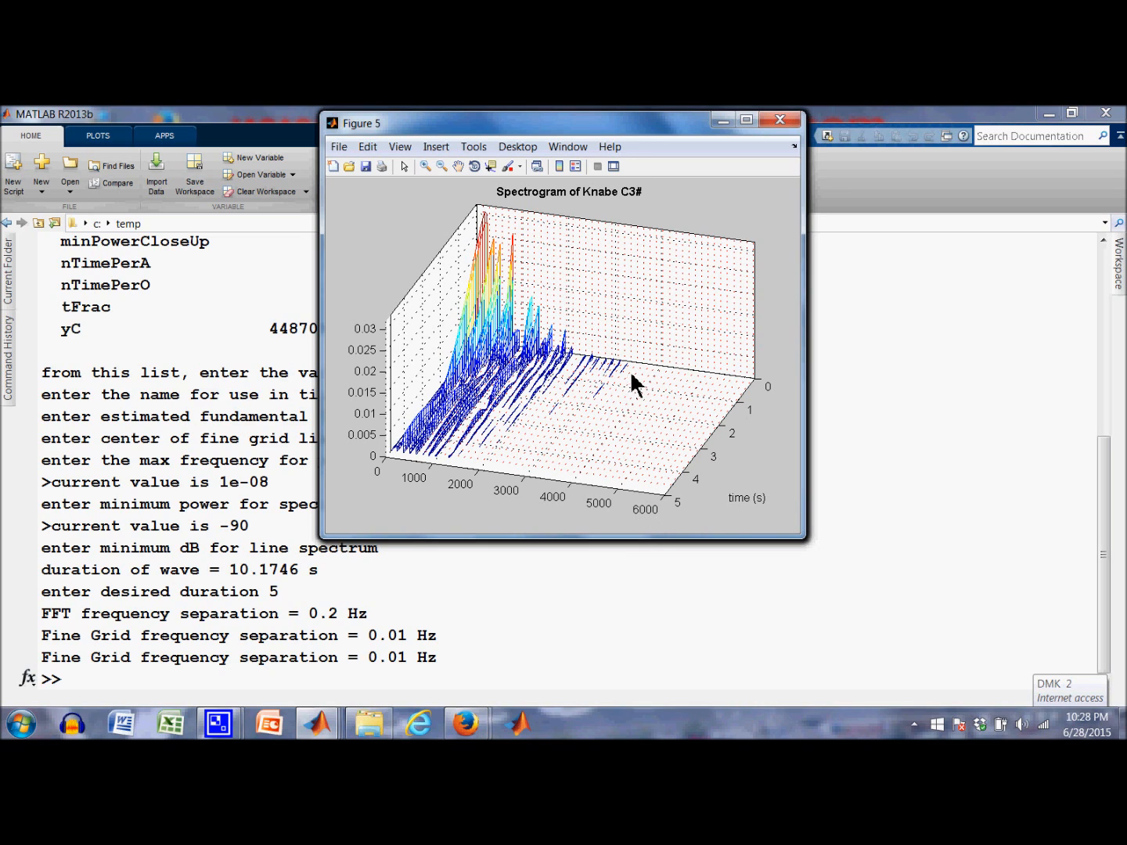
mouse_move(573, 485)
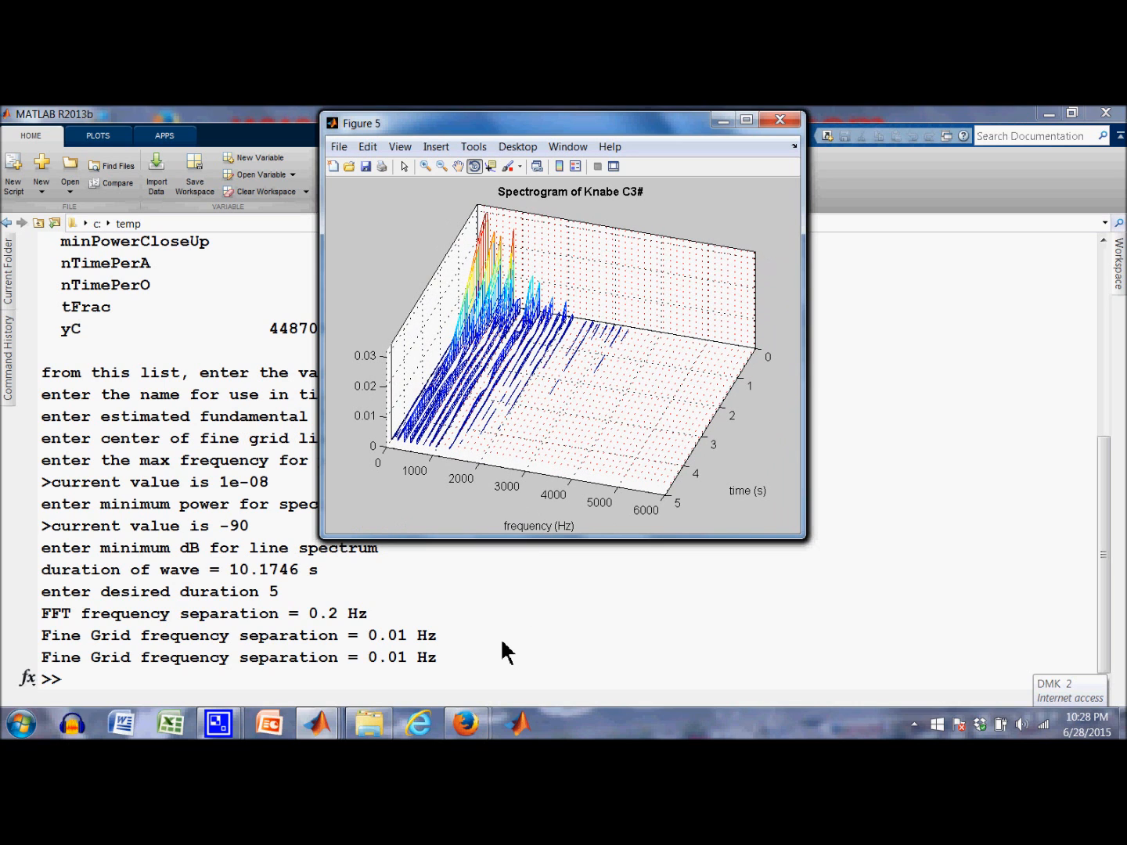
mouse_move(316, 723)
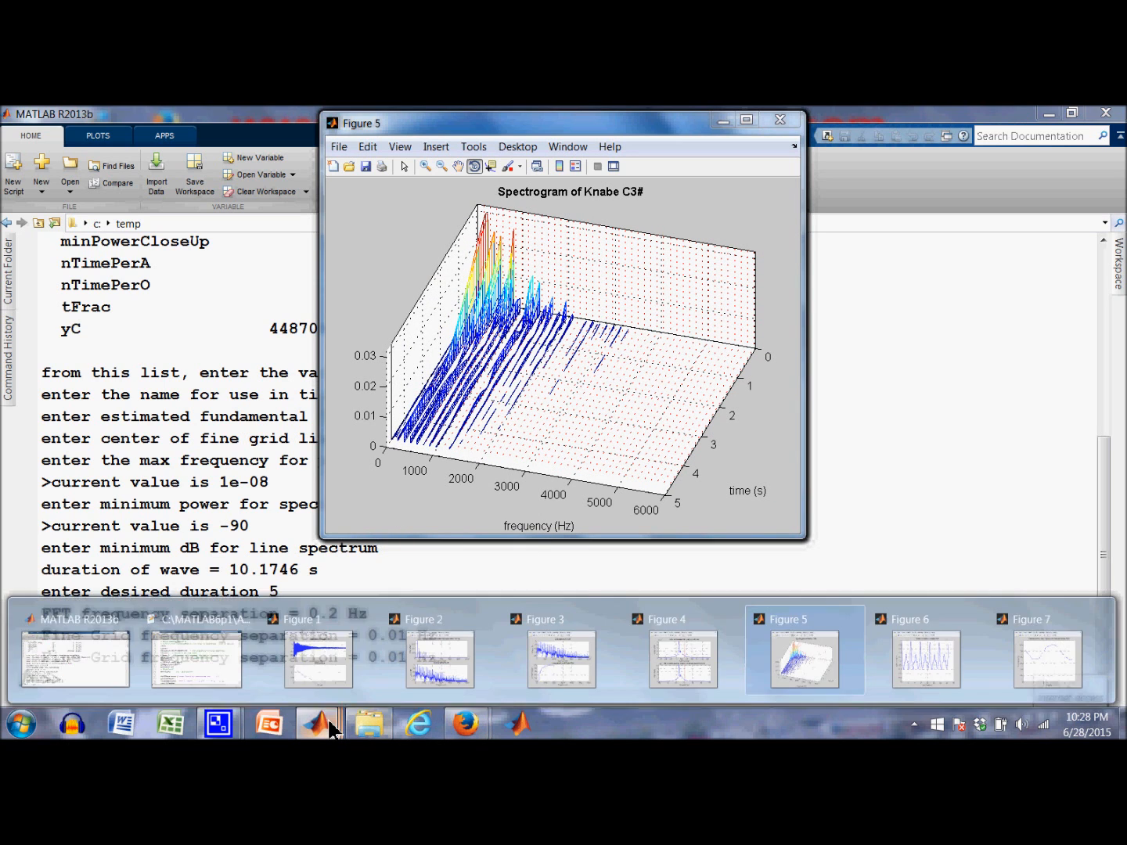
Bring up Figure 6, the Knabe C3# autocorrelation plot against time lag up to 40 ms
click(926, 657)
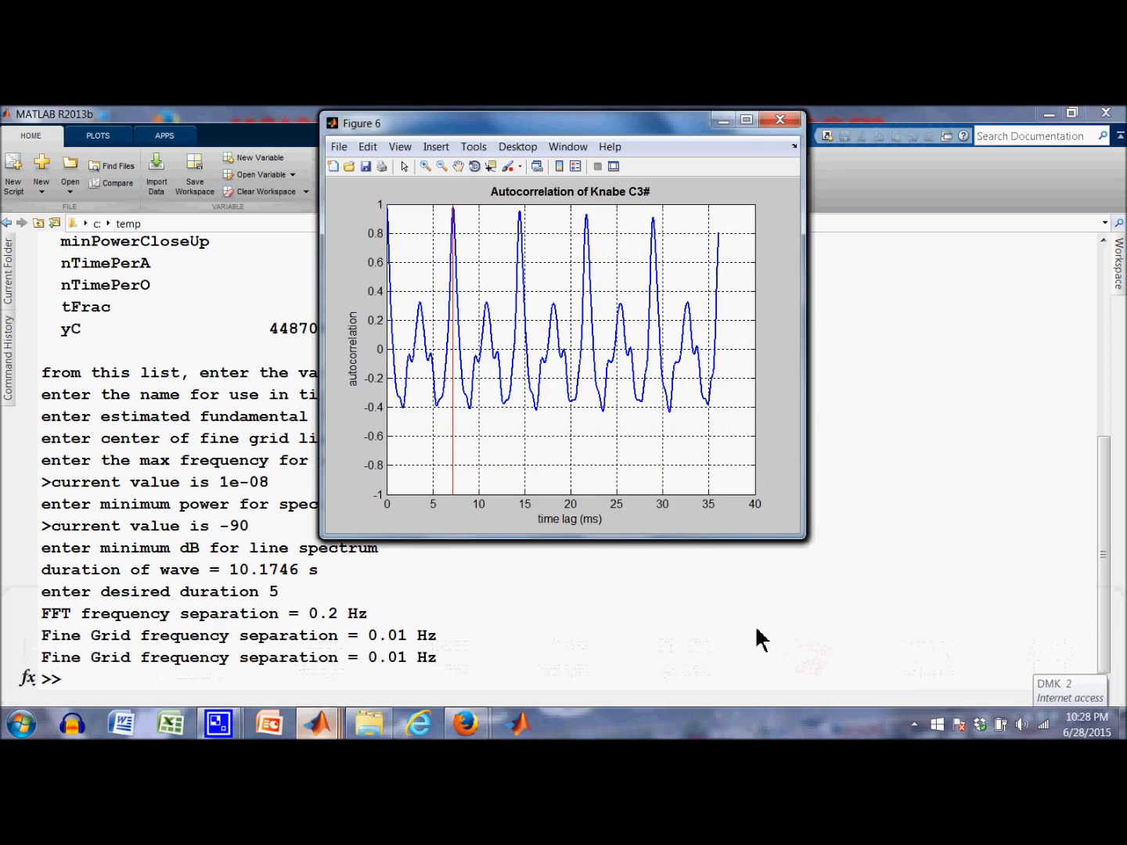
mouse_move(435, 383)
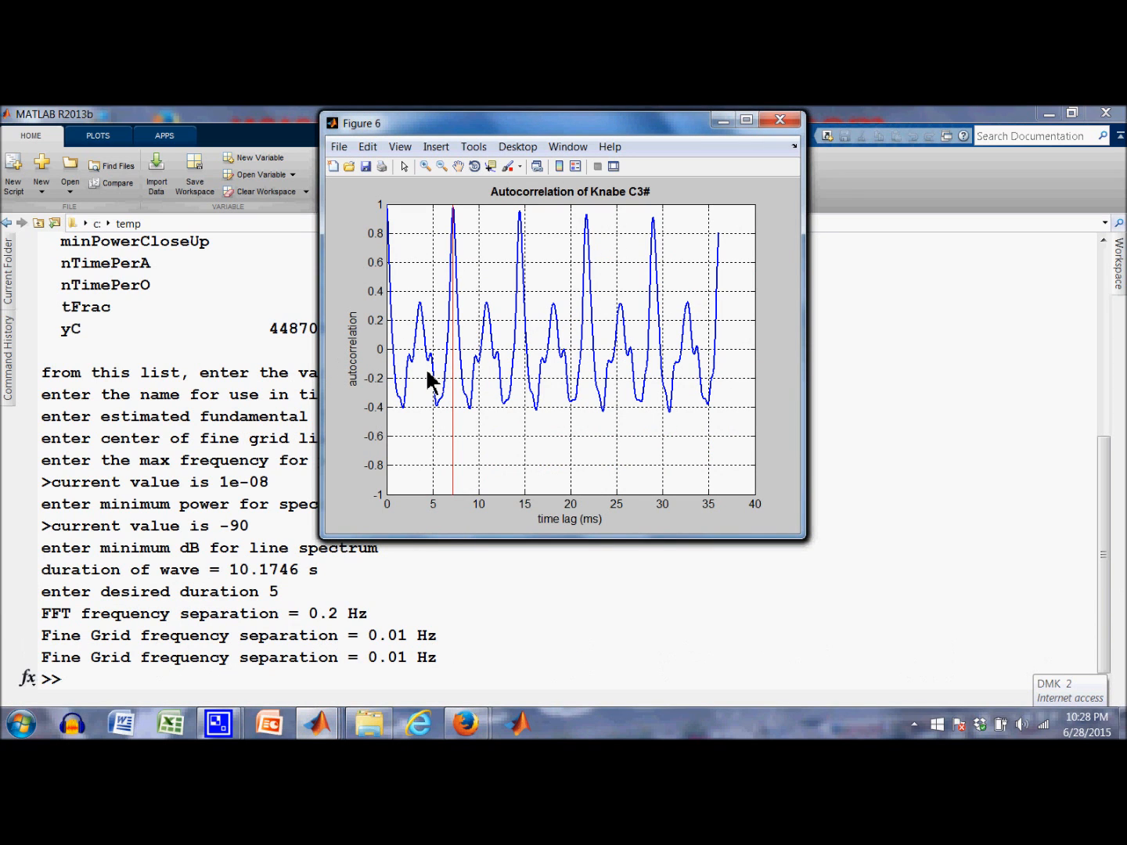
mouse_move(453, 454)
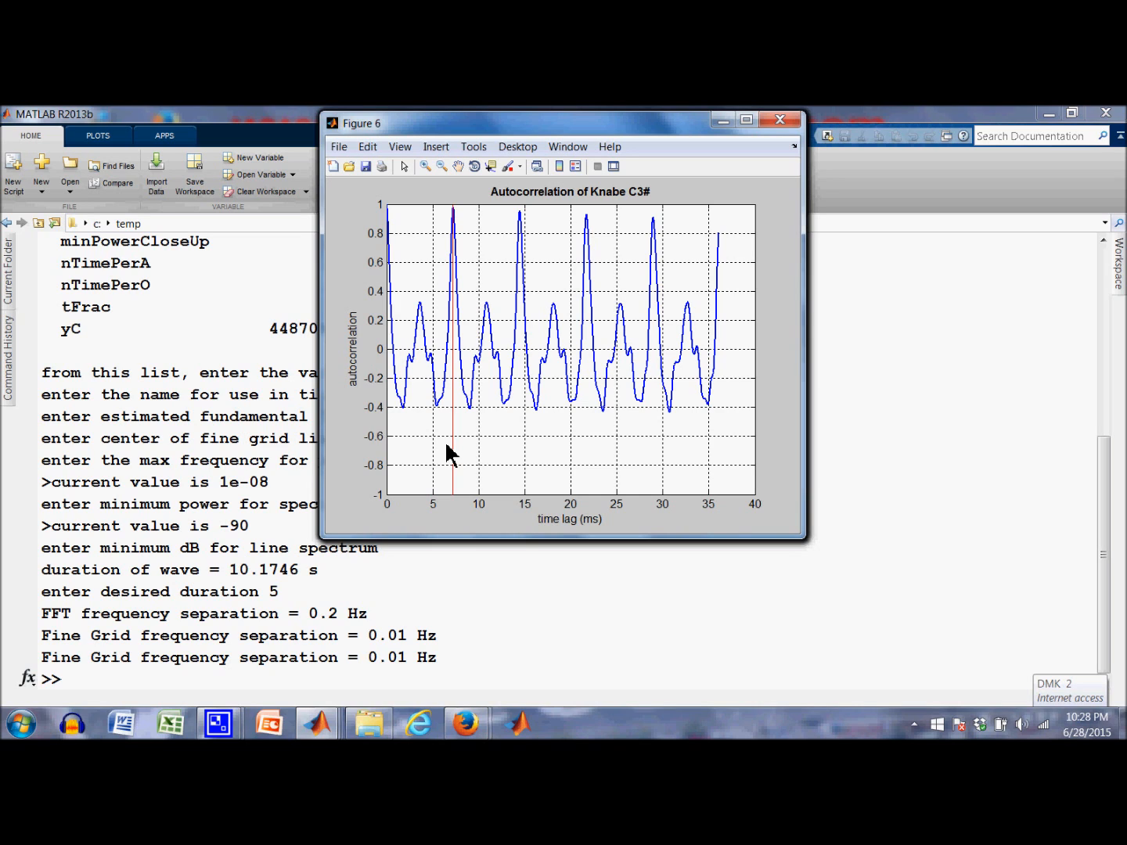
mouse_move(464, 477)
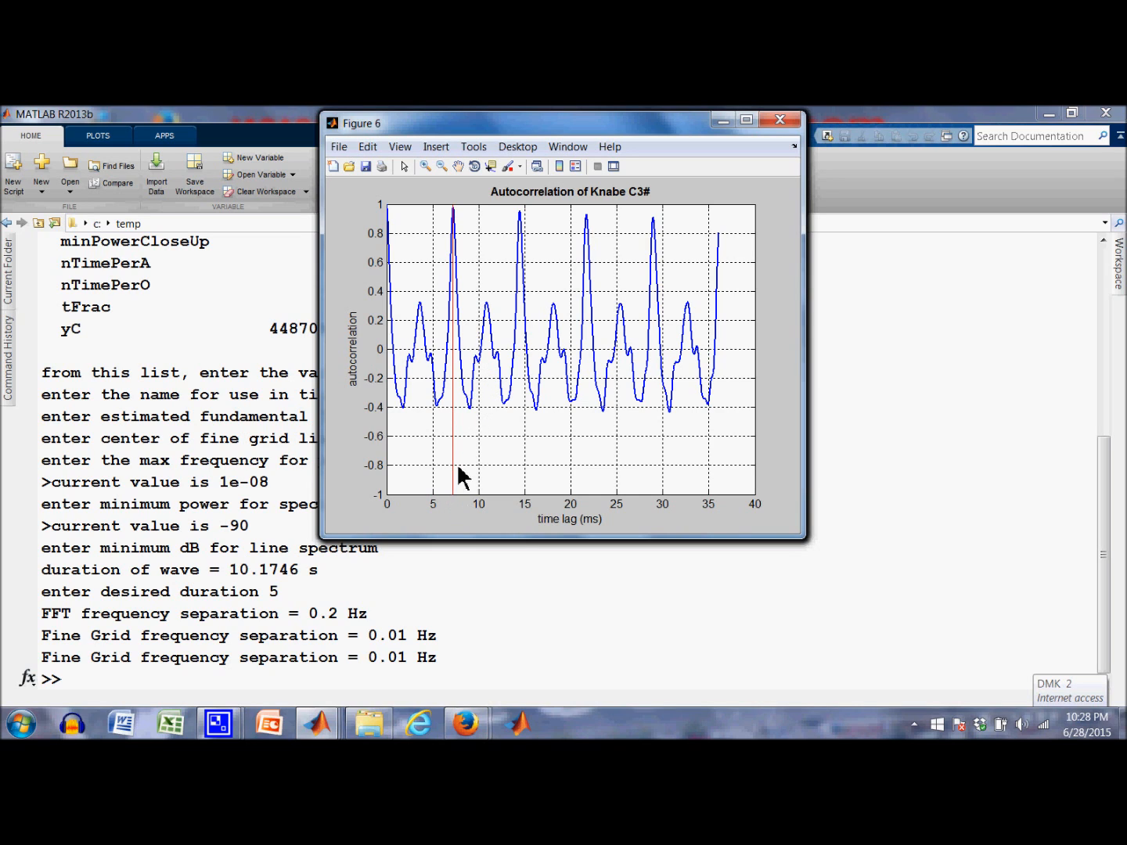
mouse_move(445, 511)
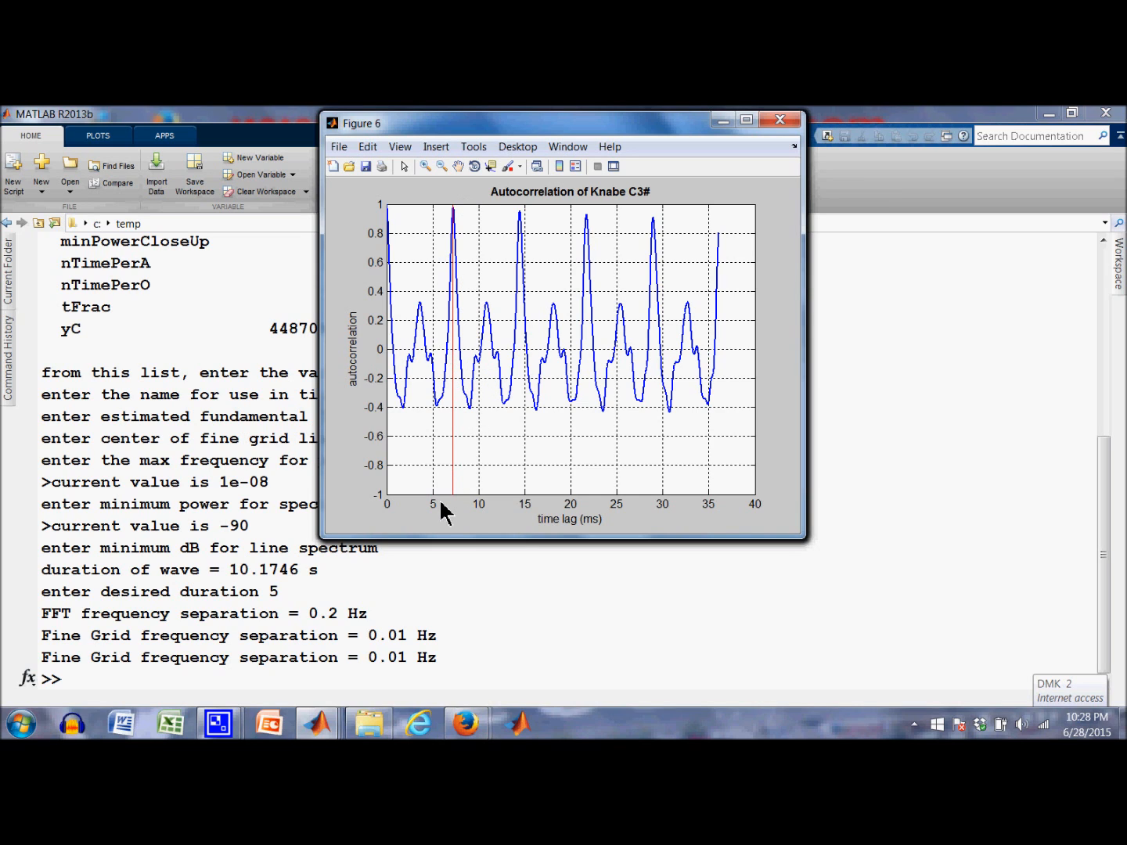
mouse_move(525, 516)
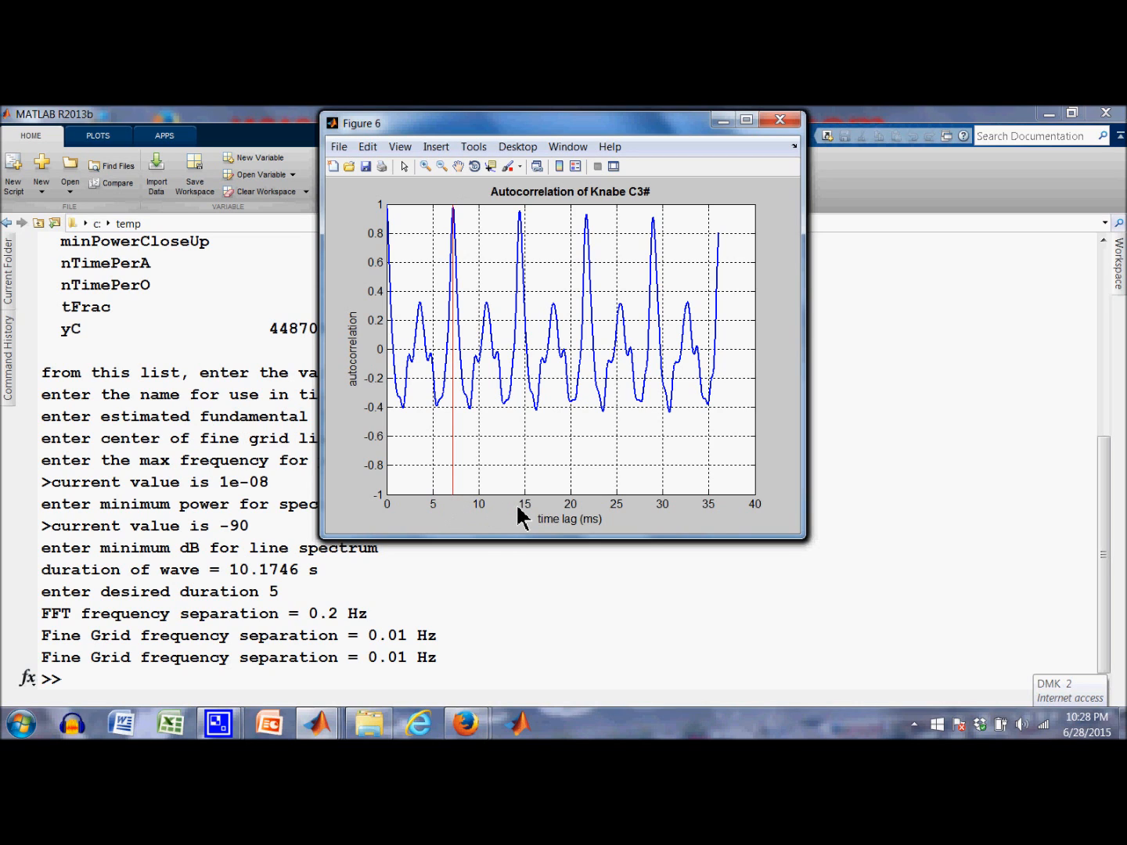
mouse_move(470, 251)
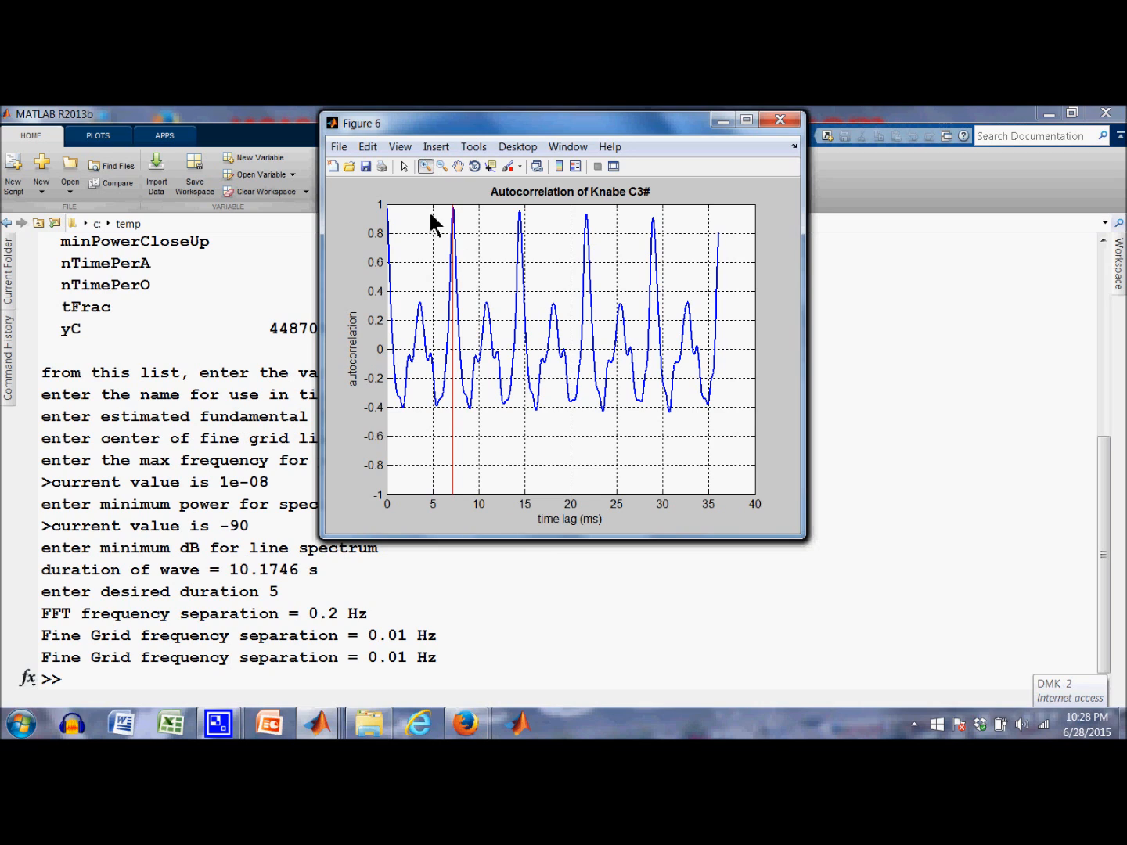
mouse_move(453, 247)
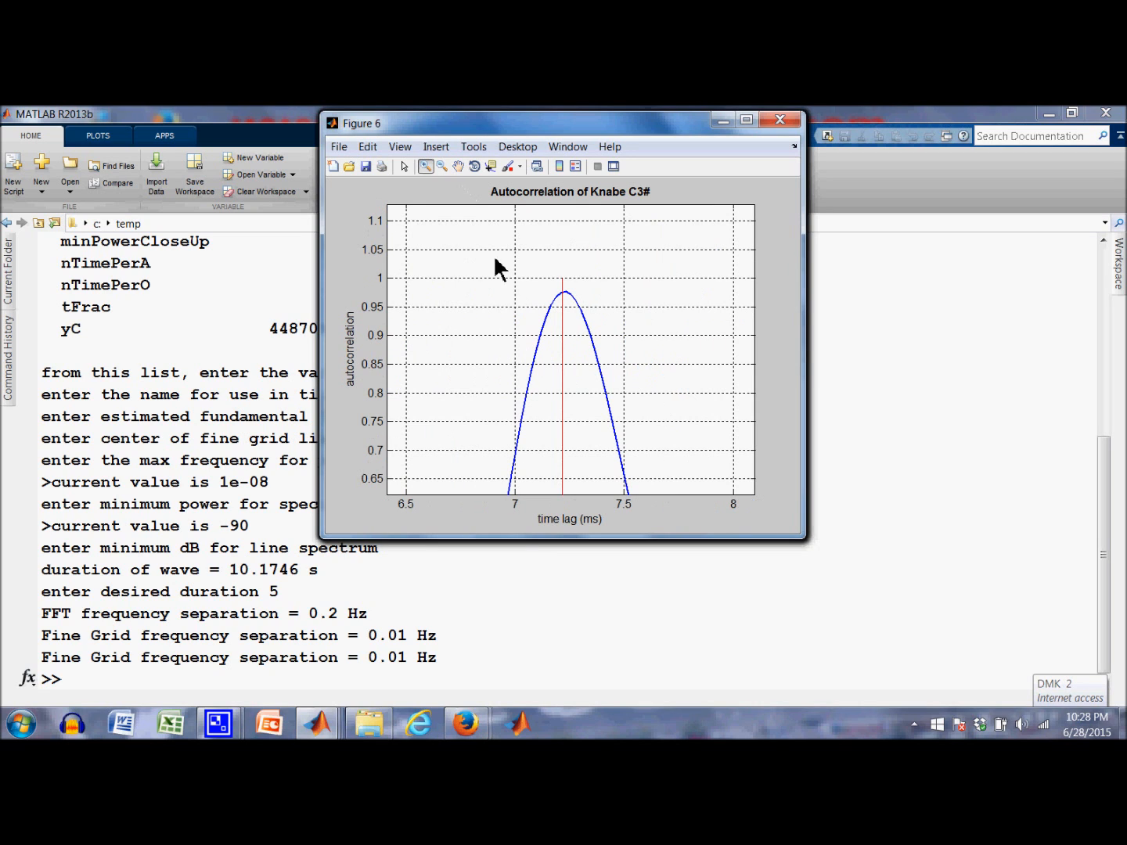
mouse_move(570, 317)
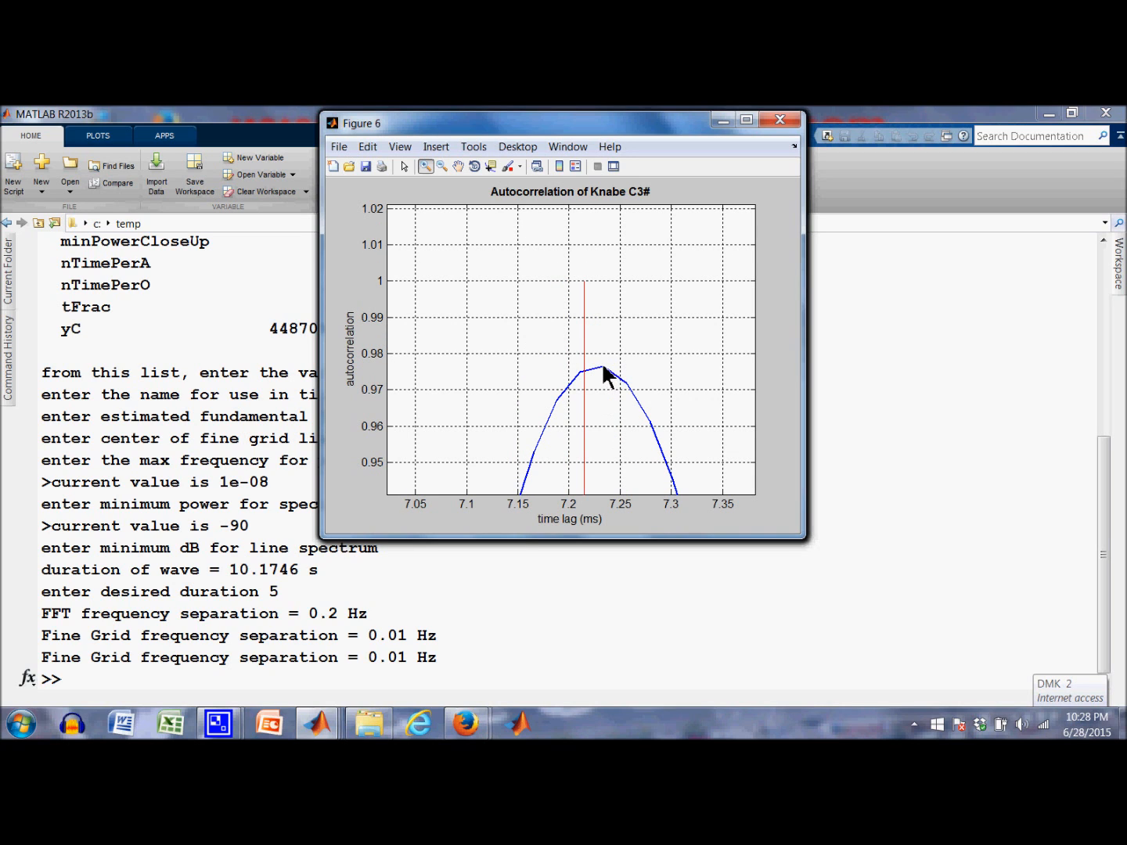
mouse_move(611, 498)
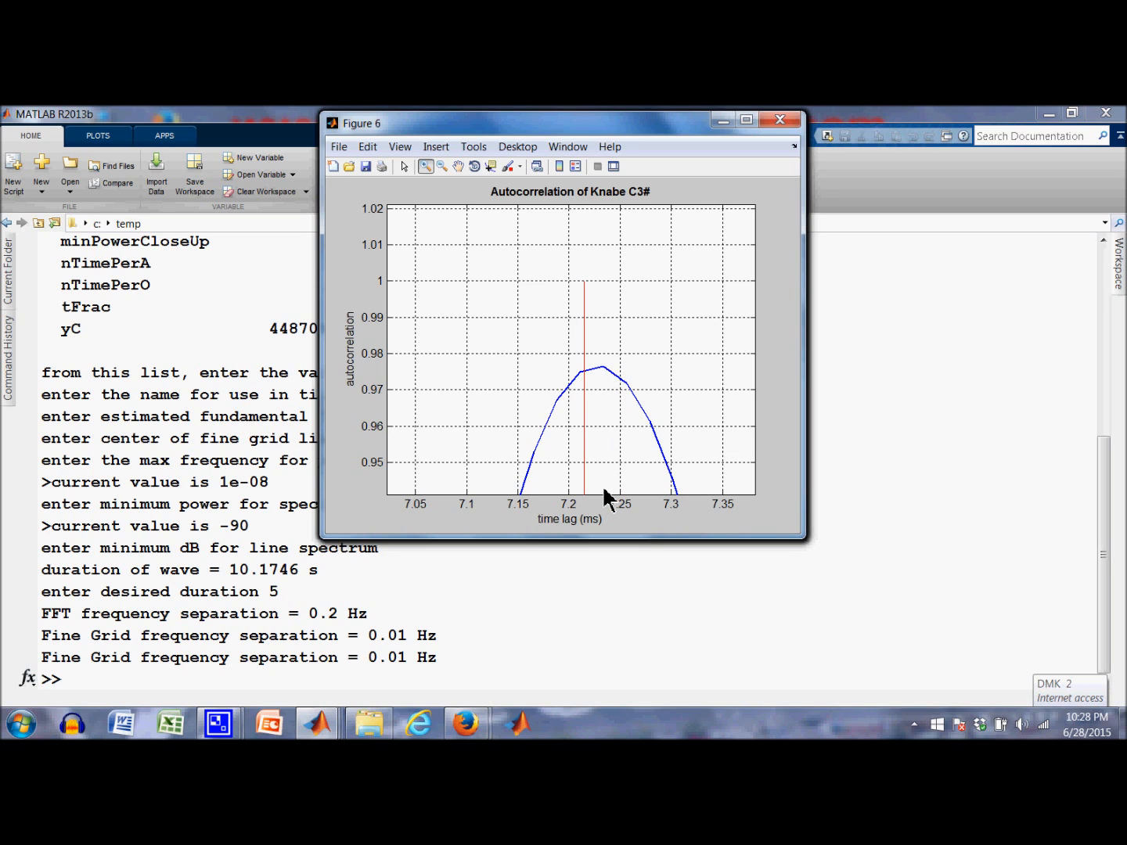
mouse_move(613, 507)
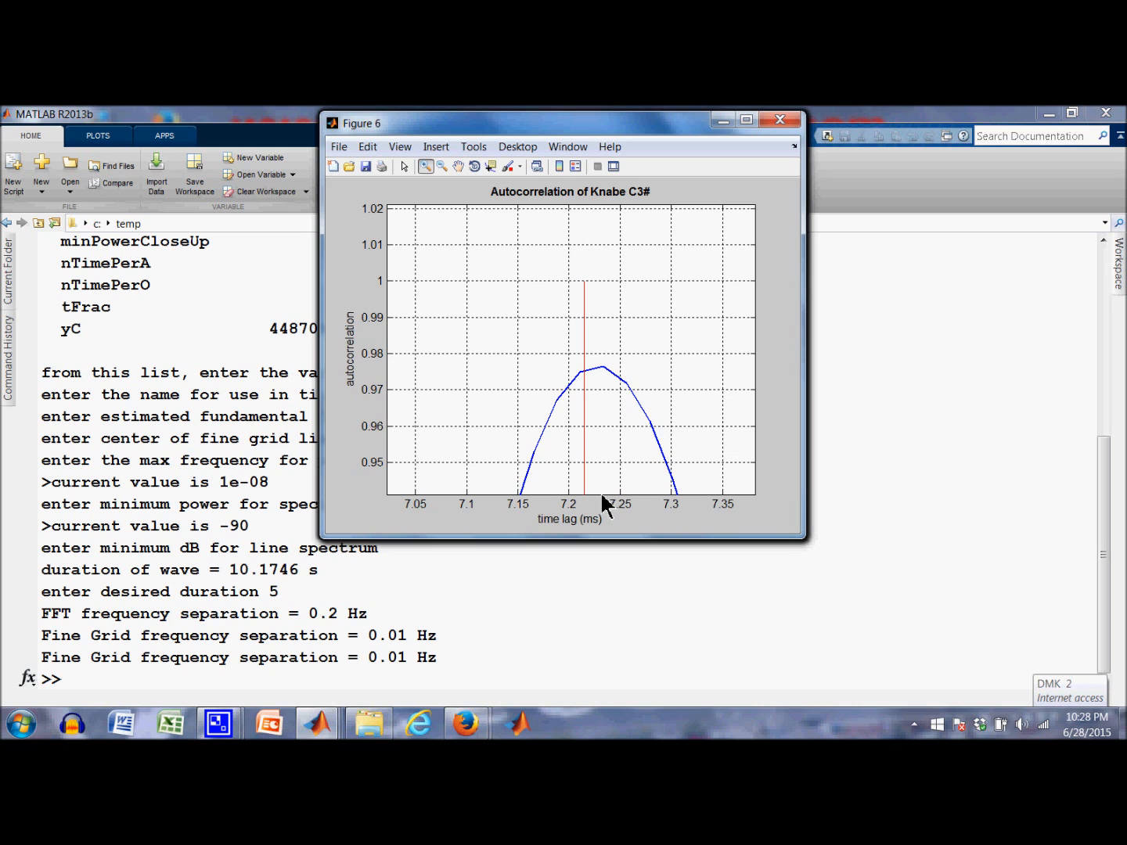
Evaluate 1/7.23*1000 in the Command Window, yielding a pitch of 138.3126 Hz
click(781, 119)
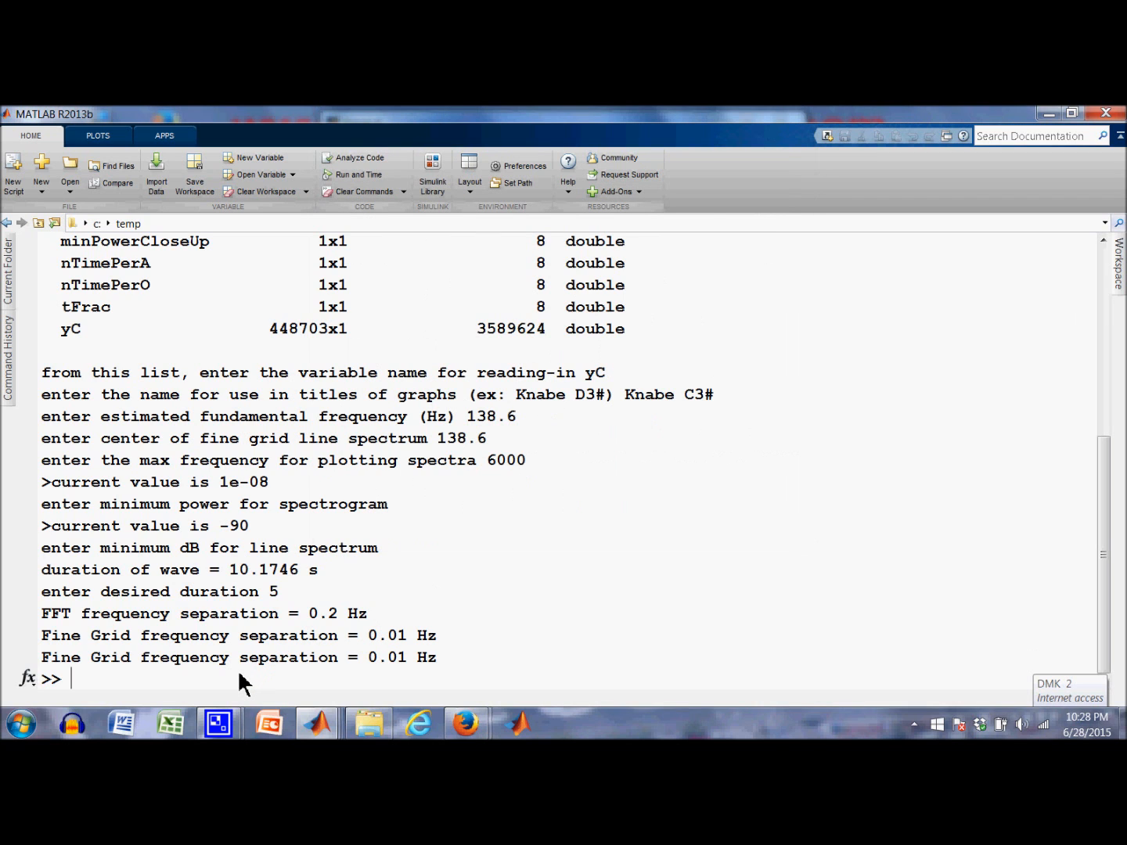
text(7.23)
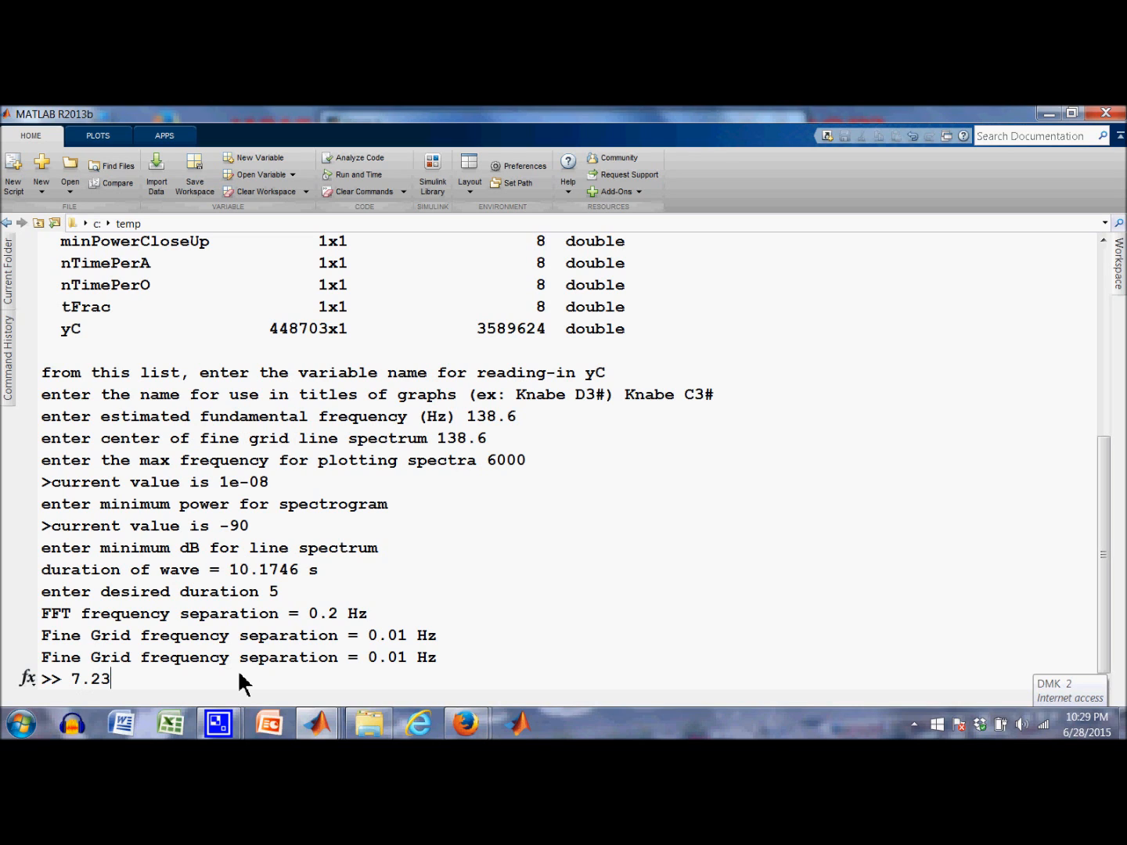
text(1/)
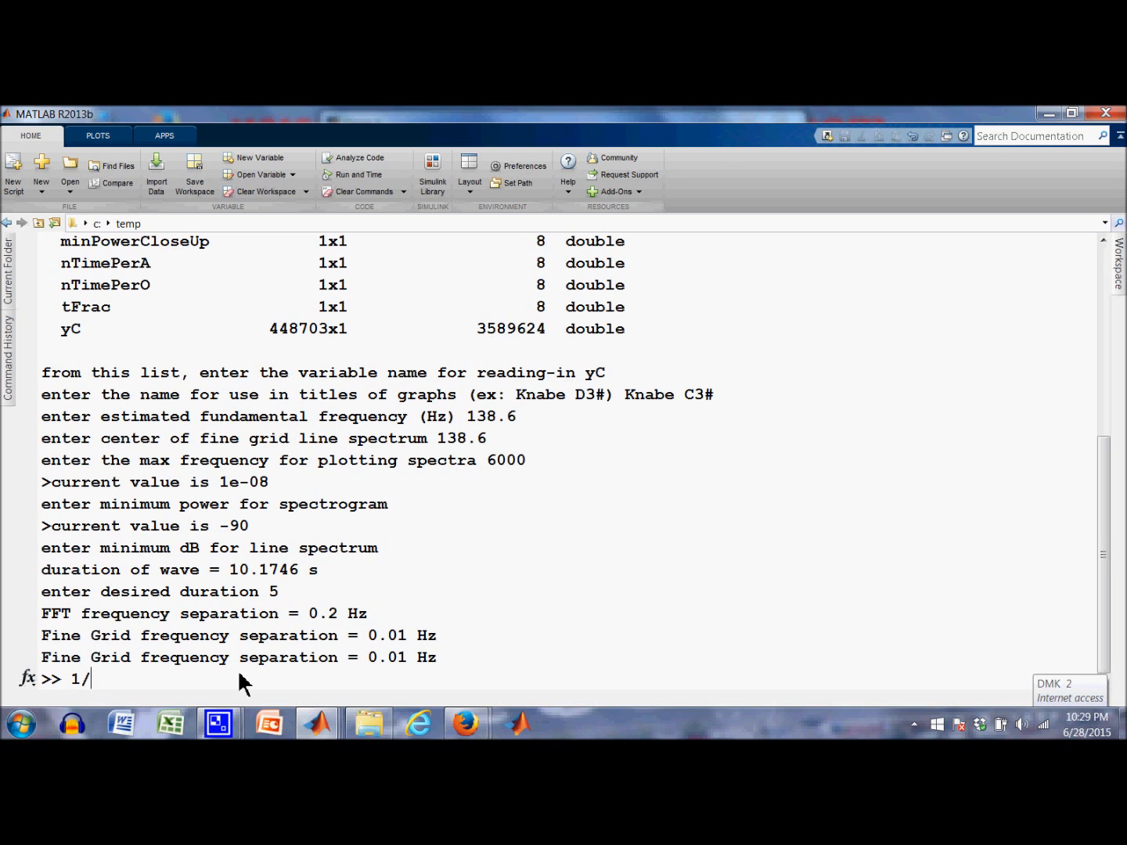
text(7.23)
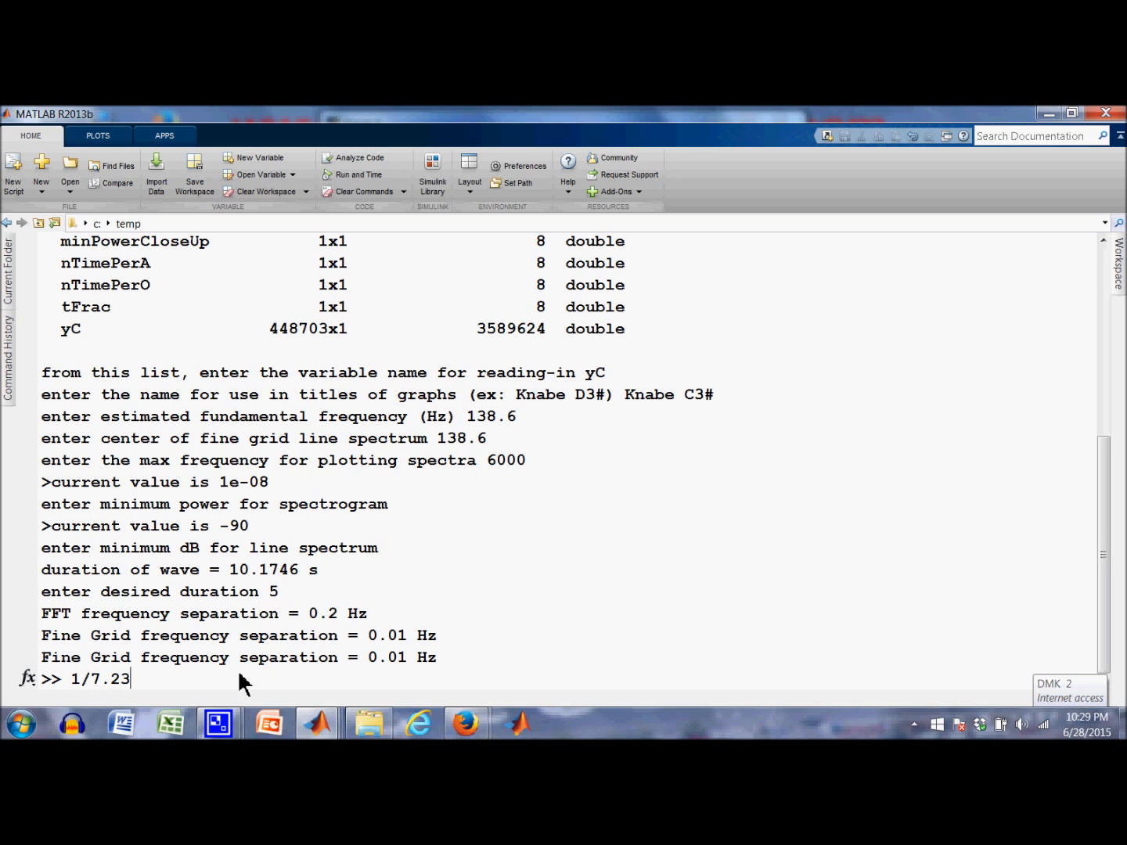
text(*1000)
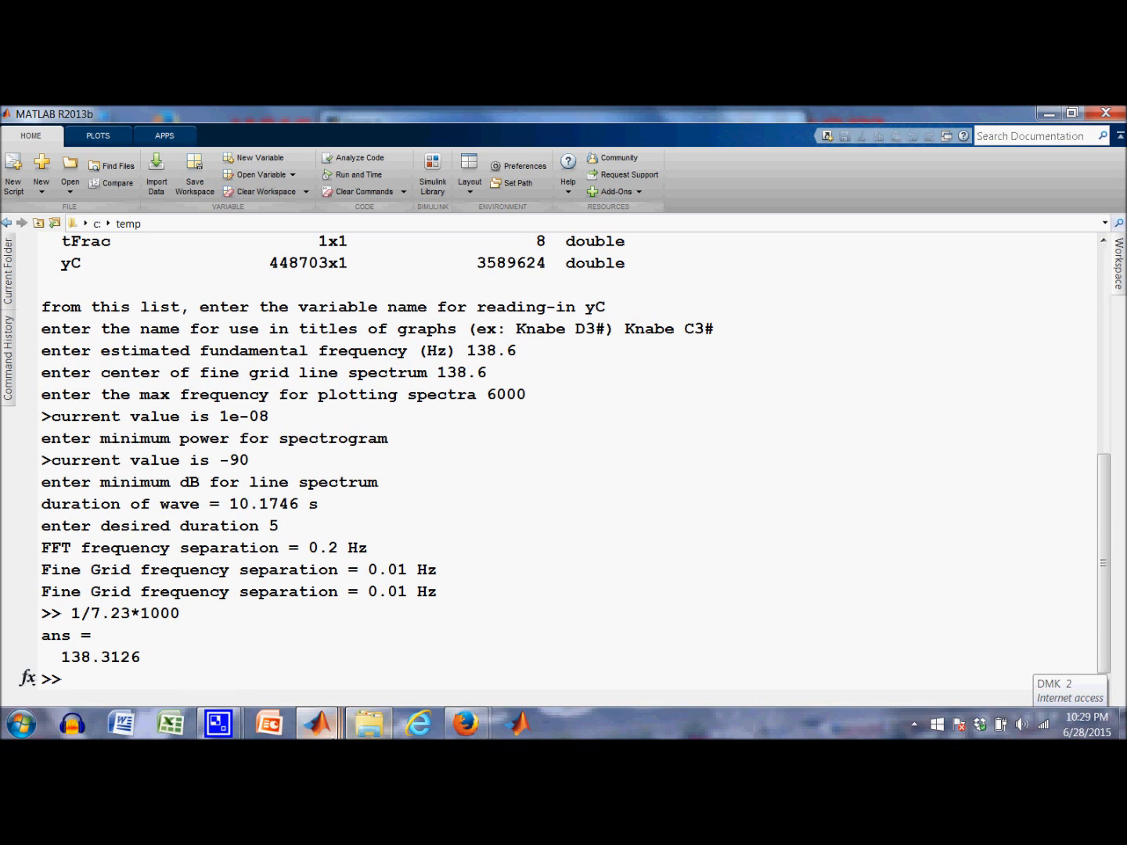
mouse_move(316, 723)
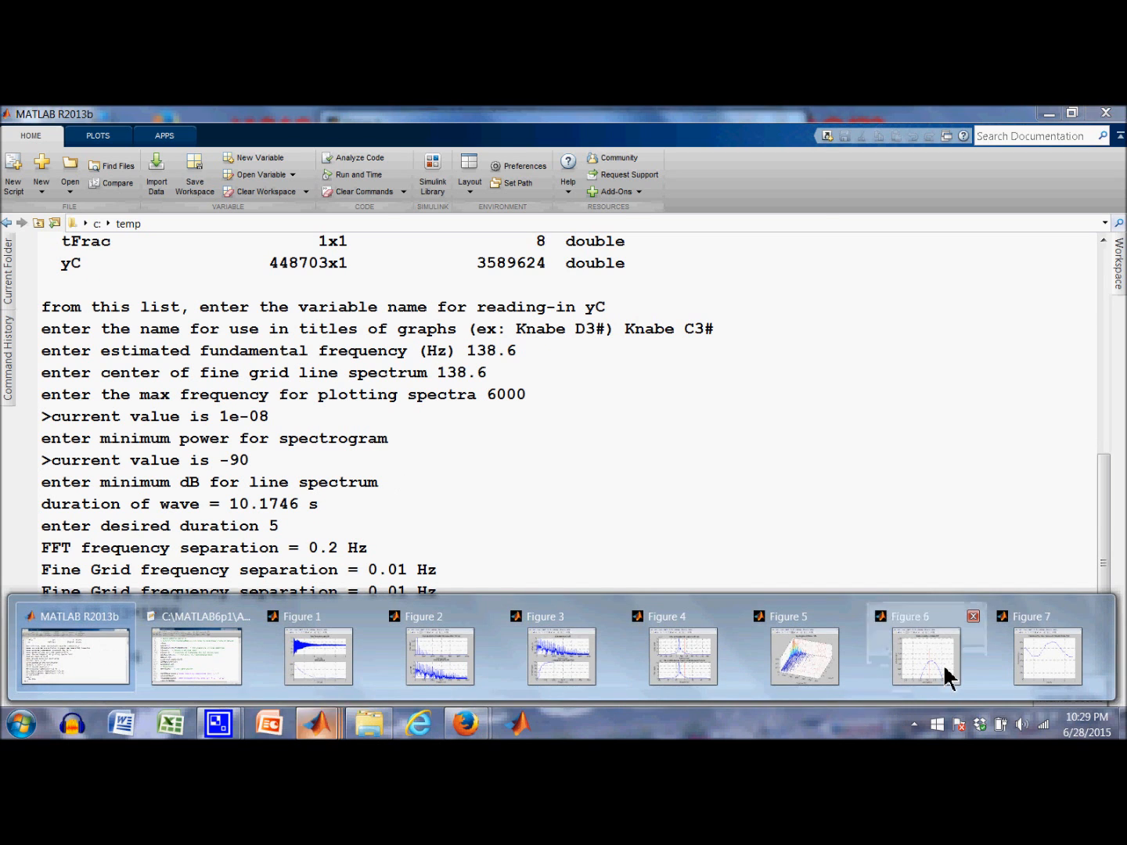
Bring Figure 6, the autocorrelation plot out to 40 ms lag, to the front
click(926, 656)
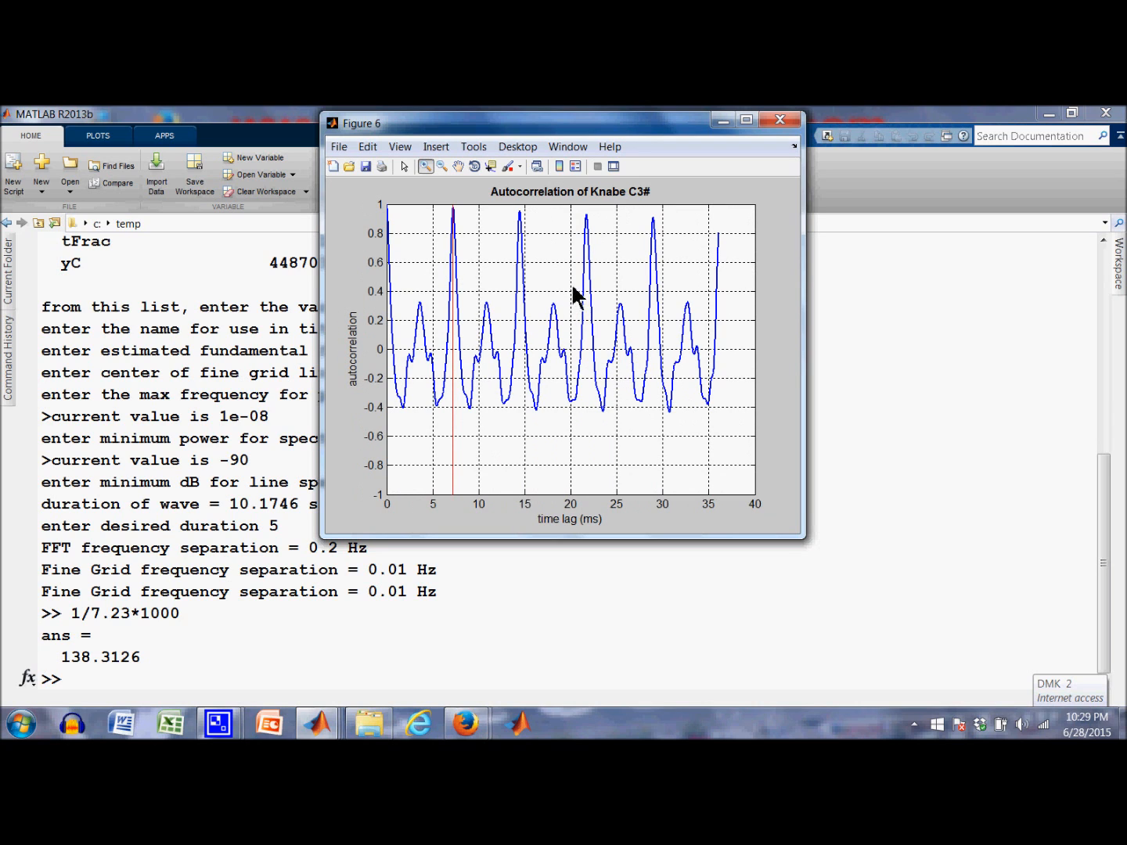
mouse_move(458, 238)
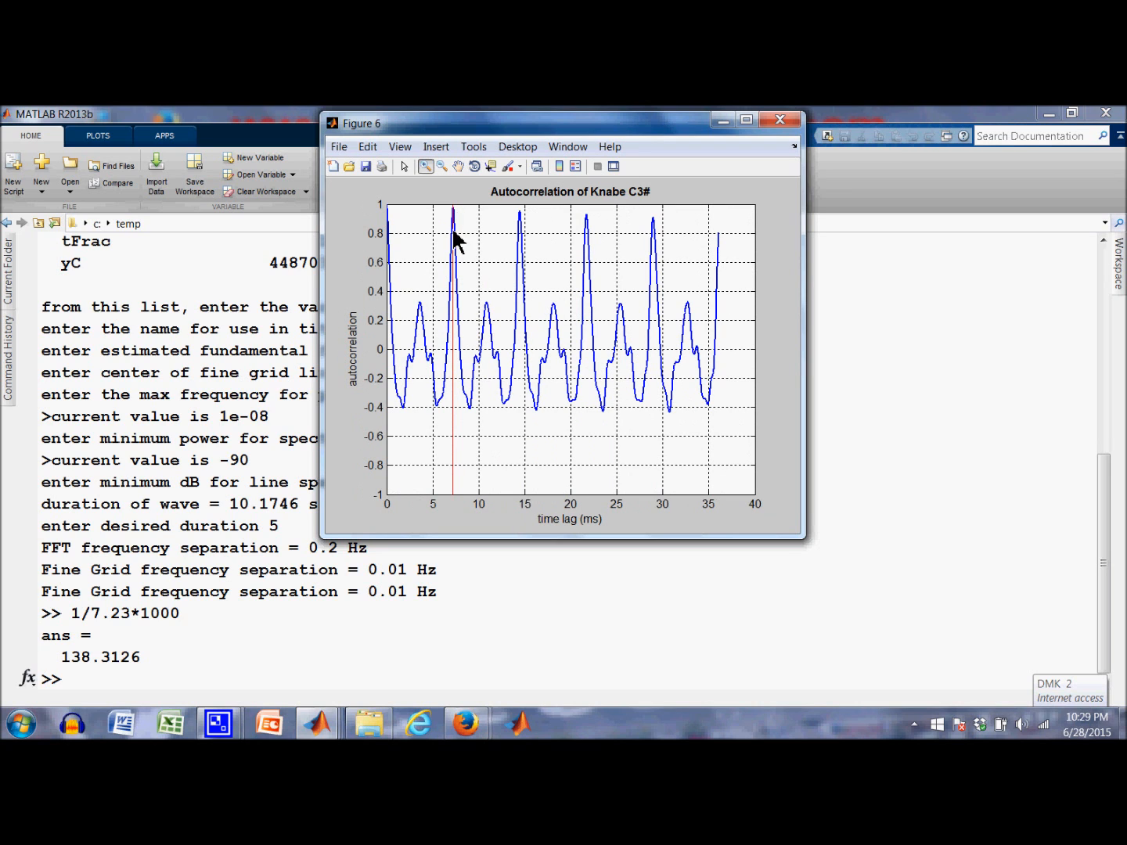
mouse_move(464, 263)
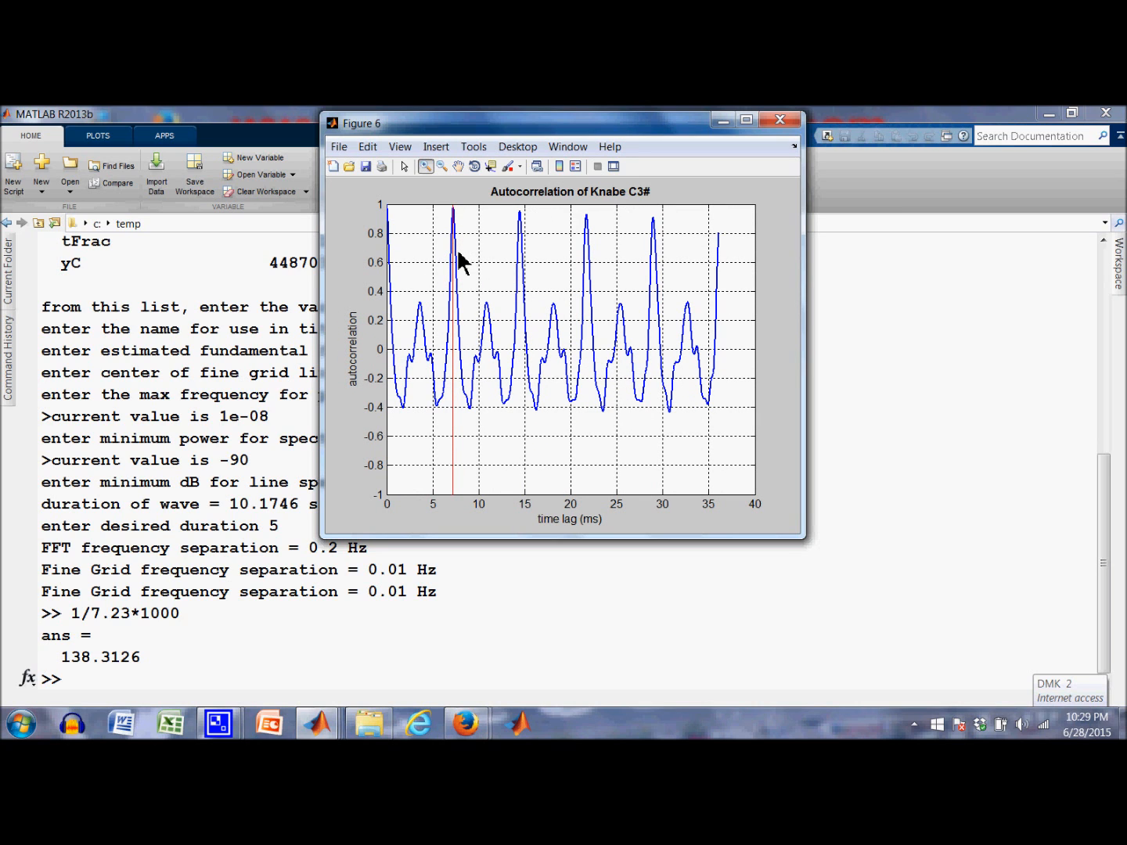
mouse_move(411, 341)
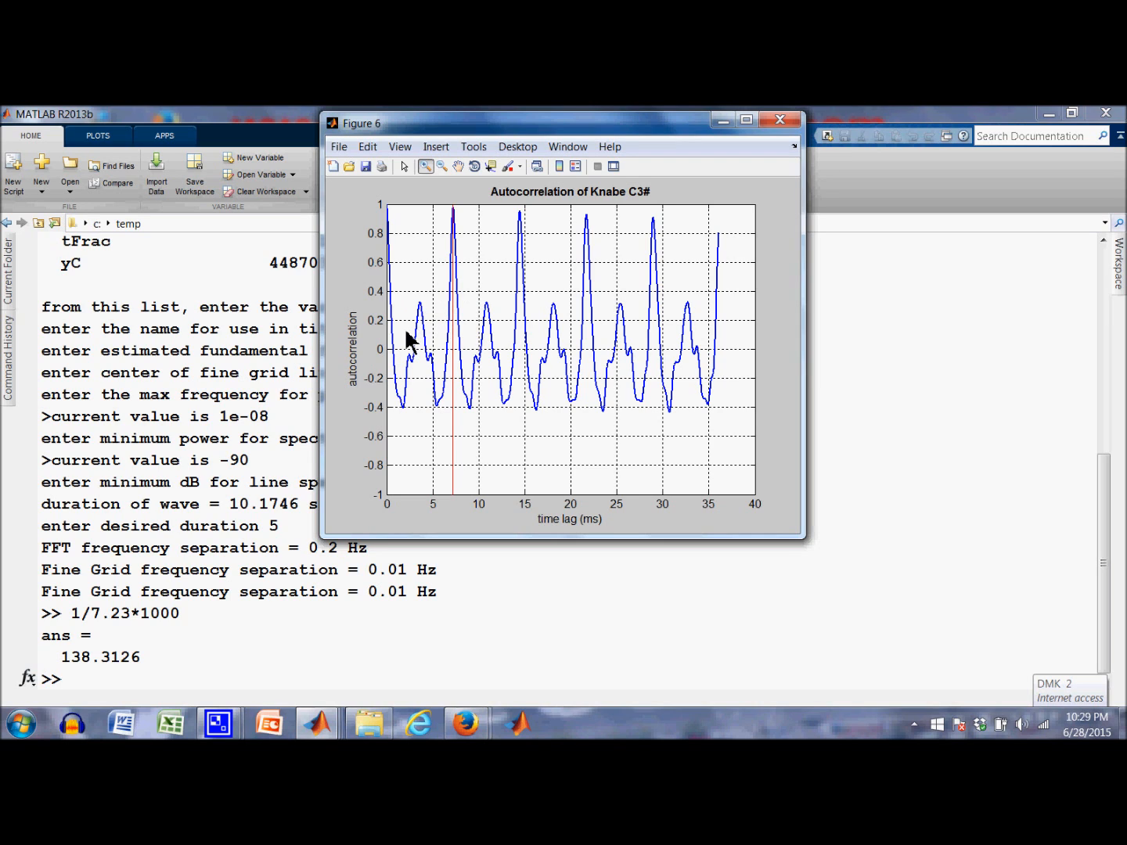
mouse_move(423, 316)
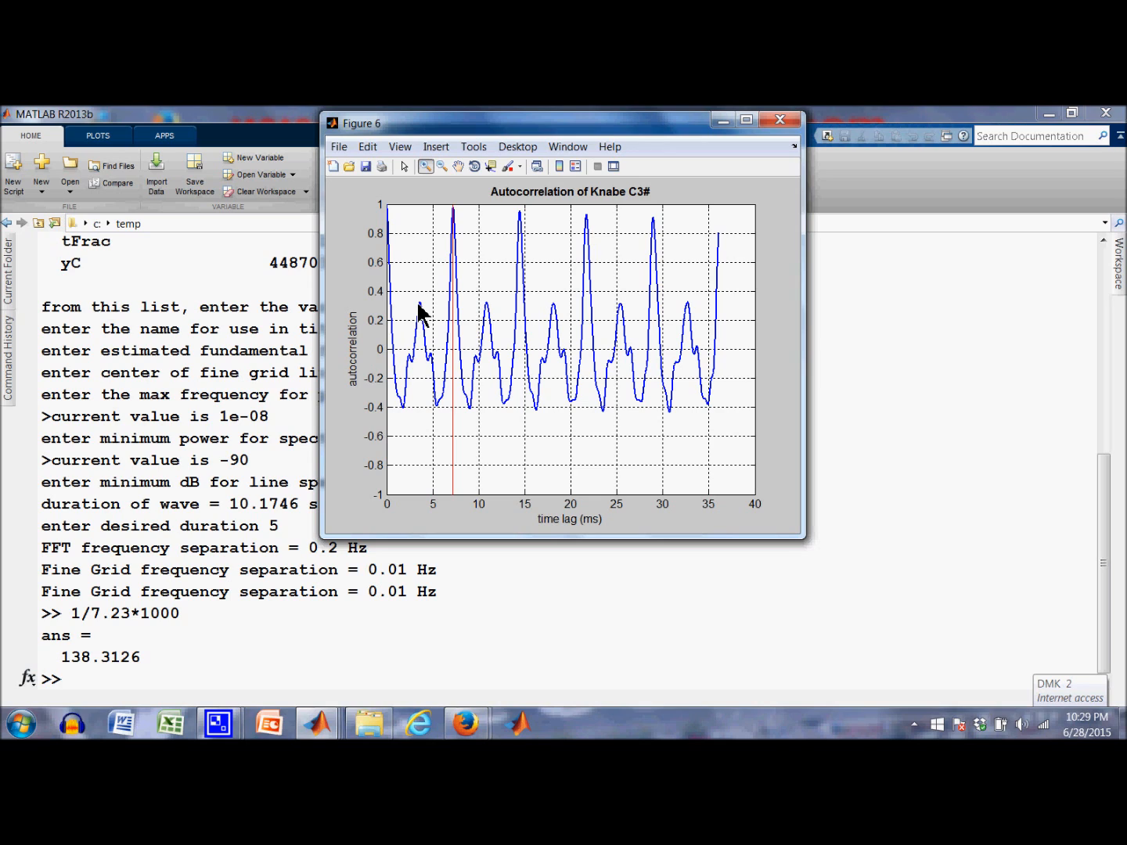
mouse_move(421, 332)
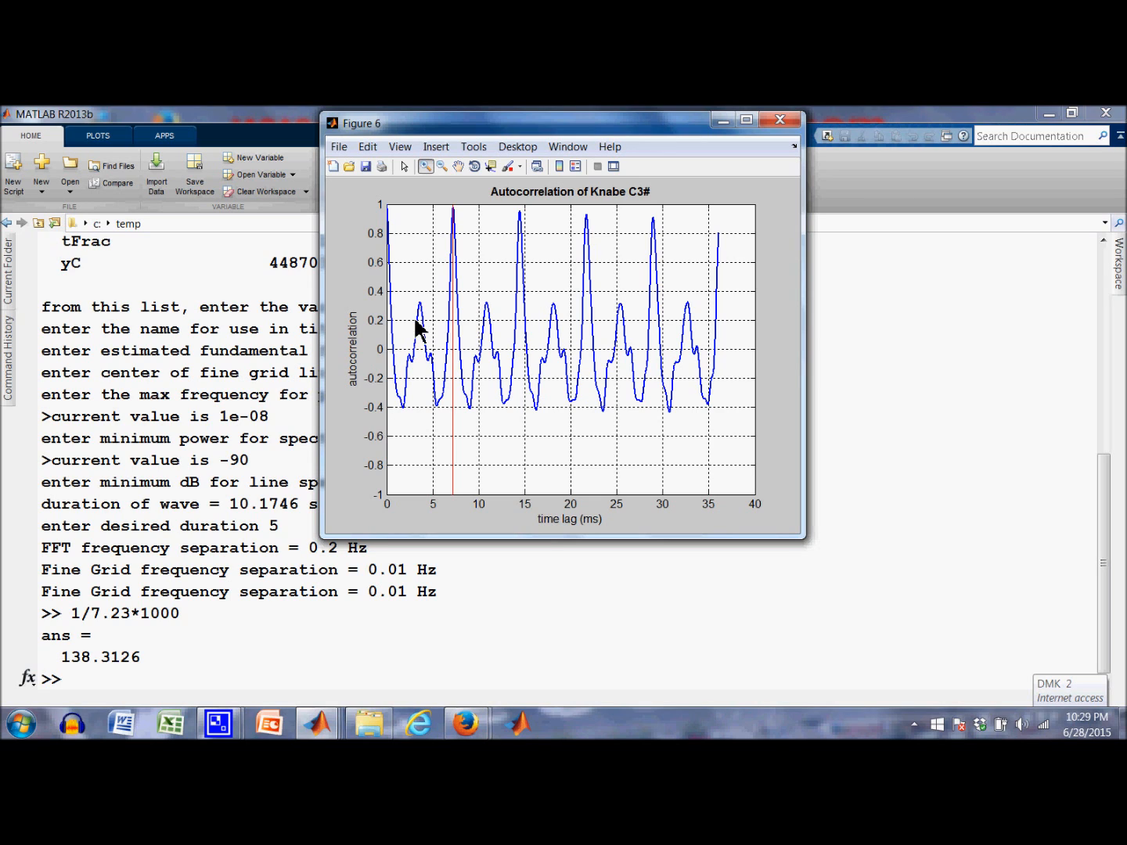
mouse_move(423, 513)
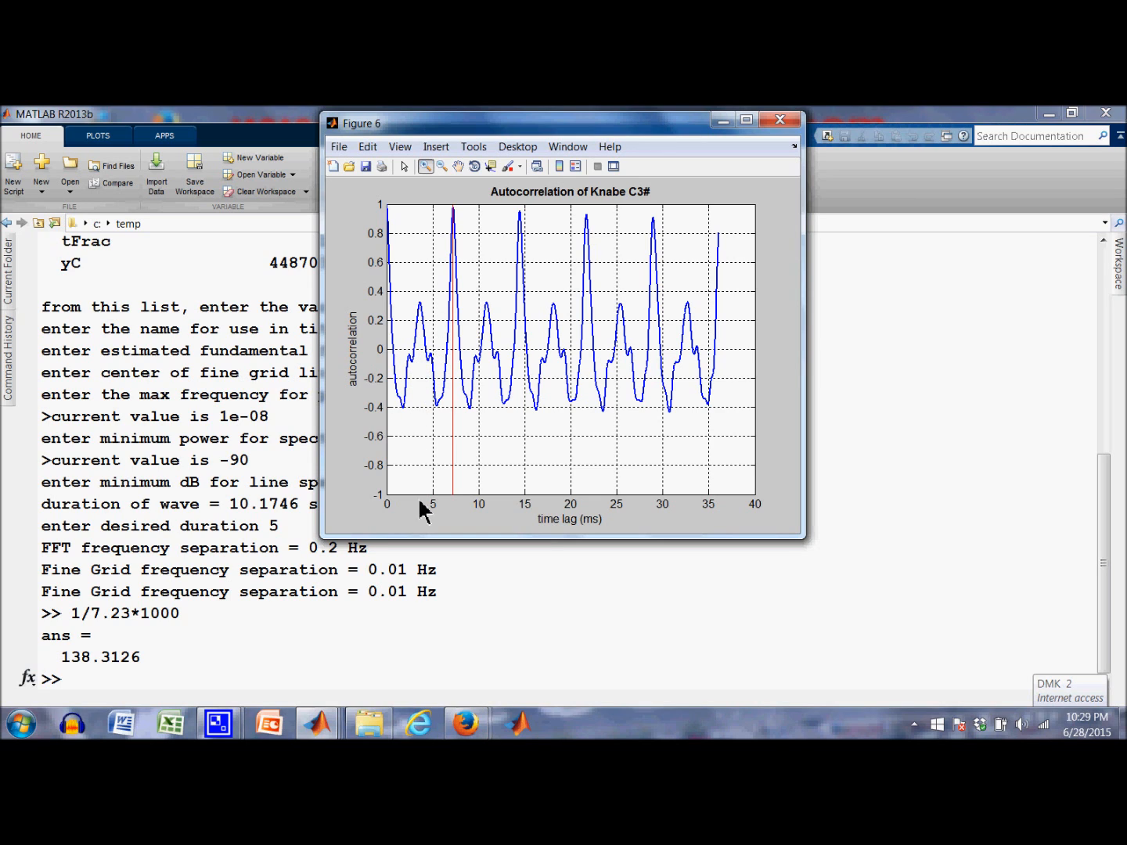
mouse_move(321, 723)
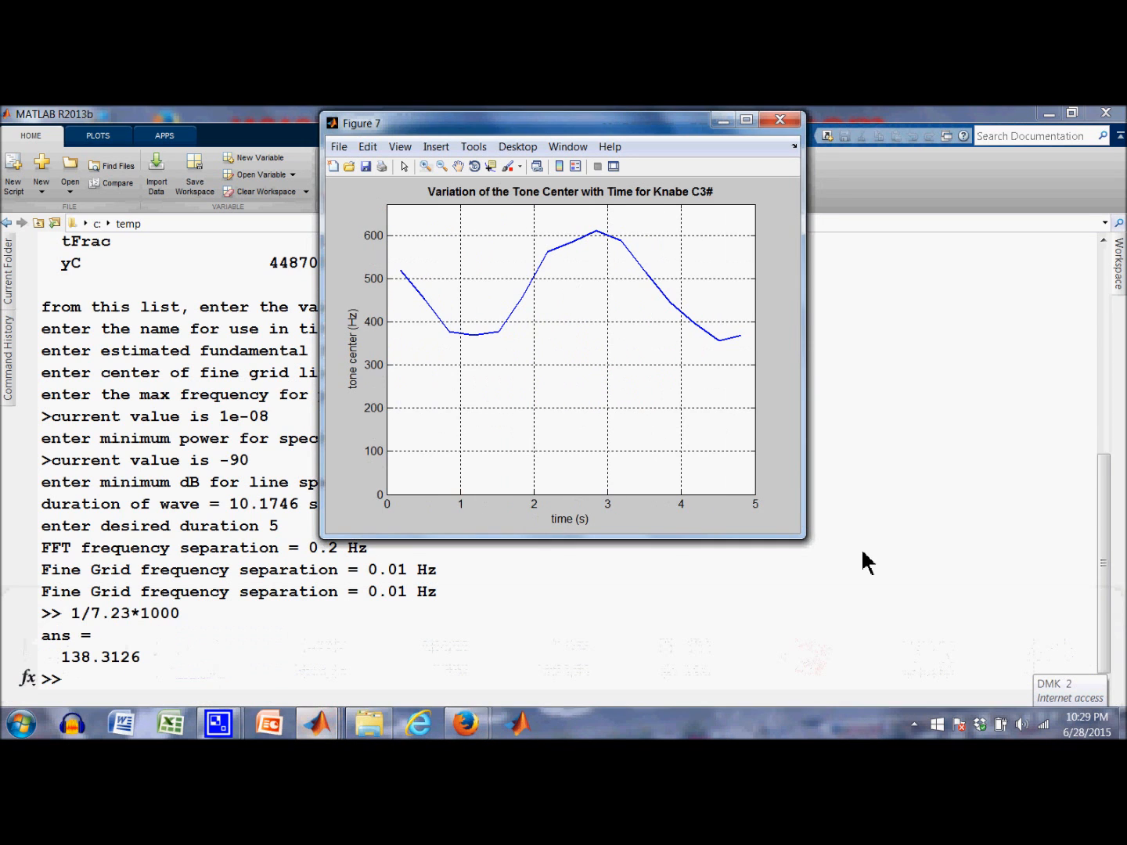
mouse_move(423, 294)
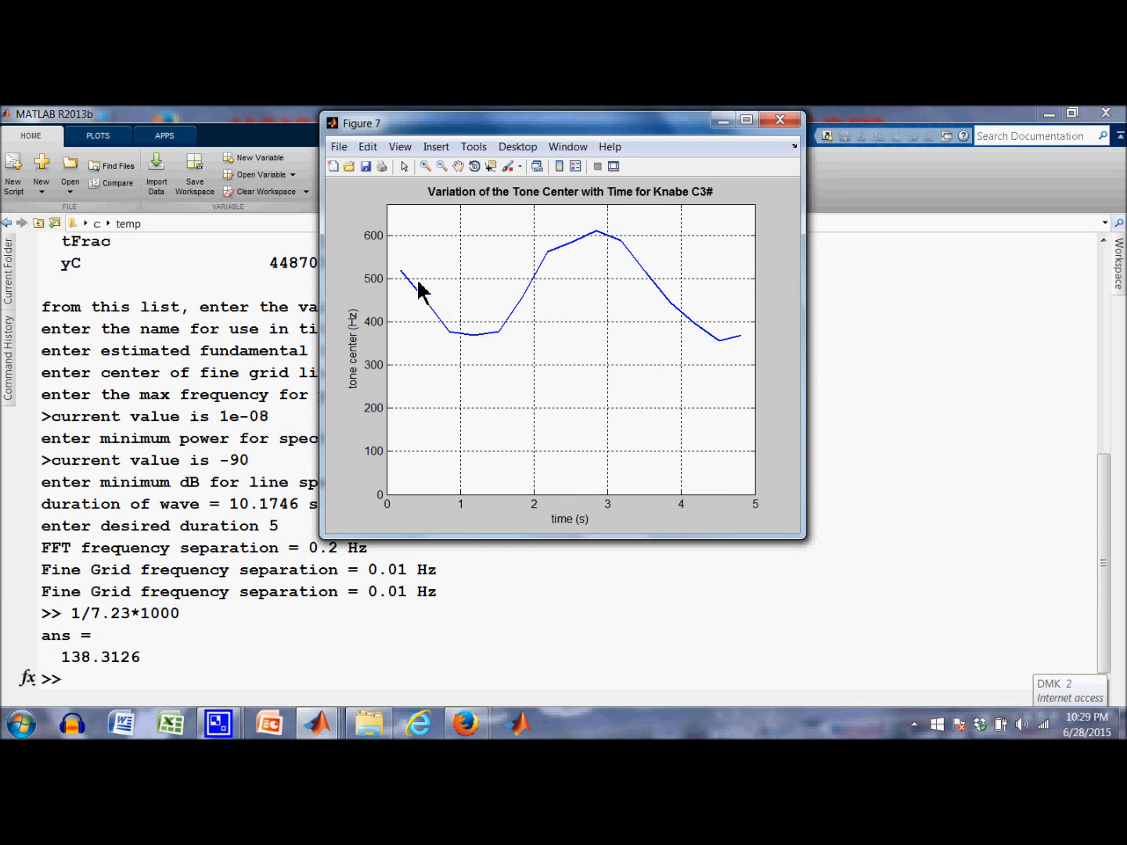
mouse_move(532, 363)
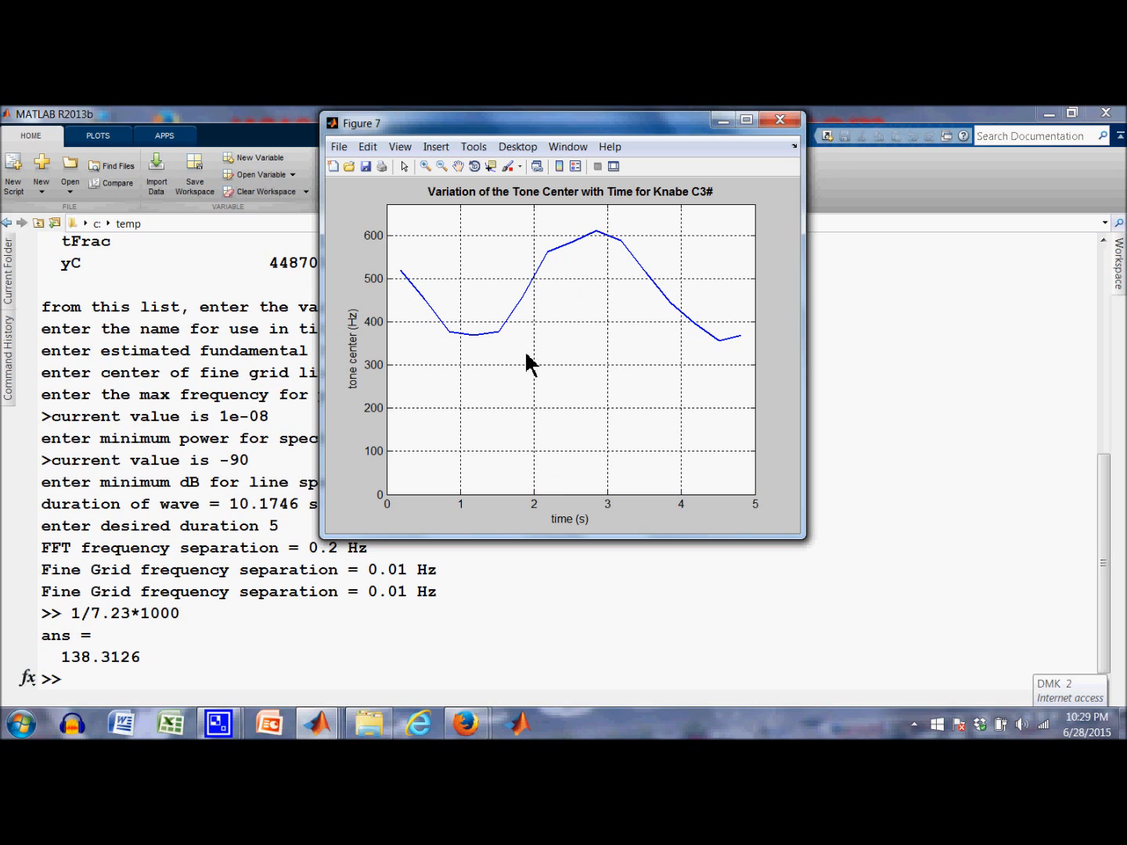
mouse_move(420, 372)
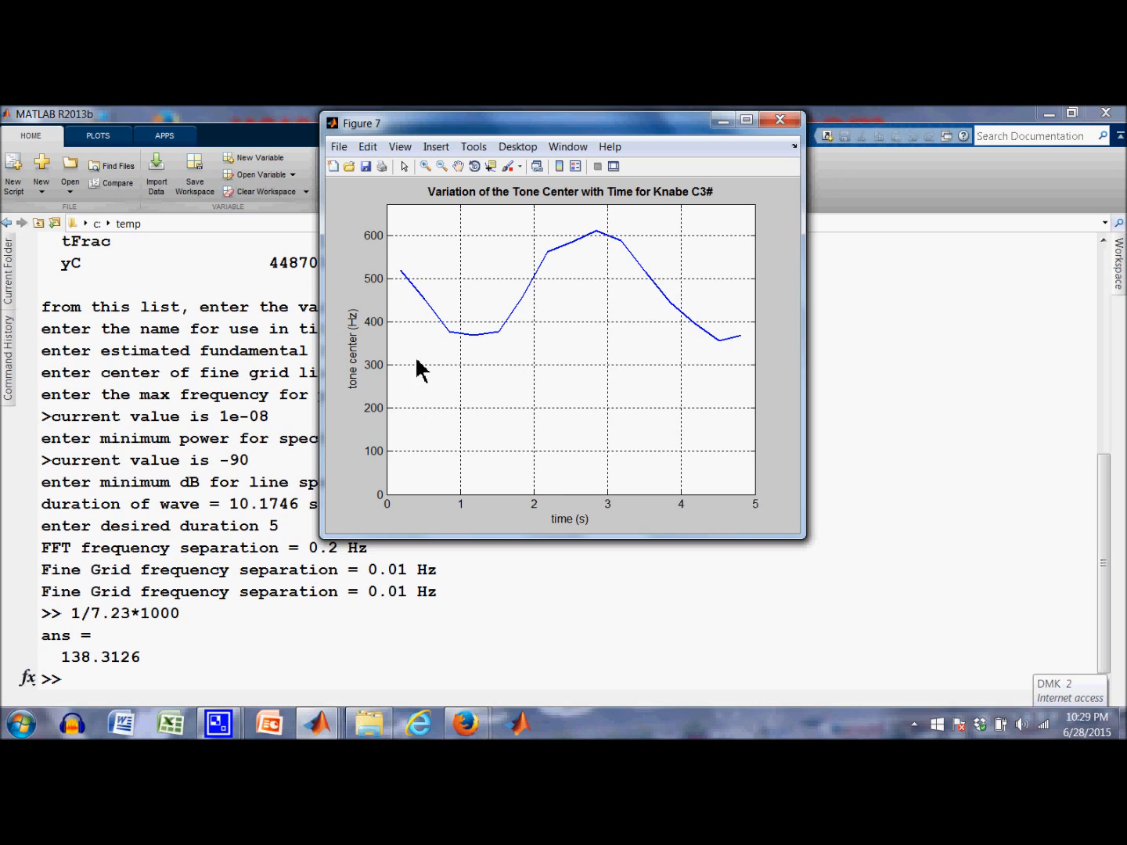
mouse_move(420, 310)
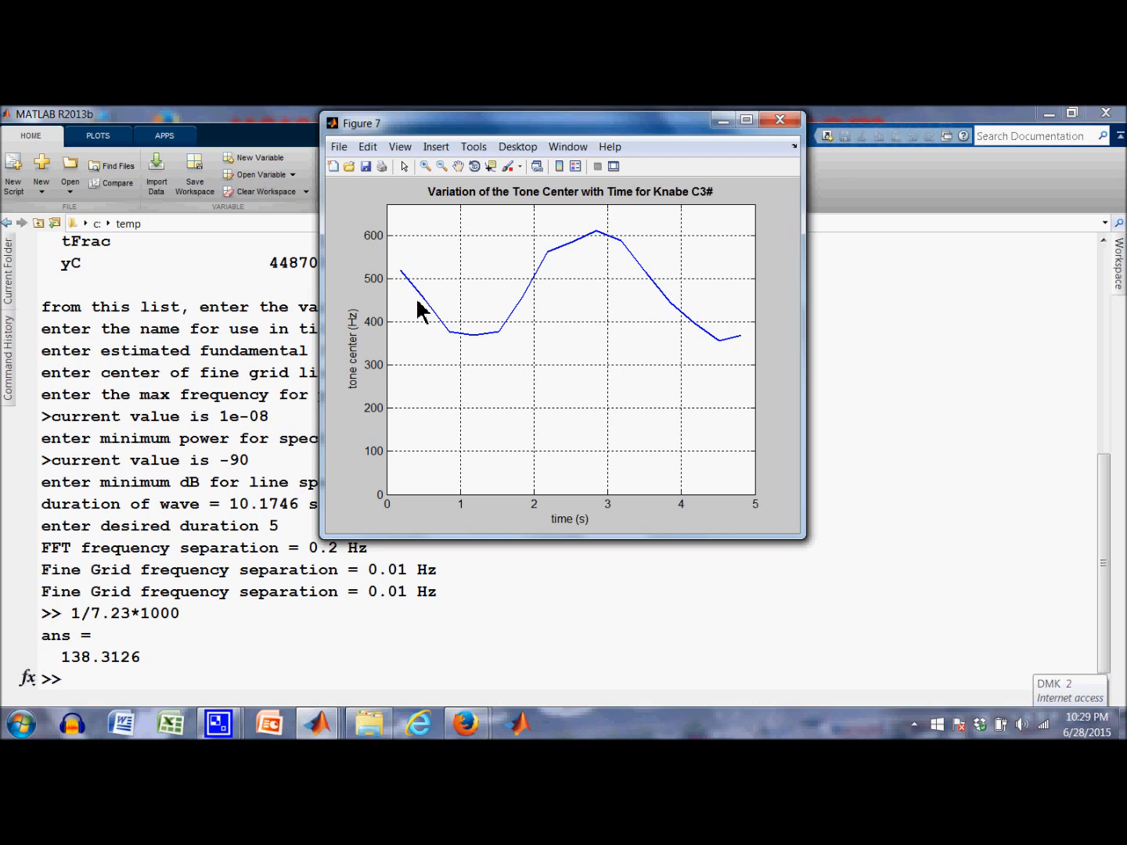
mouse_move(86, 681)
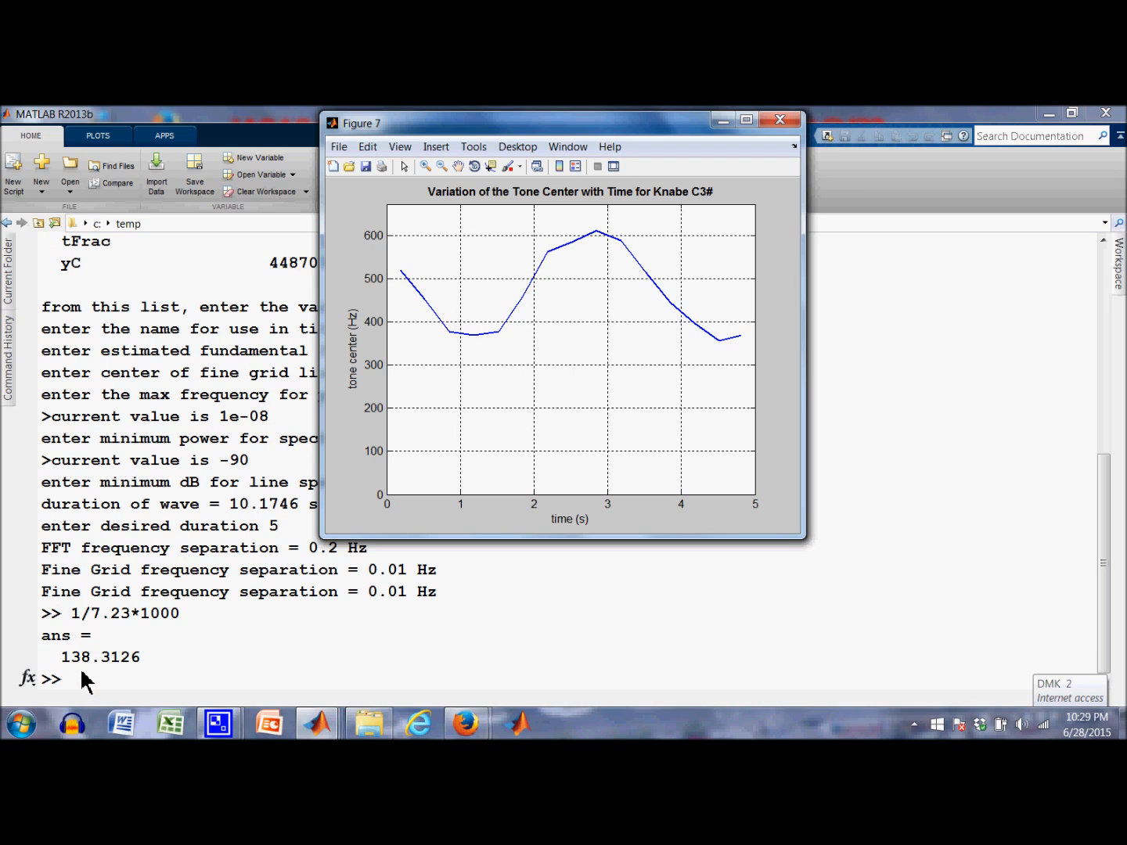
mouse_move(457, 457)
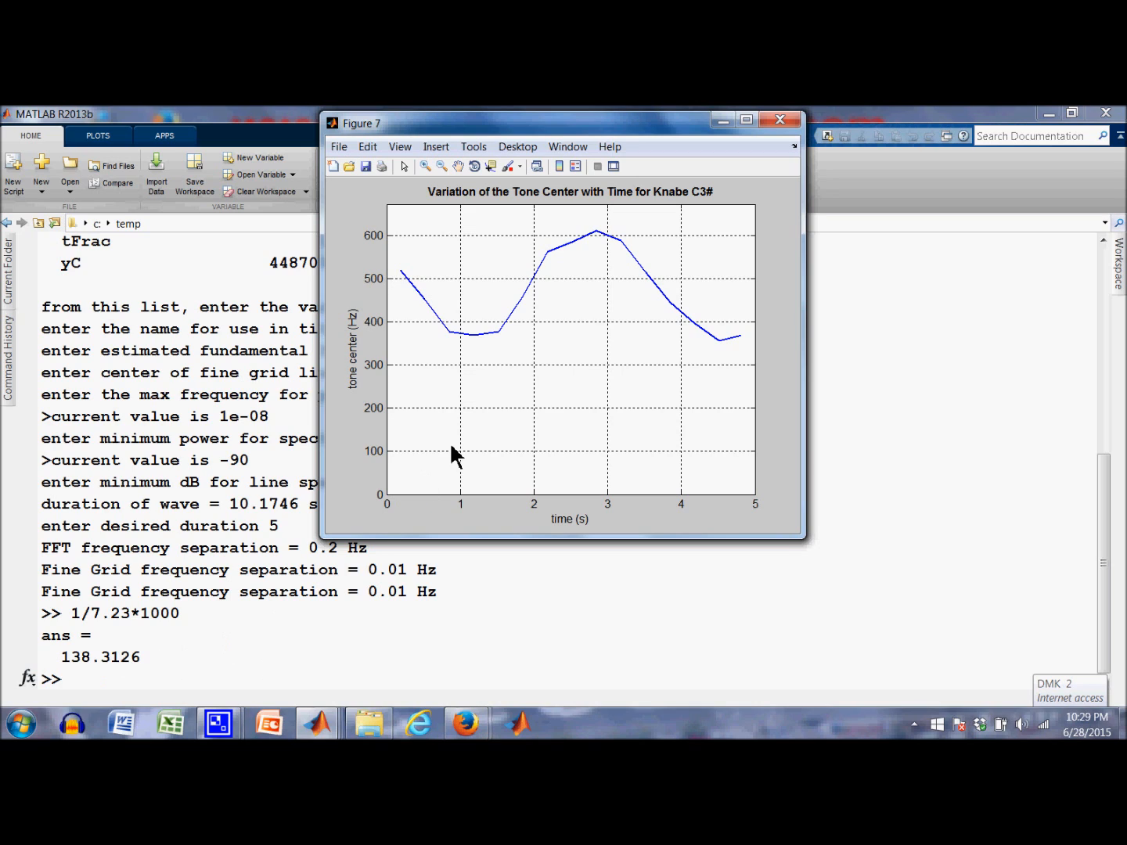
mouse_move(529, 294)
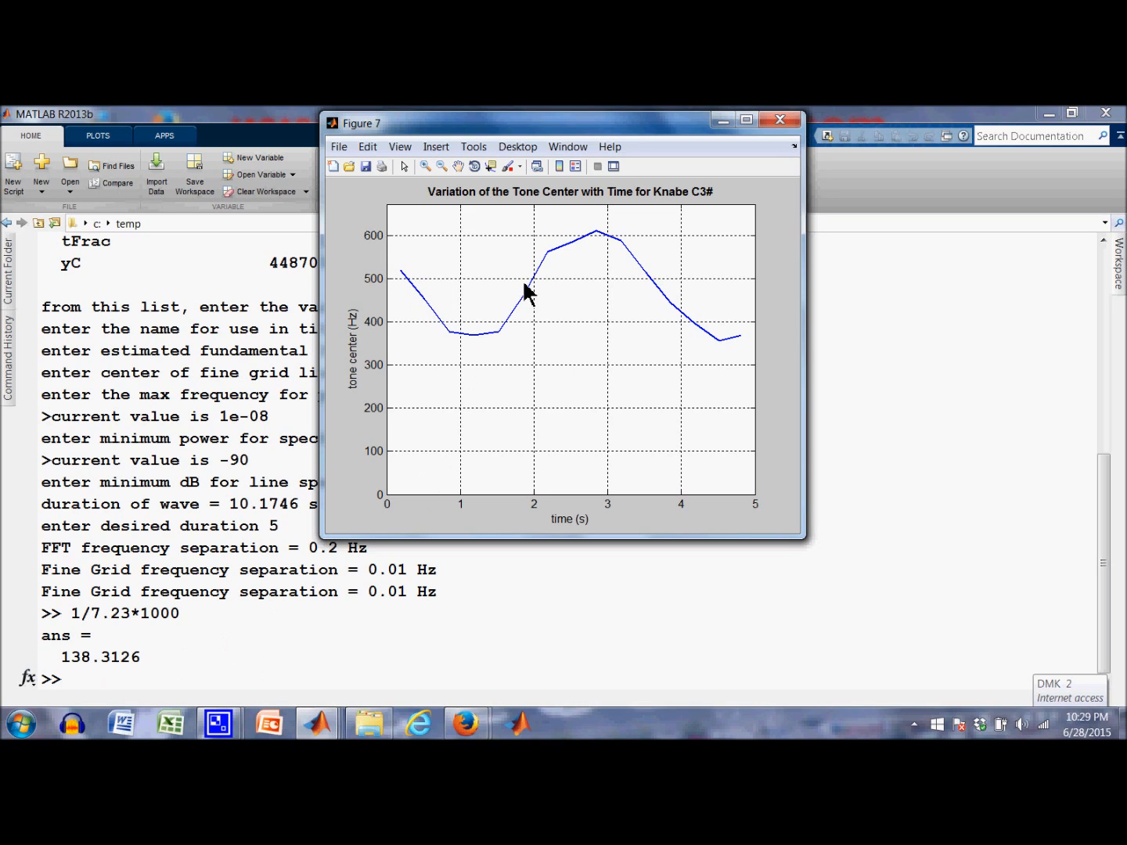
mouse_move(369, 724)
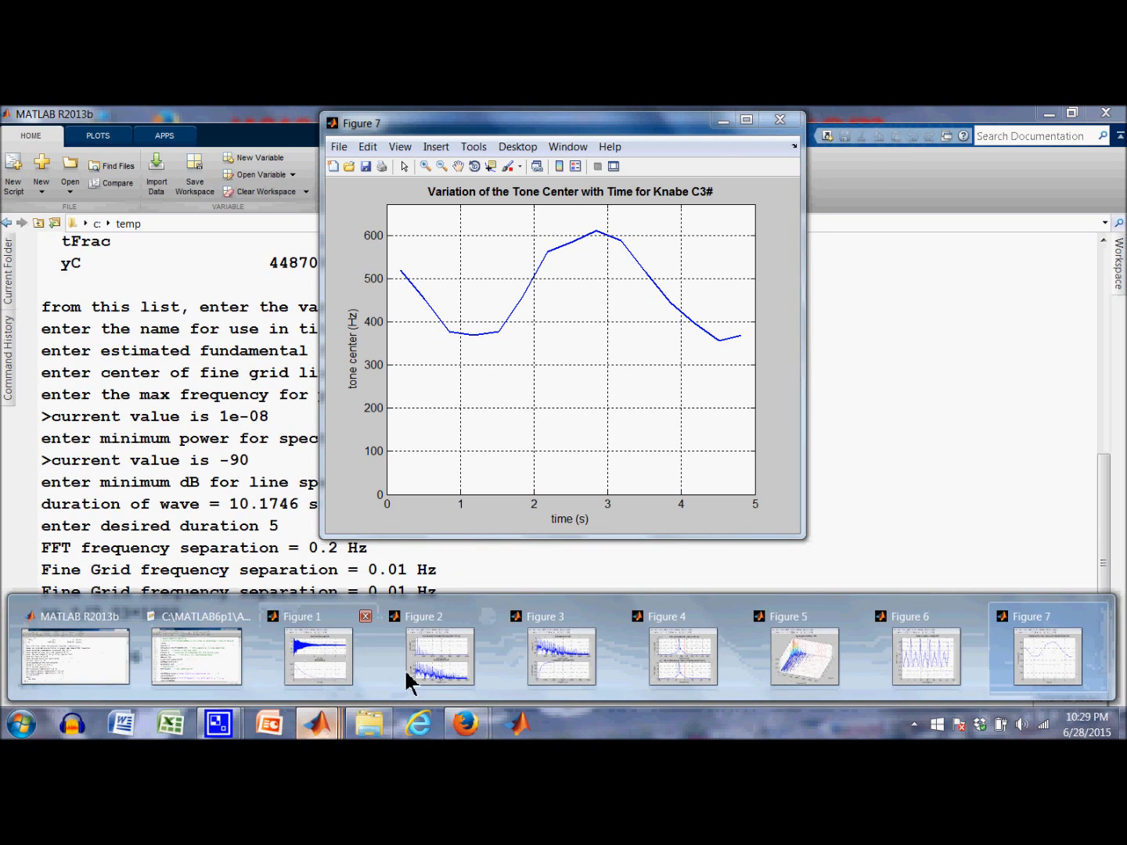
Bring Figure 2, the line spectrum in linear power and dB, to the front
click(438, 656)
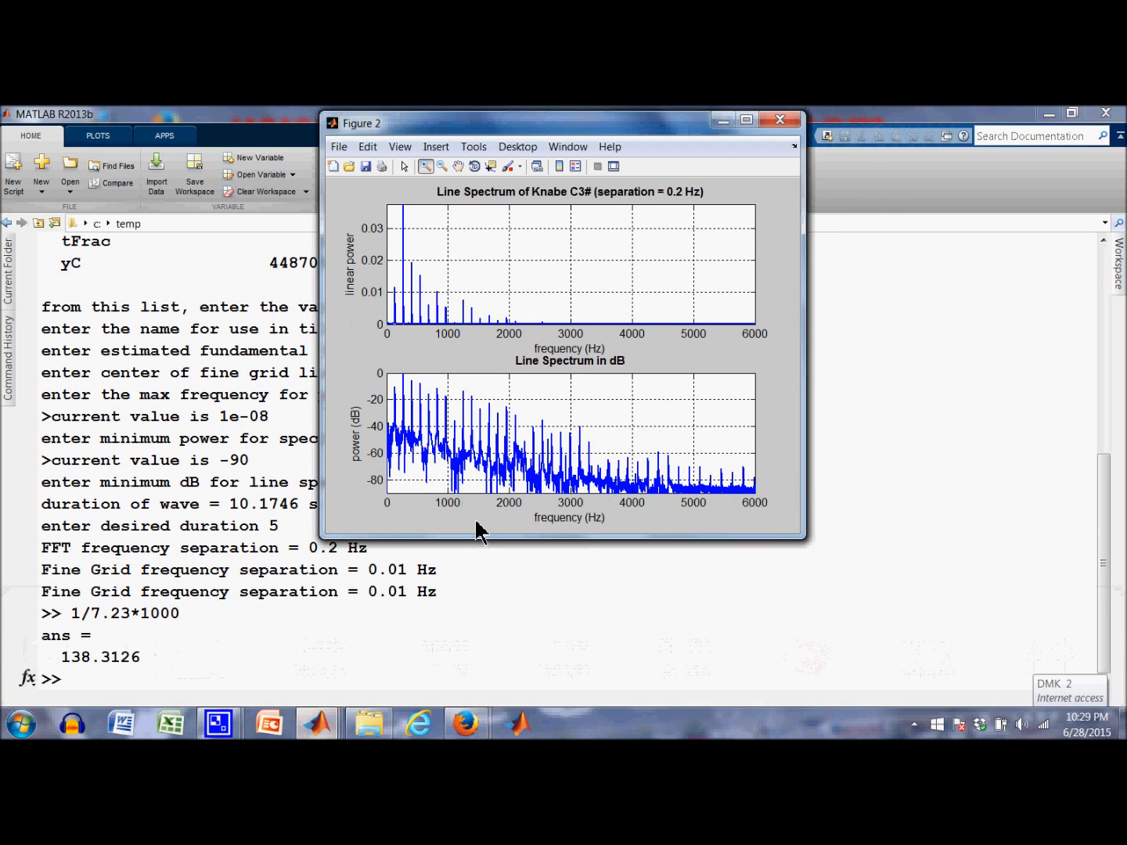
mouse_move(525, 472)
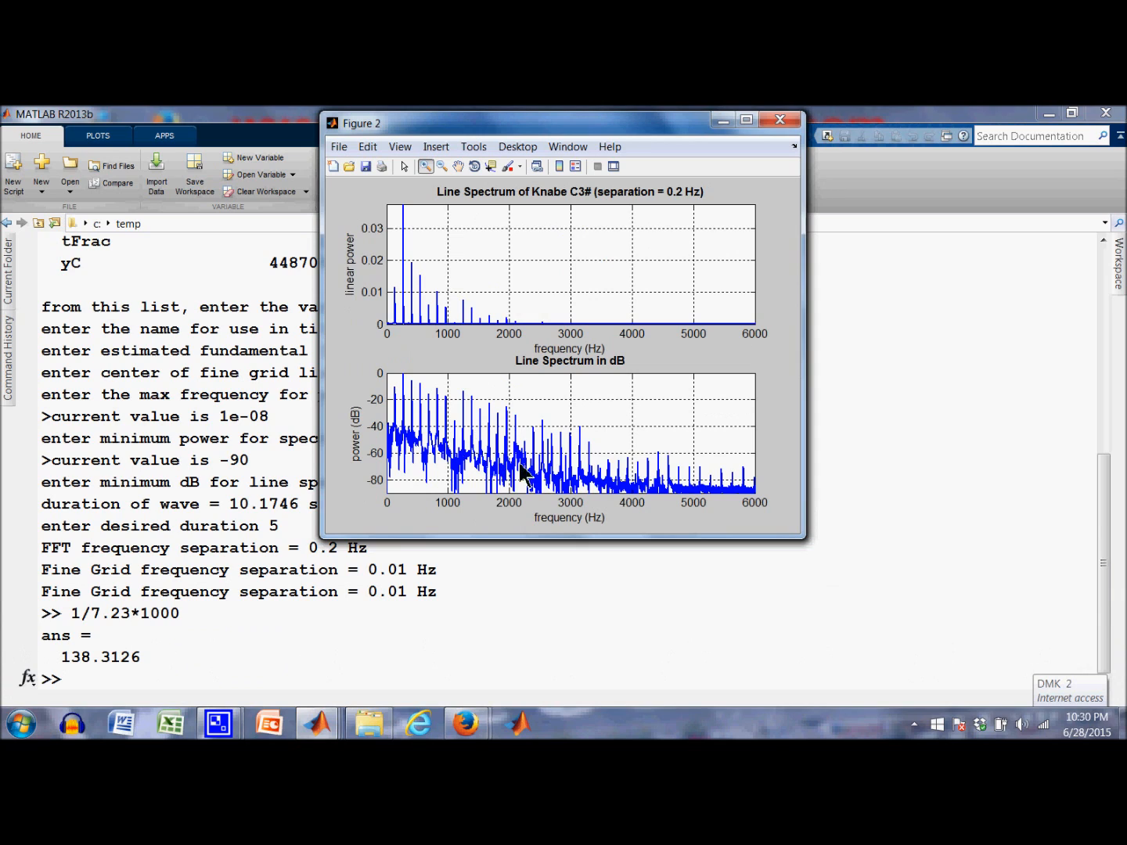
mouse_move(462, 656)
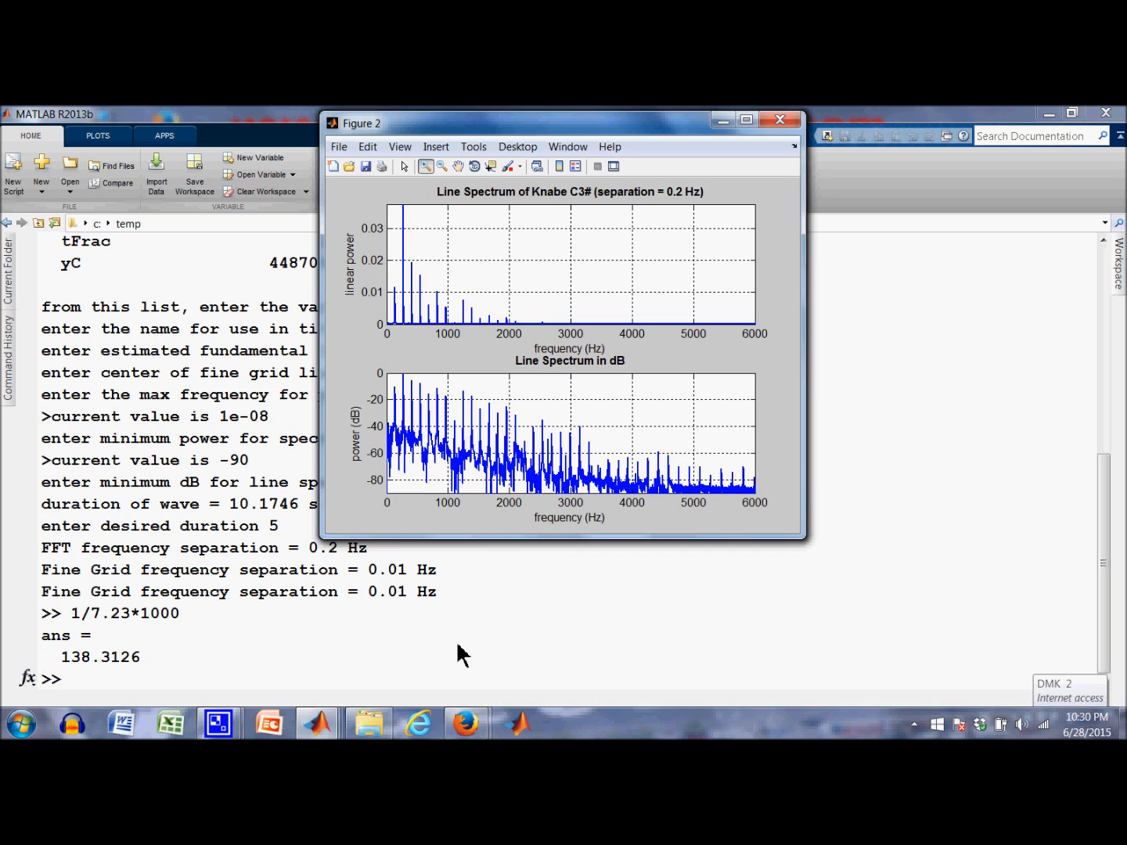
mouse_move(452, 661)
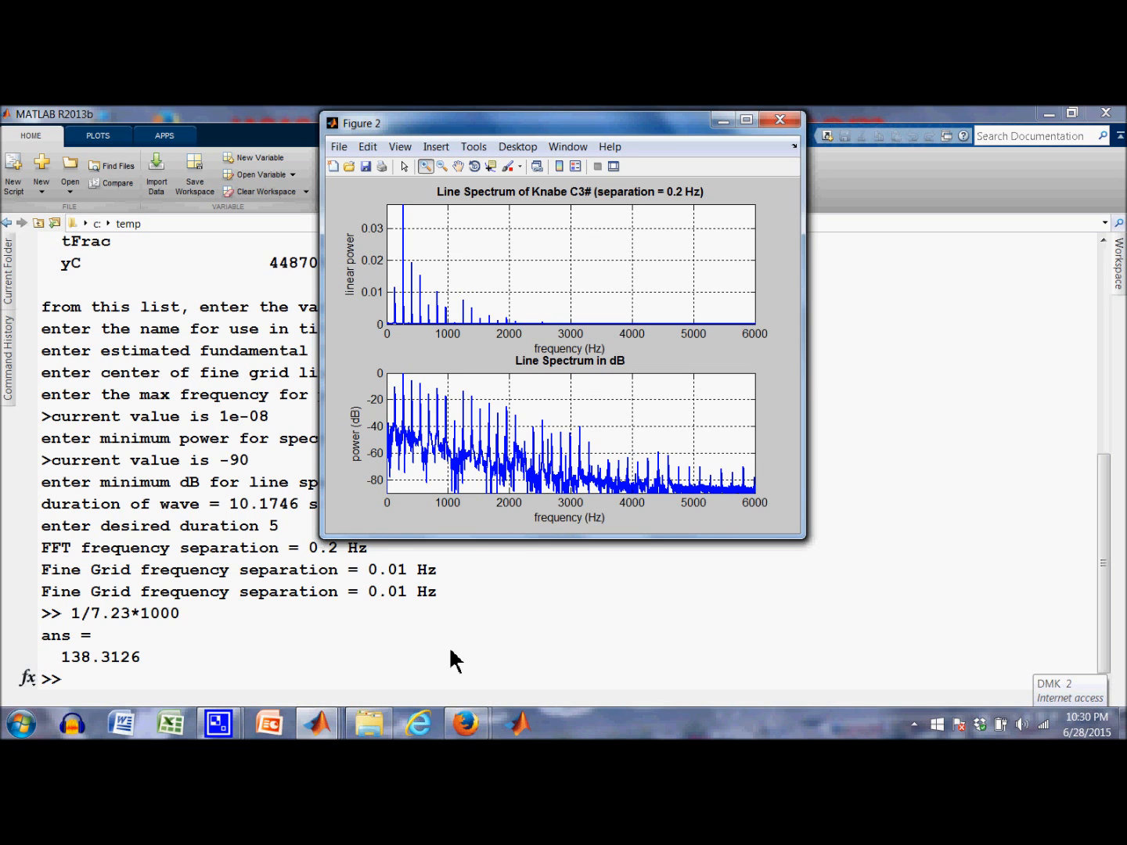
mouse_move(532, 645)
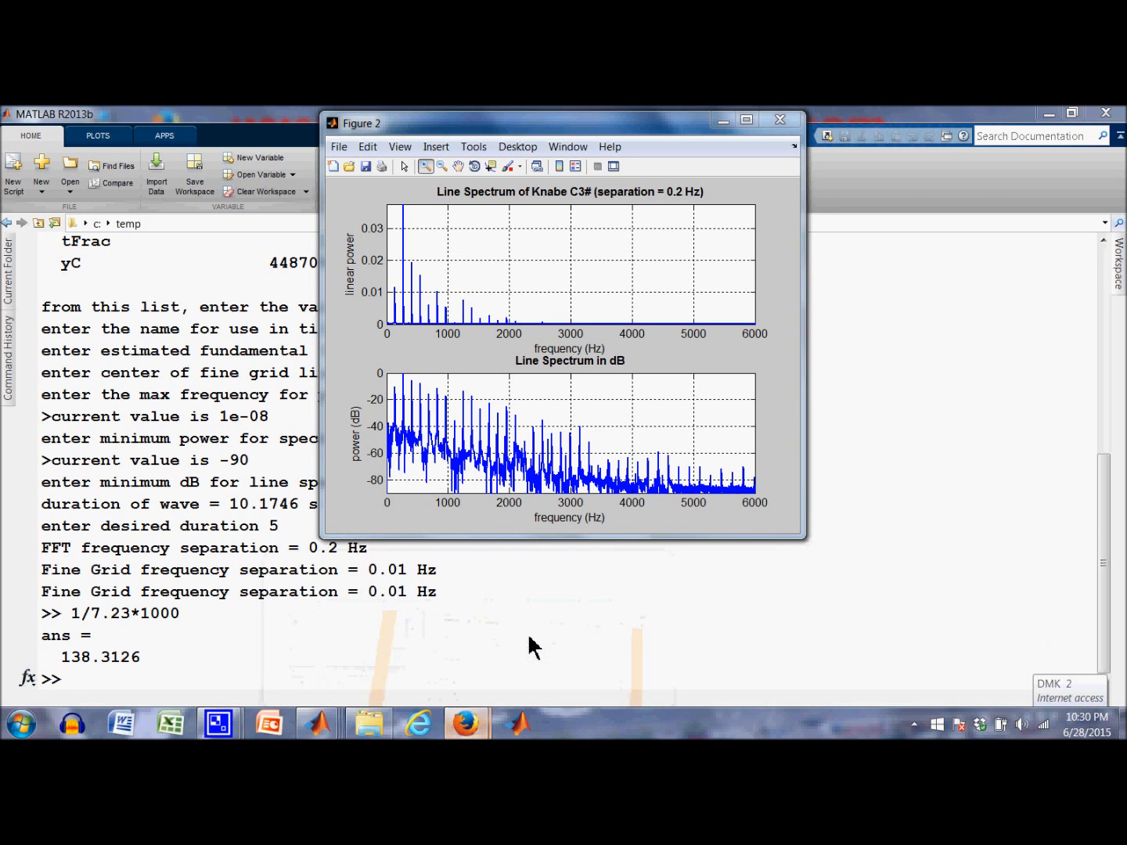
Switch among the Matlab Support Scripts page, the TEMP recordings folder and the Piano Data Facebook page
click(467, 723)
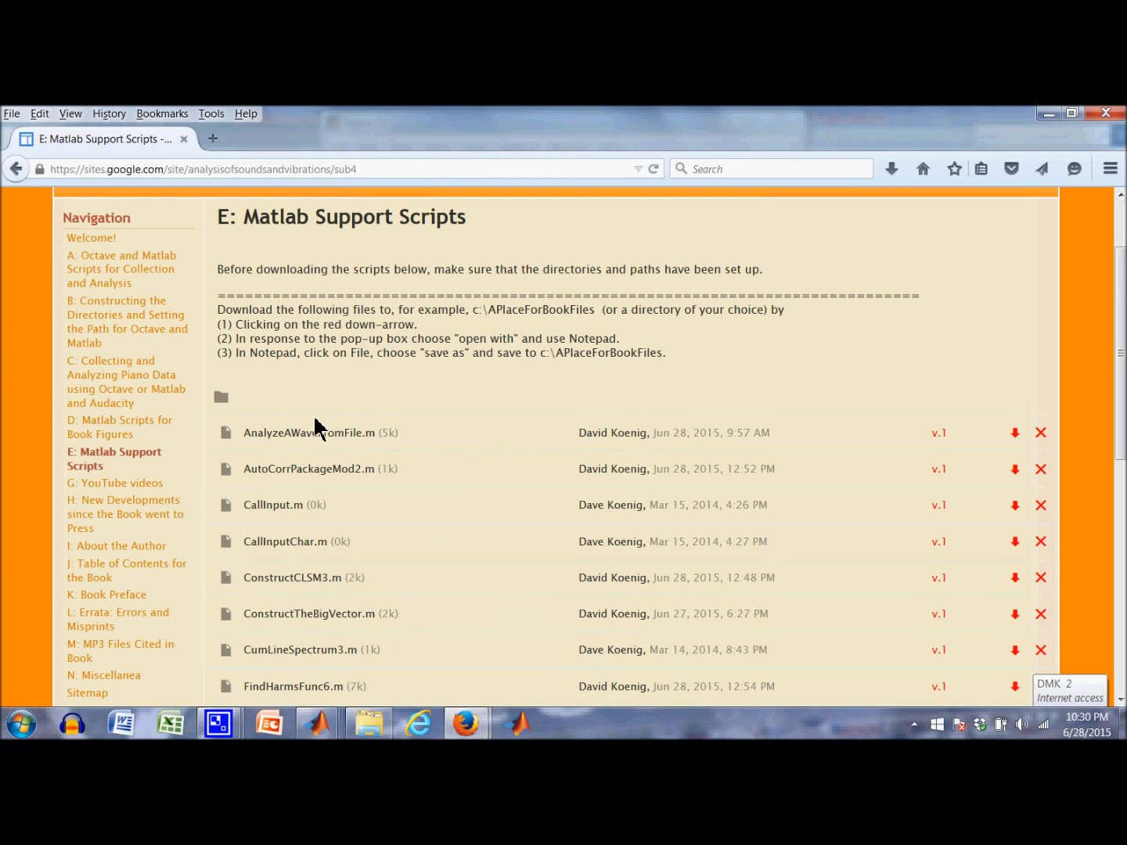
mouse_move(370, 724)
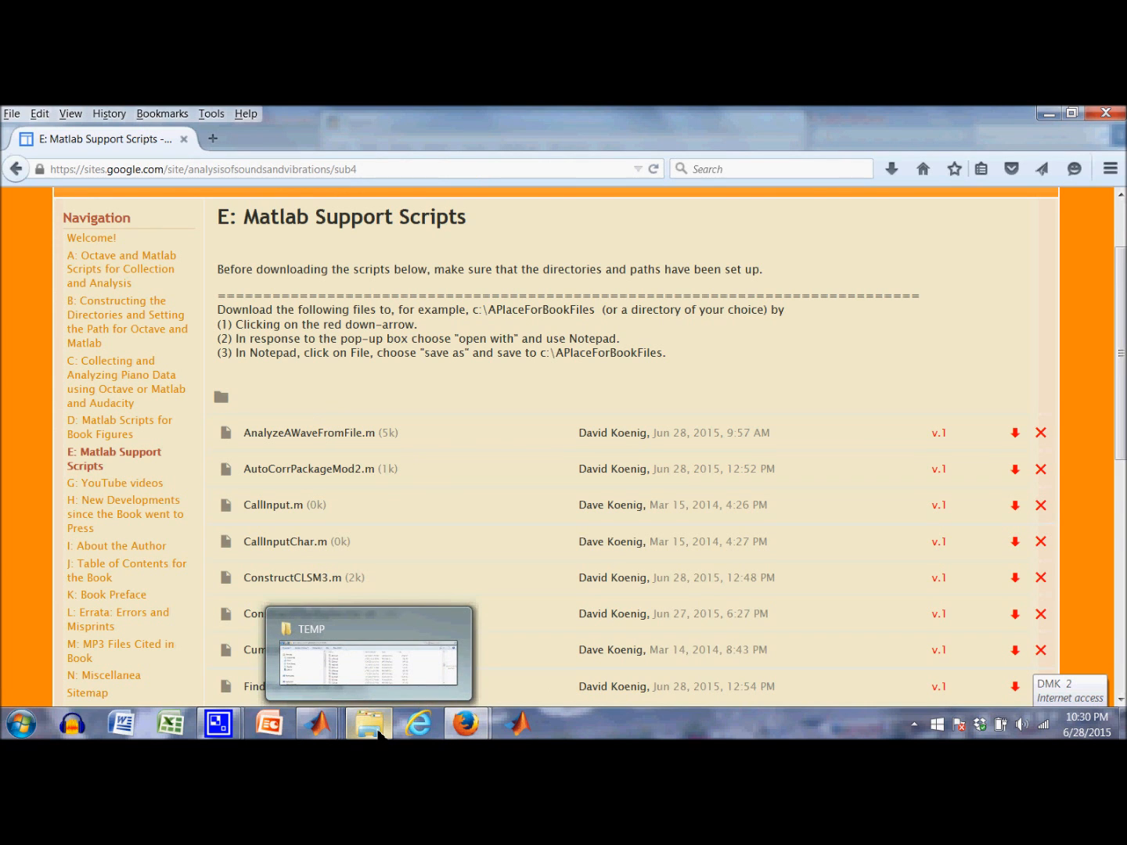
click(368, 654)
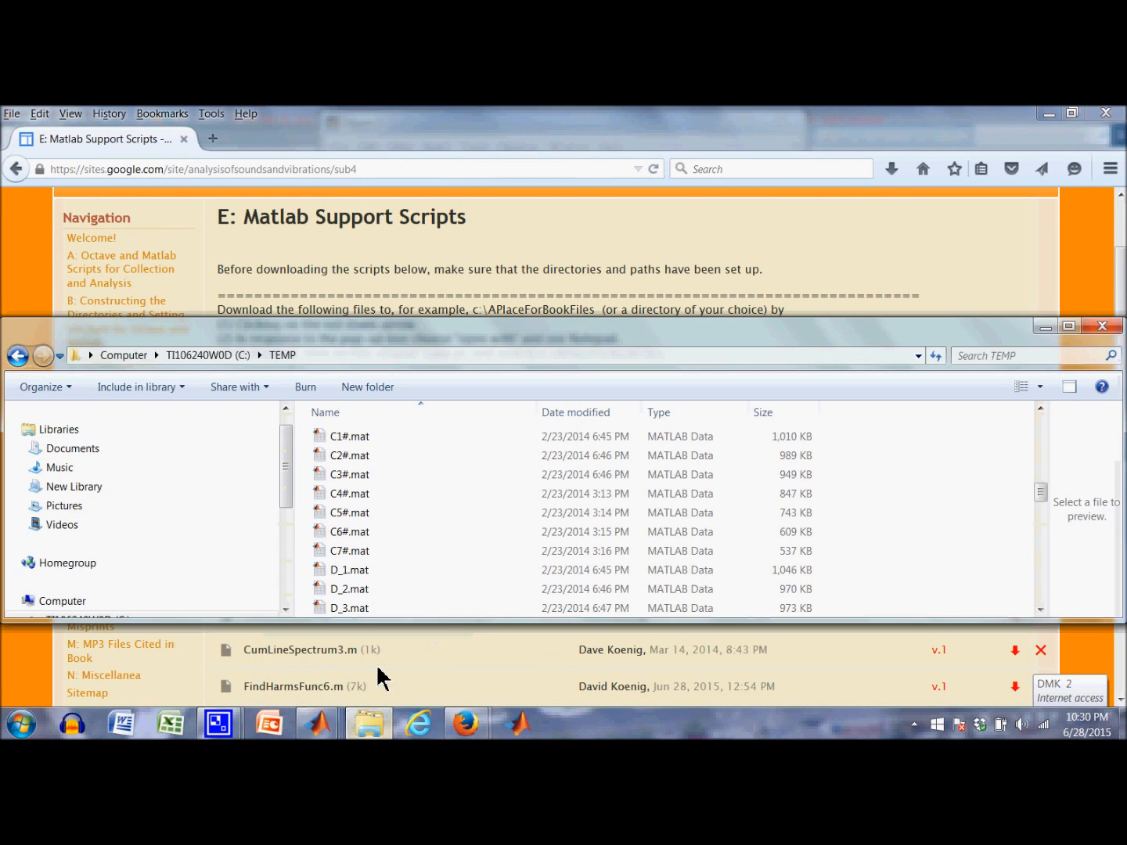
mouse_move(441, 437)
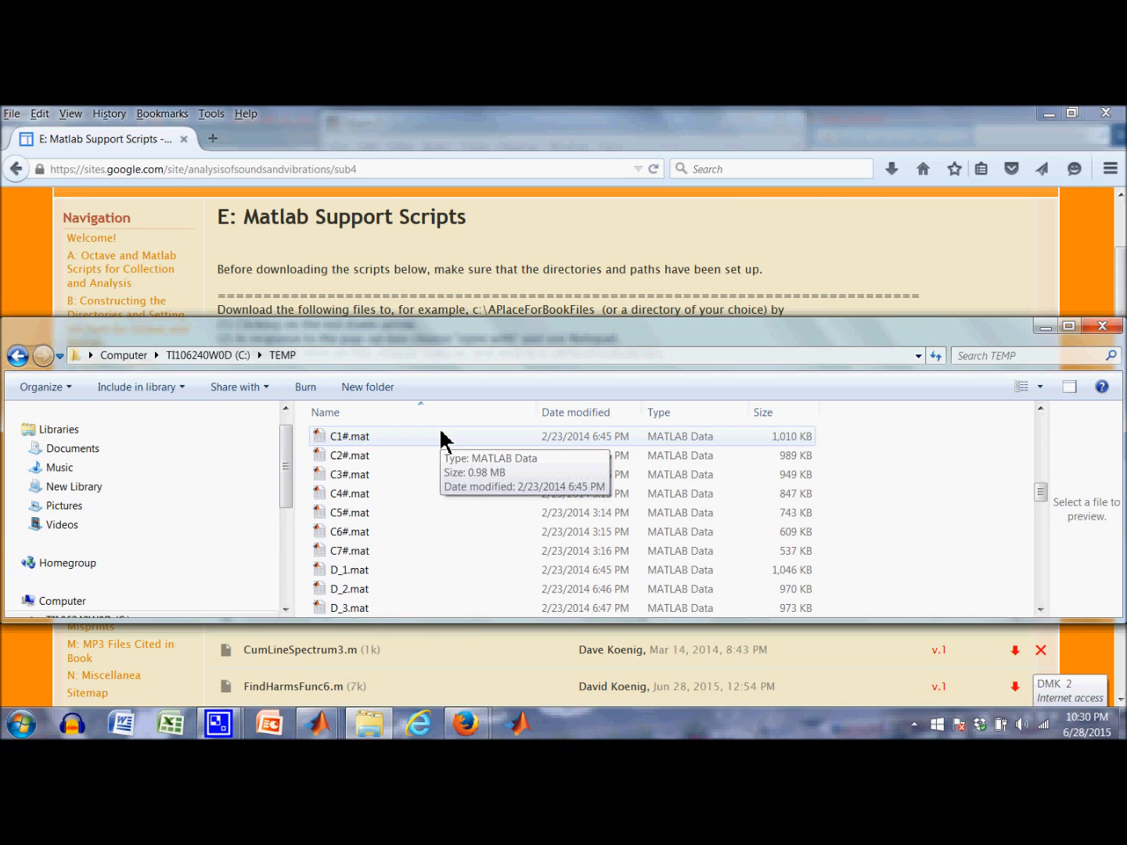
mouse_move(376, 675)
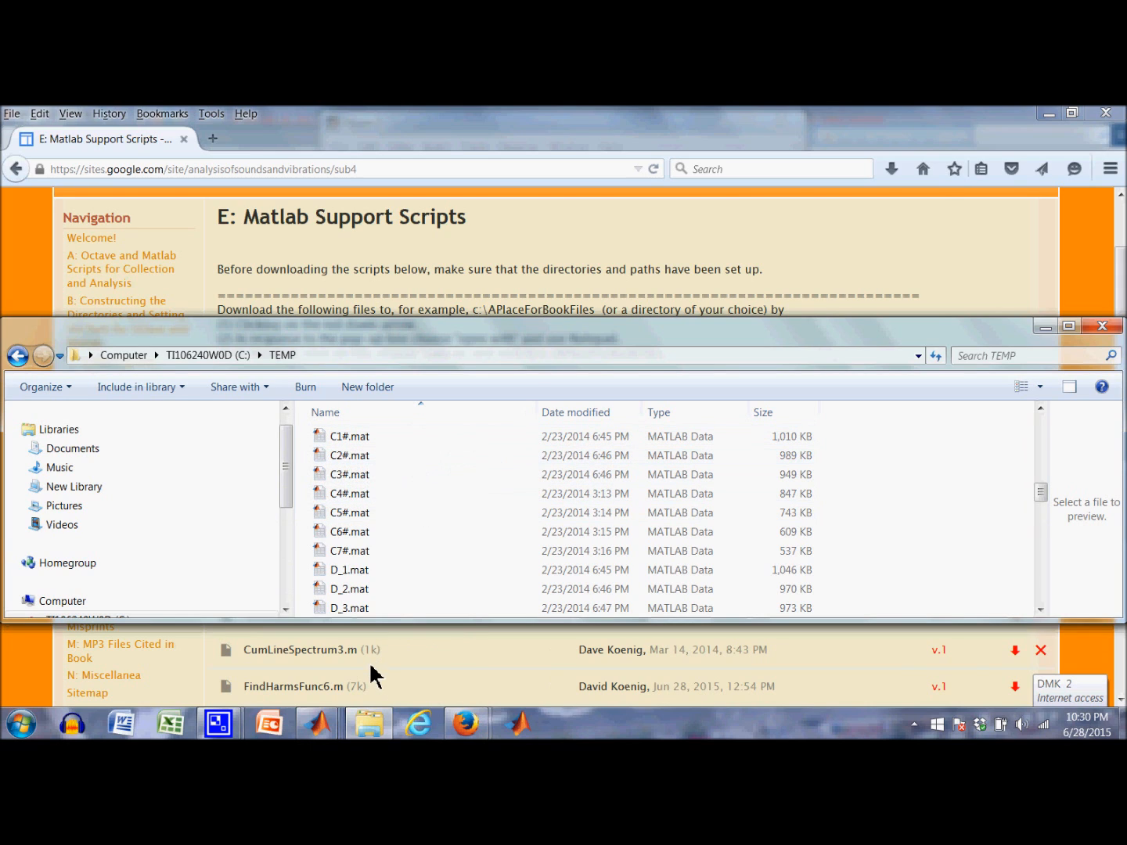
mouse_move(368, 723)
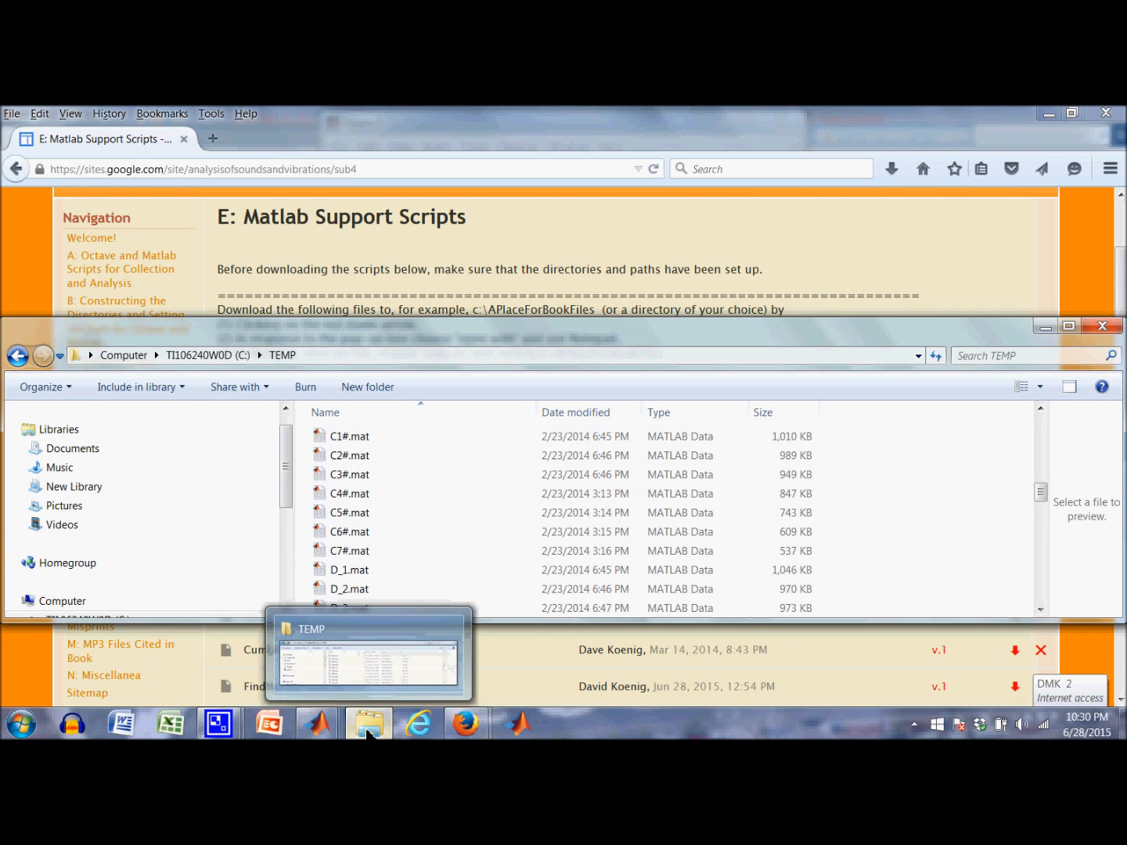
mouse_move(382, 711)
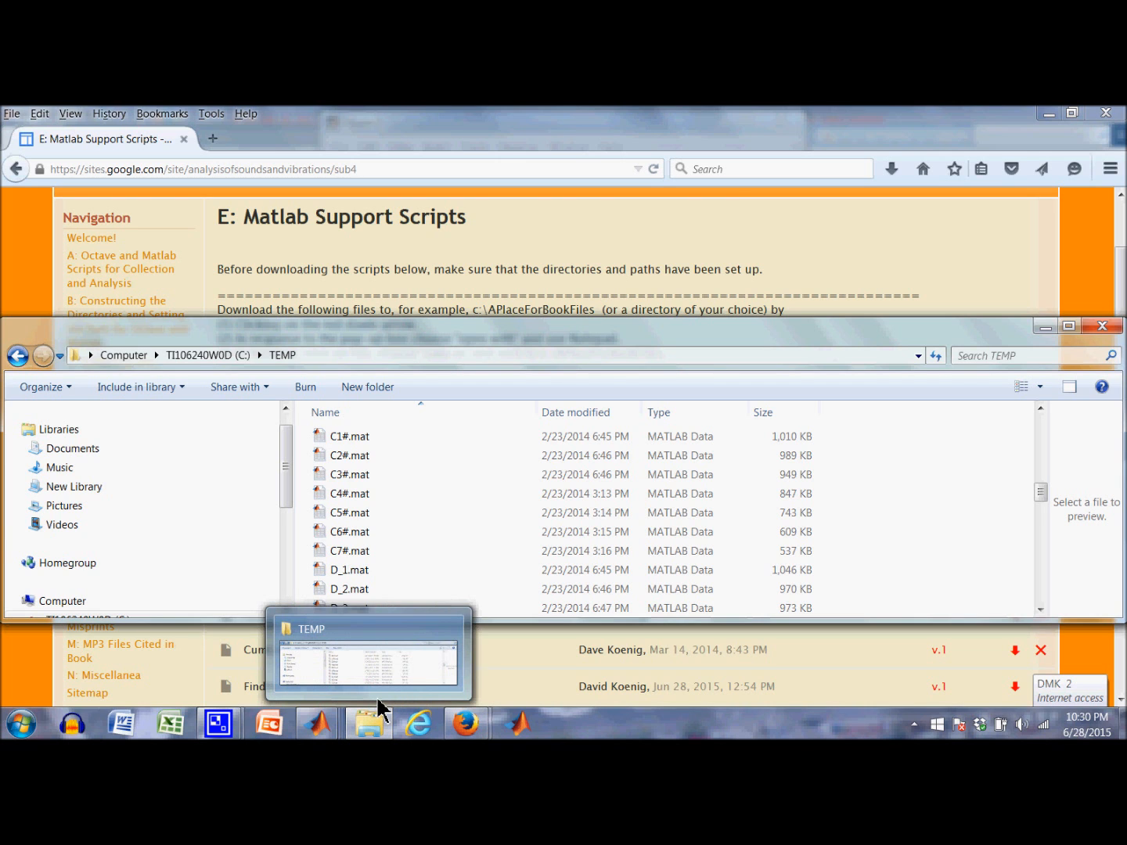
mouse_move(466, 723)
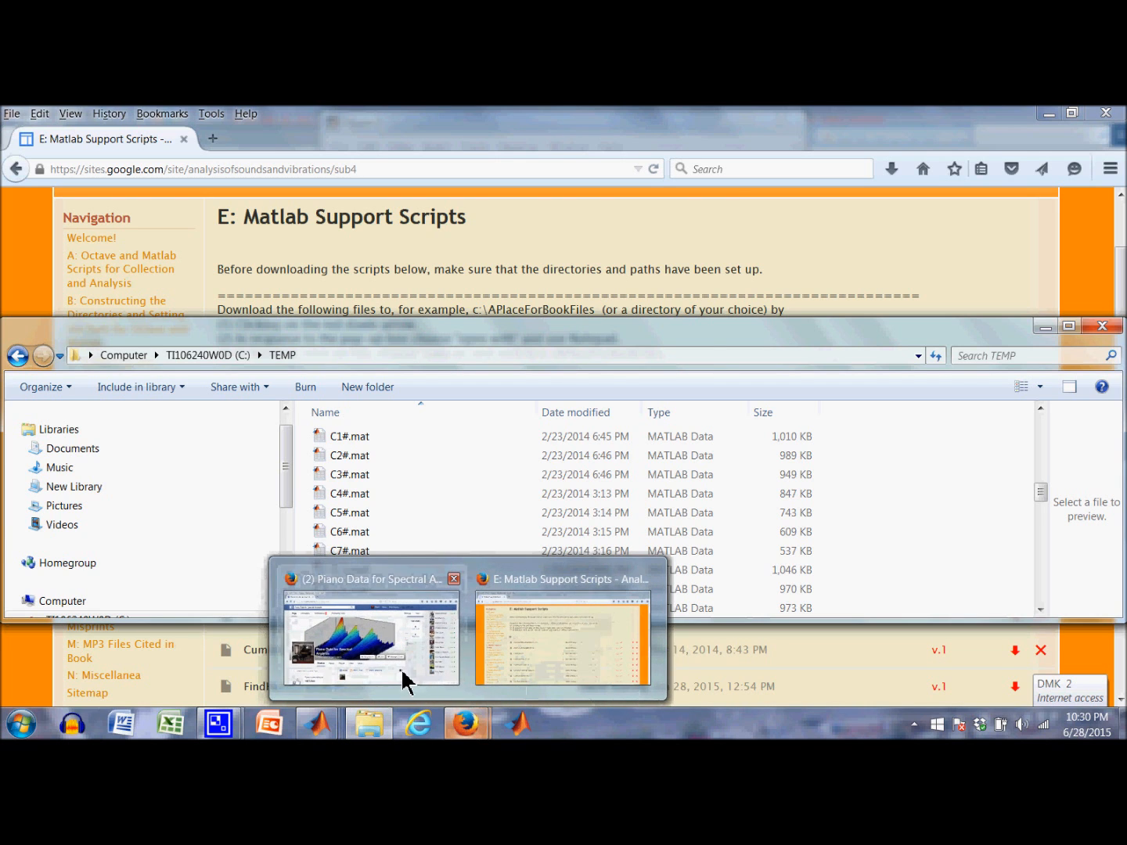
click(371, 634)
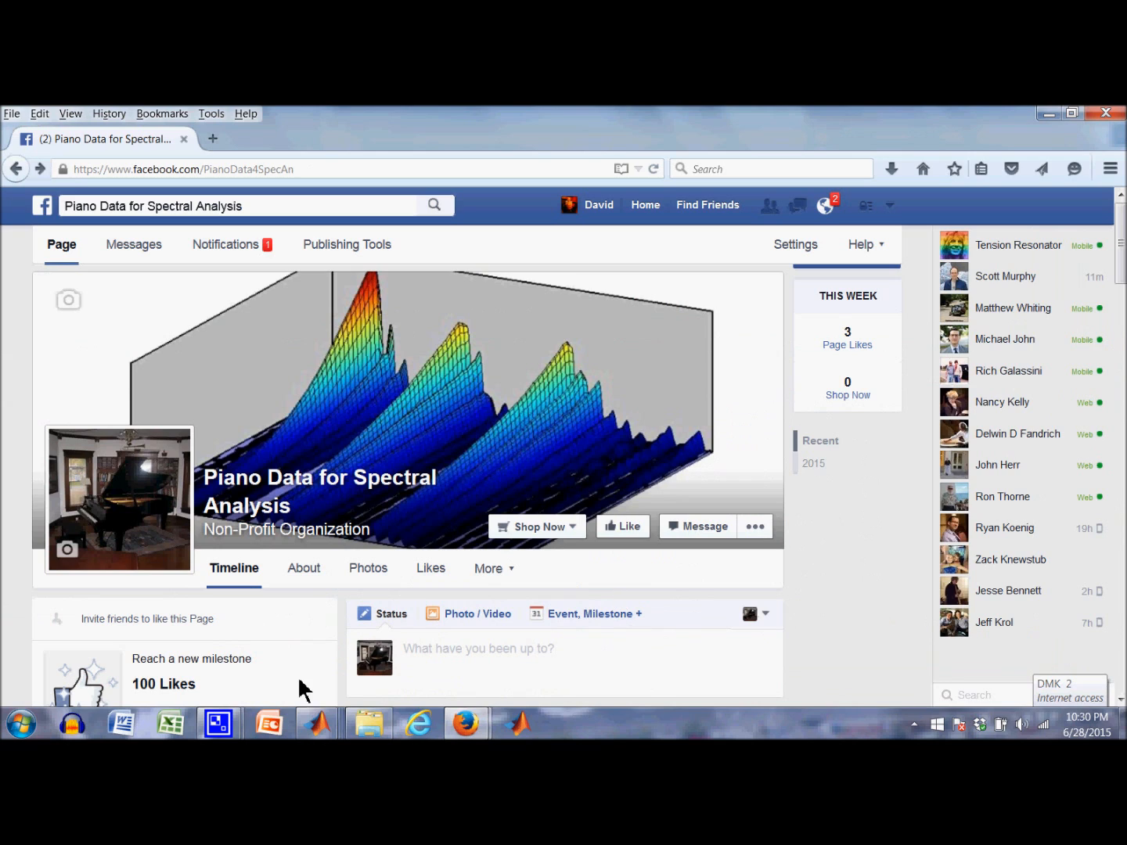
mouse_move(516, 429)
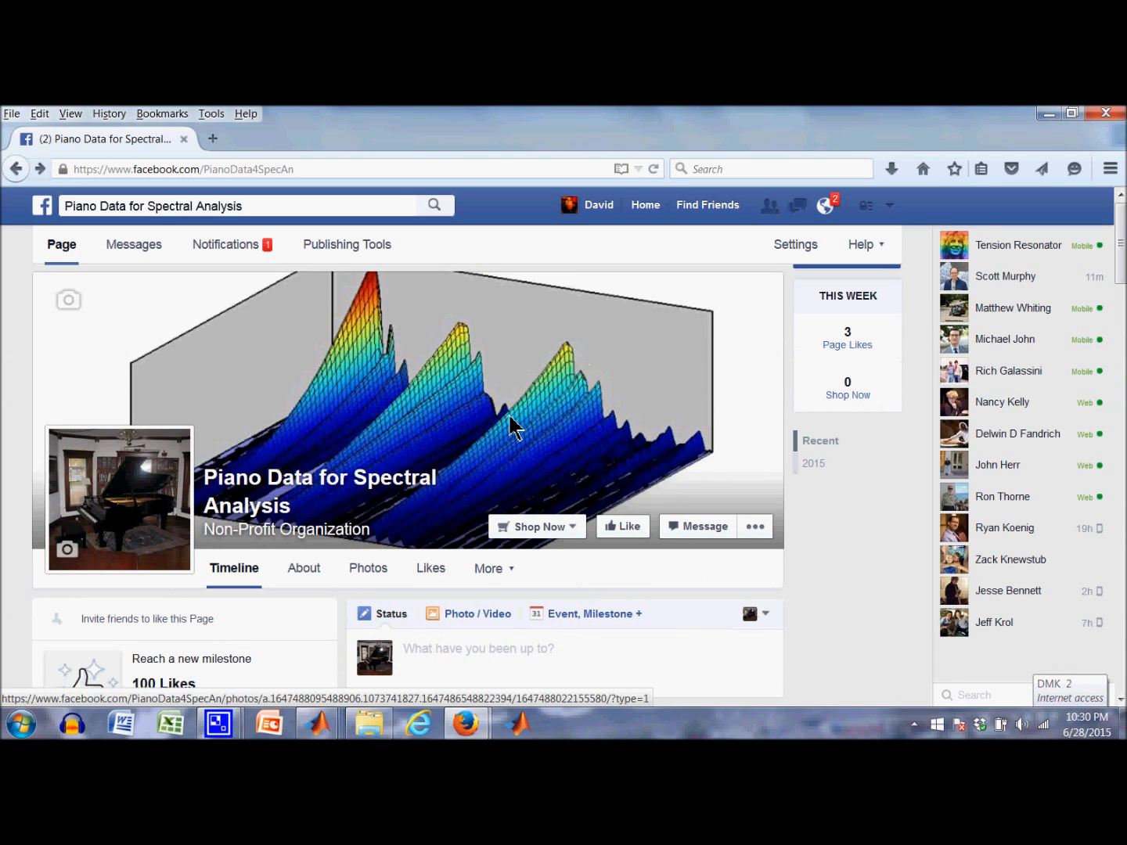
mouse_move(748, 410)
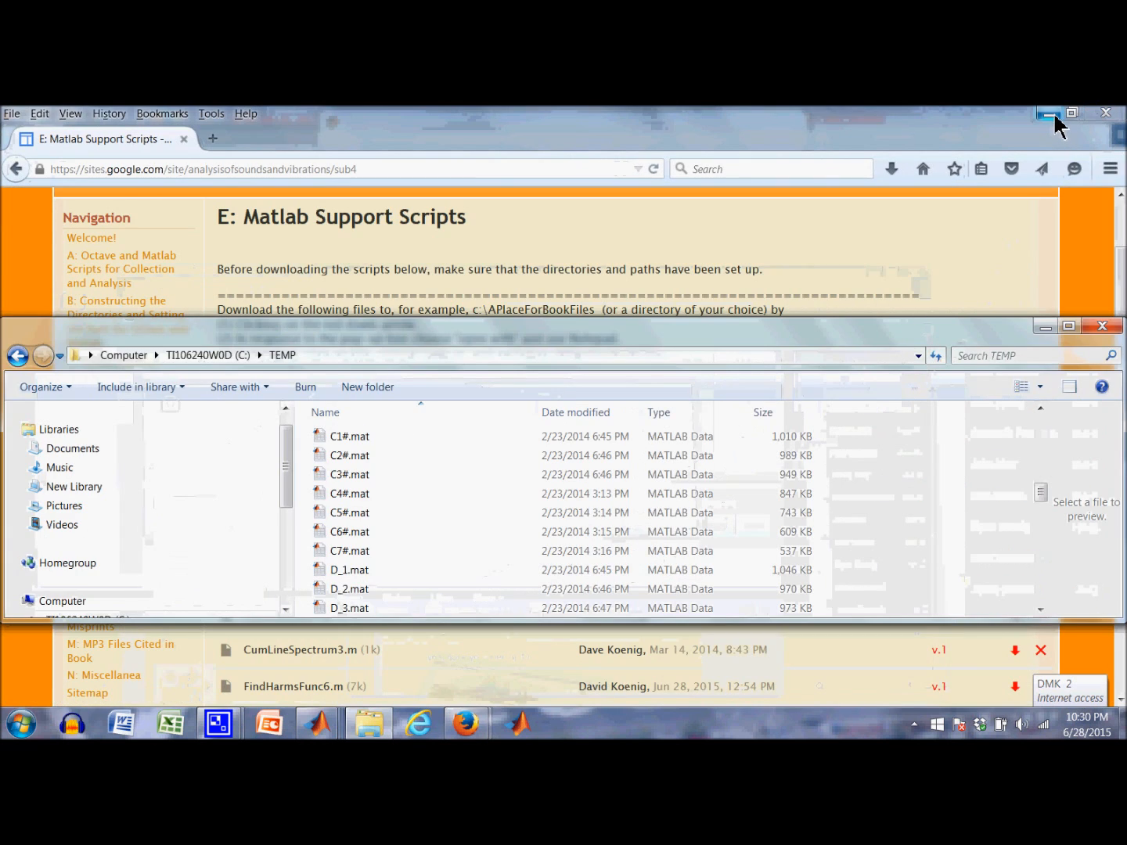
Minimize the browser so the TEMP folder sits over MATLAB's line spectrum figure
click(1049, 112)
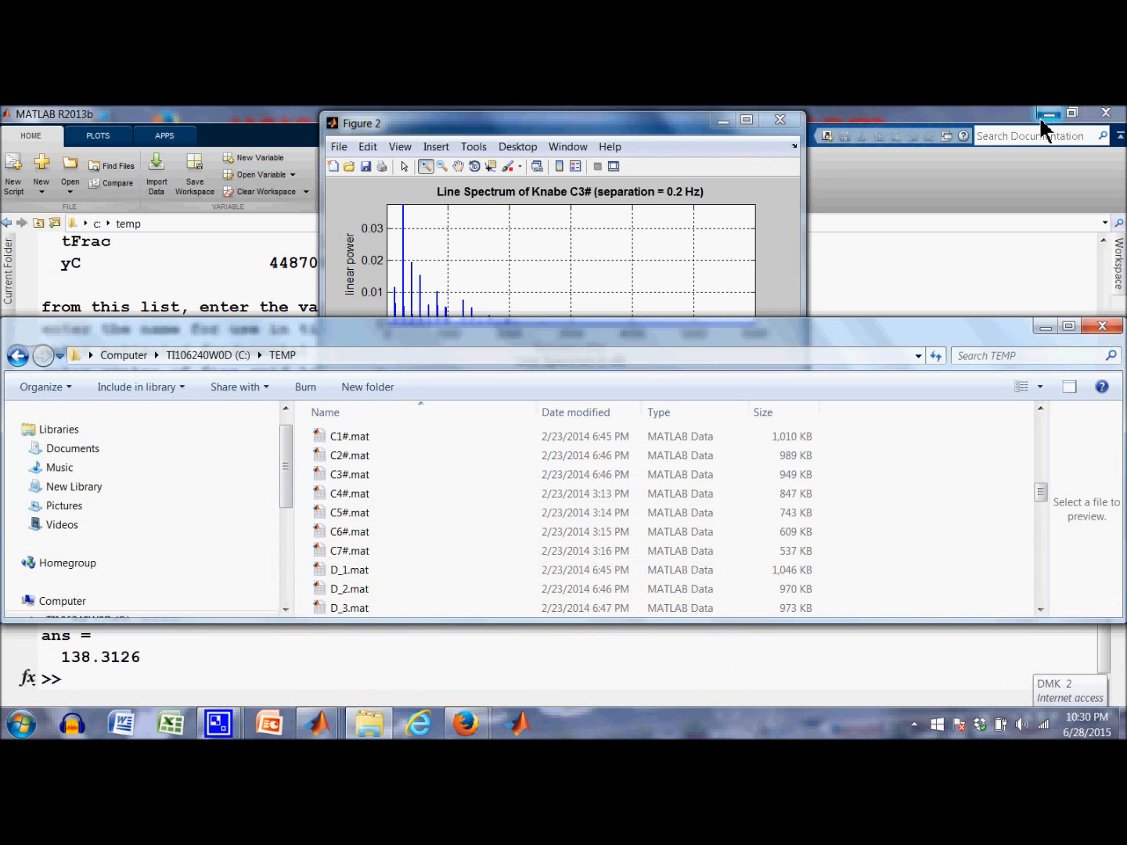
mouse_move(1046, 326)
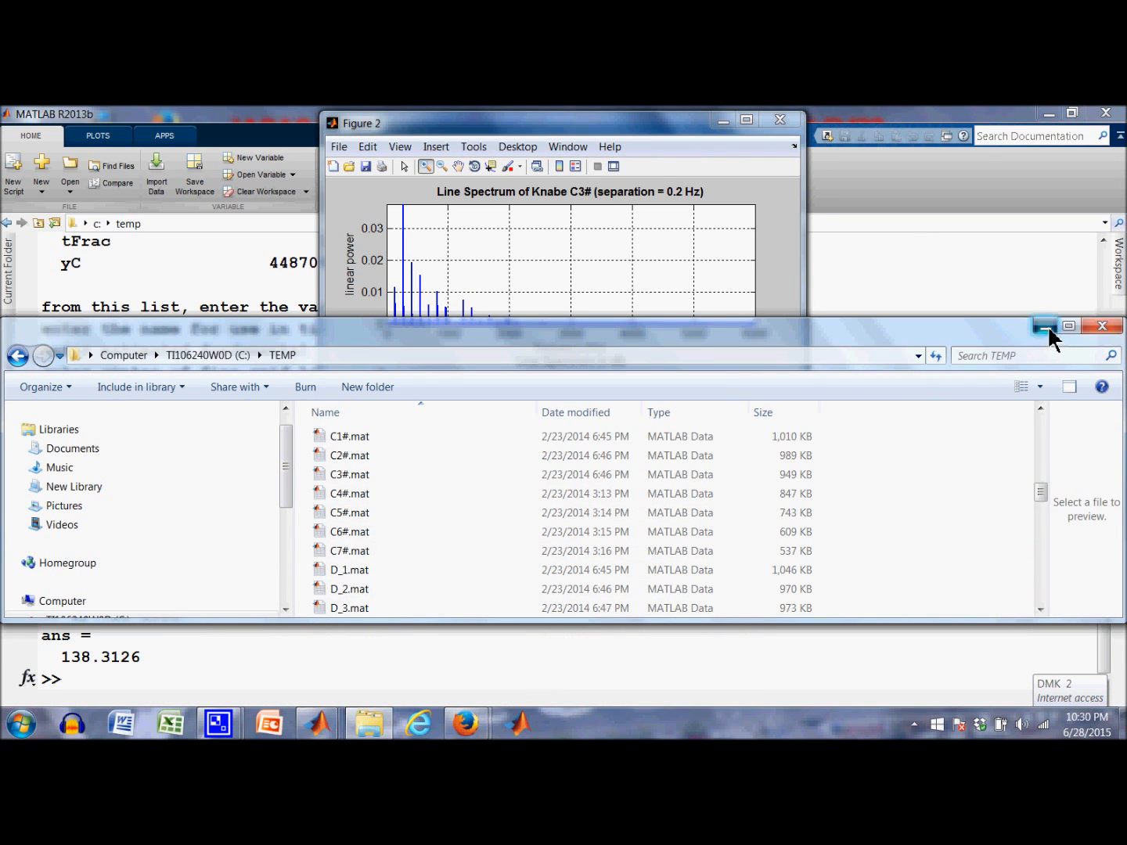